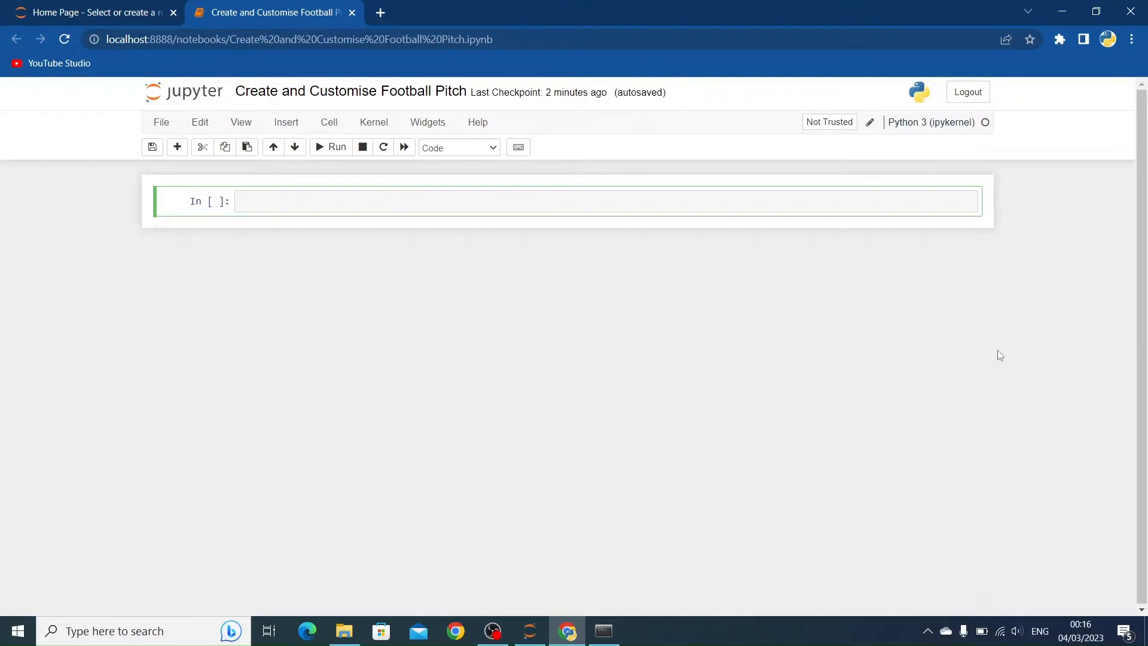
- Bring the Anaconda Prompt window to the front from the taskbar
{"action": "left_click", "coordinate": [603, 630]}
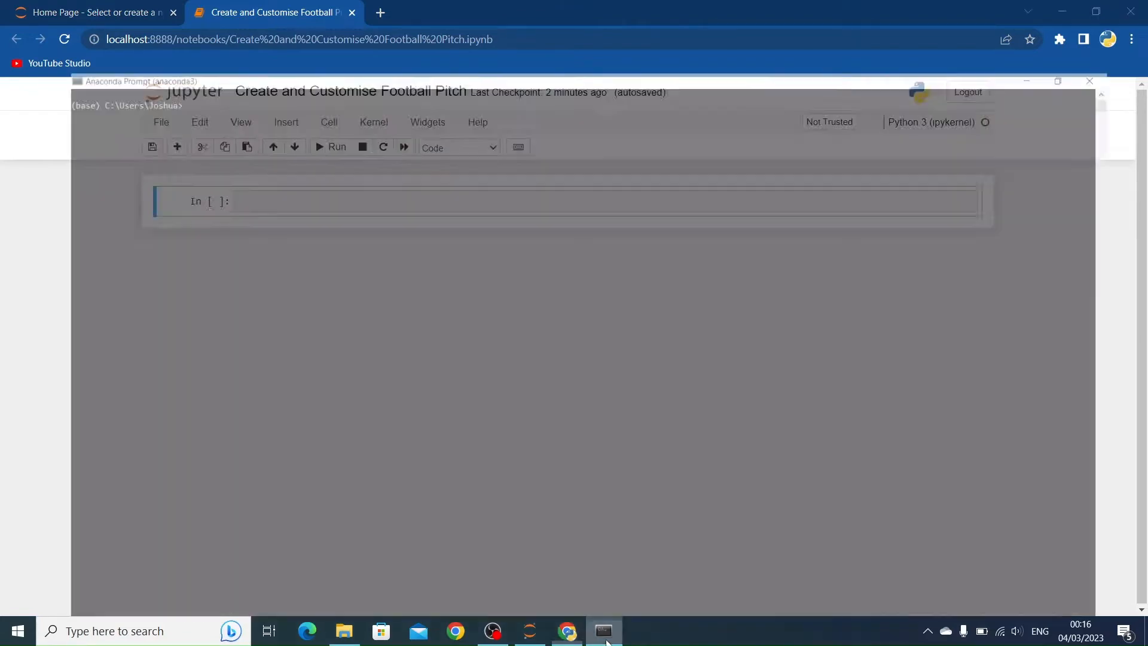
- Focus the Anaconda Prompt to run pip install mplsoccer, dependencies already satisfied
{"action": "left_click", "coordinate": [602, 630]}
{"action": "type", "text": "pip install mplsoccer"}
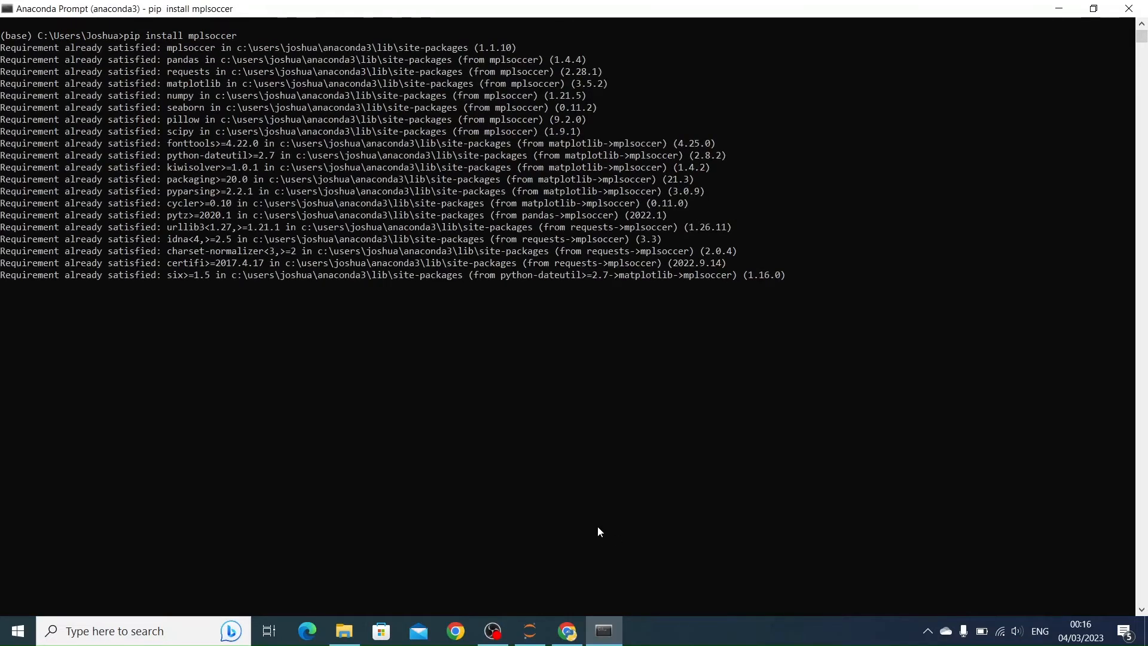
{"action": "mouse_move", "coordinate": [35, 63]}
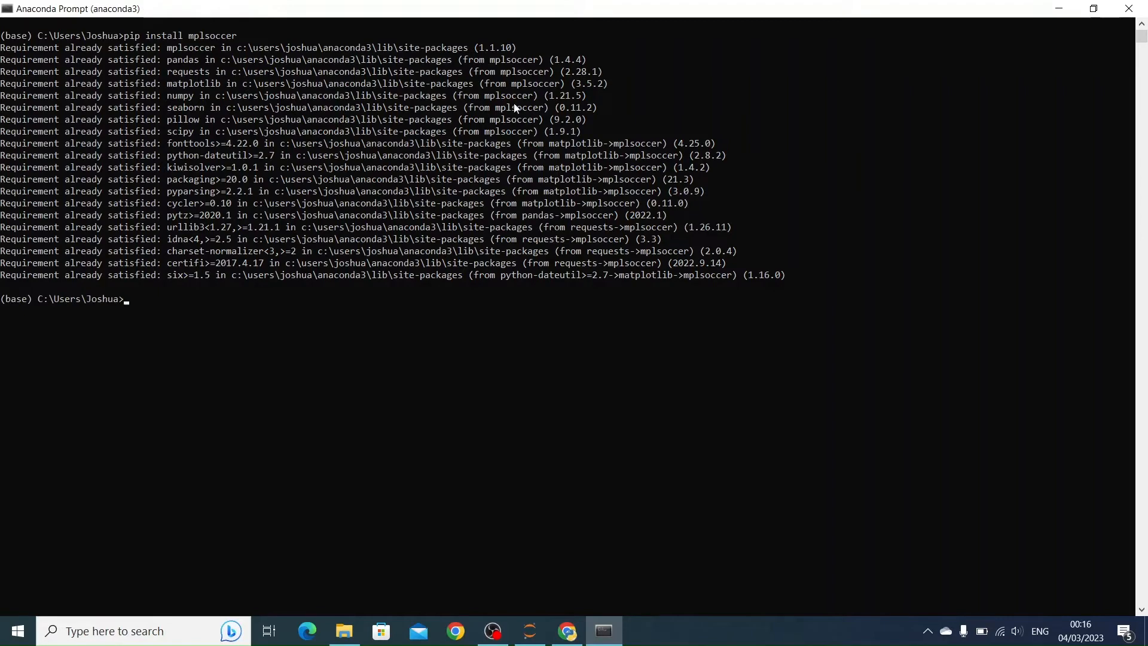
{"action": "mouse_move", "coordinate": [346, 293]}
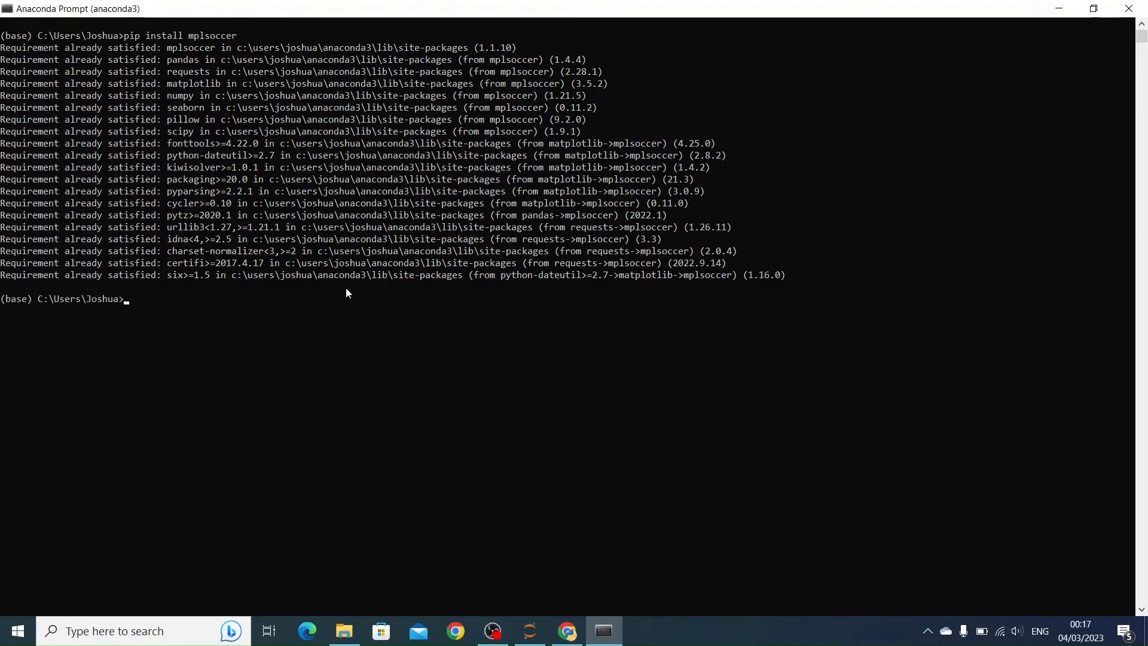
{"action": "mouse_move", "coordinate": [516, 448]}
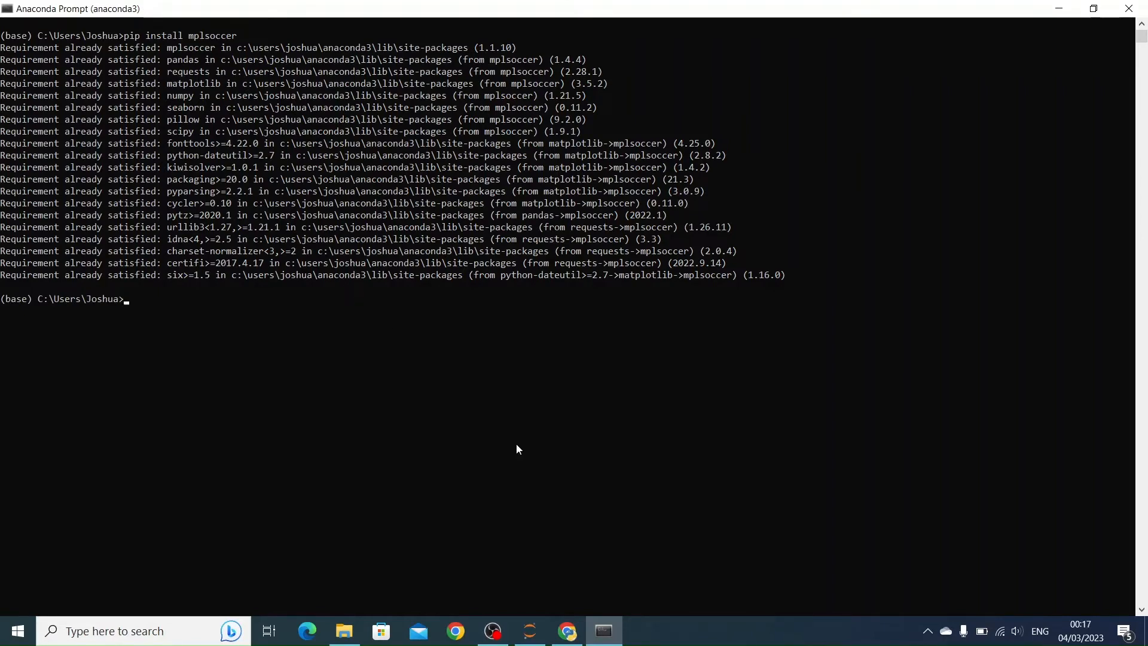
- Write 'from mplsoccer import Pitch, VerticalPitch' in the first notebook cell
{"action": "left_click", "coordinate": [566, 630]}
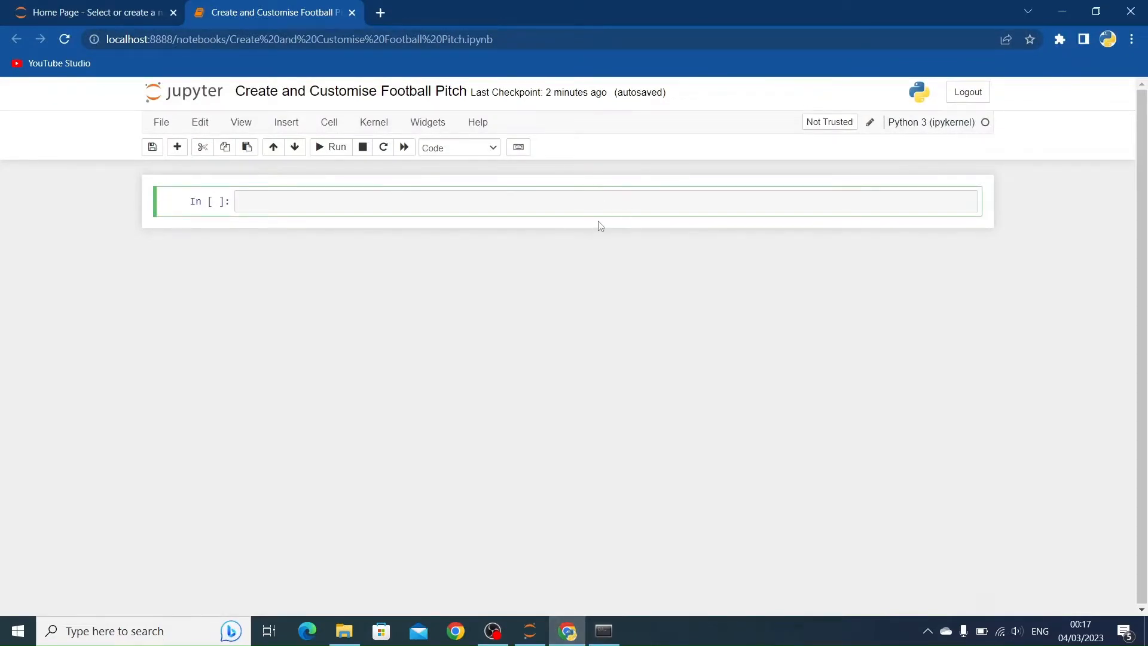
{"action": "type", "text": "f"}
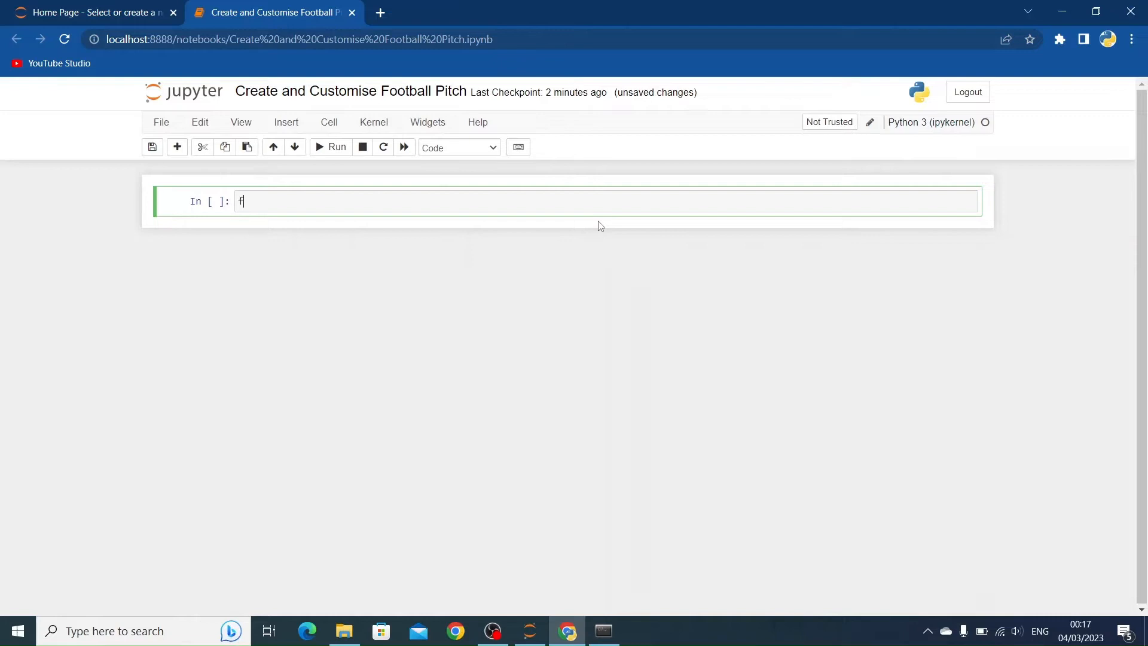
{"action": "type", "text": "rom mp"}
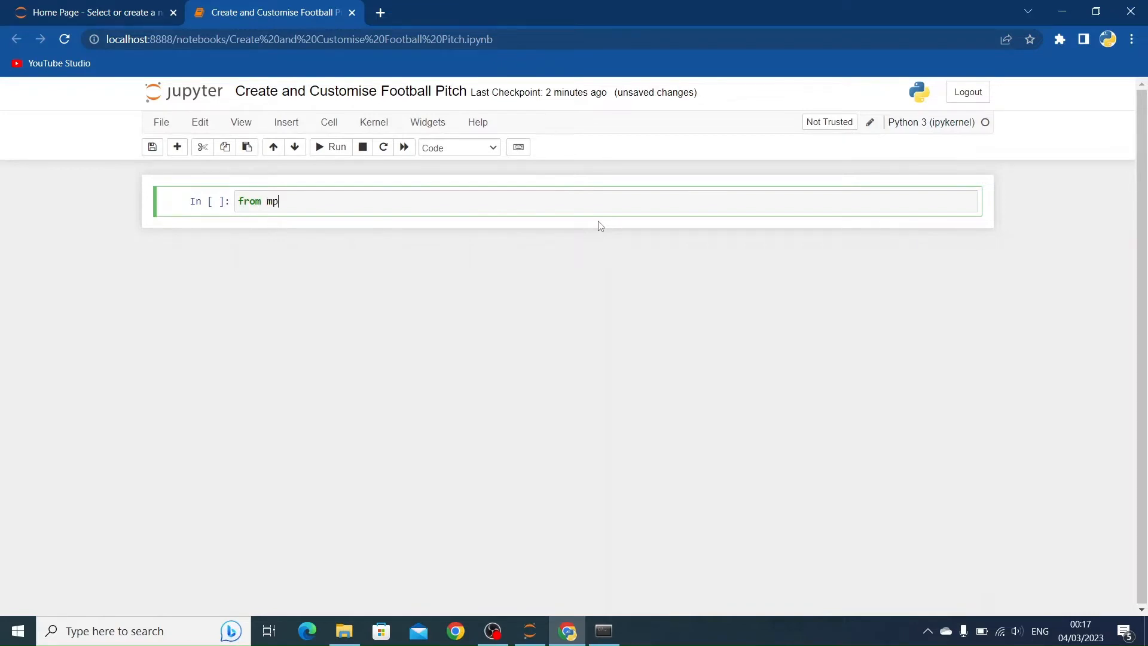
{"action": "type", "text": "lsoccer import"}
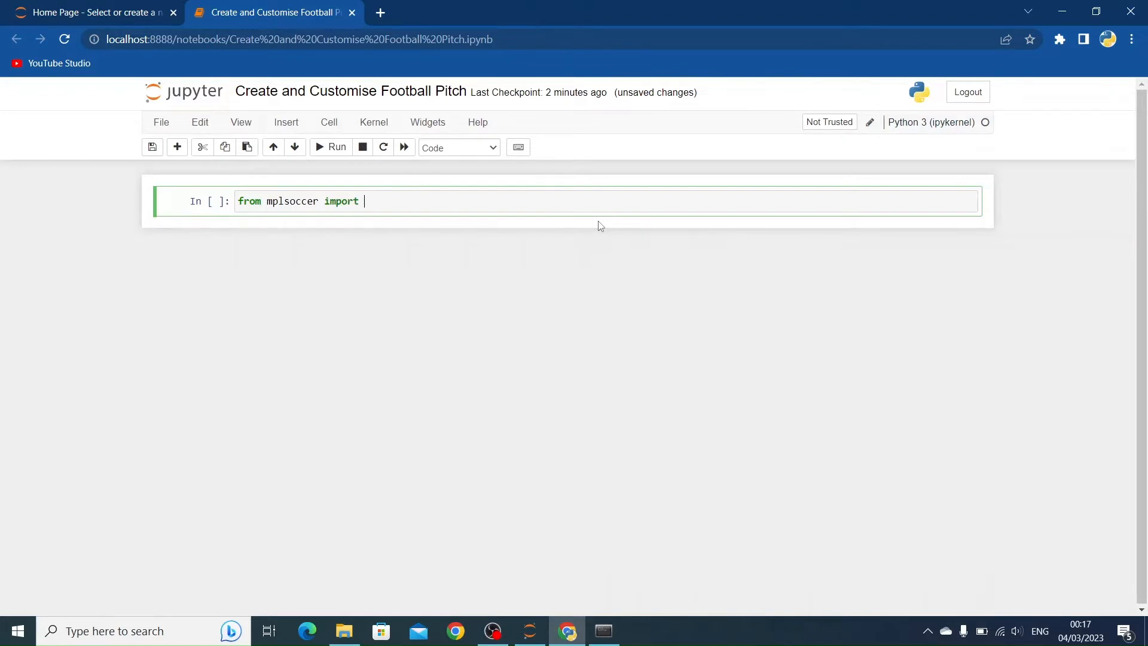
{"action": "type", "text": "Pitch"}
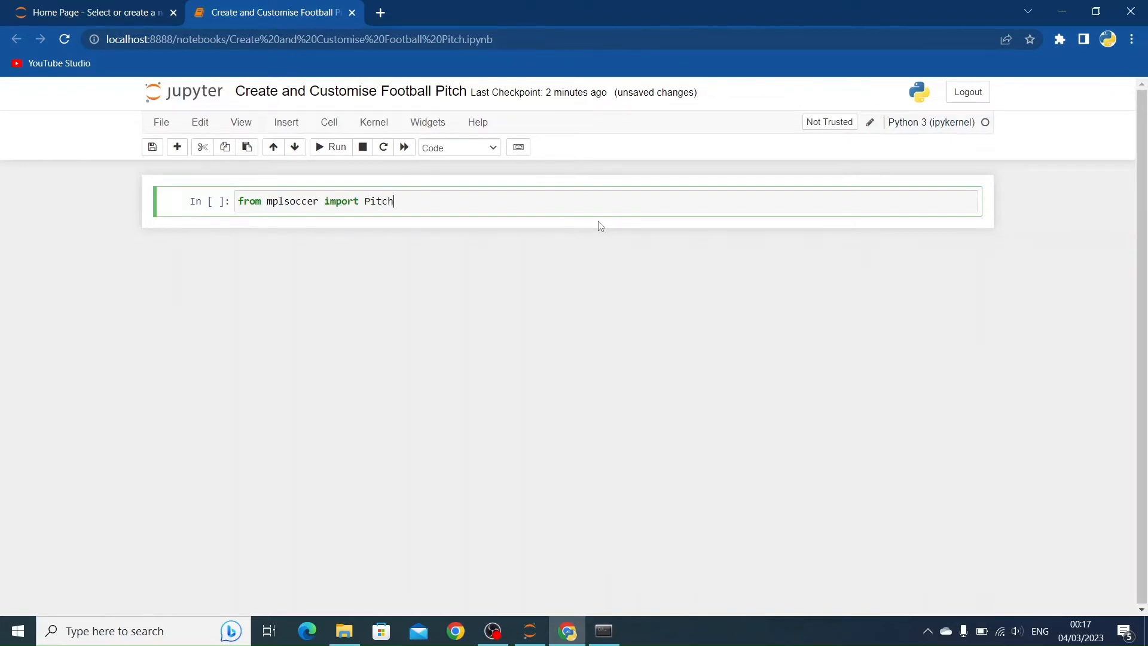
{"action": "type", "text": ", Veti"}
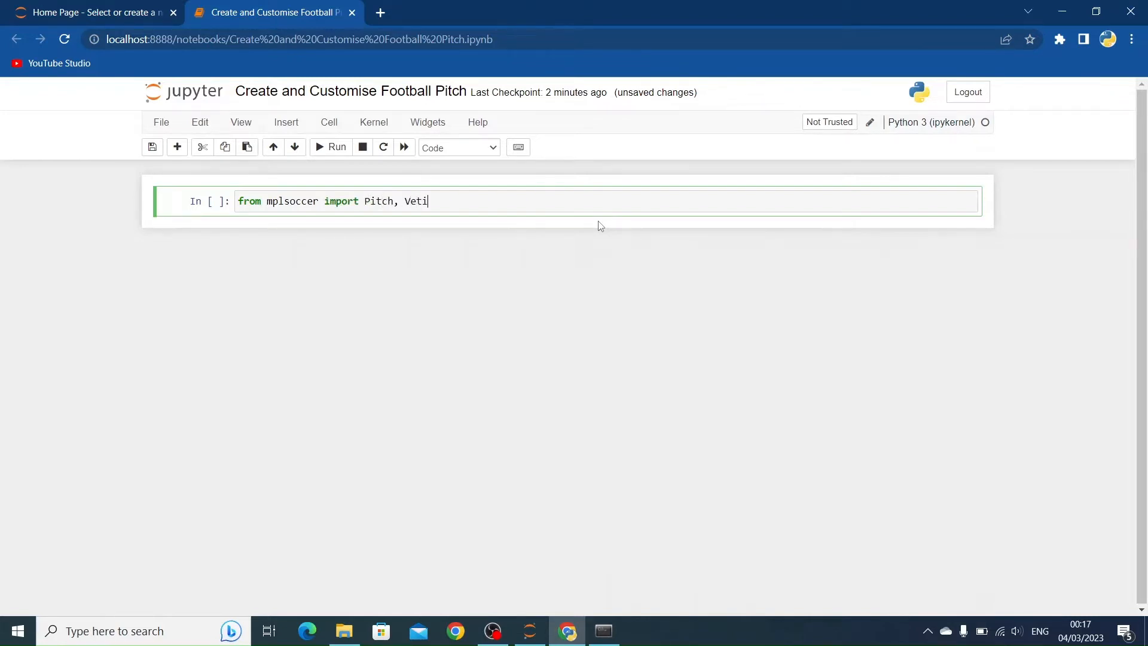
{"action": "type", "text": "ri"}
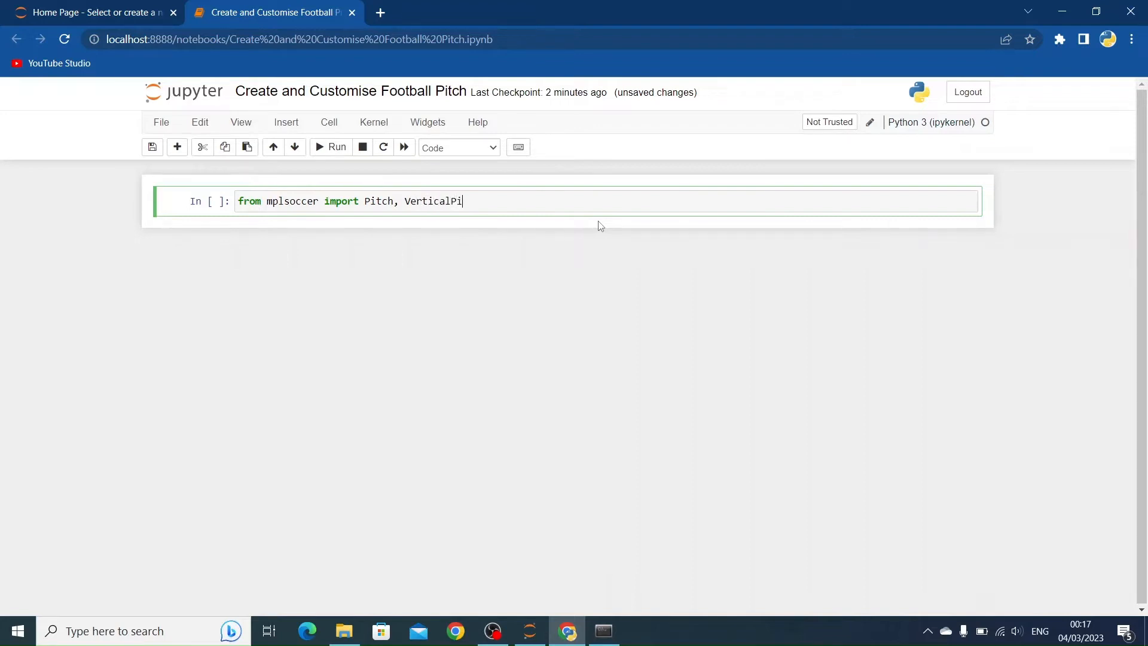
{"action": "type", "text": "tch"}
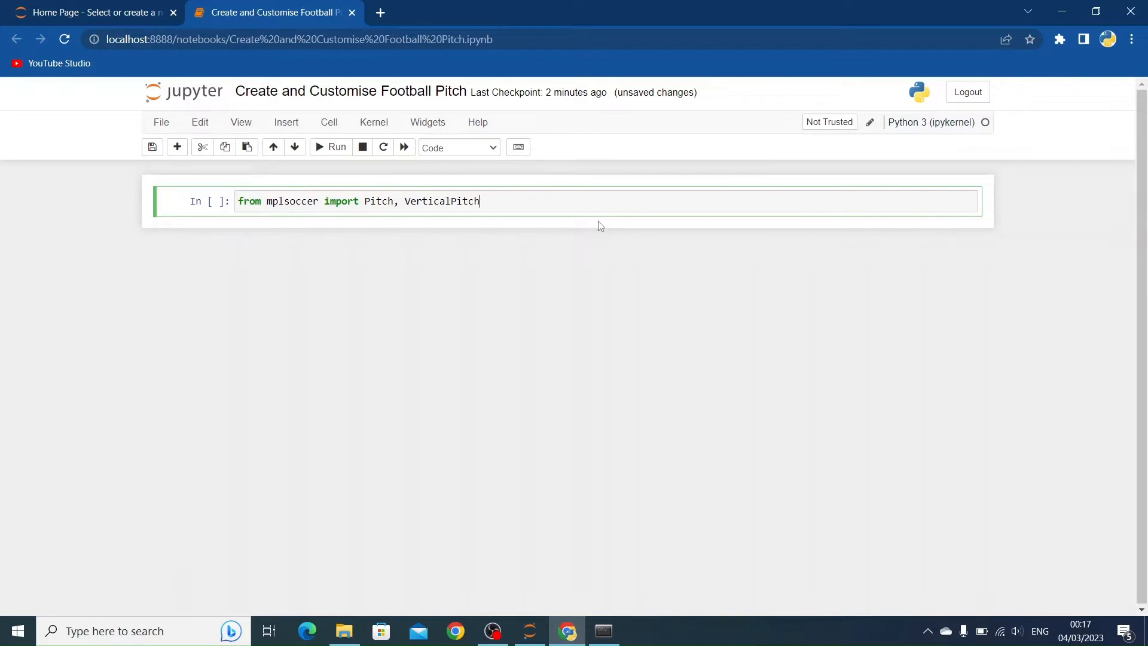
{"action": "key", "text": "Return"}
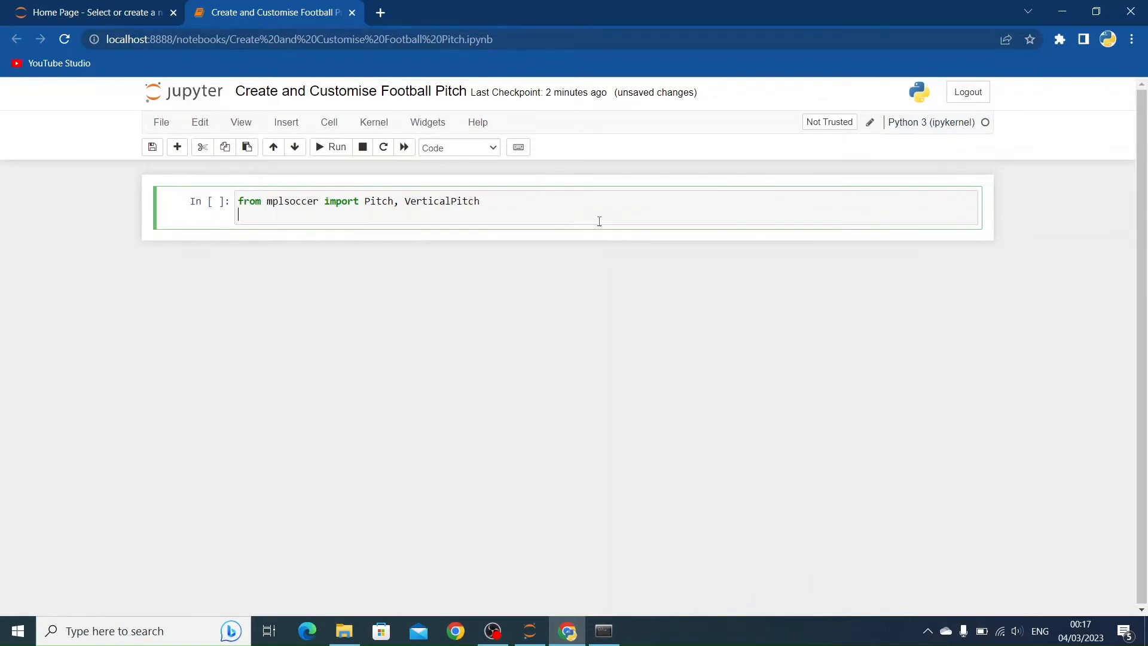
- Add 'import matplotlib.pyplot as plt' and 'import numpy as np' on the following lines
{"action": "type", "text": "imp"}
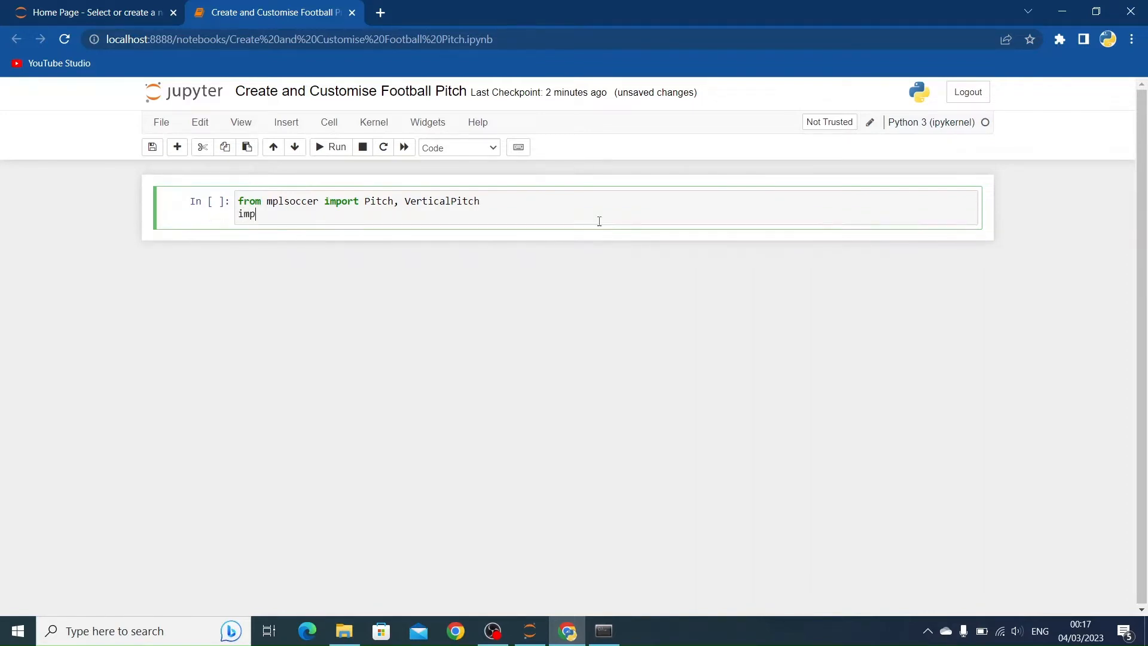
{"action": "type", "text": "ort matplot"}
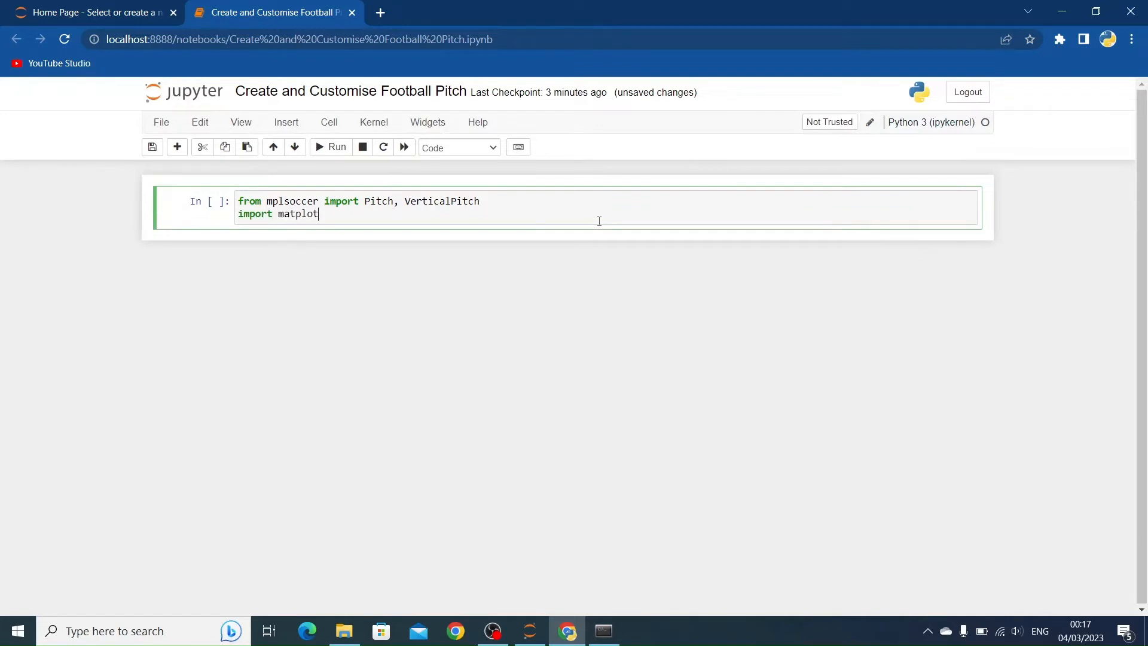
{"action": "type", "text": "lib.py"}
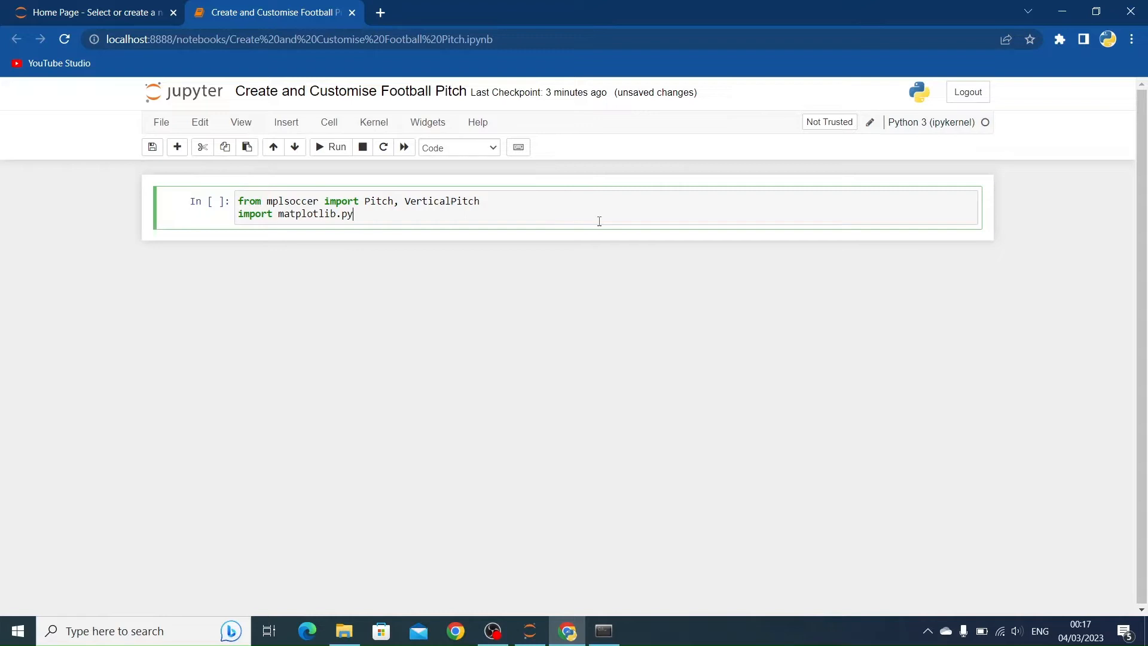
{"action": "type", "text": "plot as plt"}
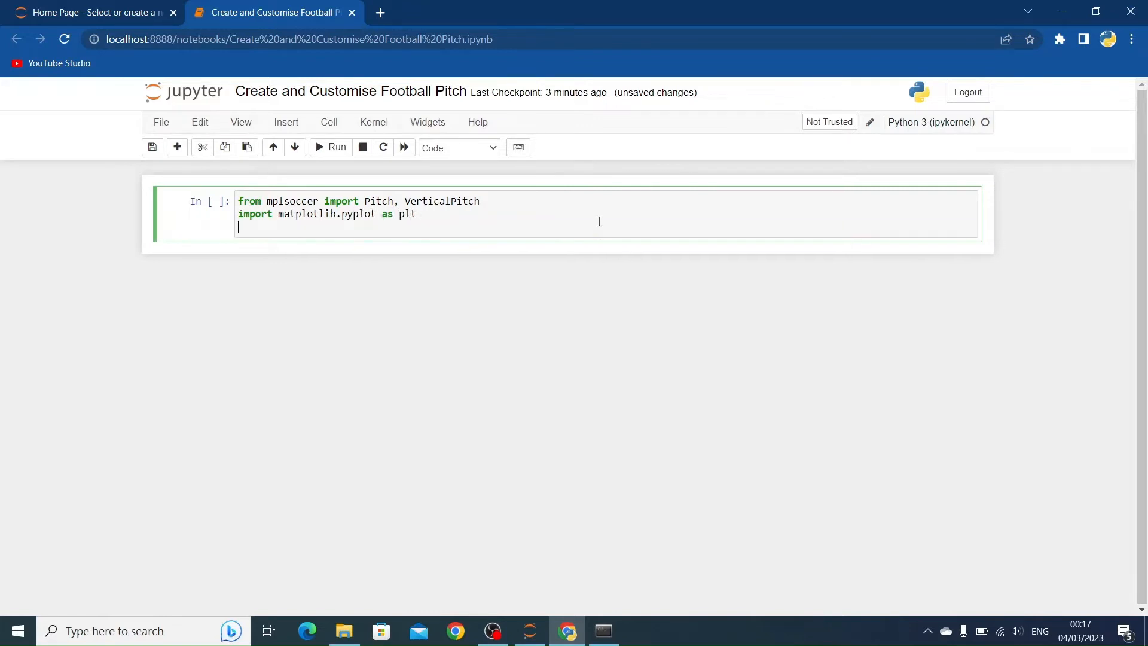
{"action": "type", "text": "import"}
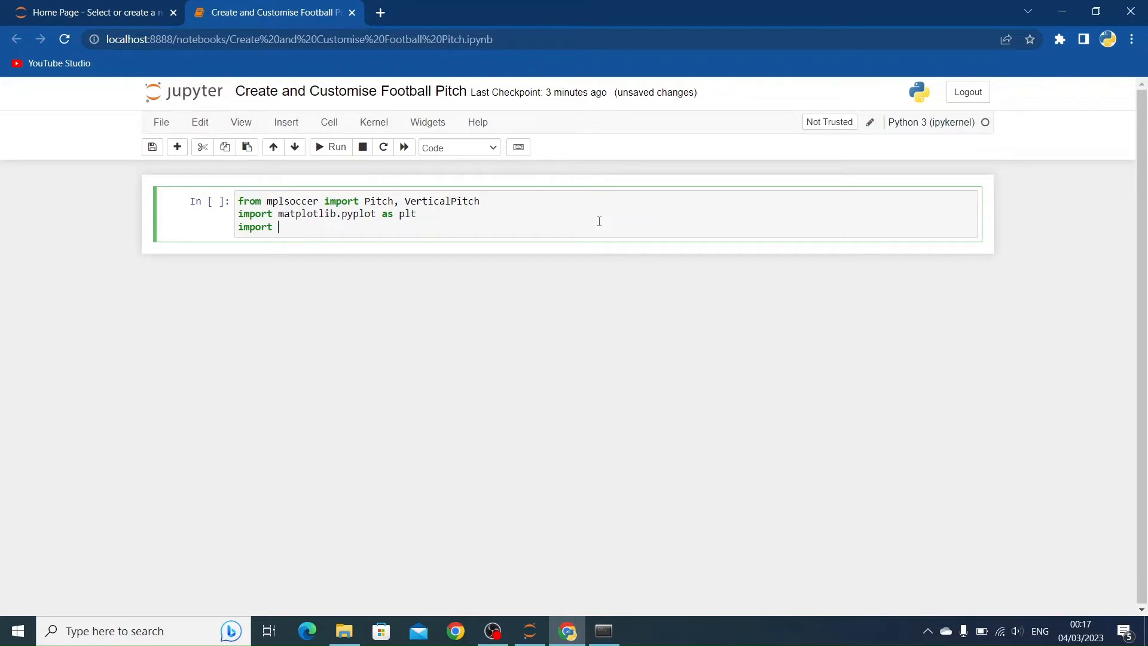
{"action": "type", "text": "numpy a"}
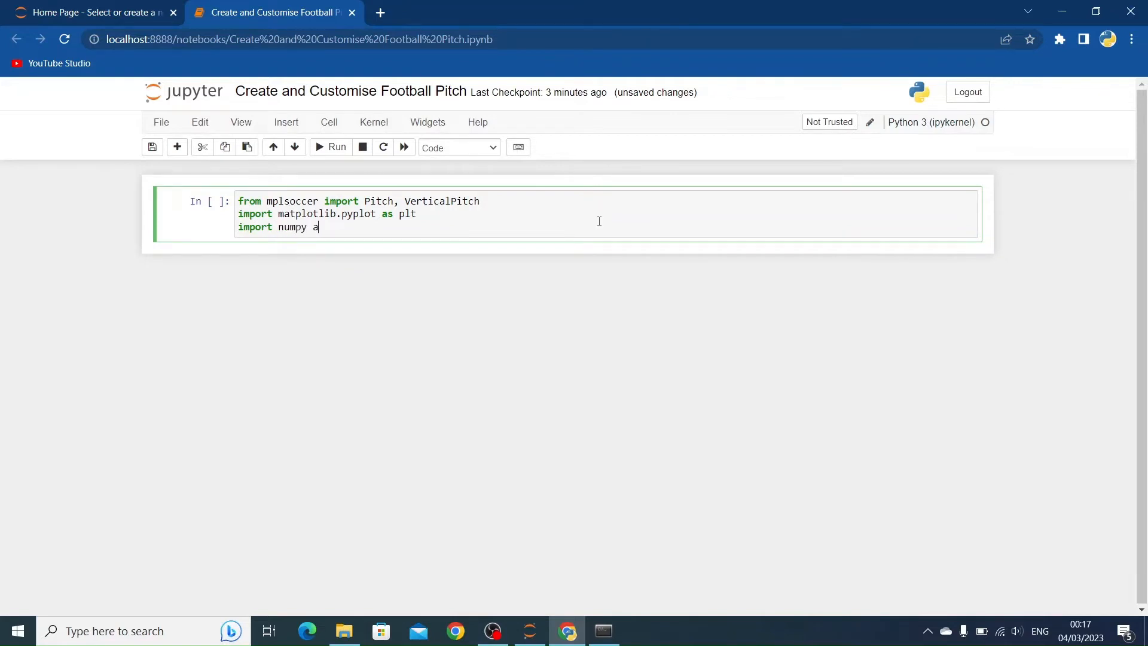
{"action": "type", "text": "s np"}
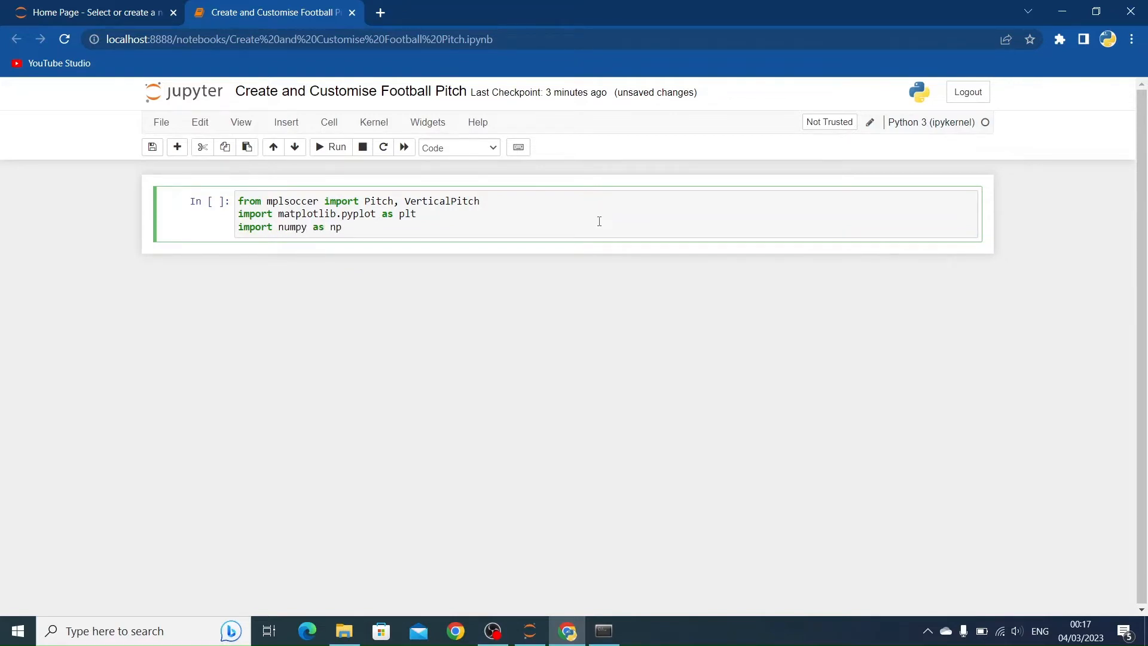
{"action": "key", "text": "Return"}
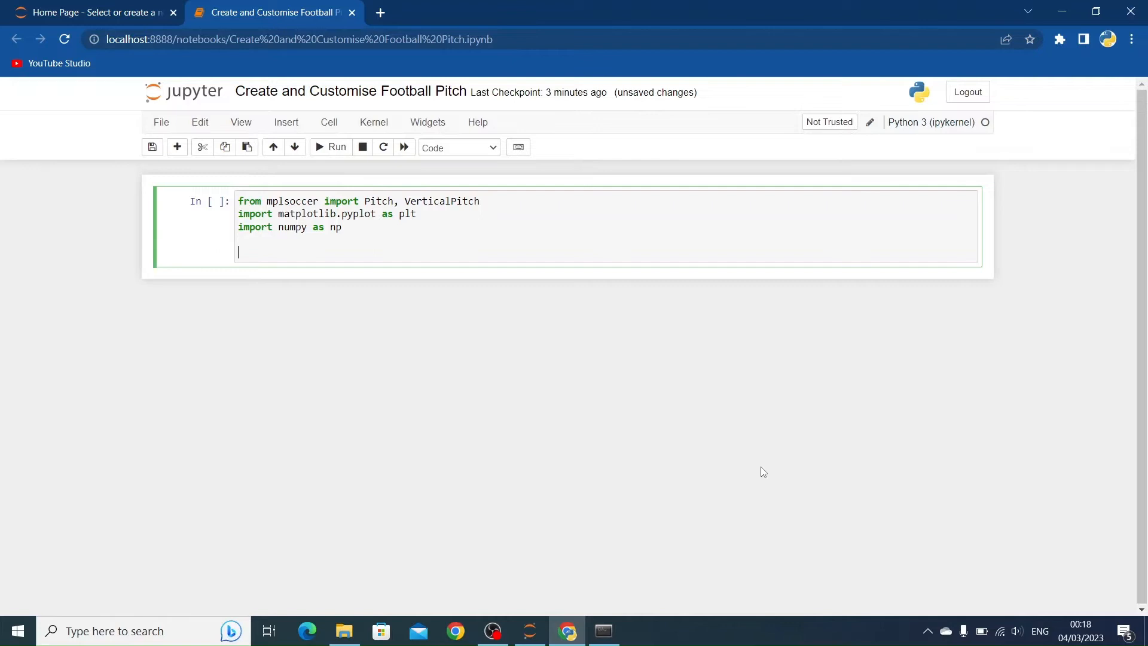
- Execute the import cell as In [1] and return to editing it
{"action": "left_click", "coordinate": [331, 147]}
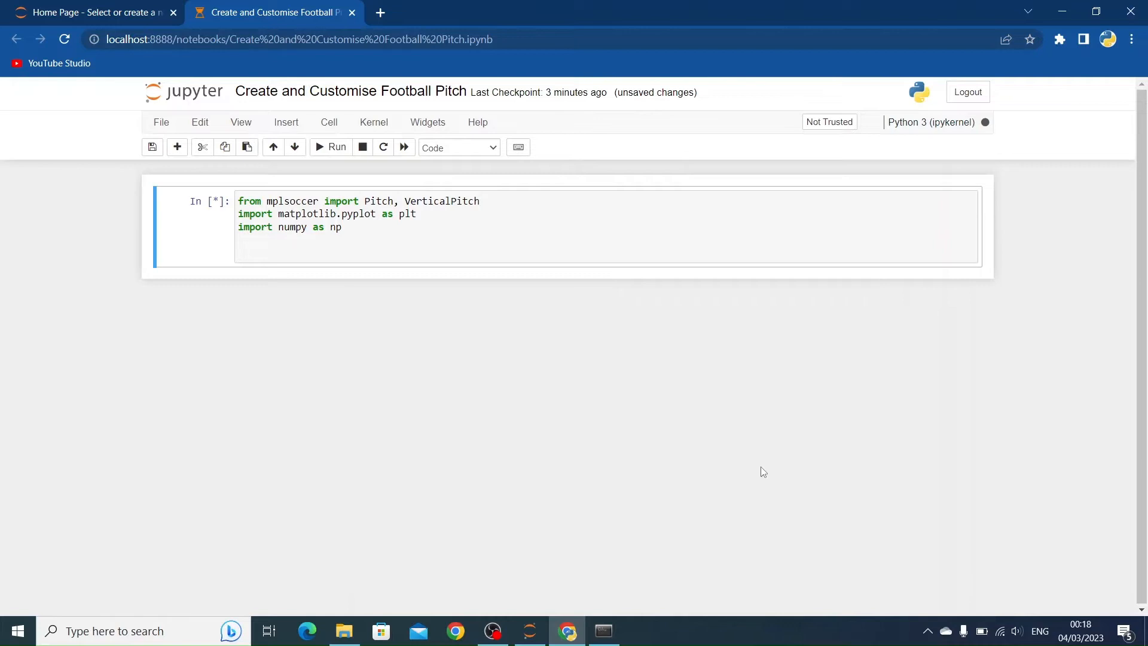
{"action": "left_click", "coordinate": [331, 147]}
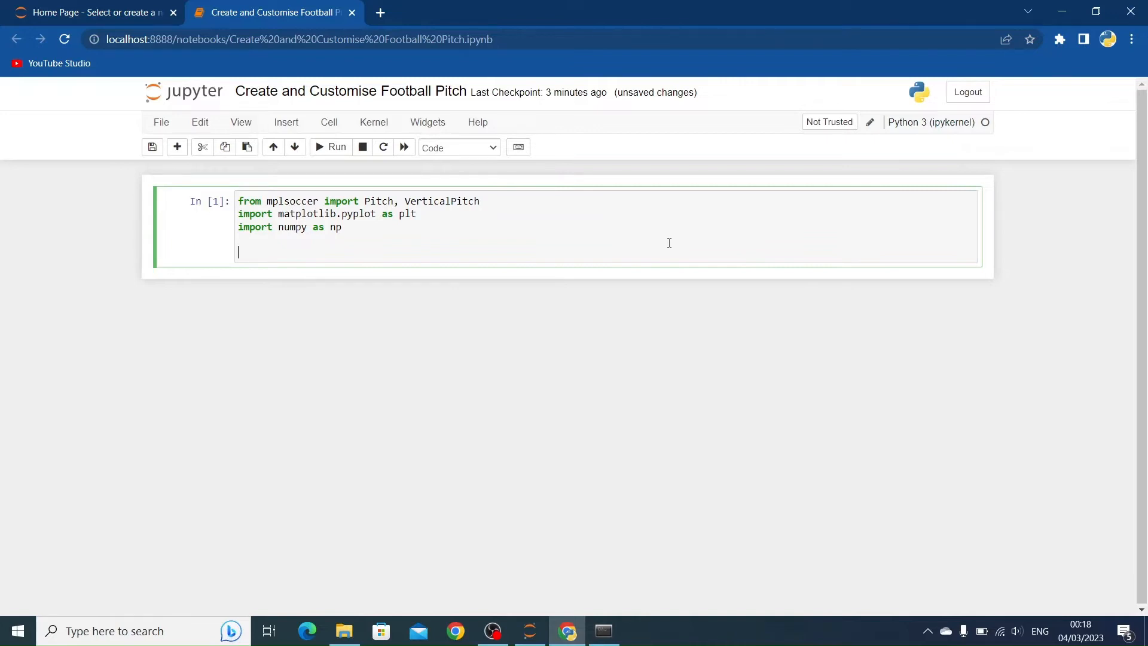
- Add pitch = Pitch() and fig, ax = pitch.draw(), then run to show a default pitch
{"action": "type", "text": "pitch"}
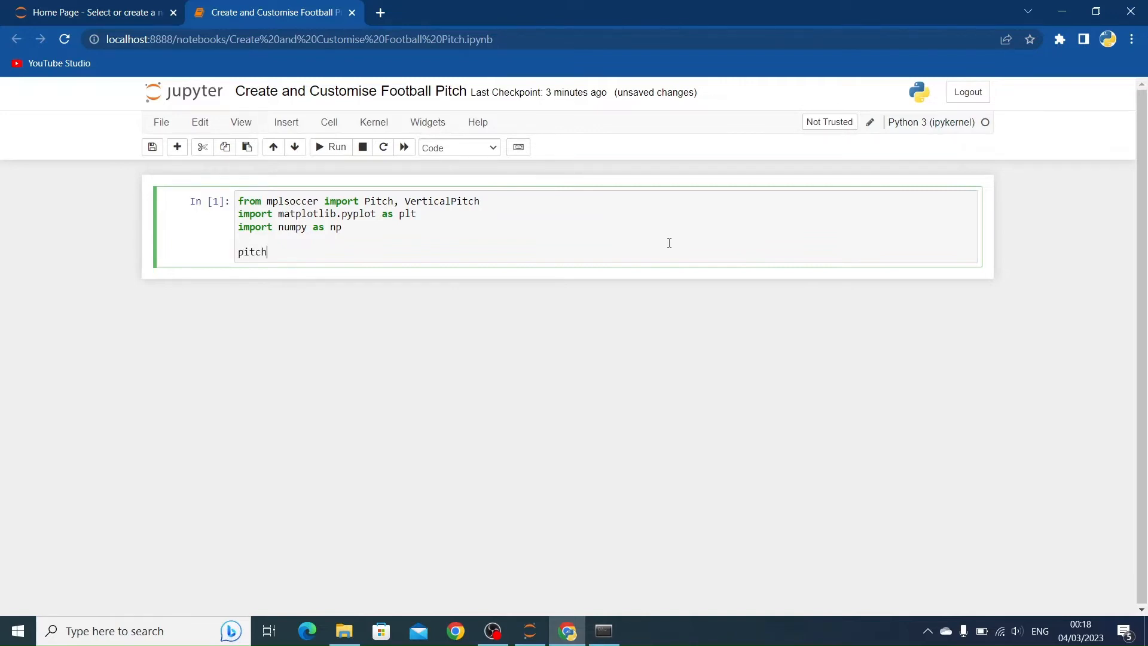
{"action": "type", "text": "= Pit"}
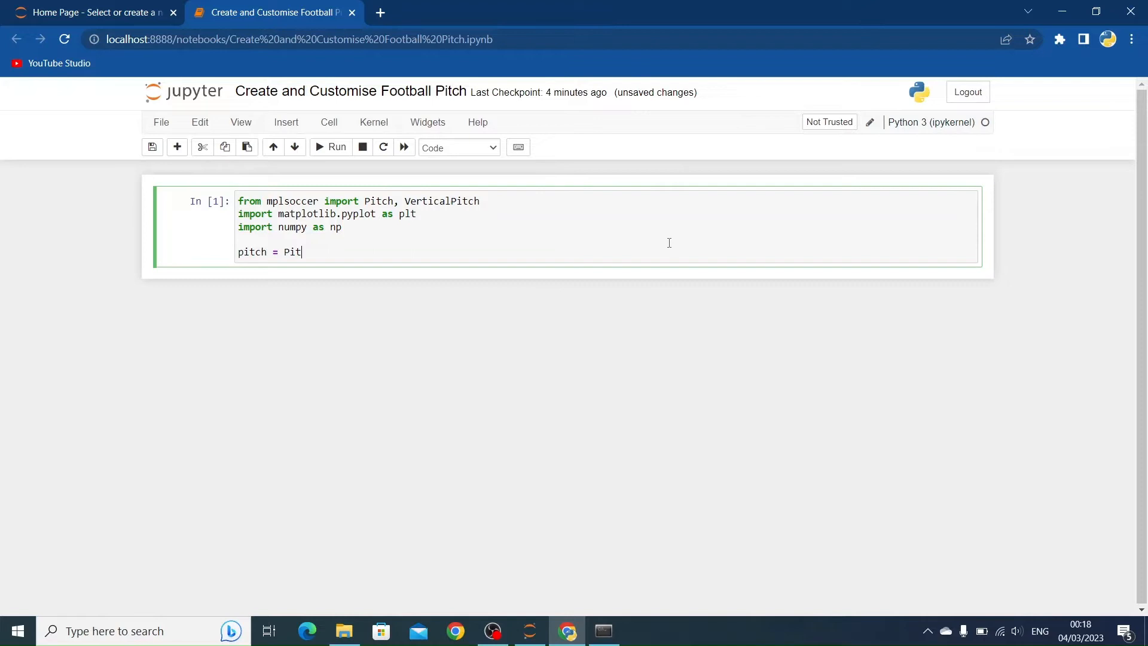
{"action": "type", "text": "ch("}
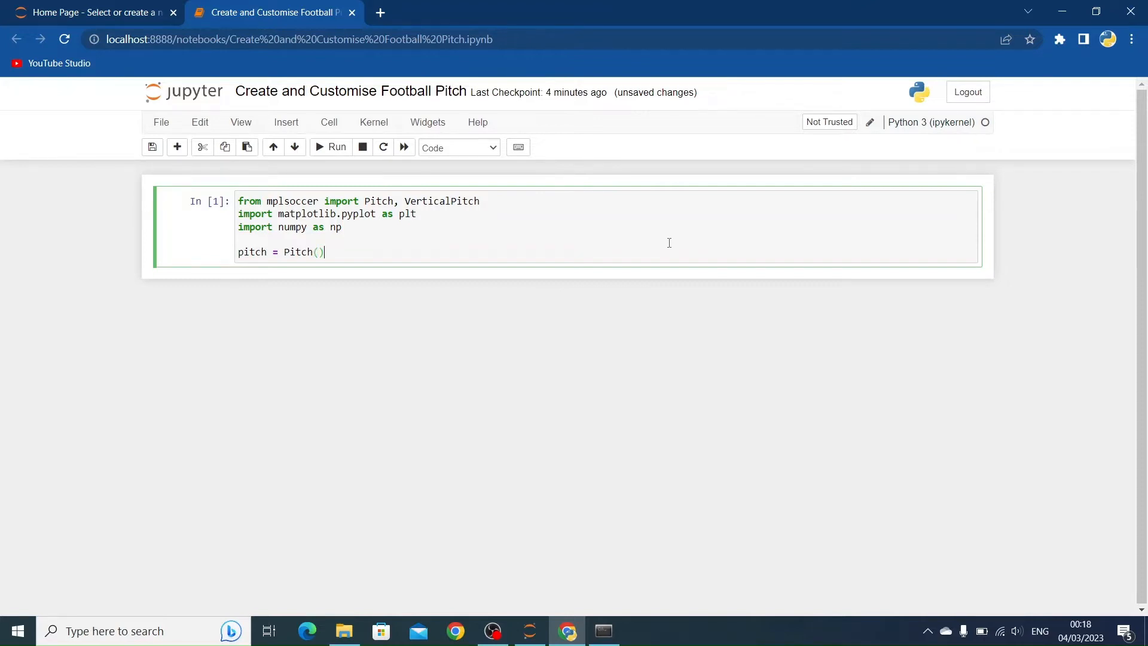
{"action": "type", "text": "fig,"}
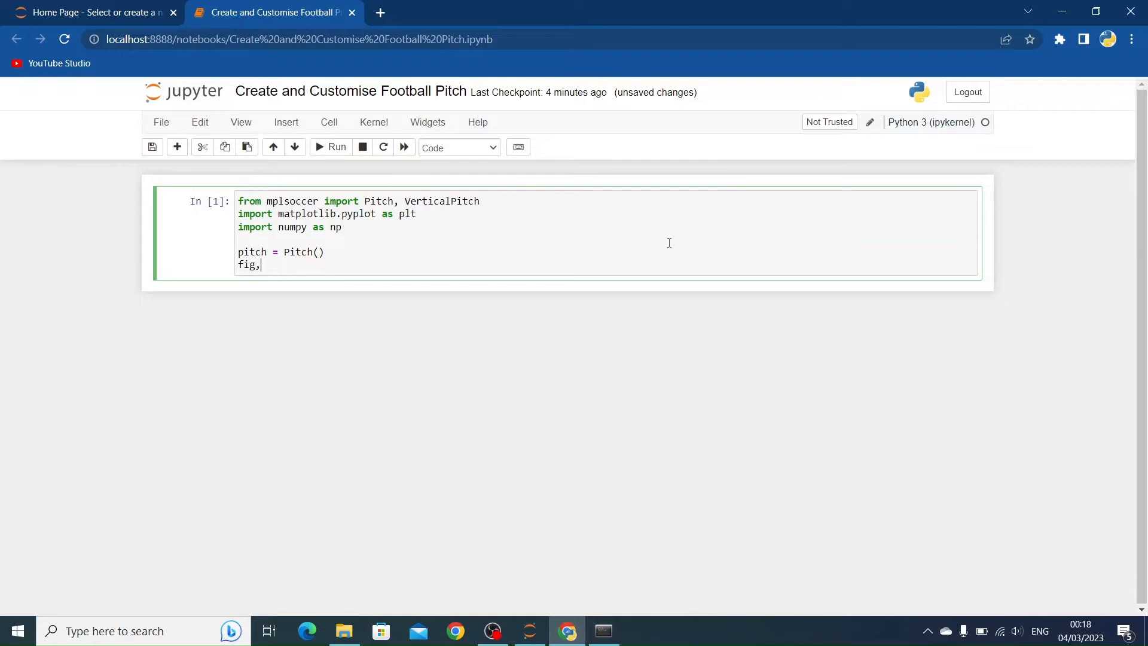
{"action": "type", "text": "ax = pitch."}
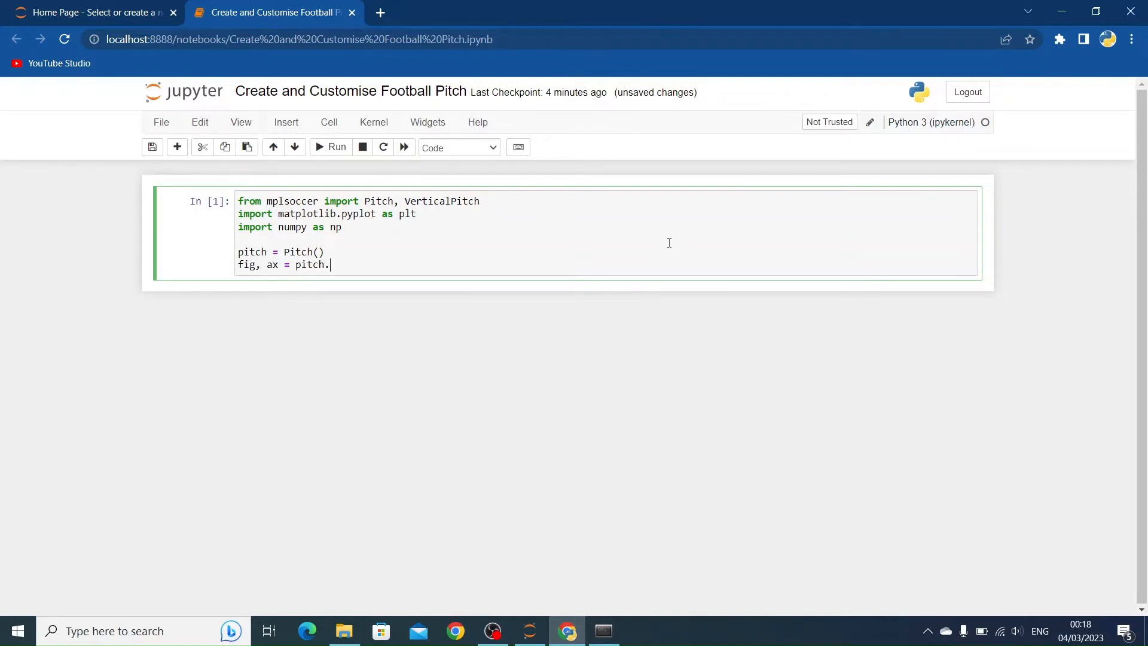
{"action": "type", "text": "draw()"}
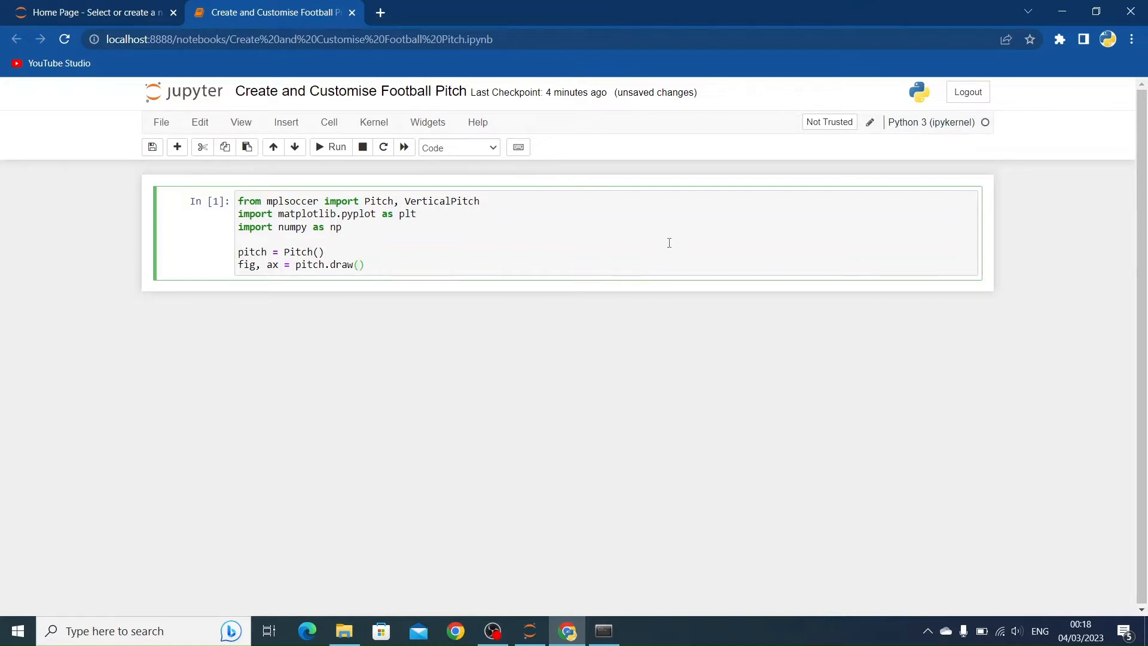
{"action": "left_click", "coordinate": [330, 147]}
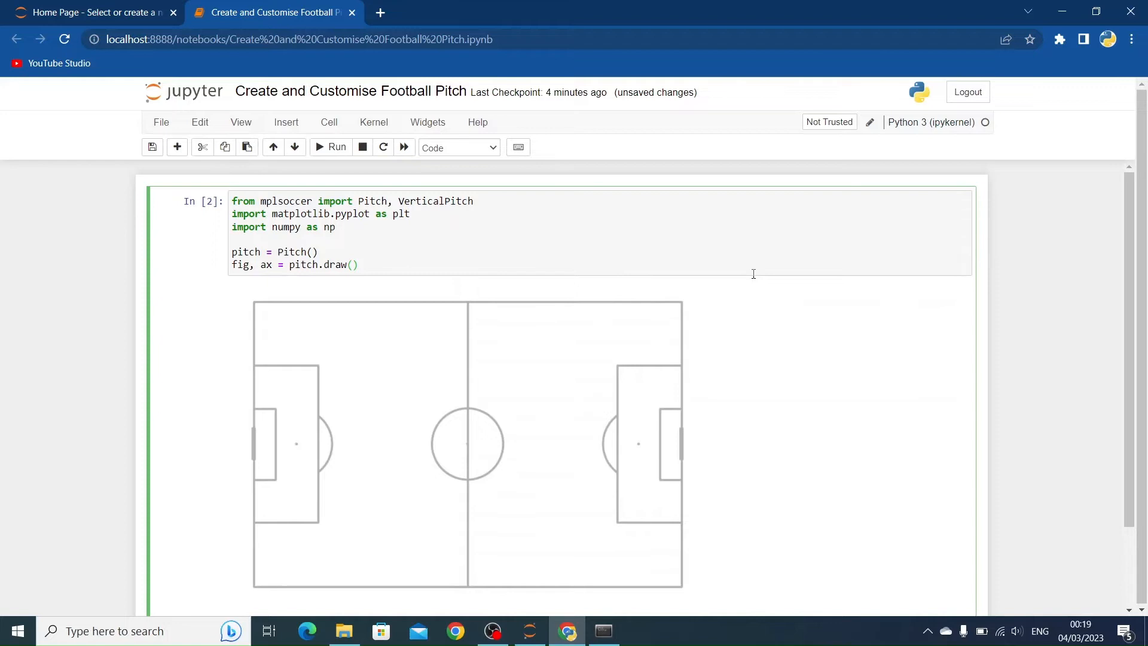
{"action": "left_click", "coordinate": [359, 264]}
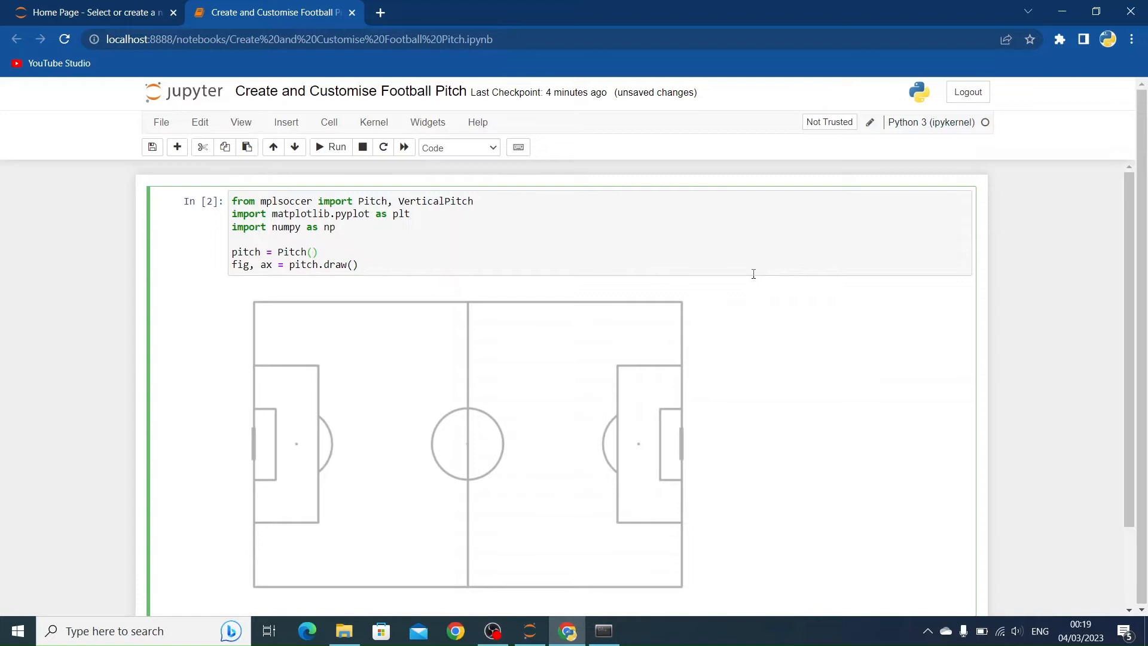
- Give Pitch() pitch_color="green" and rerun to draw a green pitch
{"action": "left_click", "coordinate": [312, 252]}
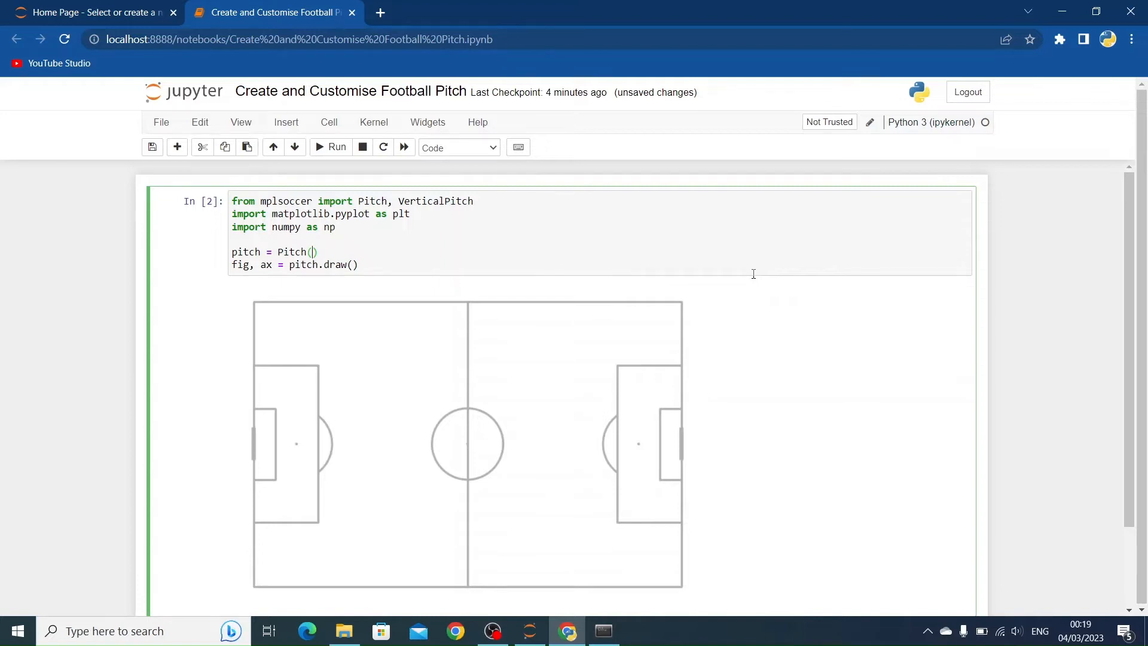
{"action": "type", "text": "pitch_color"}
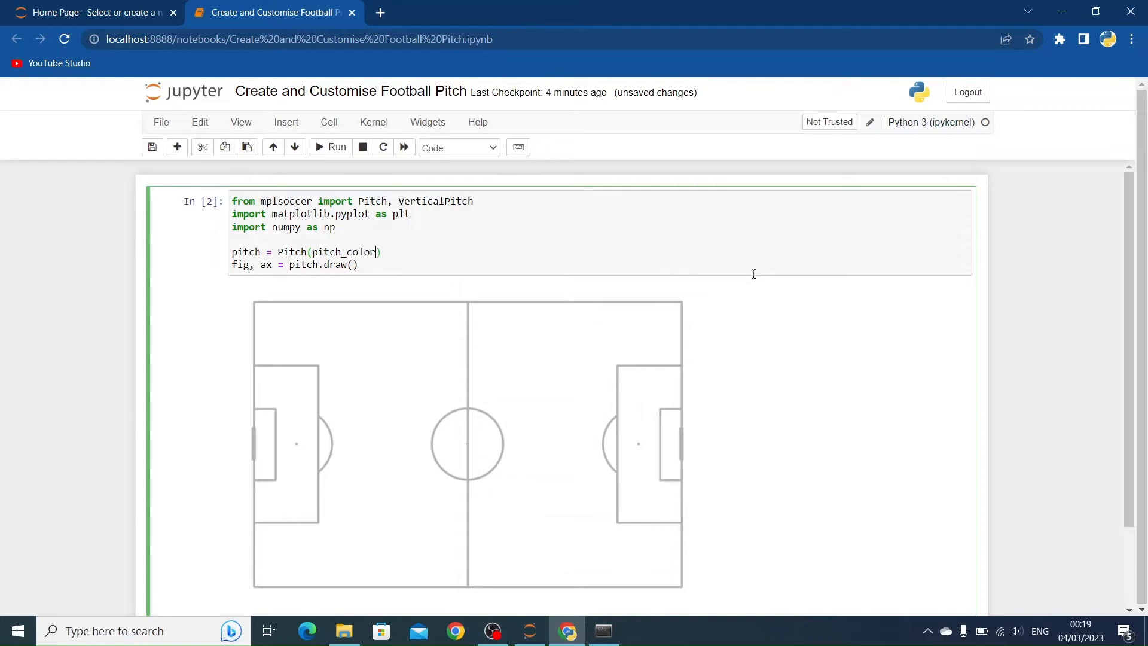
{"action": "type", "text": "=\"g\""}
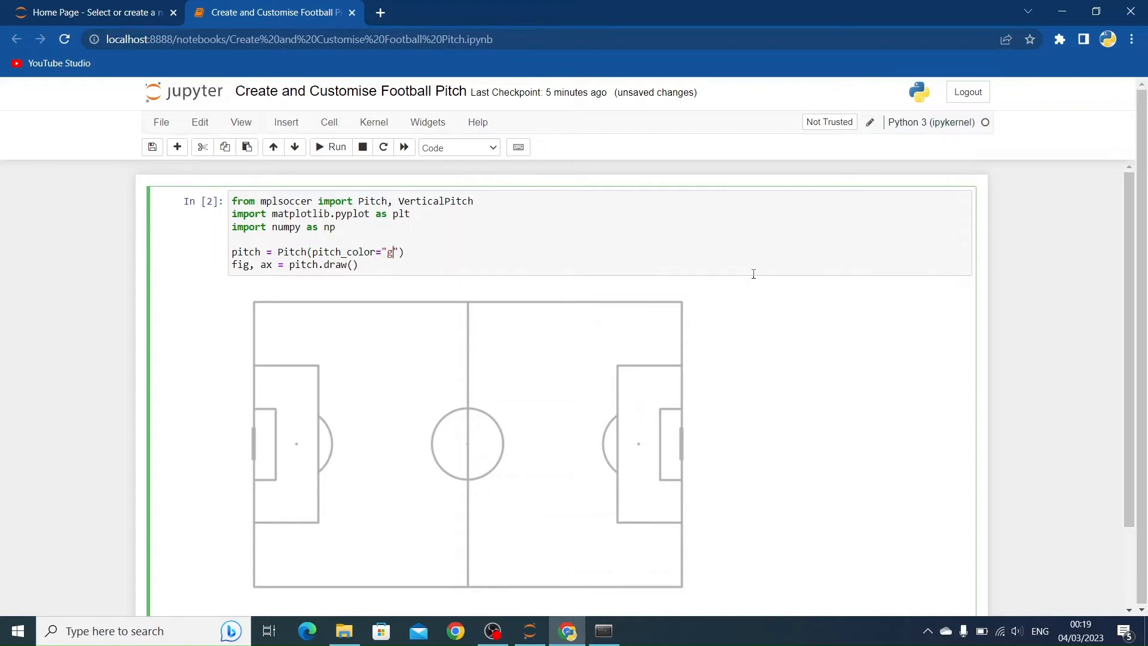
{"action": "type", "text": "reen"}
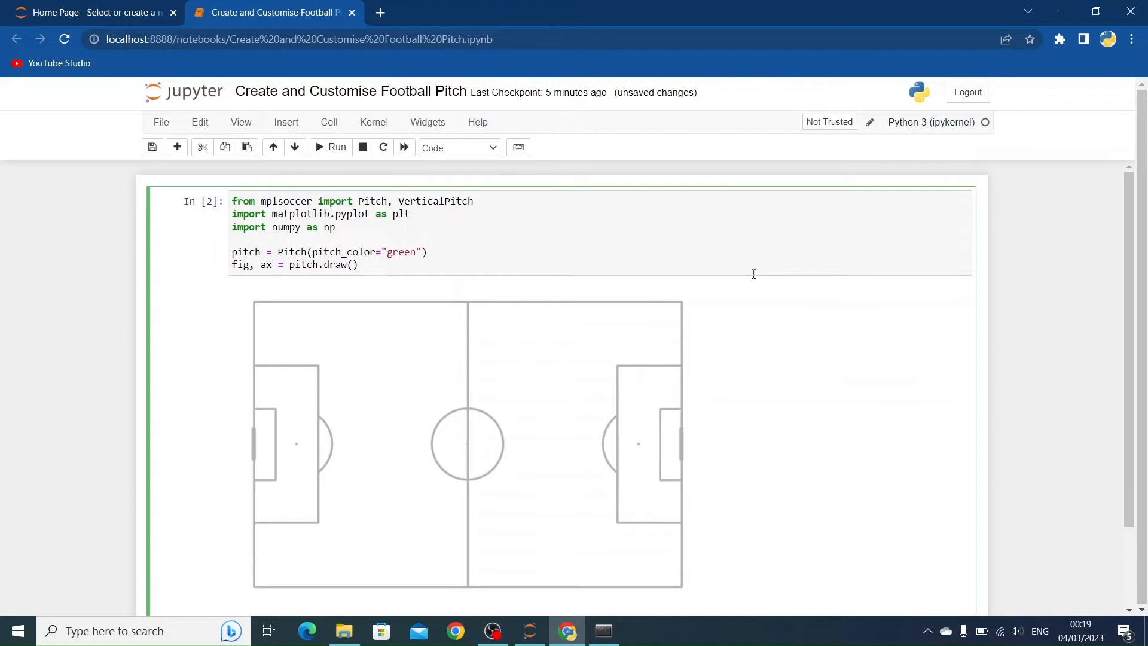
{"action": "left_click", "coordinate": [330, 147]}
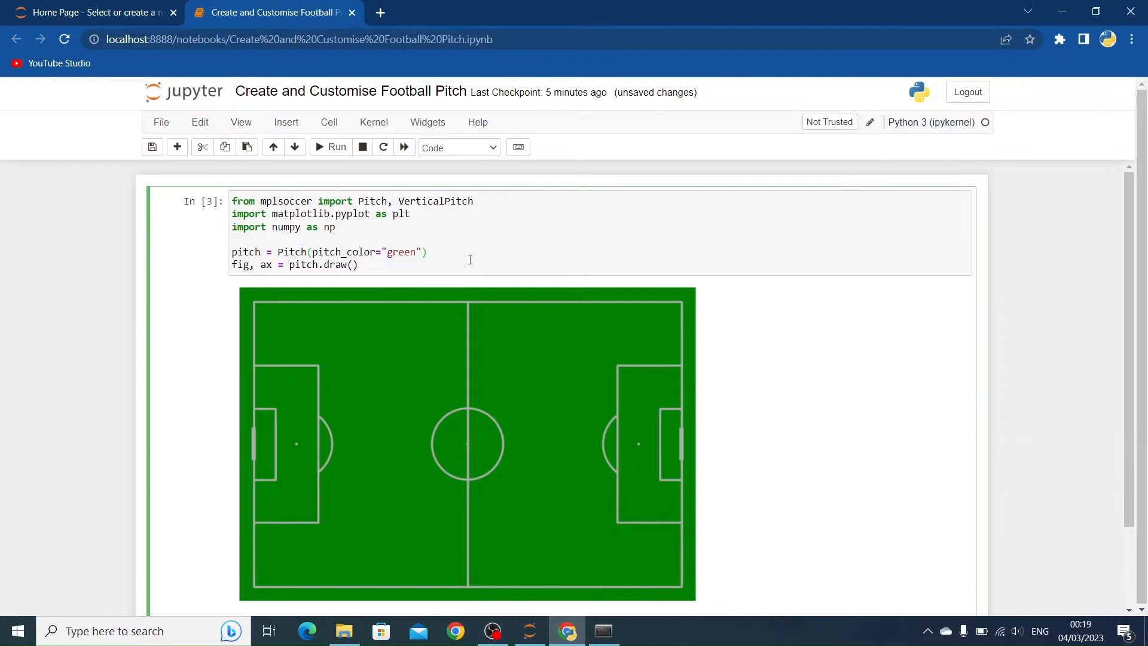
- Add corner_arcs=True to Pitch() and rerun to show corner arcs
{"action": "type", "text": ", corner_"}
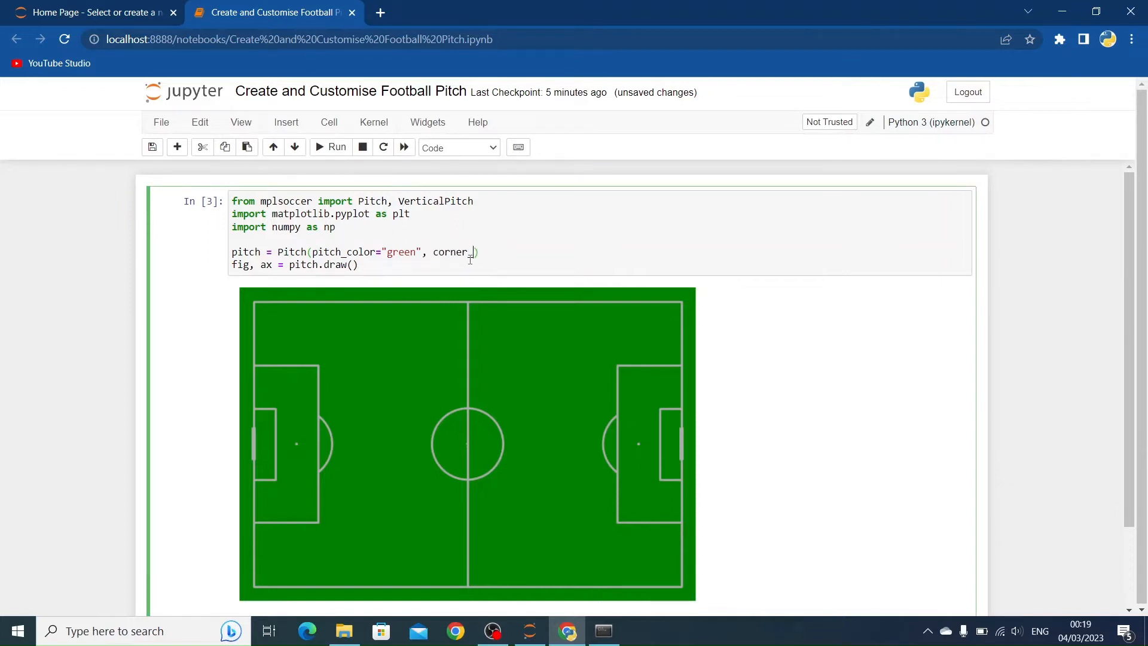
{"action": "type", "text": "Arcs"}
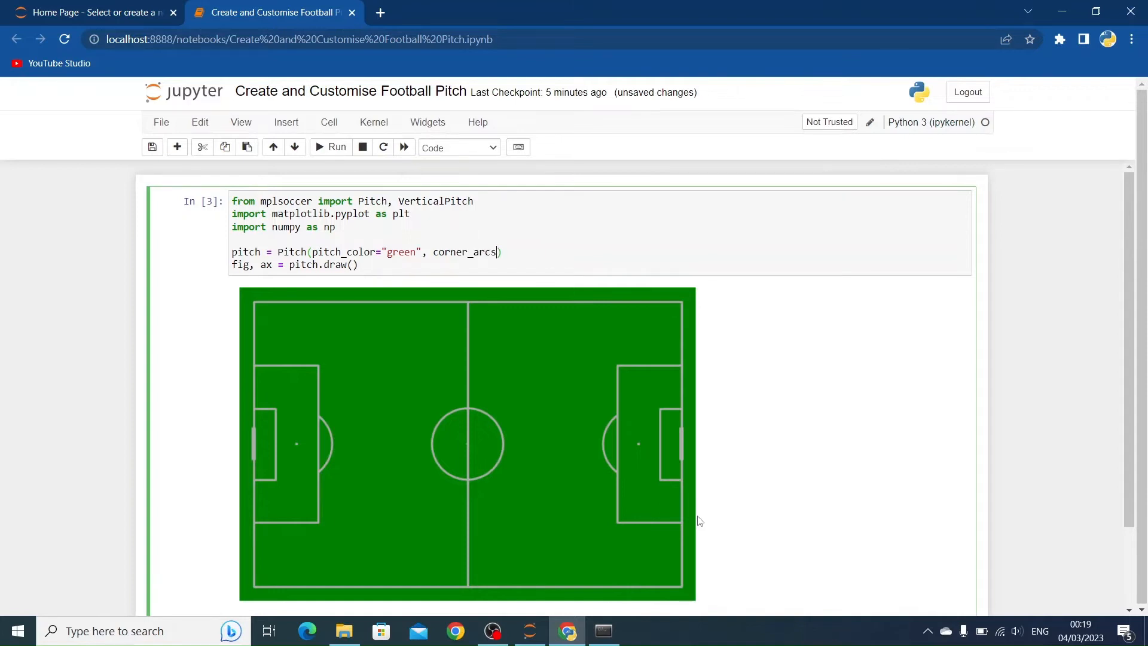
{"action": "type", "text": "=True"}
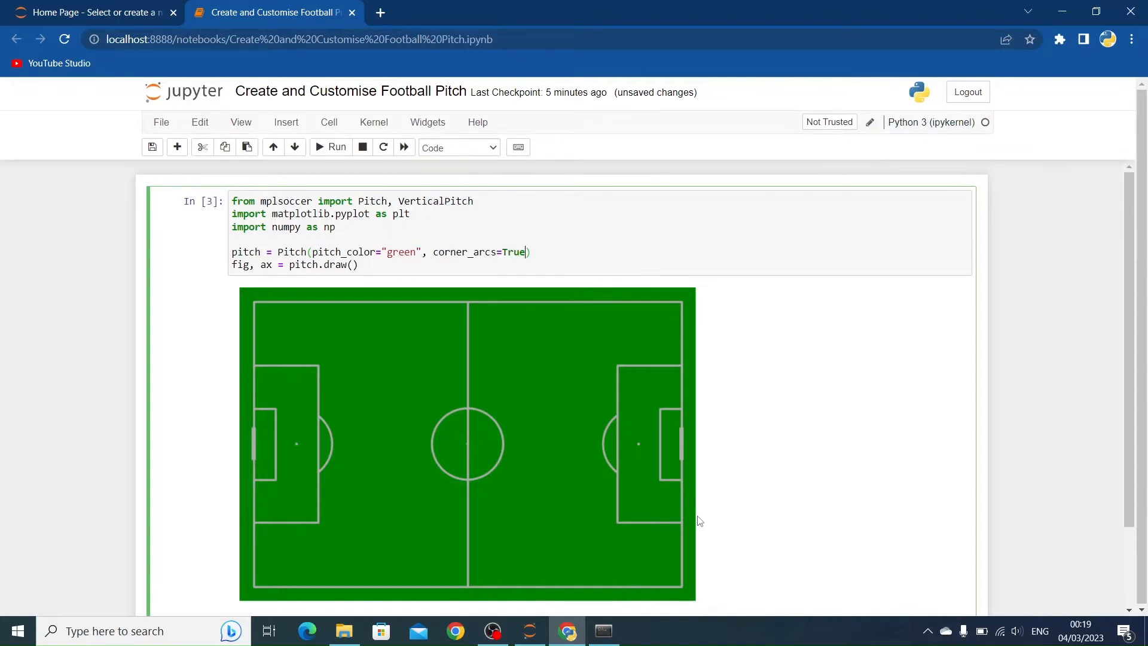
{"action": "left_click", "coordinate": [330, 147]}
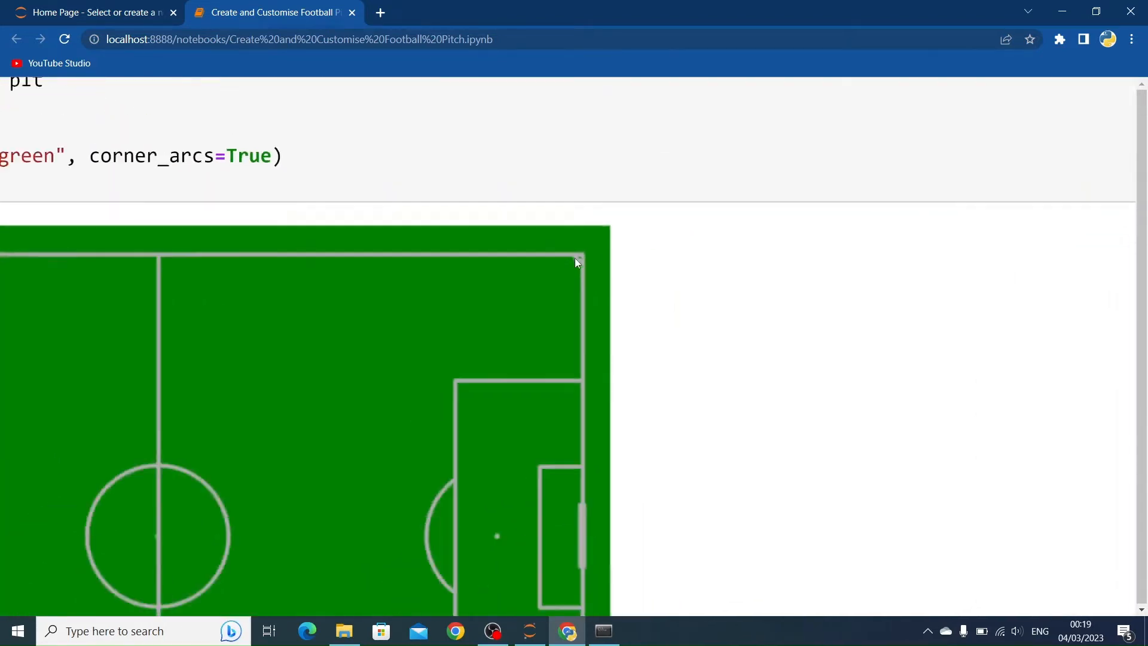
{"action": "scroll", "scroll_direction": "up", "scroll_amount": 3}
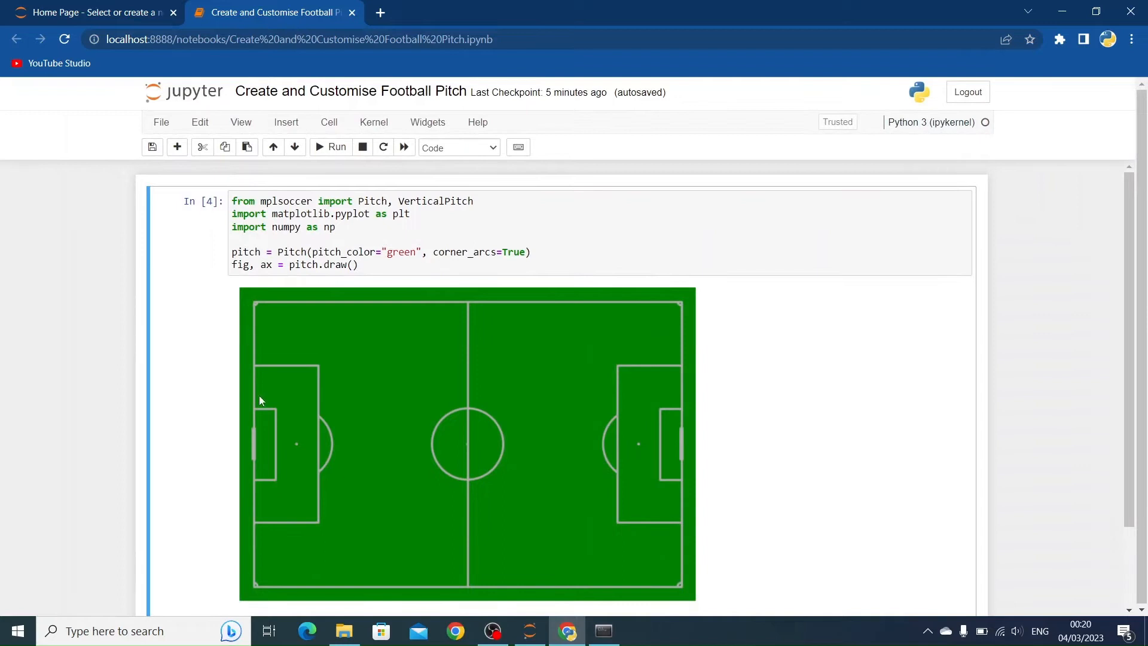
{"action": "mouse_move", "coordinate": [563, 387]}
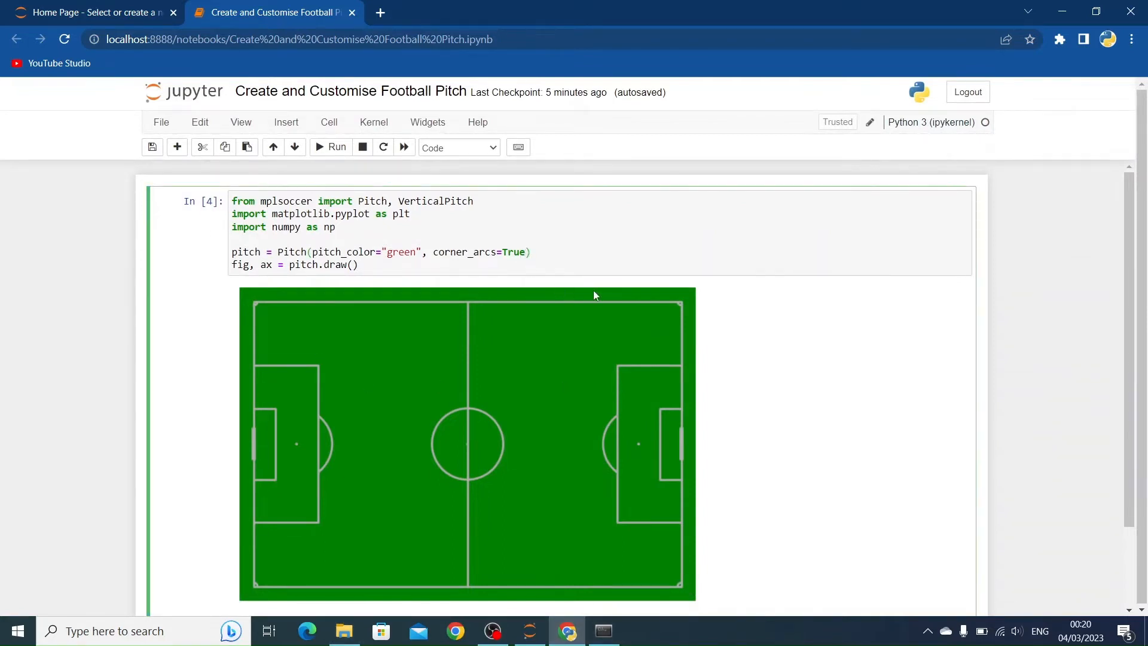
- Add half=True to Pitch() and rerun to draw a green half pitch
{"action": "type", "text": ", half"}
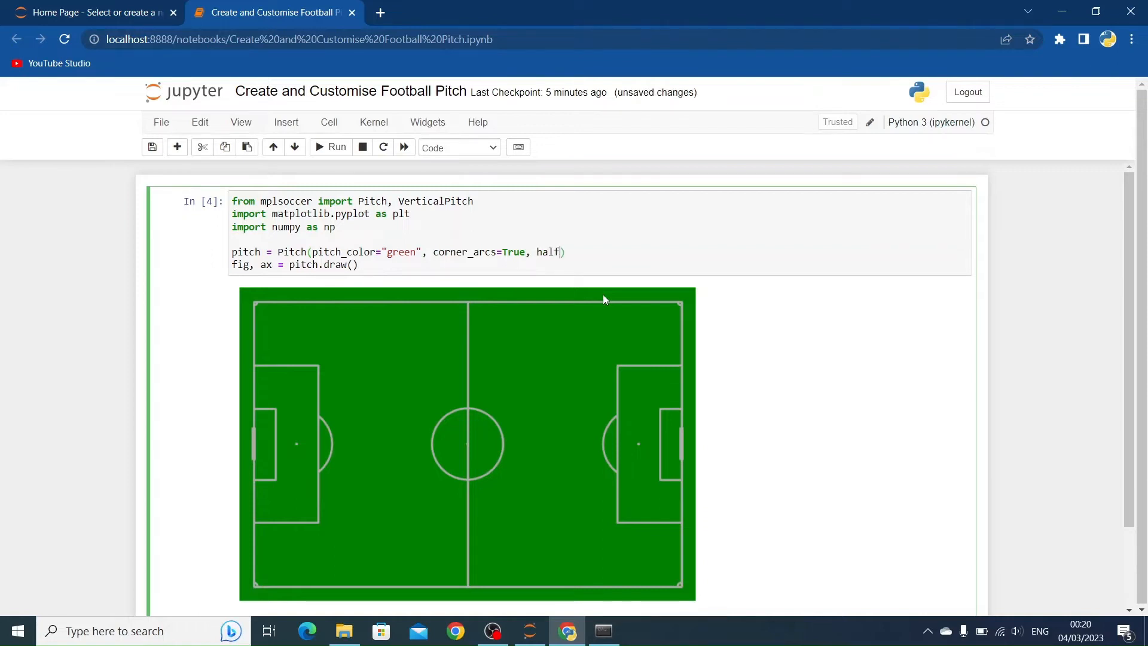
{"action": "type", "text": "=True"}
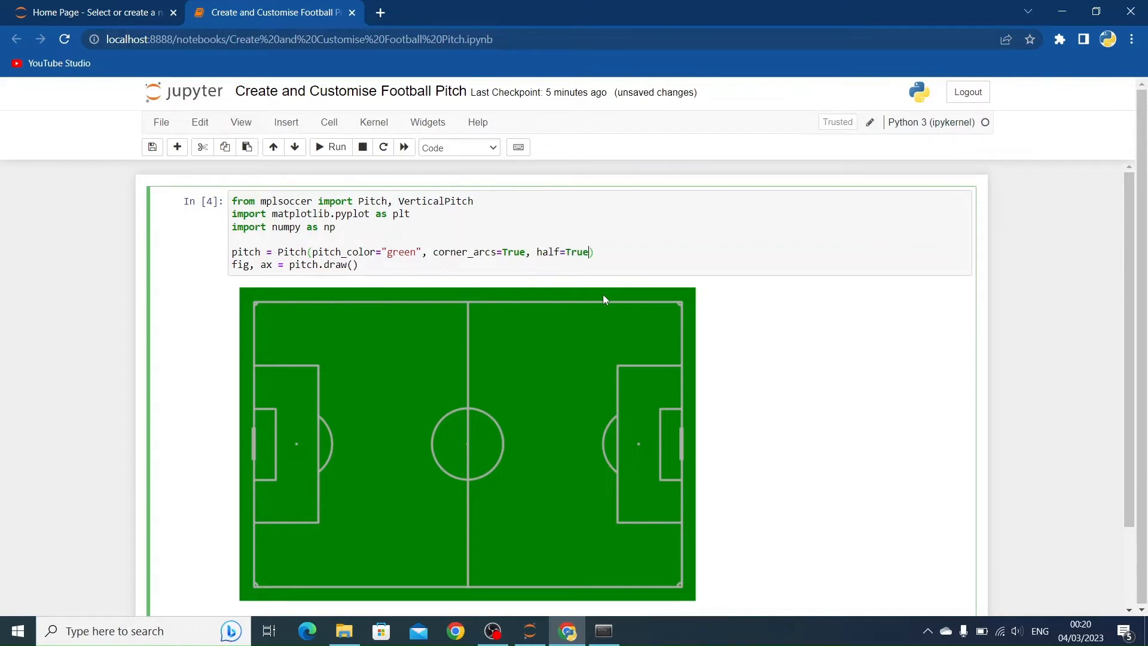
{"action": "left_click", "coordinate": [330, 147]}
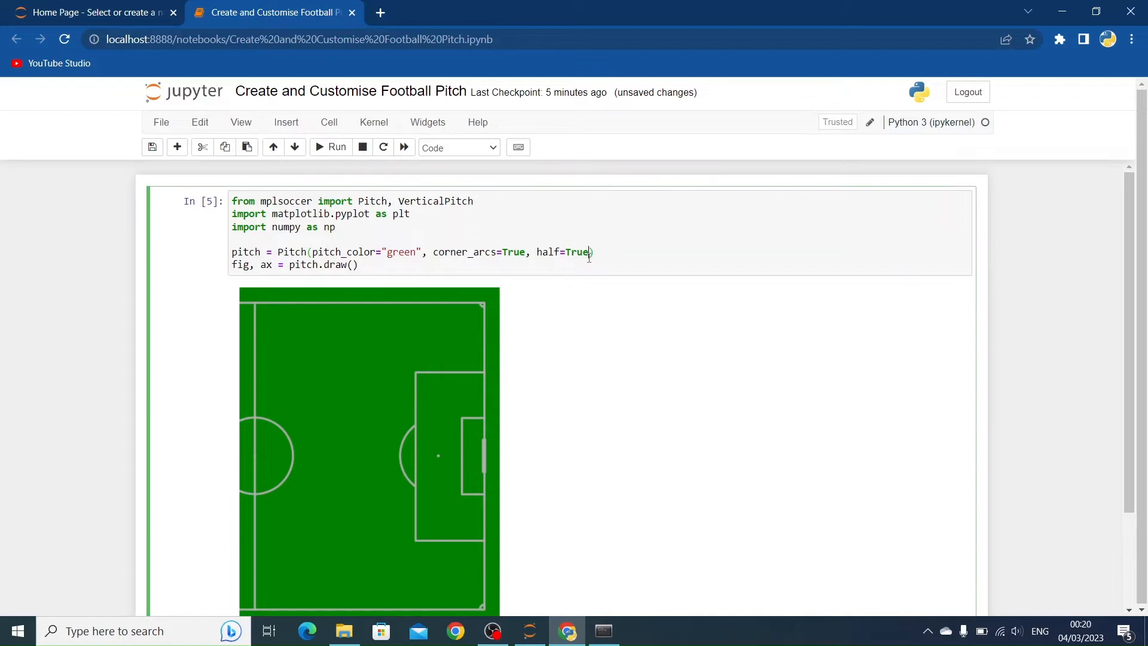
{"action": "type", "text": "\", \""}
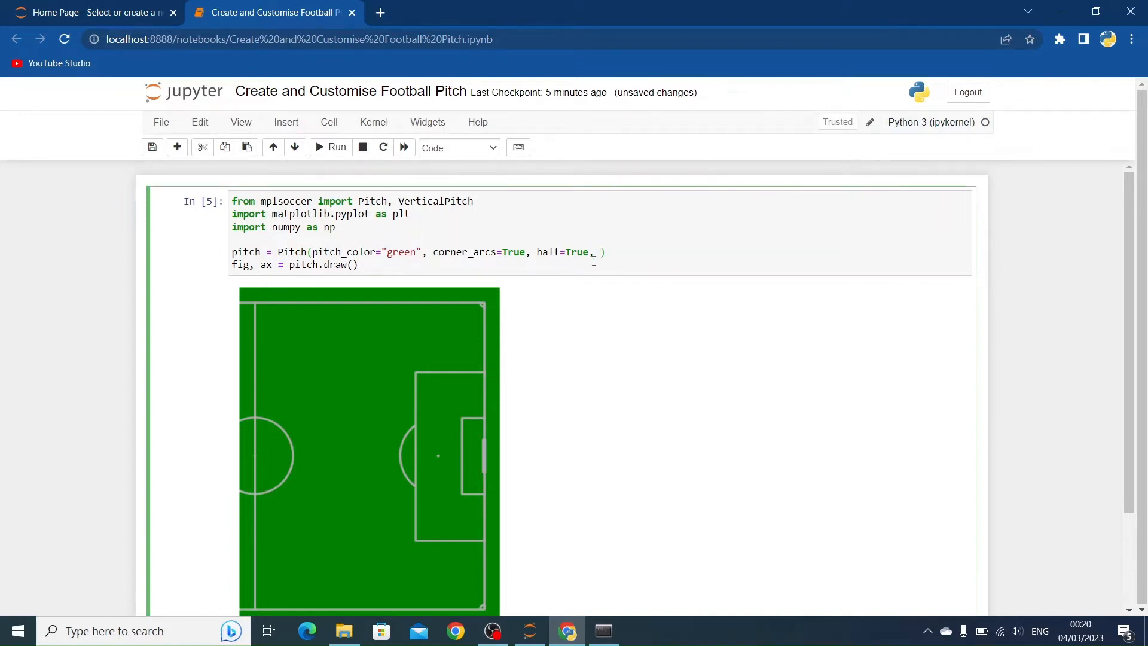
- Add stripe=True to Pitch() and rerun to show mowing stripes
{"action": "type", "text": "stripe"}
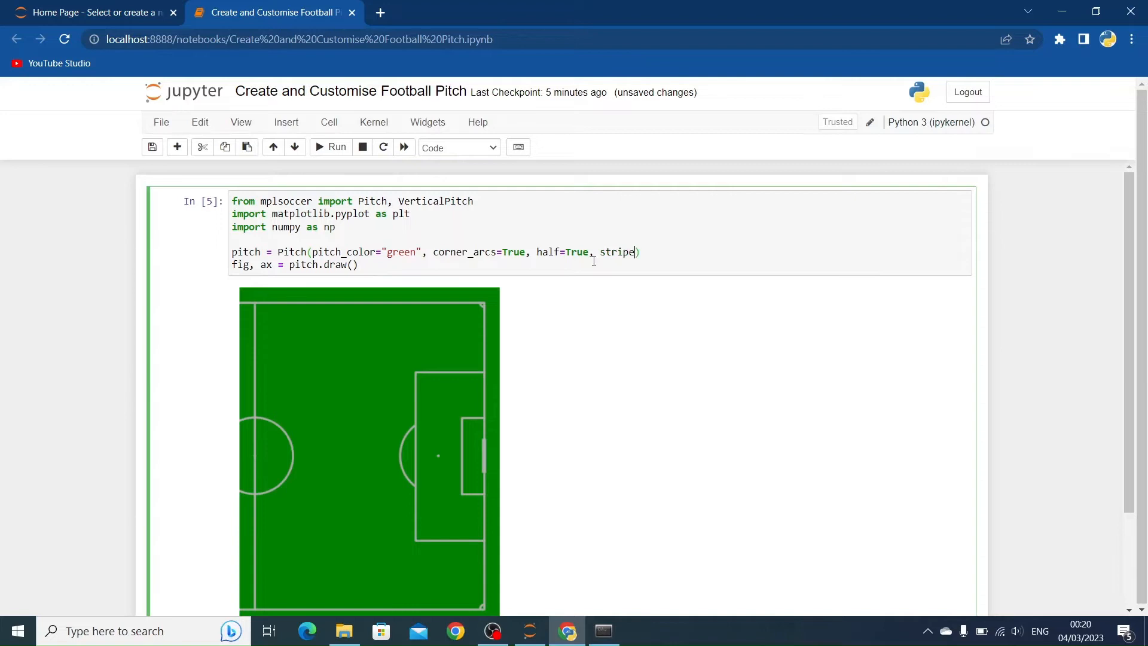
{"action": "type", "text": "=True"}
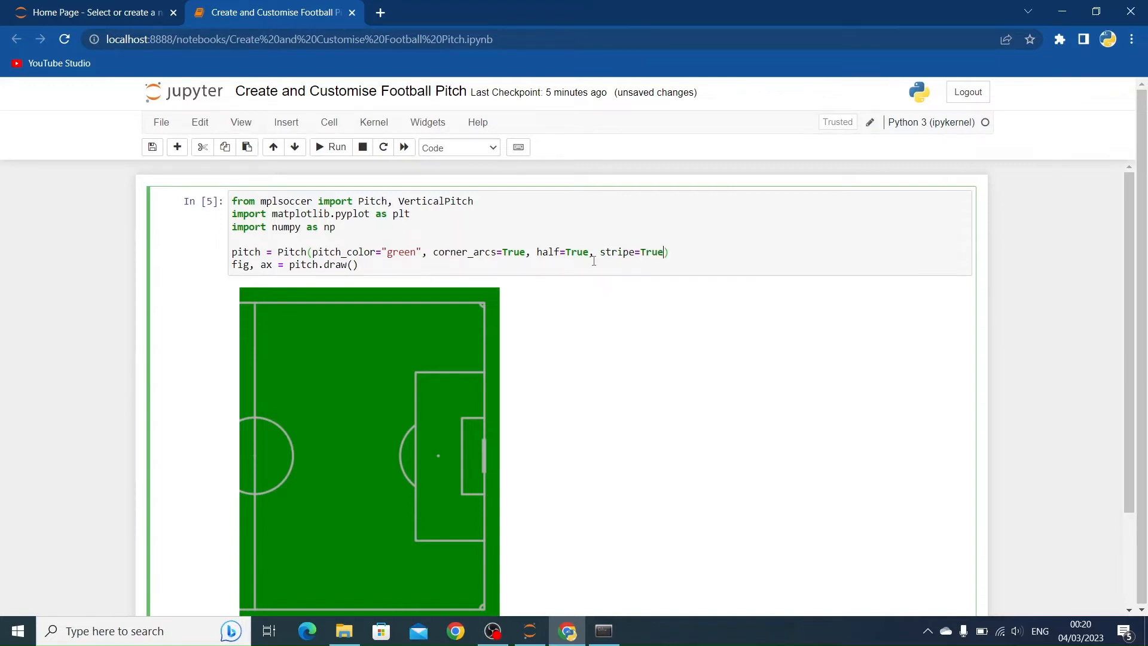
{"action": "left_click", "coordinate": [330, 147]}
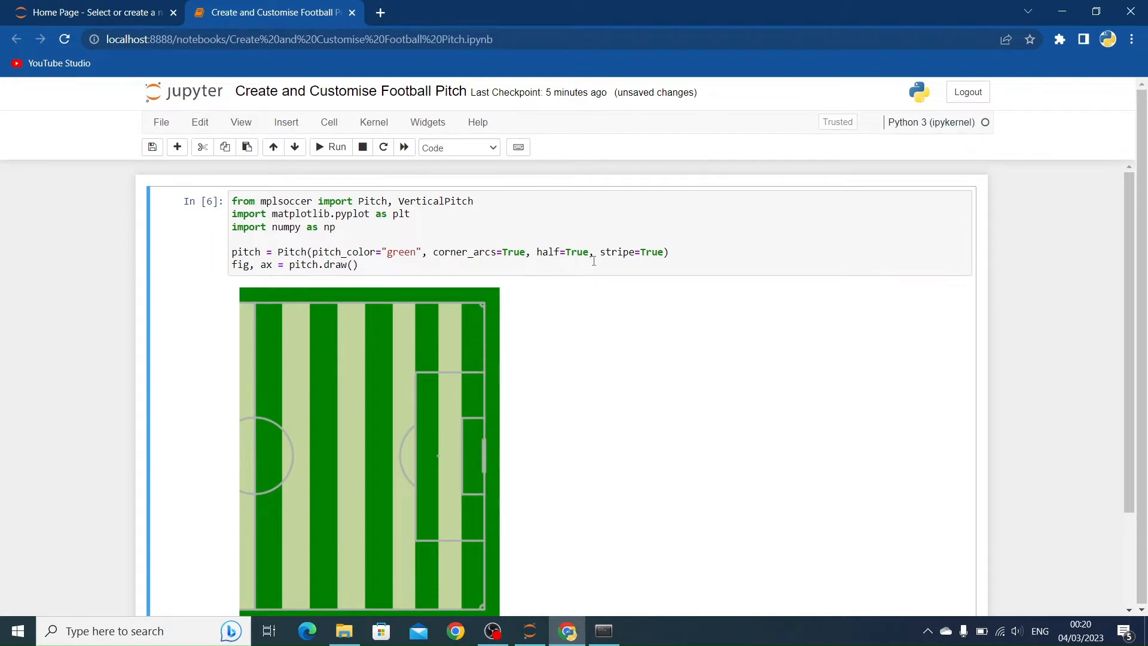
{"action": "mouse_move", "coordinate": [604, 291]}
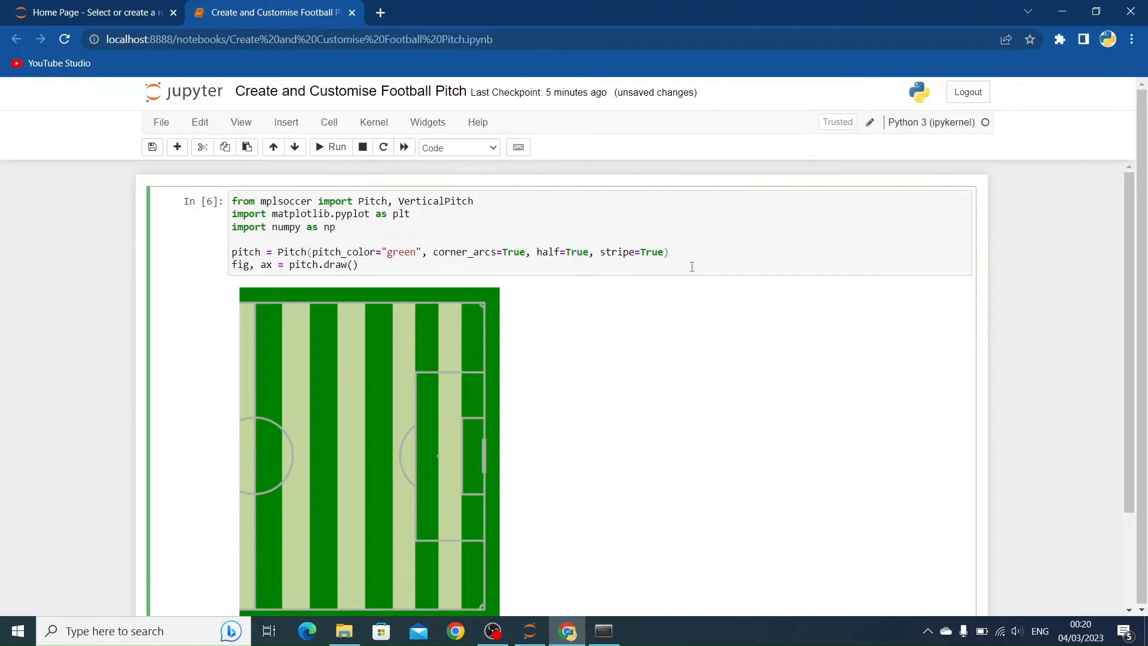
- Add line_color="white" to Pitch() for white pitch markings
{"action": "type", "text": ", l"}
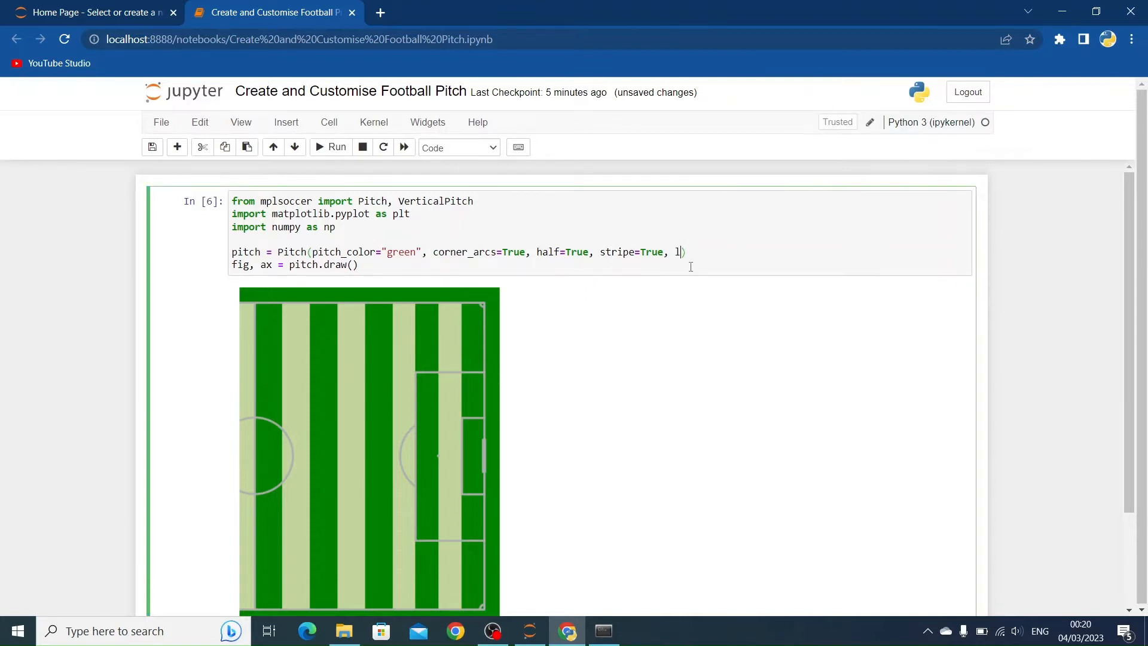
{"action": "type", "text": "ine_color"}
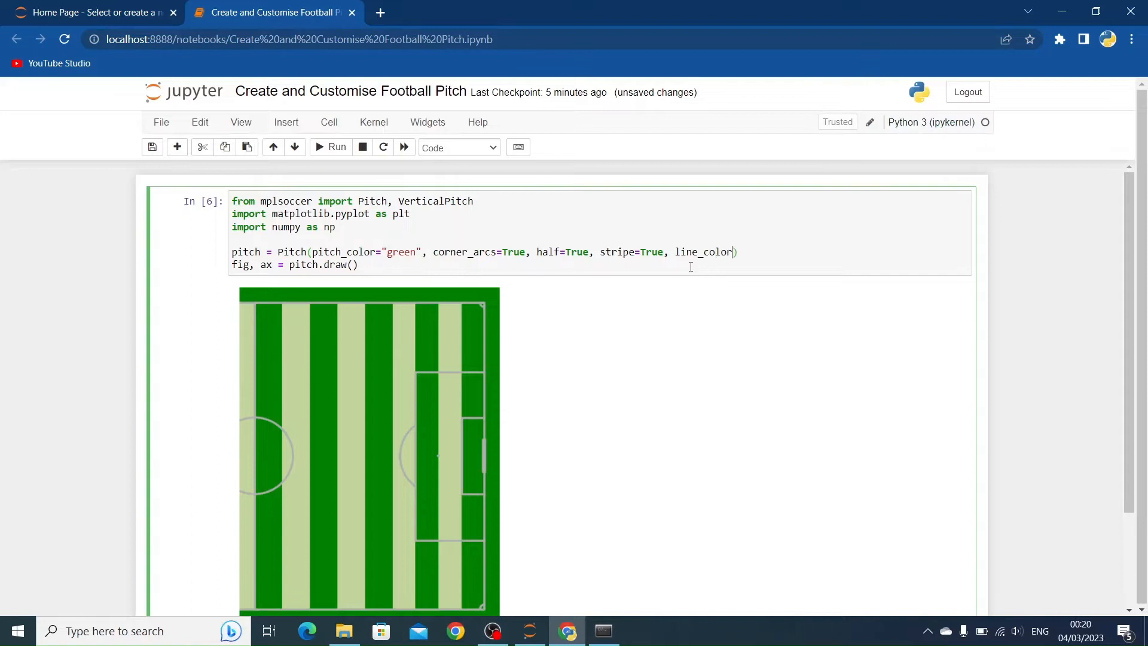
{"action": "type", "text": "=\"white"}
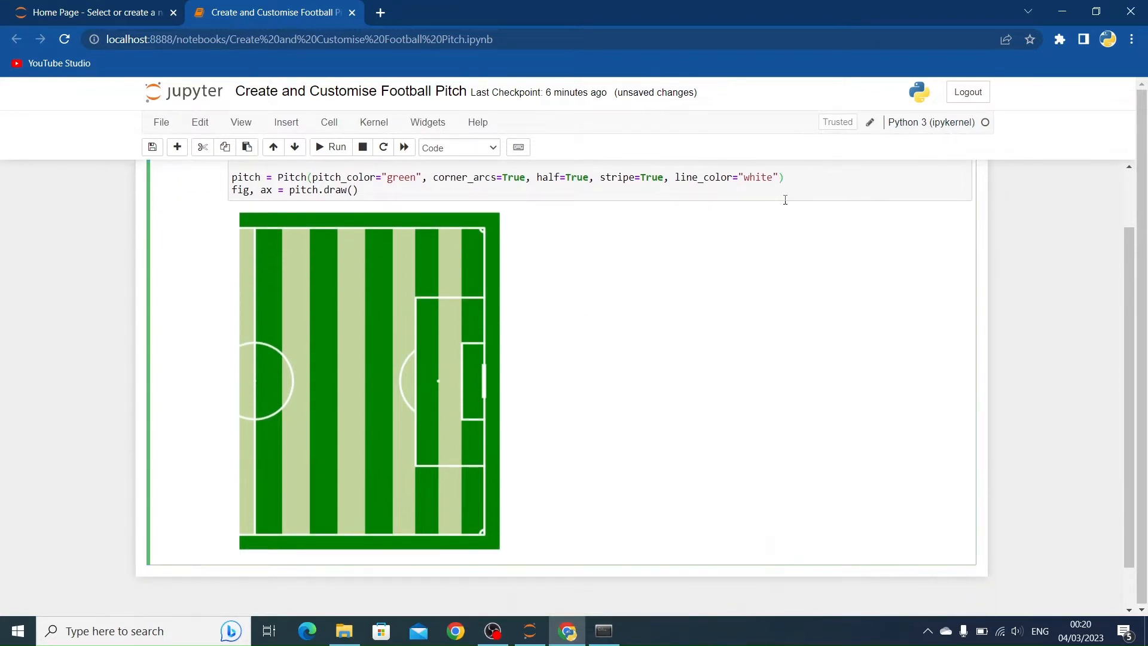
- Add stripe_color="lightgreen" to Pitch() and redraw with light green stripes
{"action": "type", "text": ", stripe"}
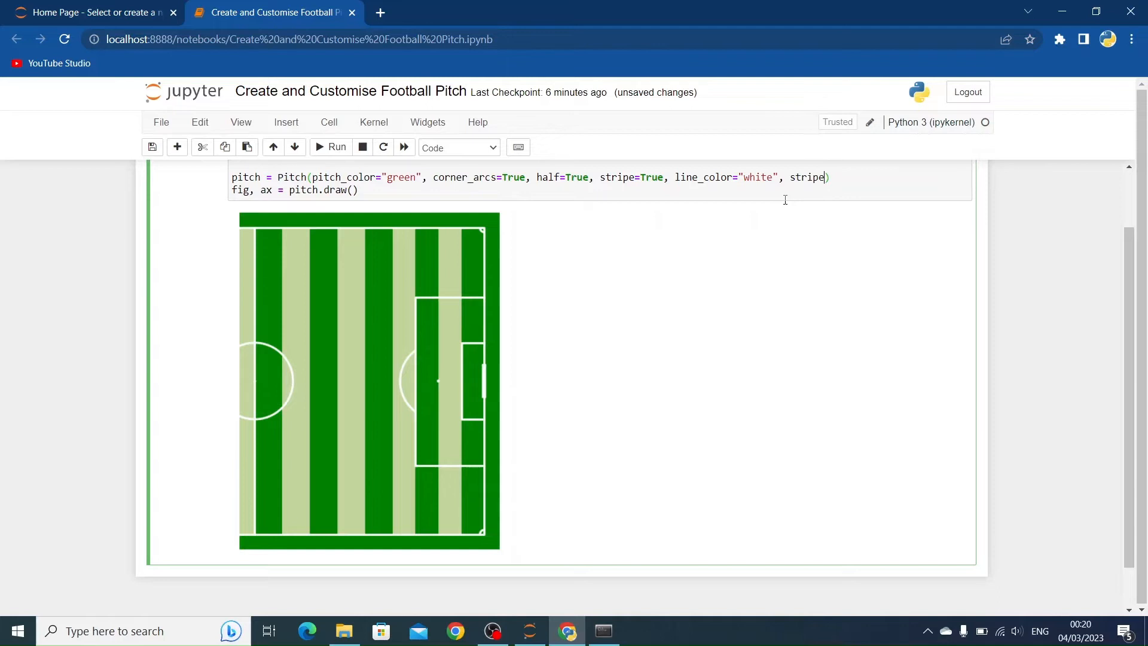
{"action": "type", "text": "_color=\"light\""}
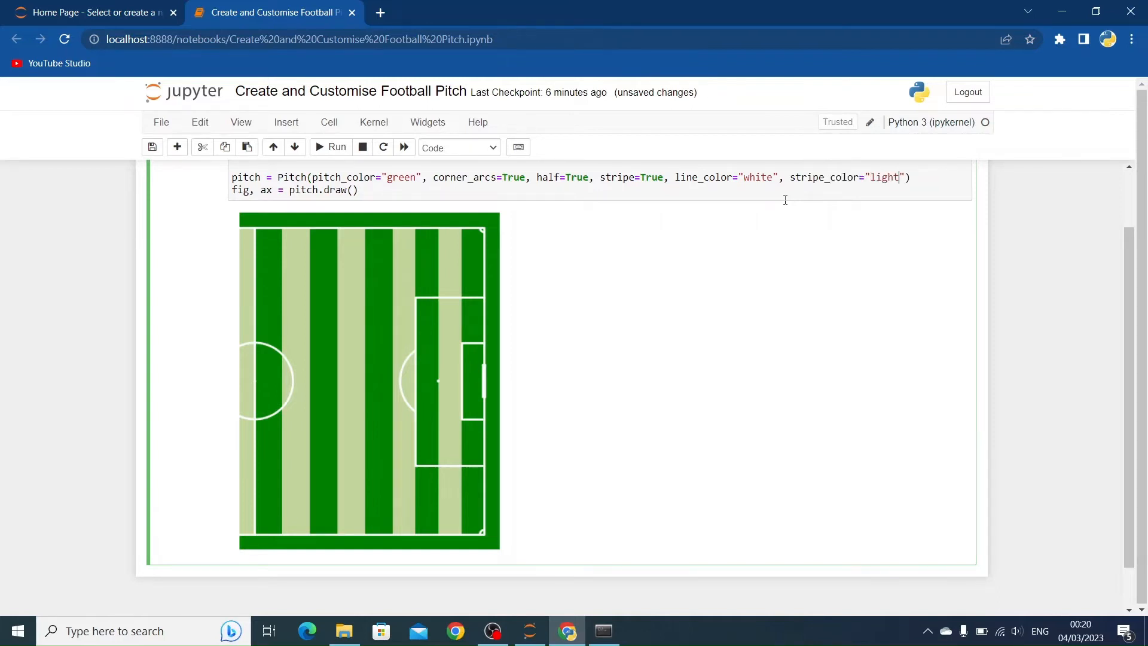
{"action": "type", "text": "green"}
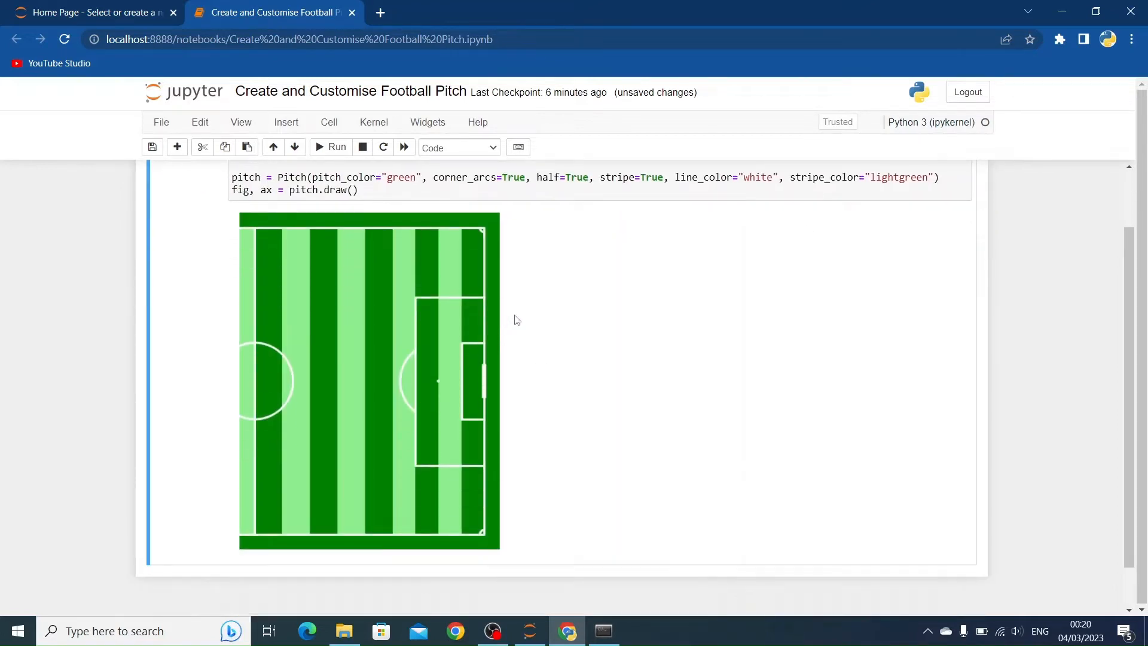
{"action": "mouse_move", "coordinate": [693, 290]}
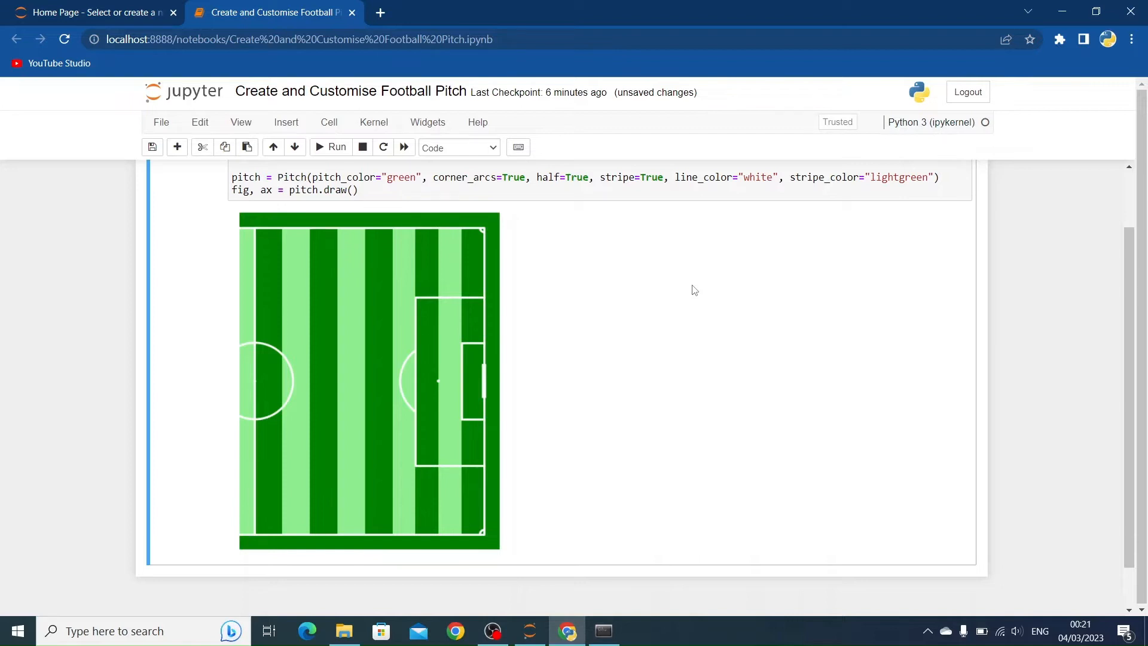
{"action": "left_click", "coordinate": [937, 176]}
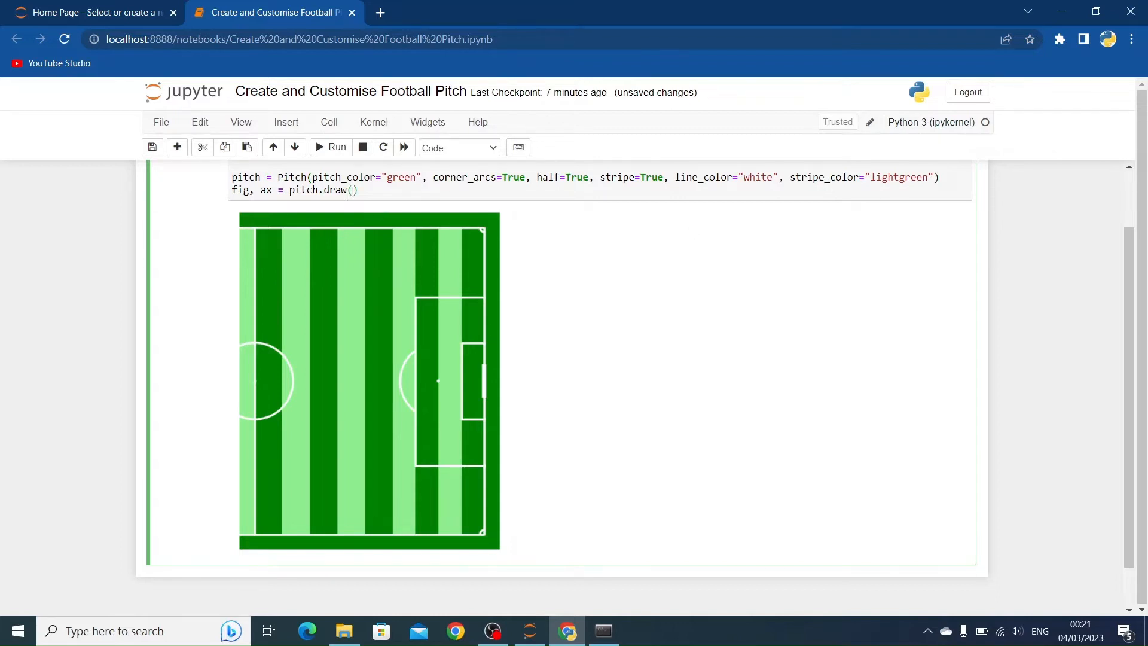
- Pass nrows=2, ncols=2 to pitch.draw() and rerun to get a two-by-two grid of striped half pitches
{"action": "type", "text": "nrows=2, n"}
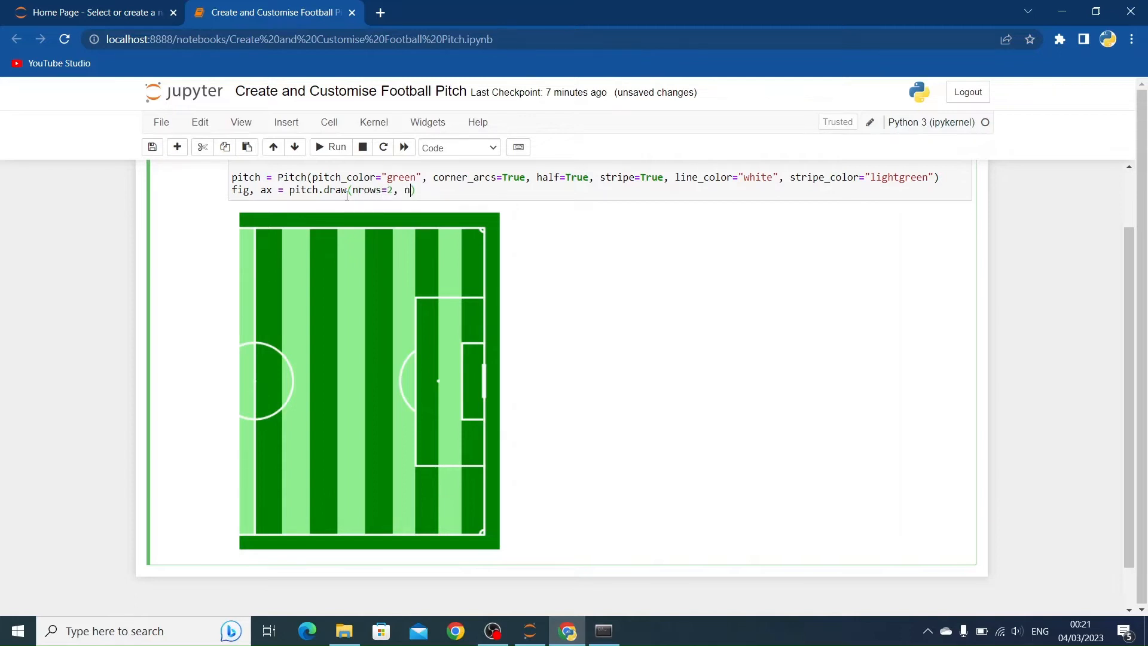
{"action": "type", "text": "cols=2"}
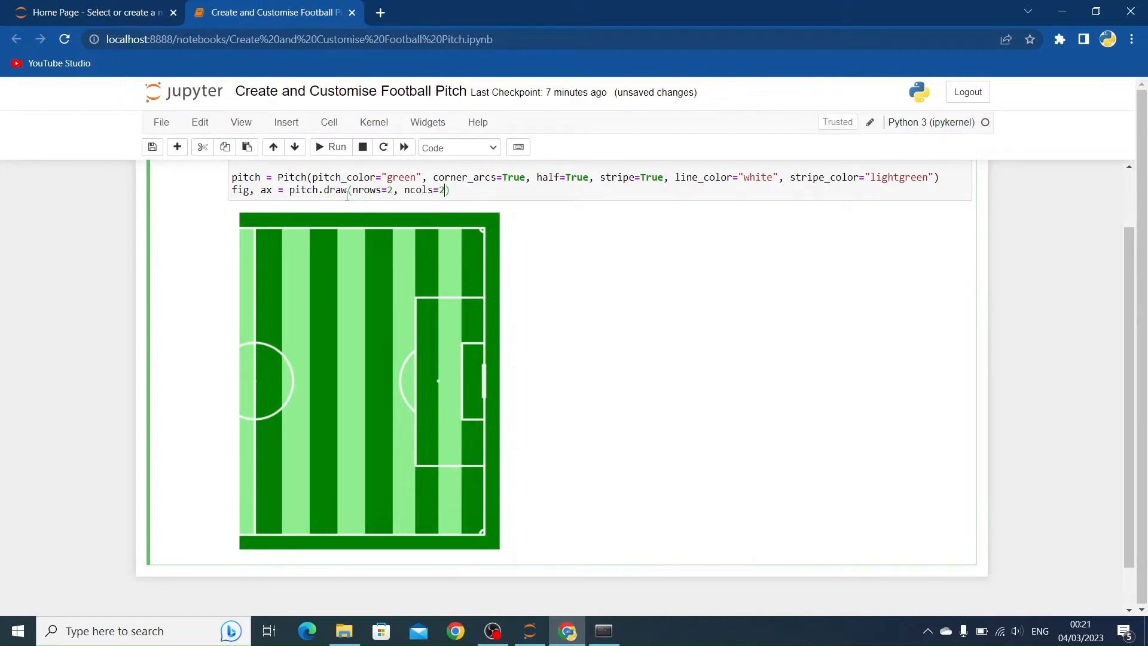
{"action": "left_click", "coordinate": [332, 147]}
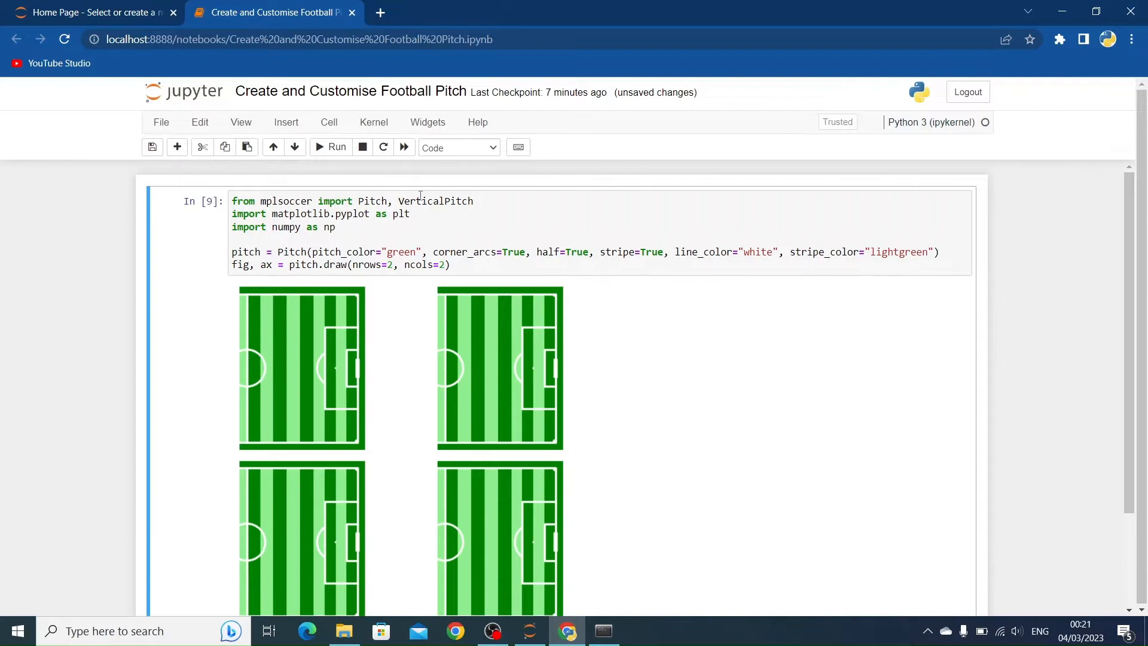
{"action": "scroll", "scroll_direction": "down", "scroll_amount": 3}
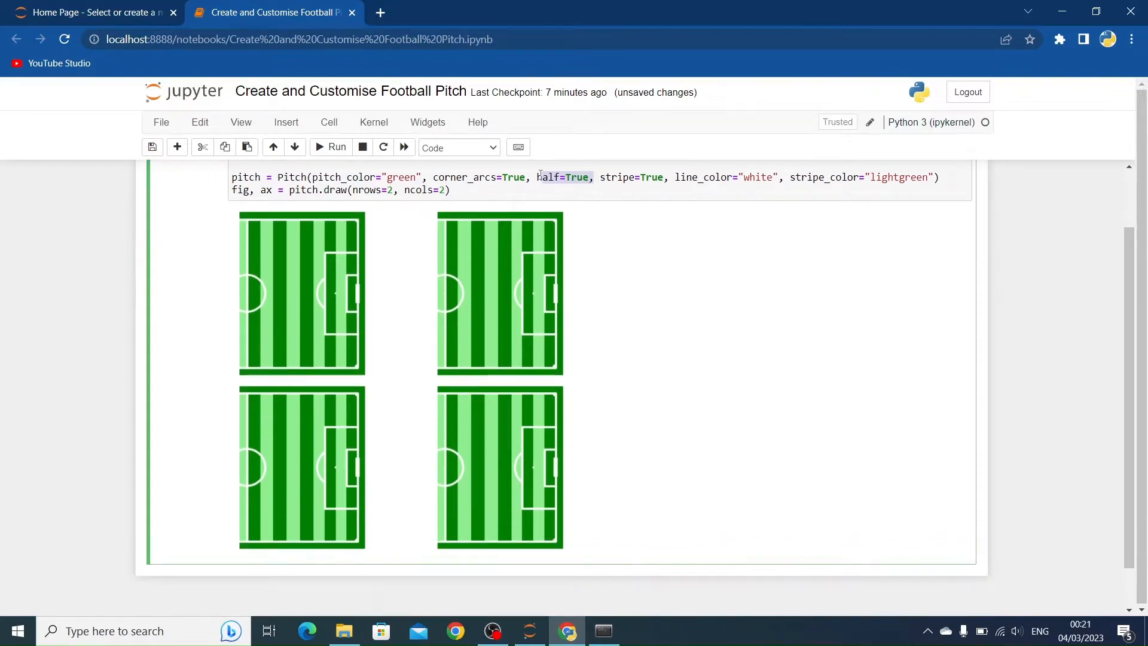
- Delete half=True from the Pitch call so the grid shows full pitches
{"action": "key", "text": "Delete"}
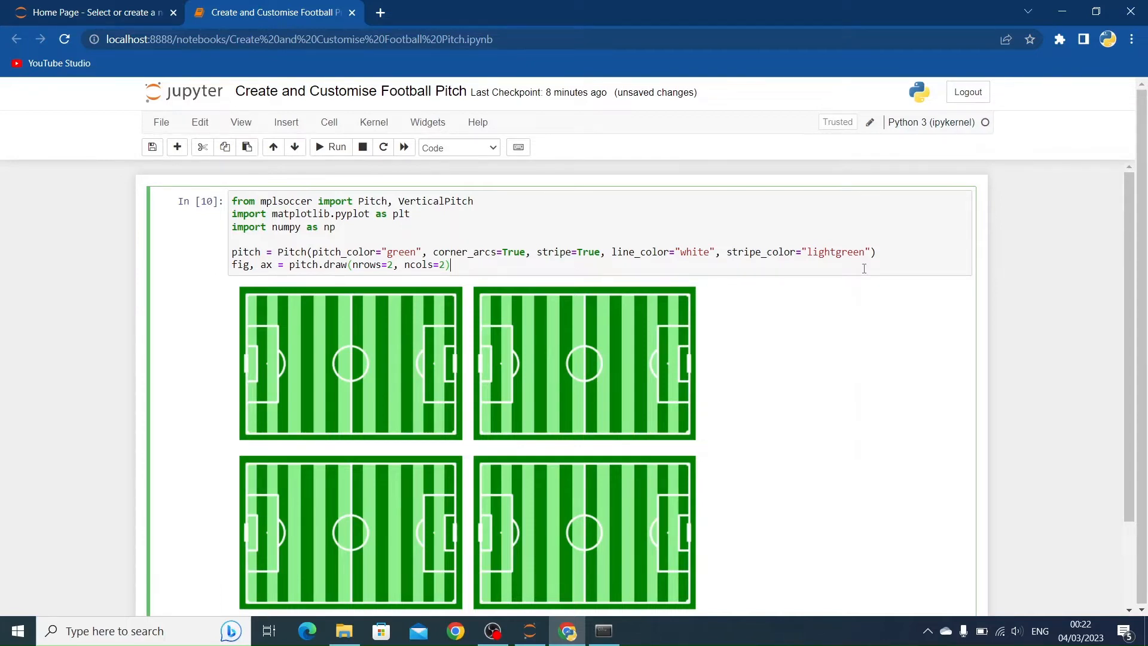
{"action": "mouse_move", "coordinate": [534, 333]}
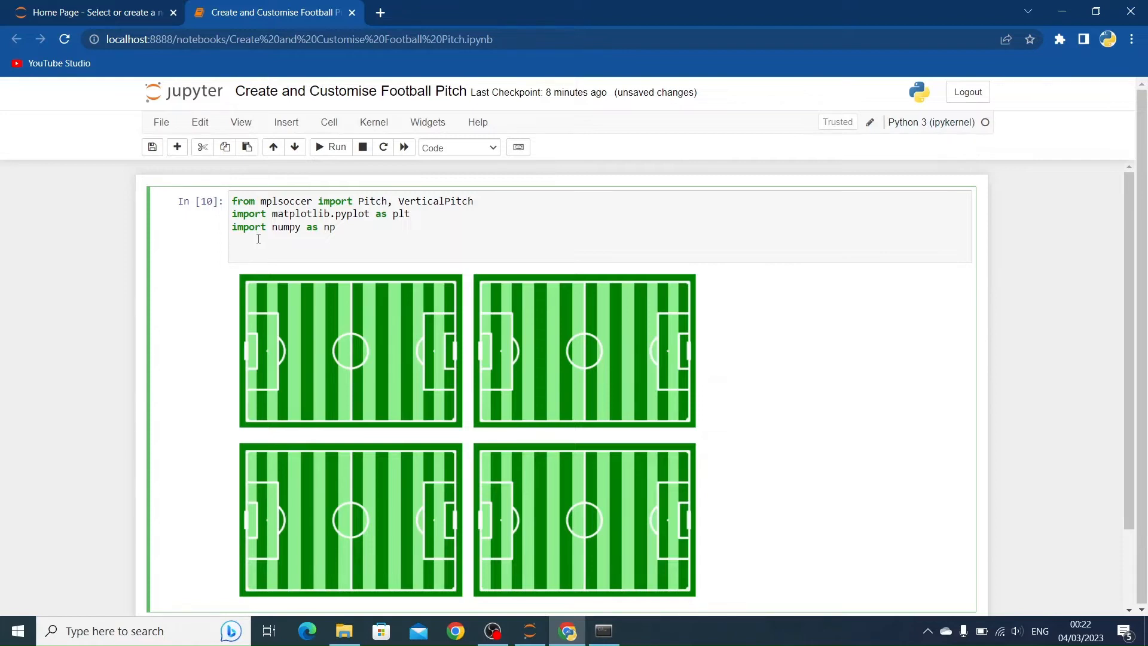
- Add fig, axs = plt.subplots(1, 2) below the imports and run to show two empty side-by-side axes
{"action": "type", "text": "fig ="}
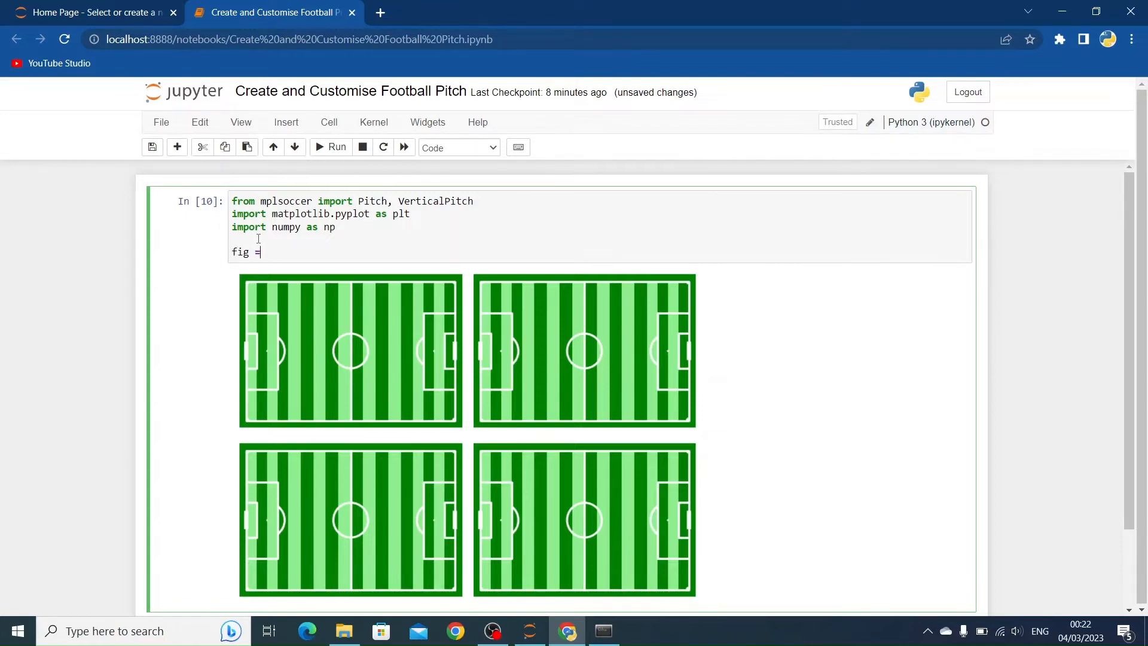
{"action": "type", "text": "a"}
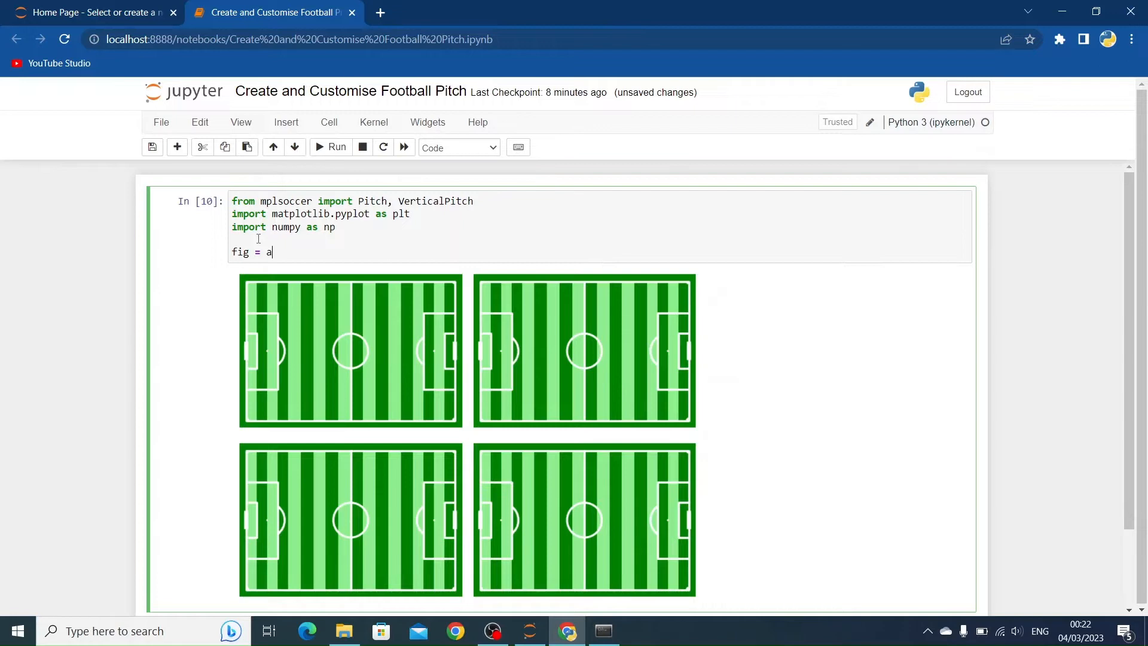
{"action": "type", "text": ", axs"}
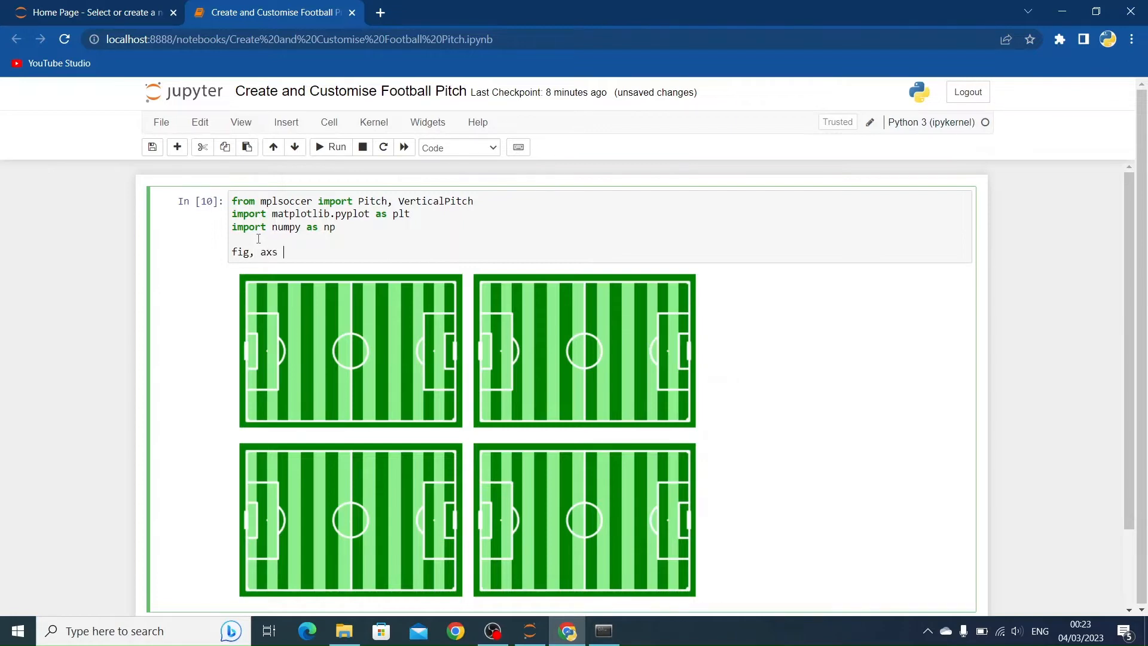
{"action": "type", "text": "="}
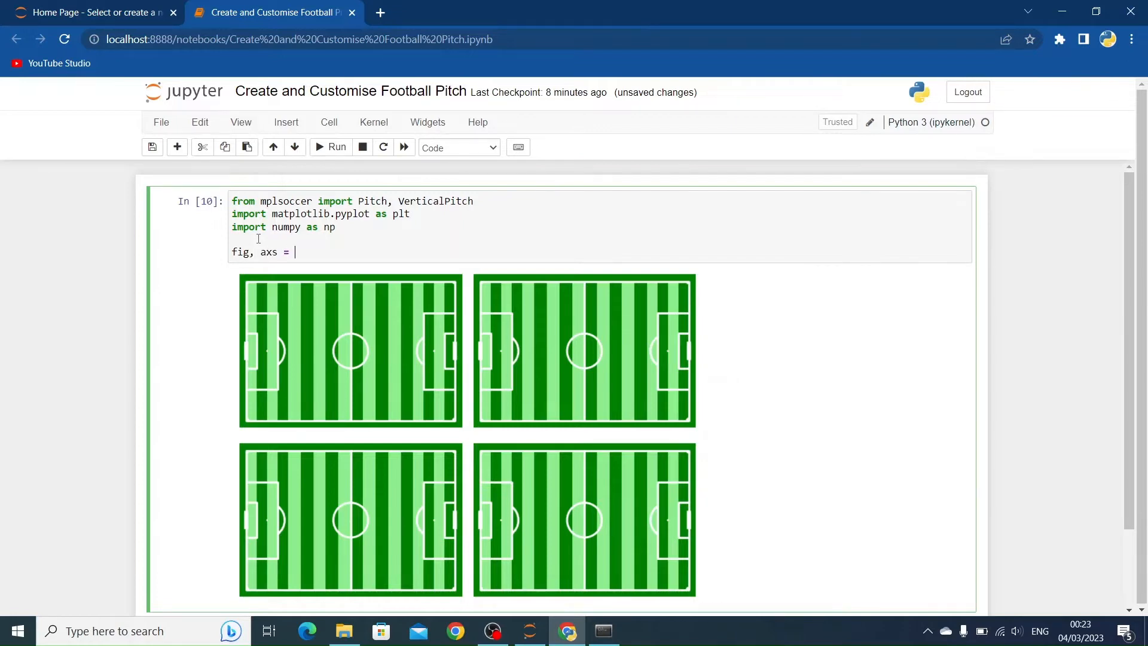
{"action": "type", "text": "plt.supl"}
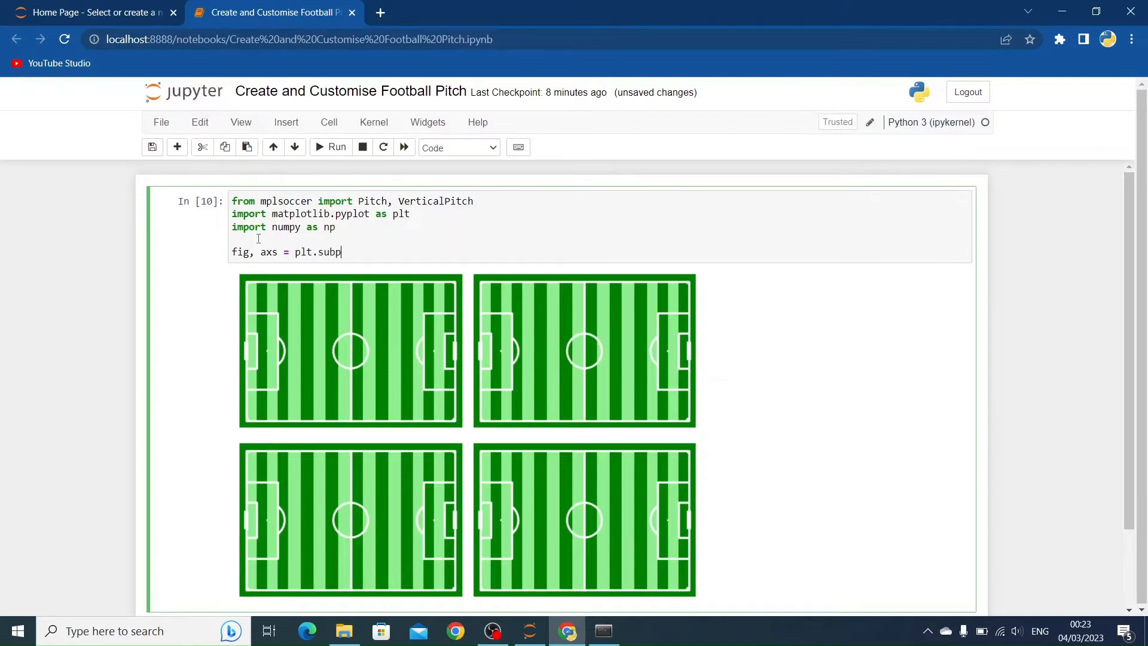
{"action": "type", "text": "lots()"}
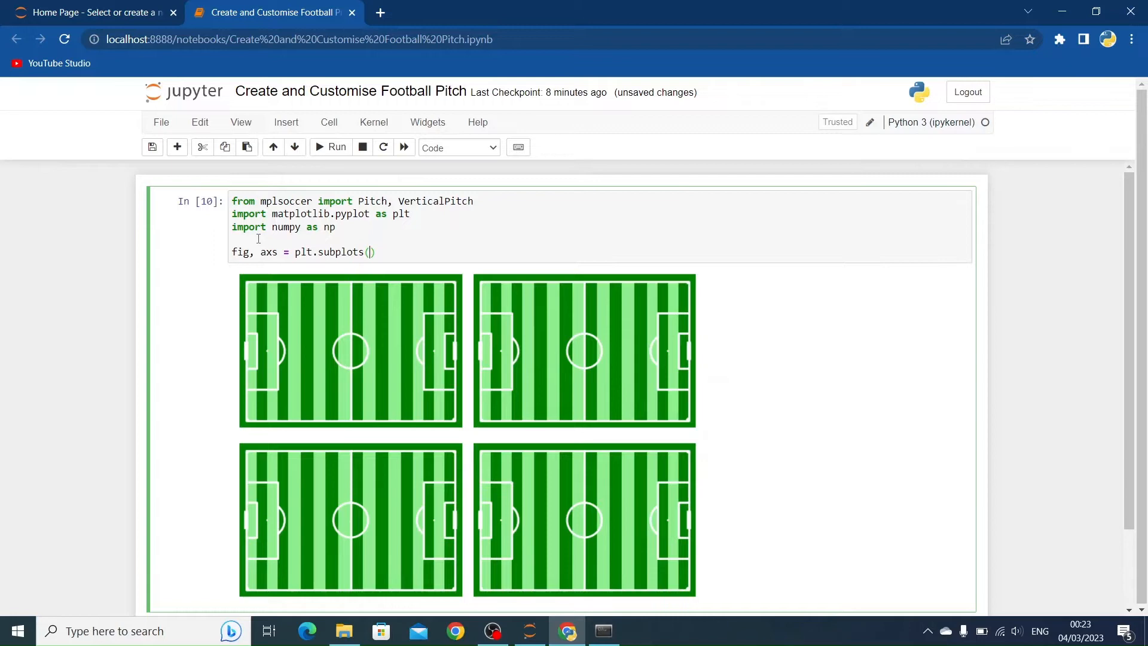
{"action": "type", "text": "1, 2"}
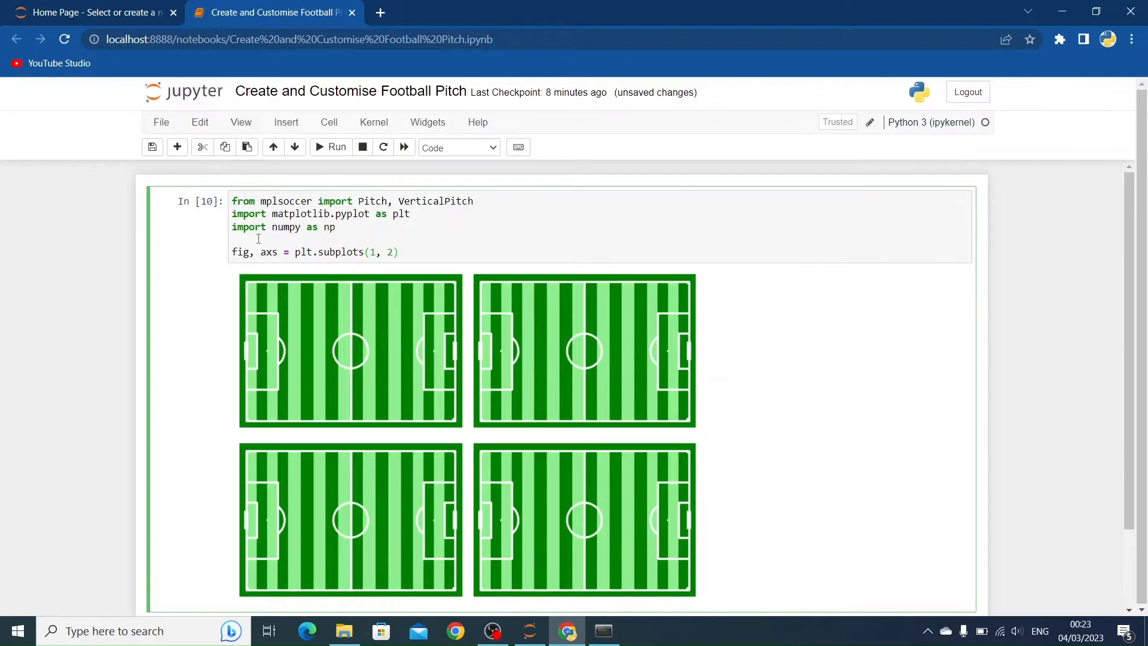
{"action": "left_click", "coordinate": [329, 147]}
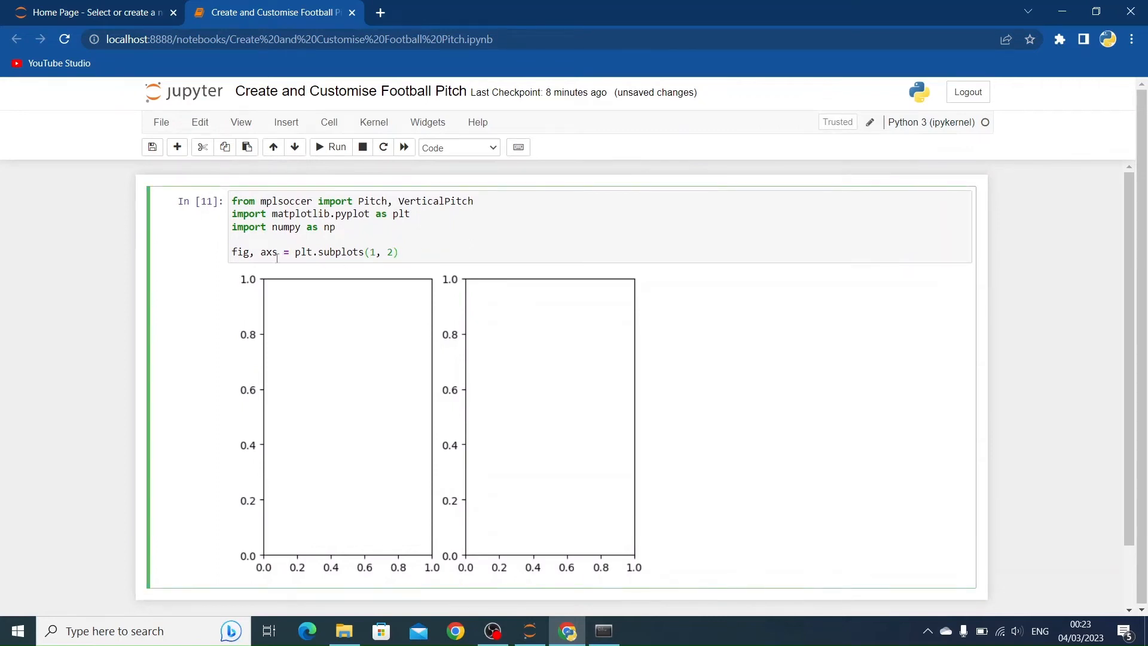
{"action": "double_click", "coordinate": [267, 252]}
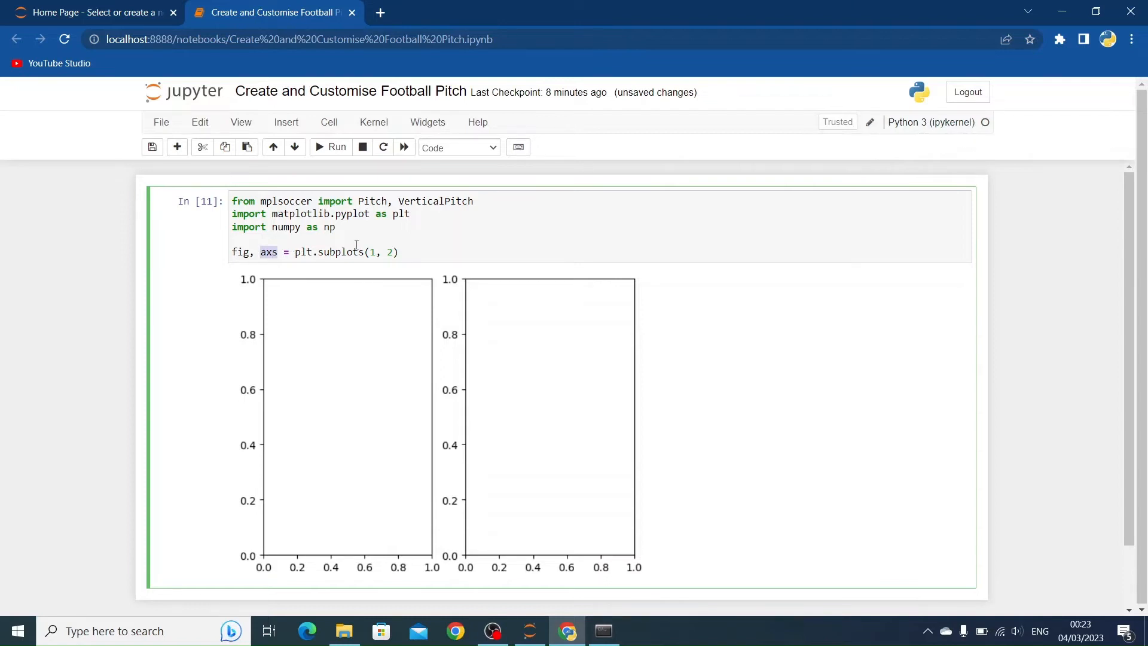
{"action": "mouse_move", "coordinate": [359, 259]}
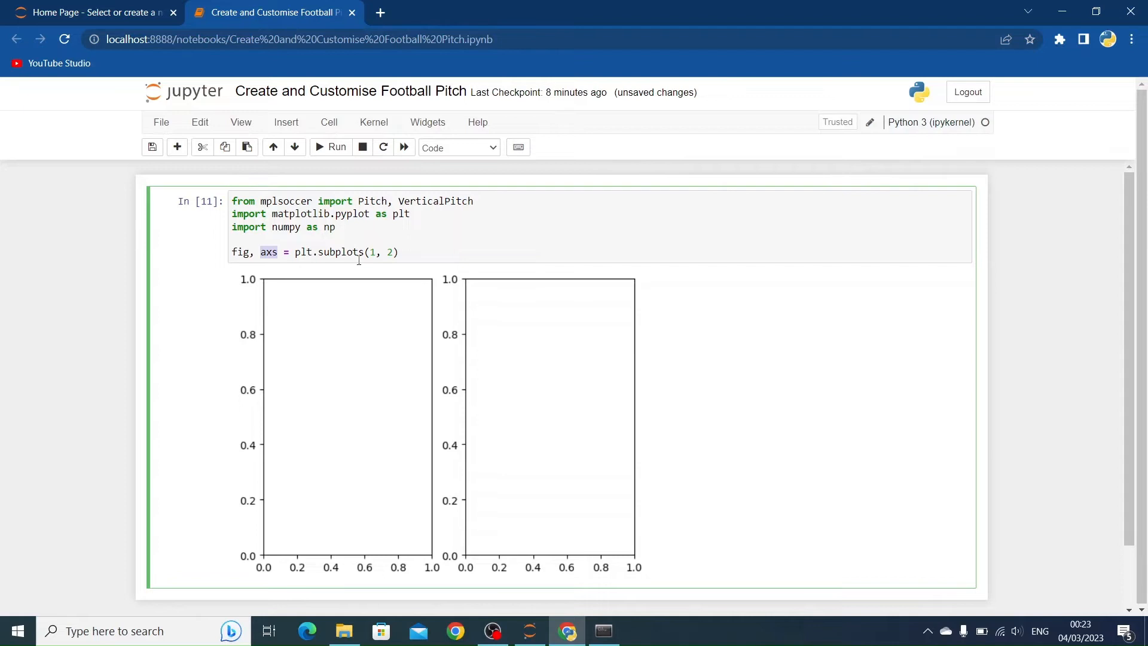
{"action": "mouse_move", "coordinate": [366, 271]}
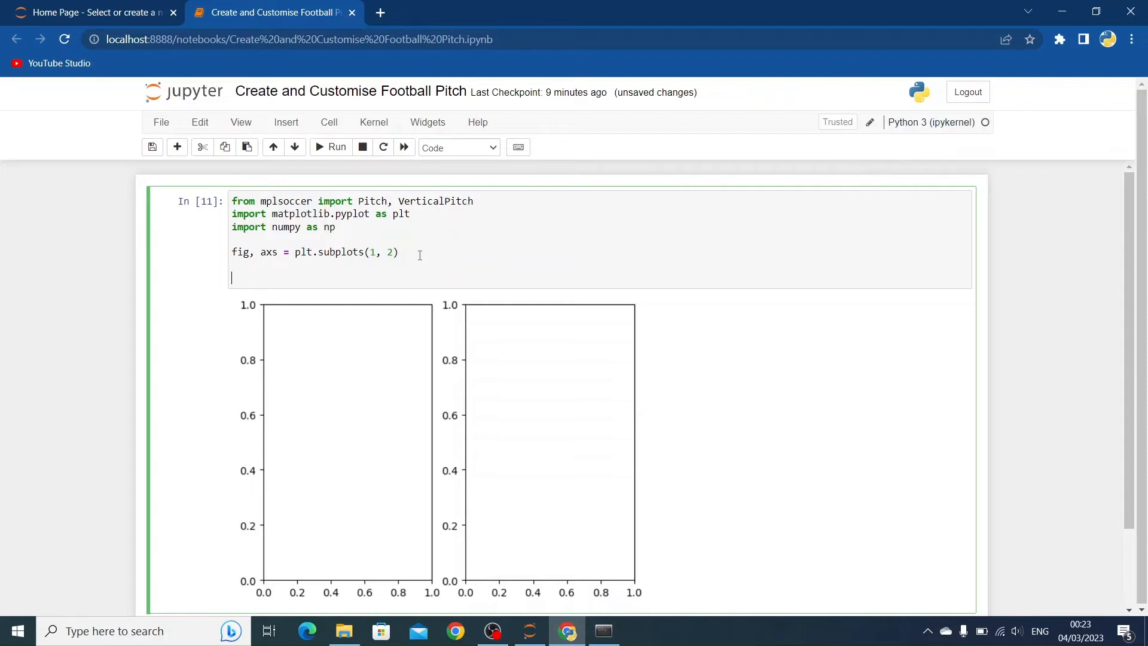
- Add pitch = Pitch() and a pitch.draw() call below the subplots line
{"action": "type", "text": "pit"}
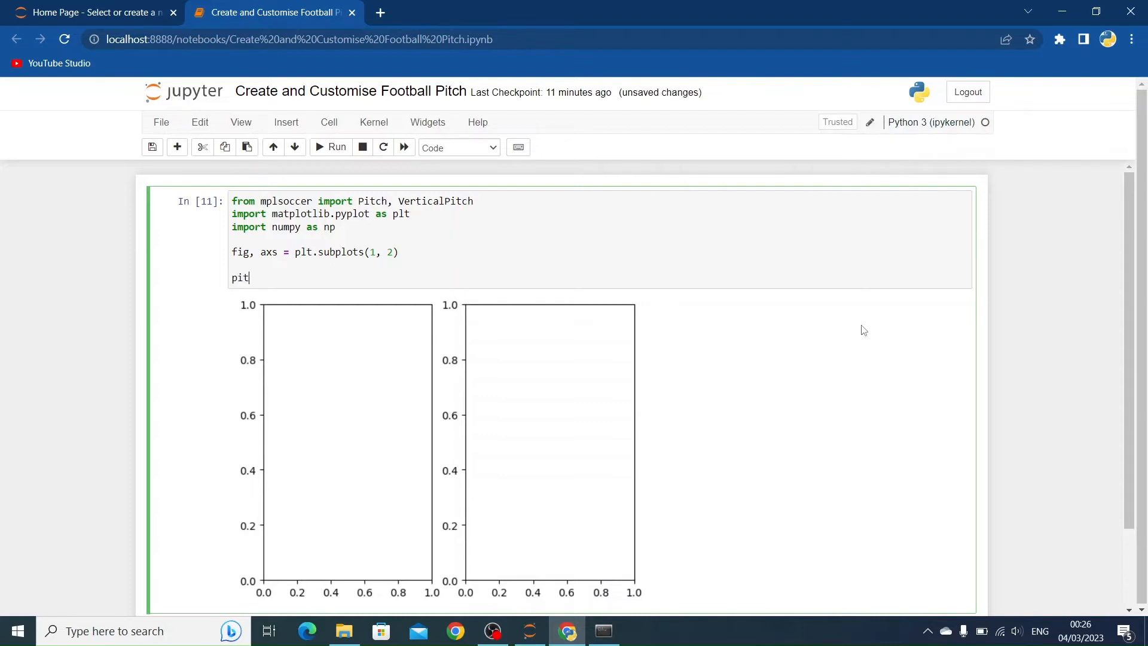
{"action": "type", "text": "ch ="}
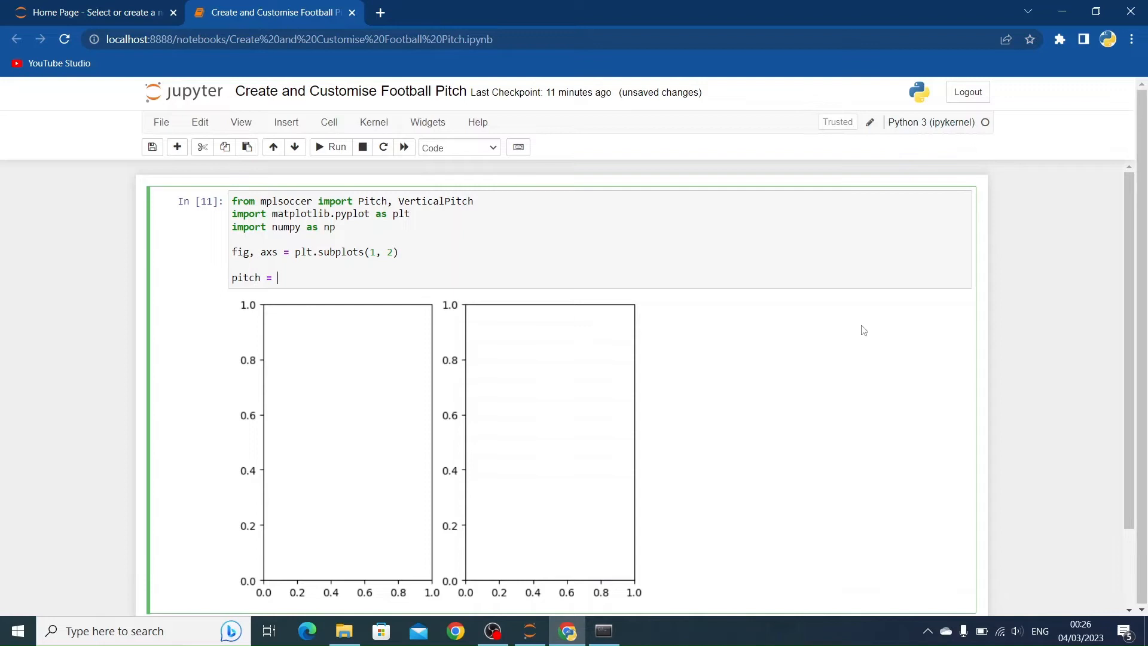
{"action": "type", "text": "Pitch"}
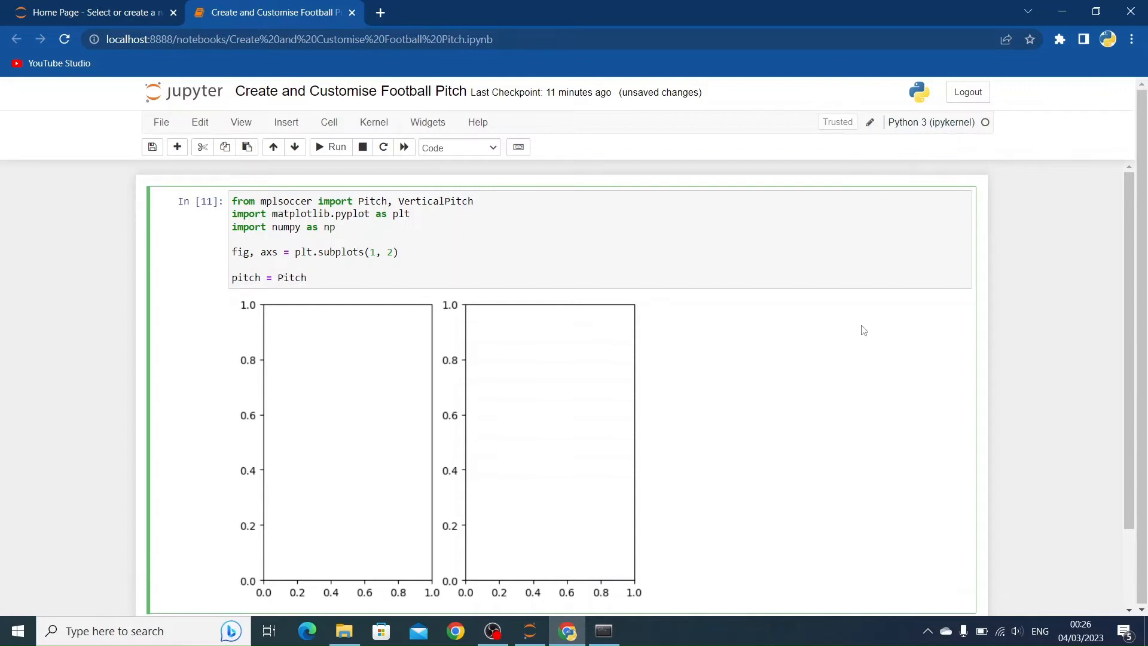
{"action": "type", "text": "()"}
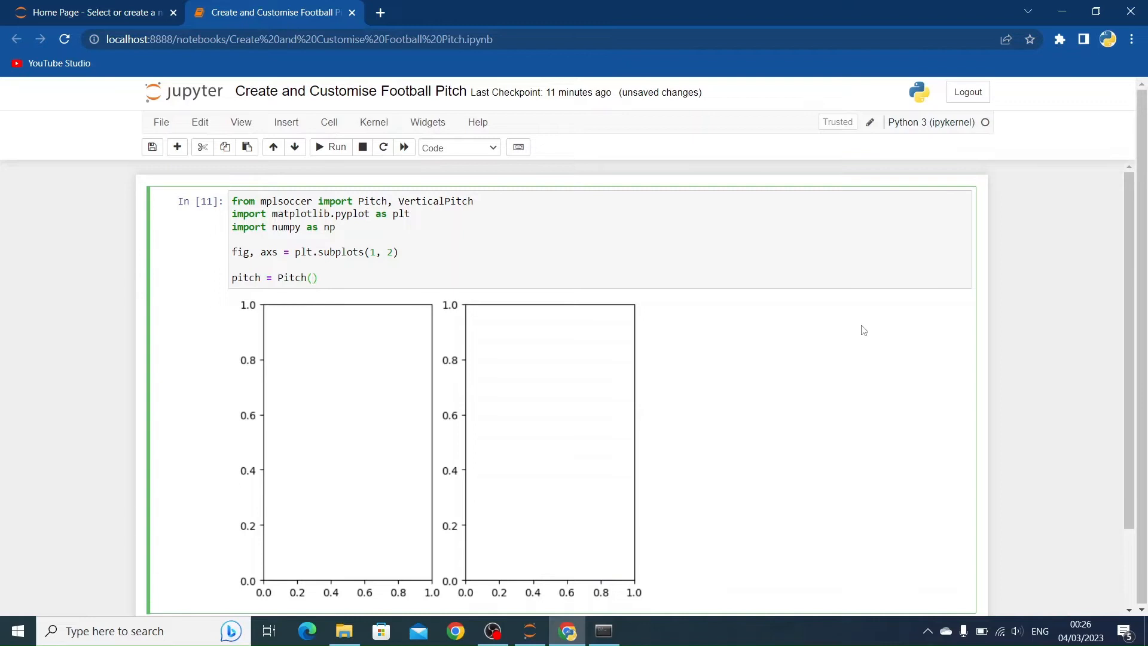
{"action": "type", "text": "pitch"}
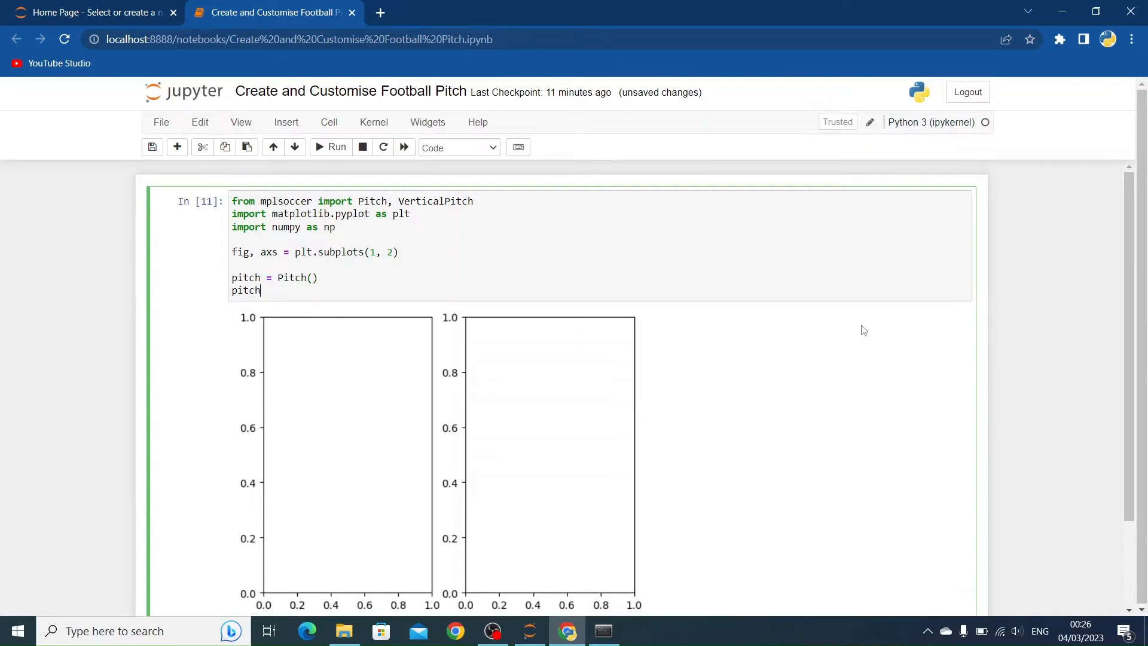
{"action": "type", "text": ".draw"}
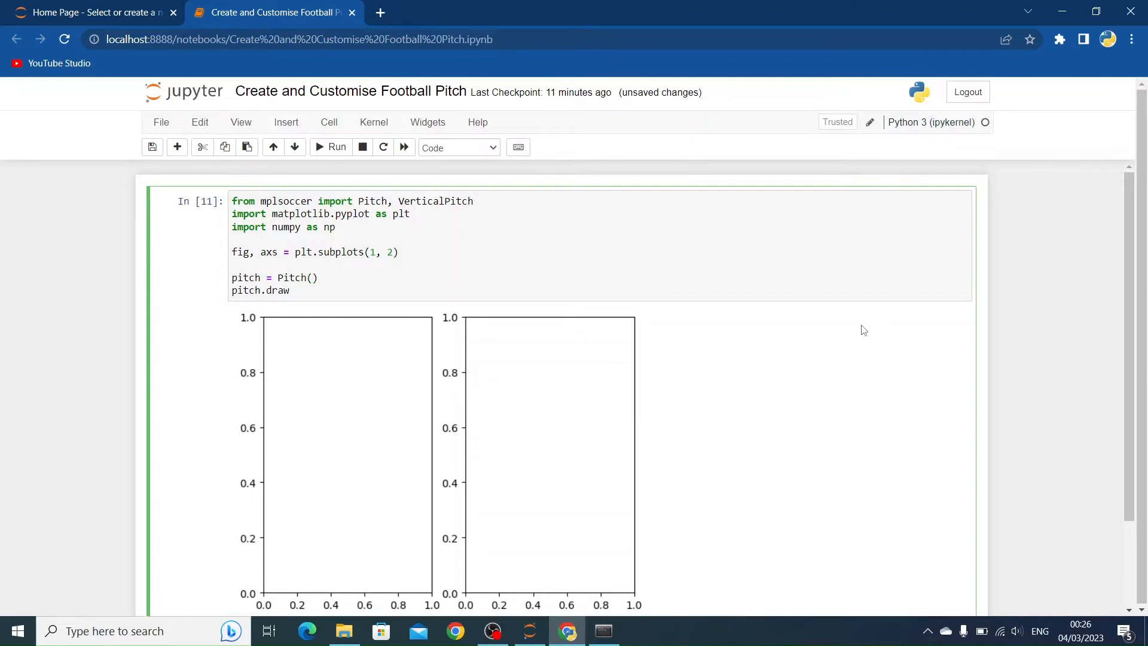
{"action": "type", "text": "()"}
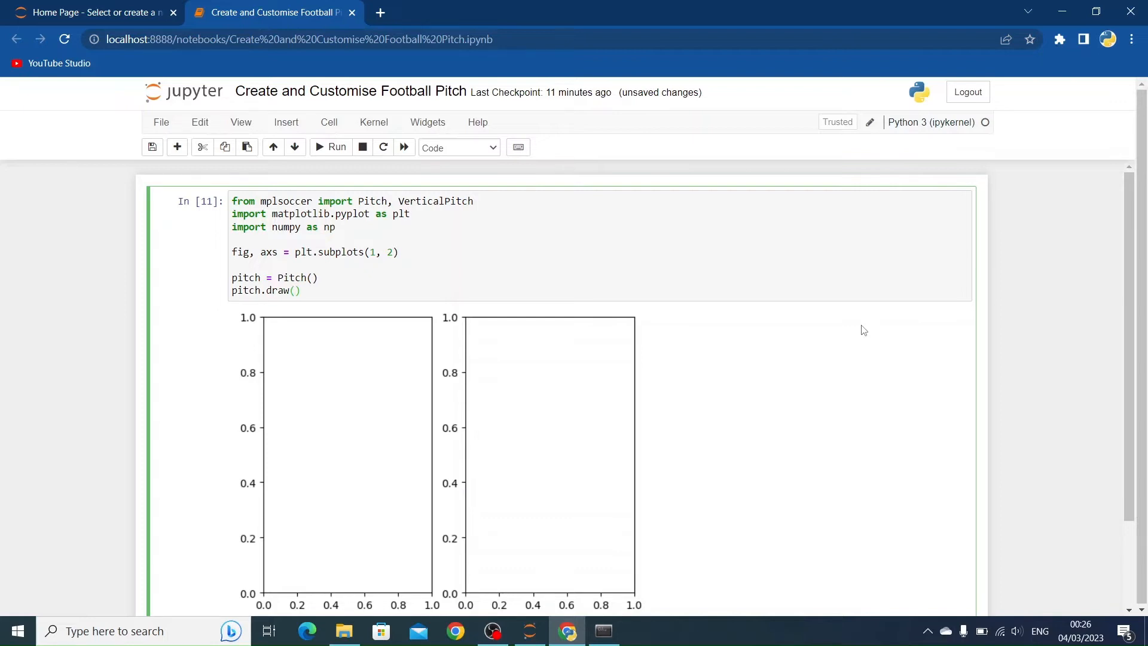
- Pass axs[0] to pitch.draw and run so the default pitch fills the left subplot
{"action": "left_click", "coordinate": [295, 290]}
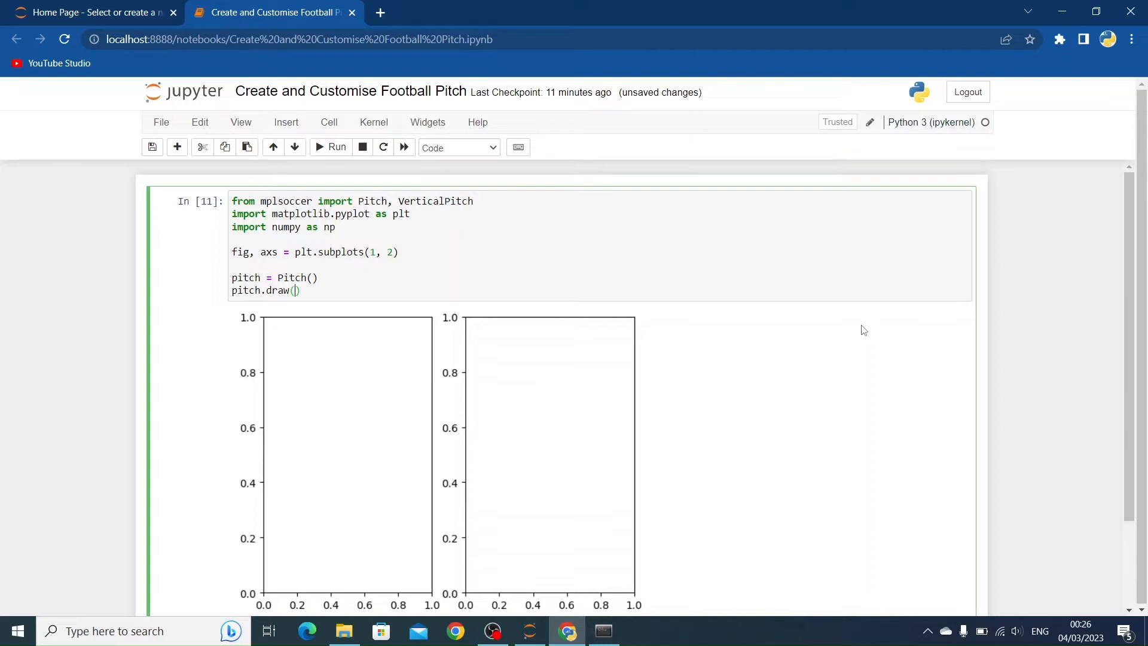
{"action": "type", "text": "axs"}
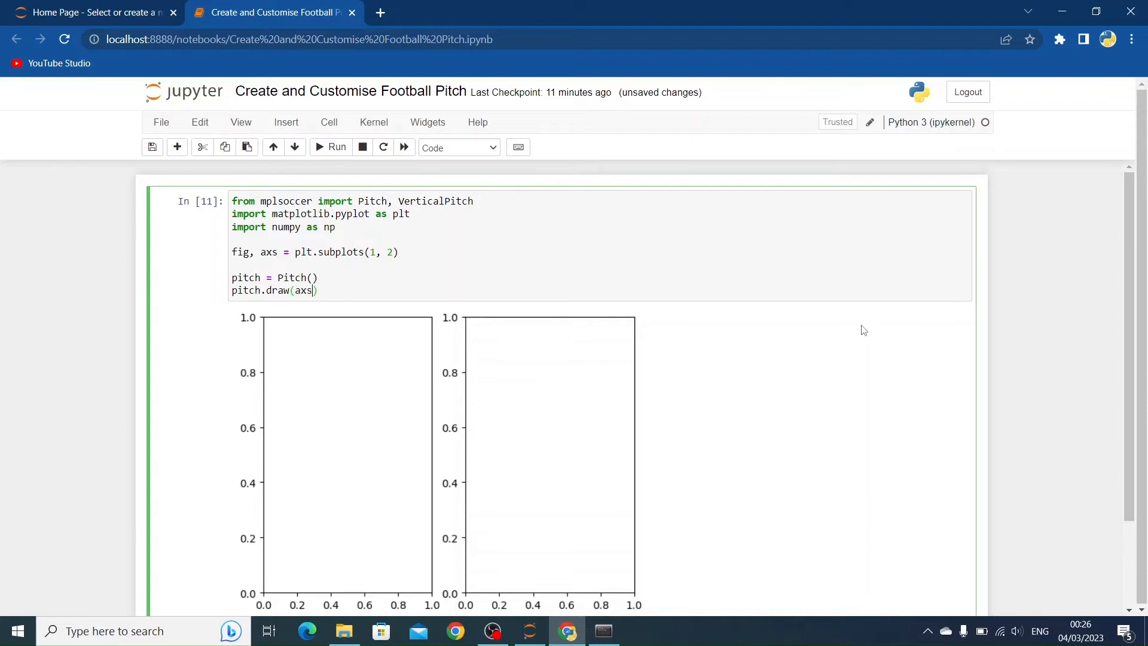
{"action": "type", "text": "[0]"}
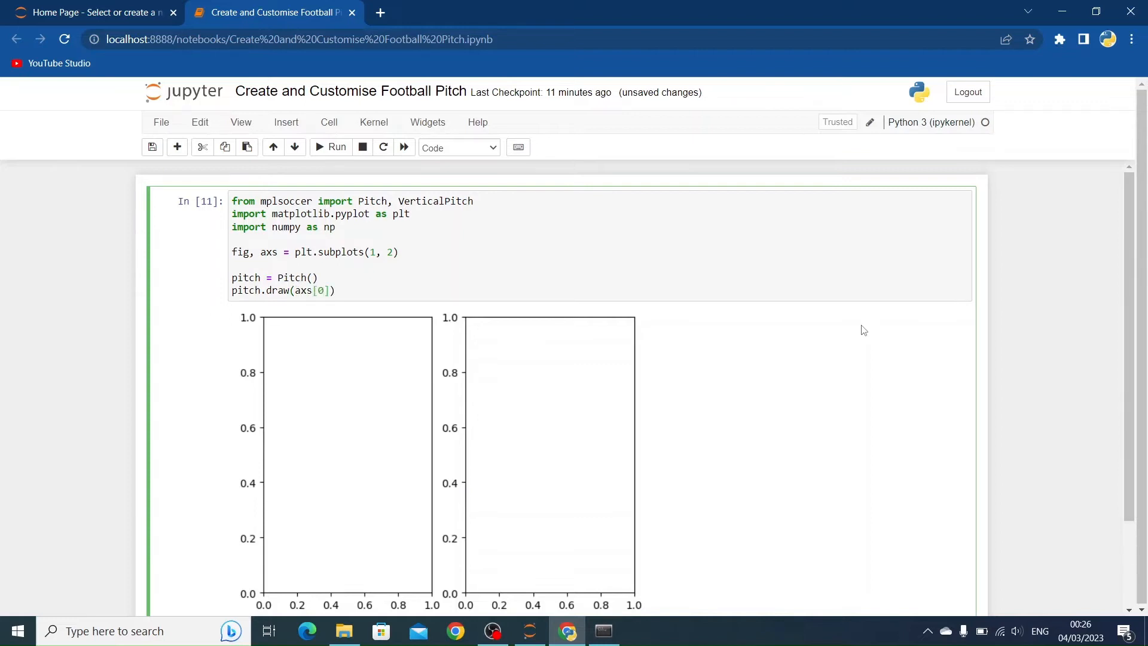
{"action": "left_click", "coordinate": [330, 147]}
{"action": "type", "text": "p"}
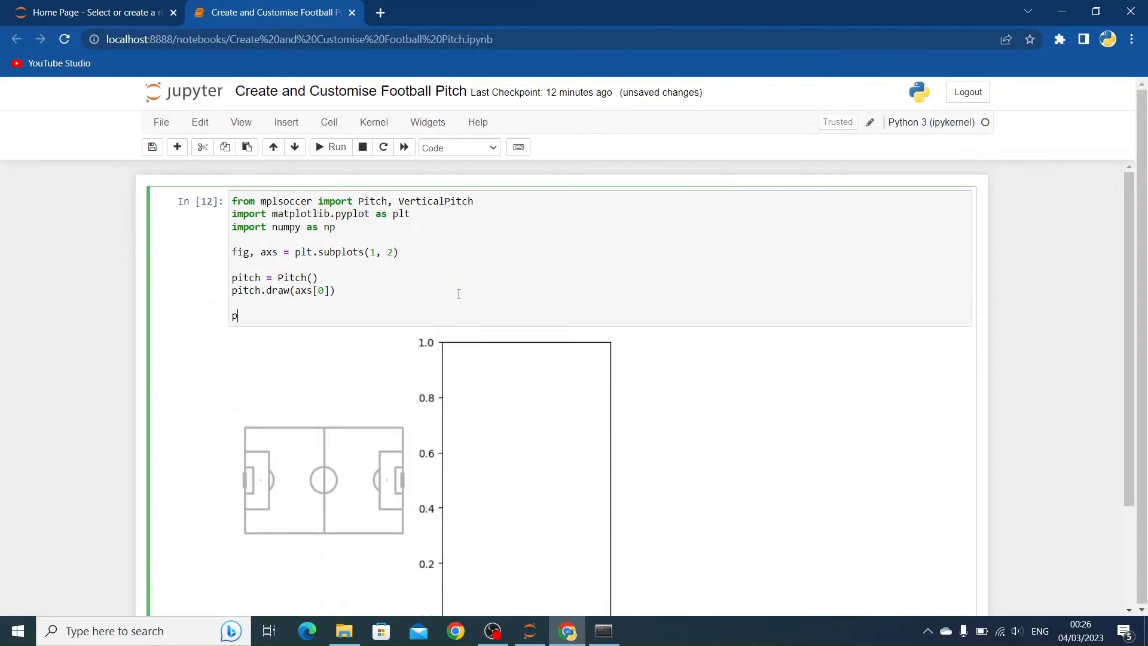
- Add pitch = Pitch(pitch_color="green") drawn on axs[1] and run to show a green pitch on the right
{"action": "type", "text": "itch ="}
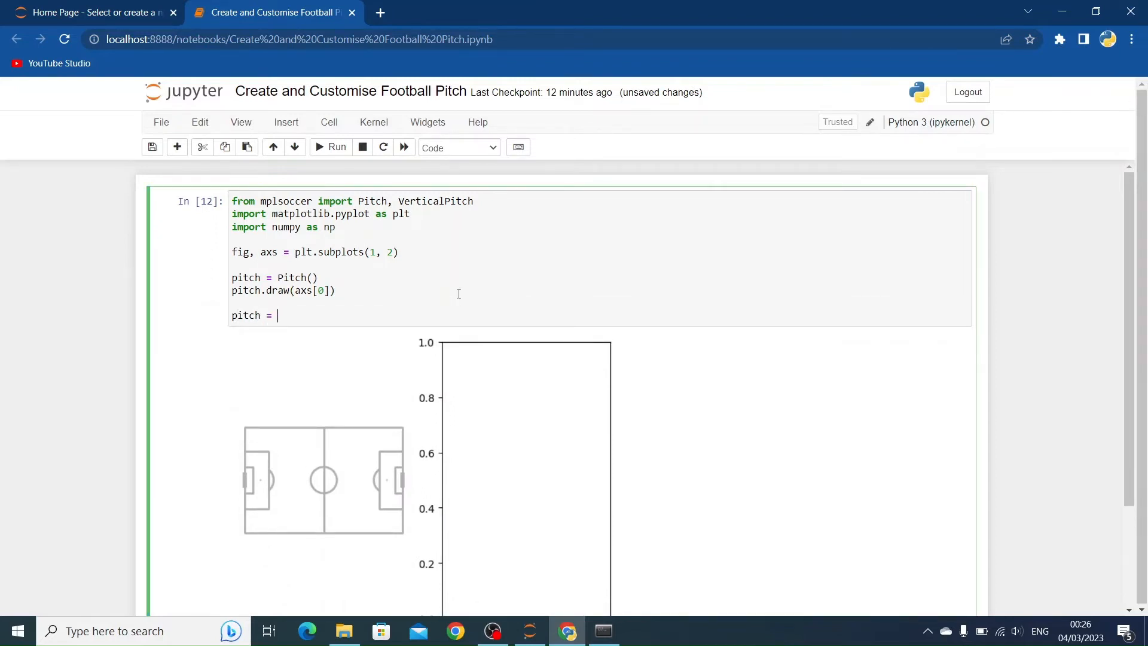
{"action": "type", "text": "Pitch()"}
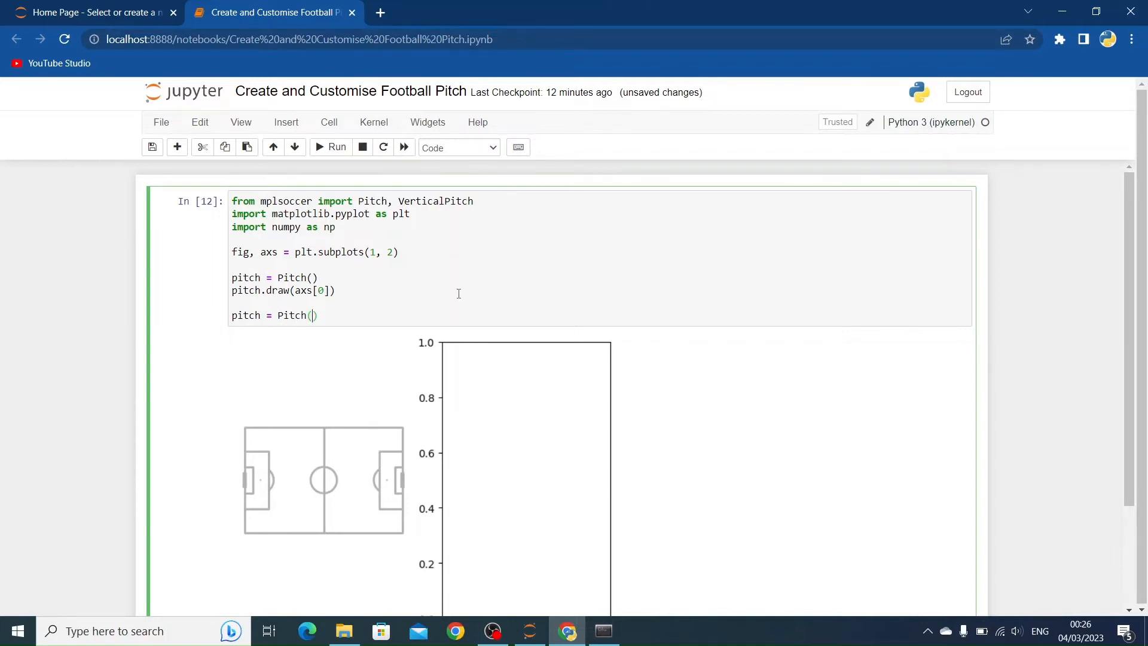
{"action": "type", "text": "pitch_color=\""}
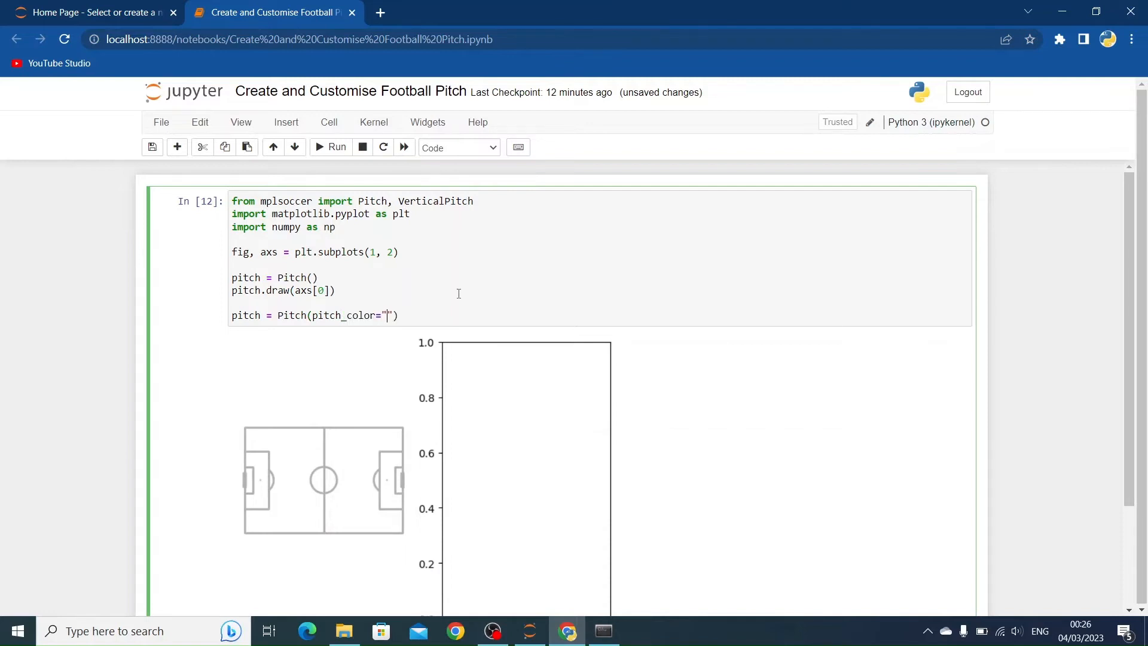
{"action": "type", "text": "green"}
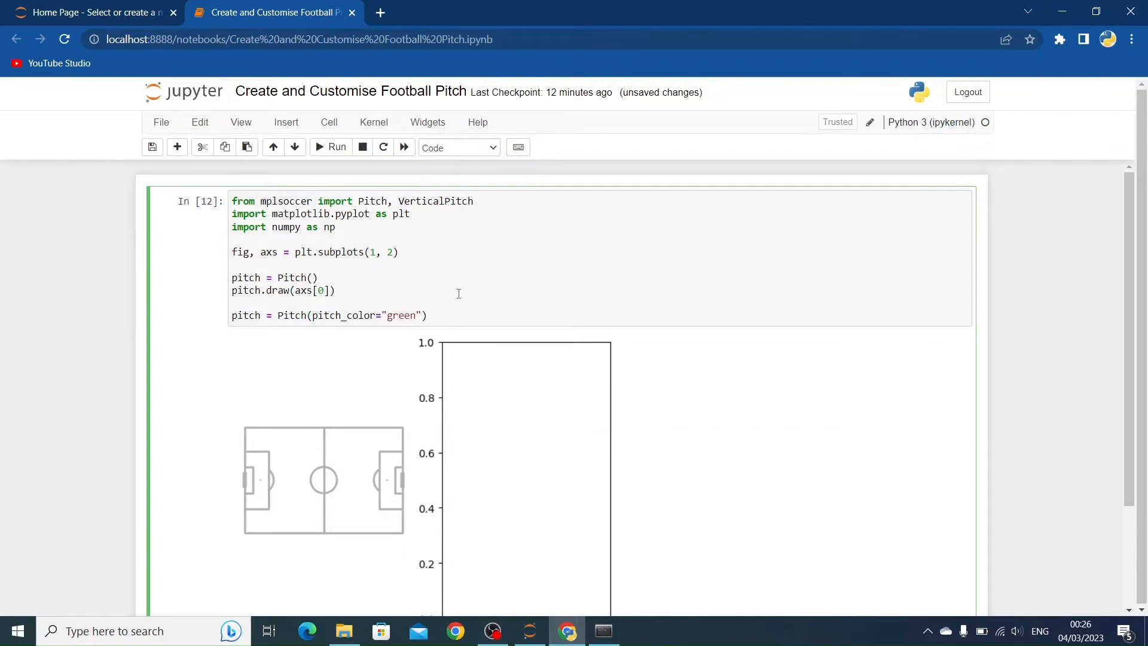
{"action": "type", "text": "p"}
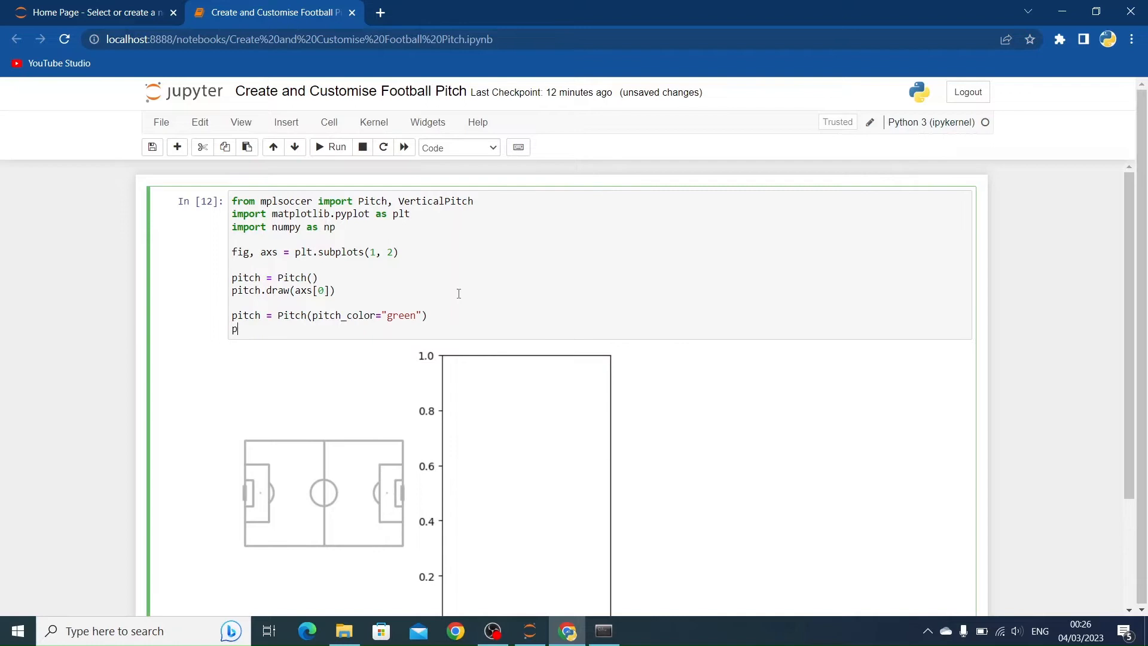
{"action": "type", "text": "itch.draw"}
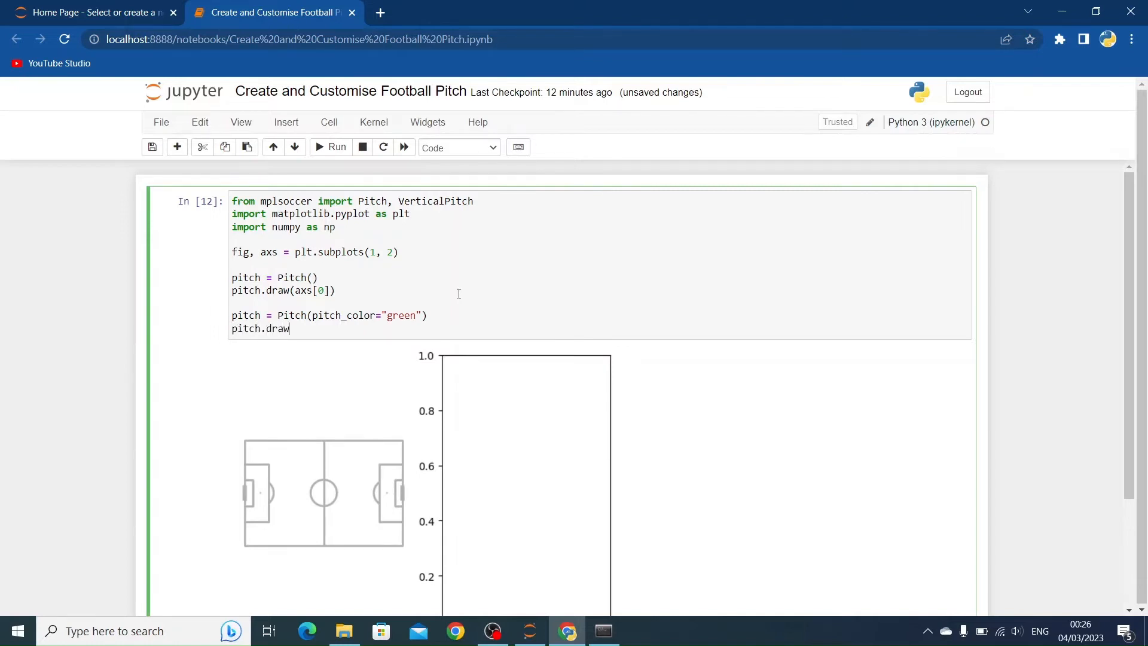
{"action": "type", "text": "(axs[])"}
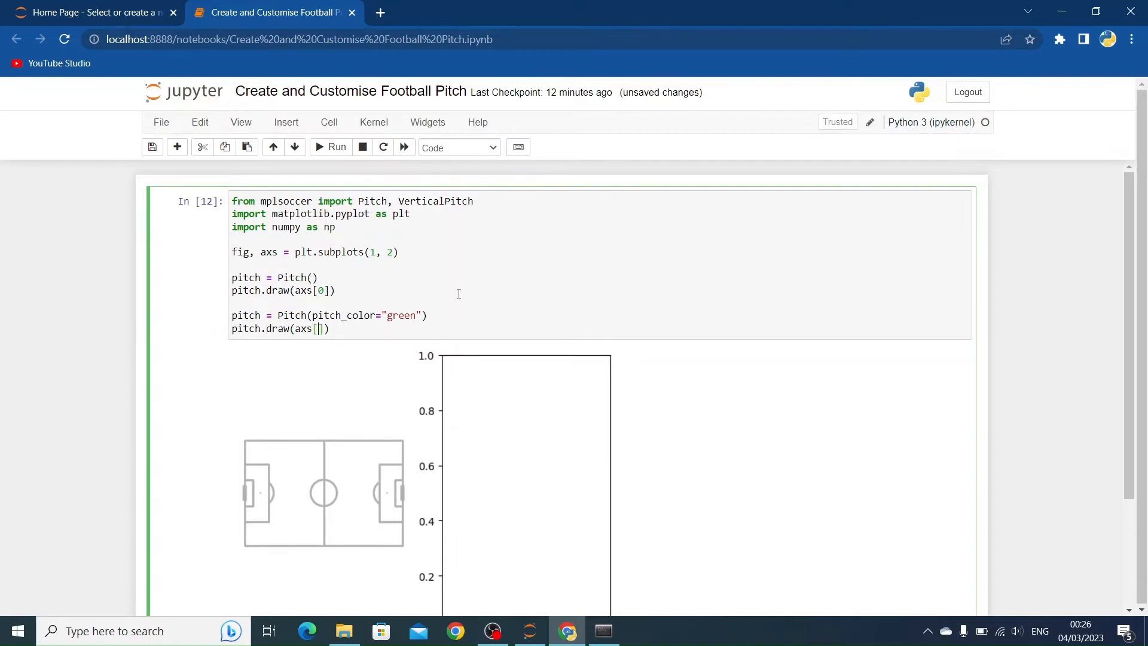
{"action": "left_click", "coordinate": [330, 147]}
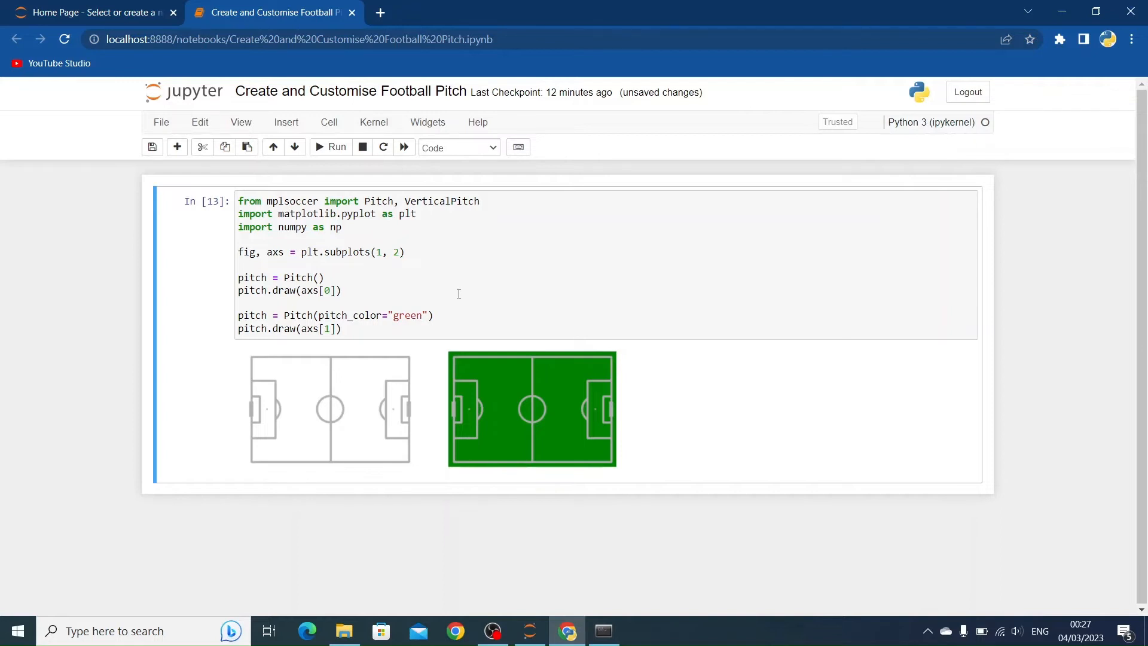
{"action": "left_click", "coordinate": [381, 252]}
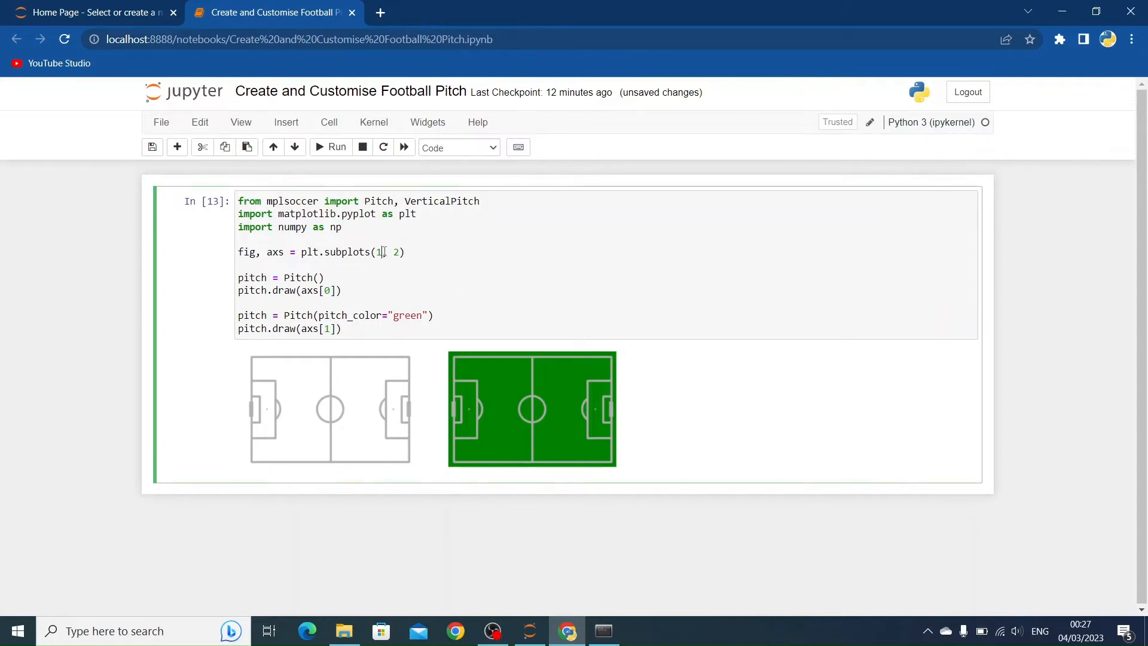
- Change plt.subplots to (2, 2), use axs[0, 0] and axs[0, 1] indexes, and rerun with both pitches on the top row
{"action": "type", "text": "2"}
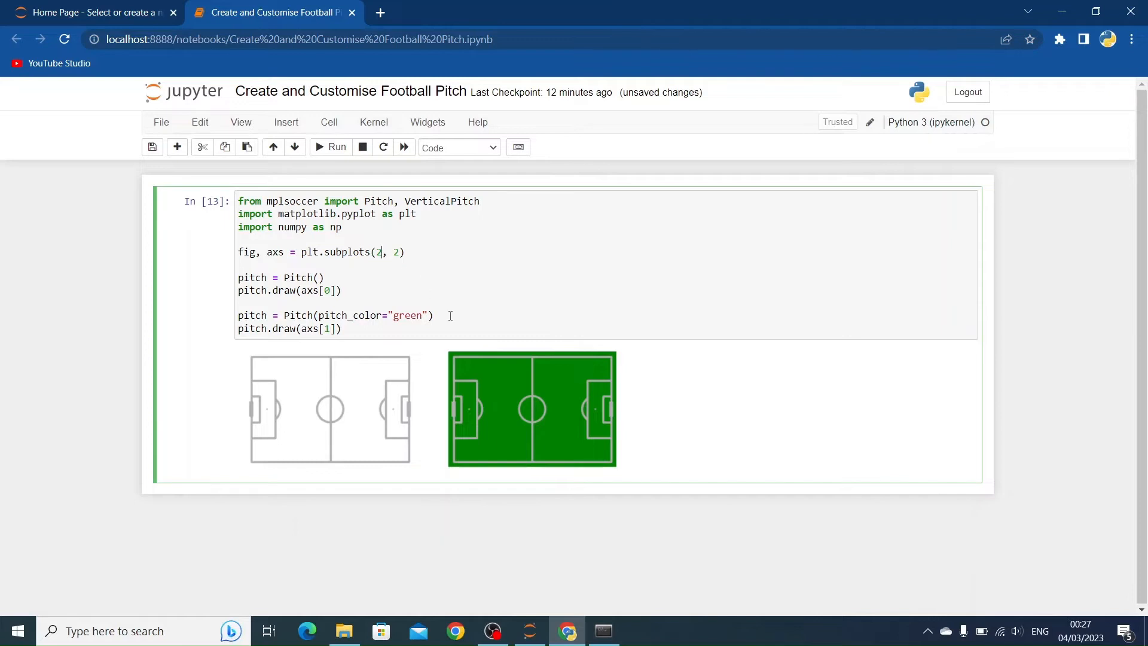
{"action": "left_click", "coordinate": [320, 289]}
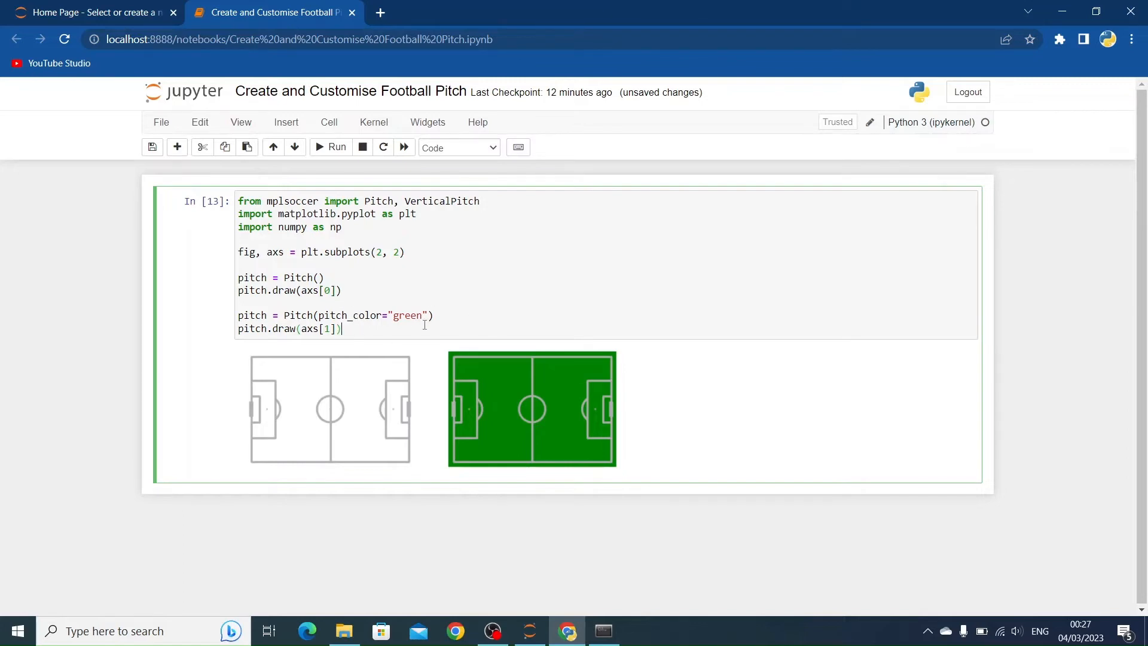
{"action": "left_click", "coordinate": [330, 147]}
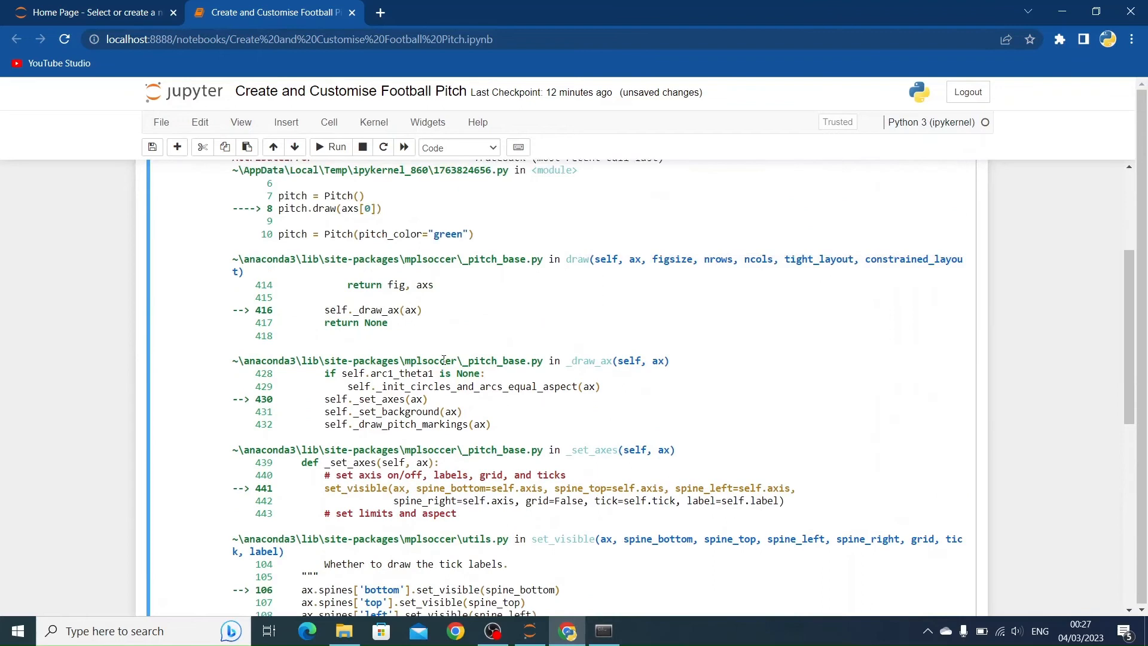
{"action": "scroll", "scroll_direction": "down", "scroll_amount": 3}
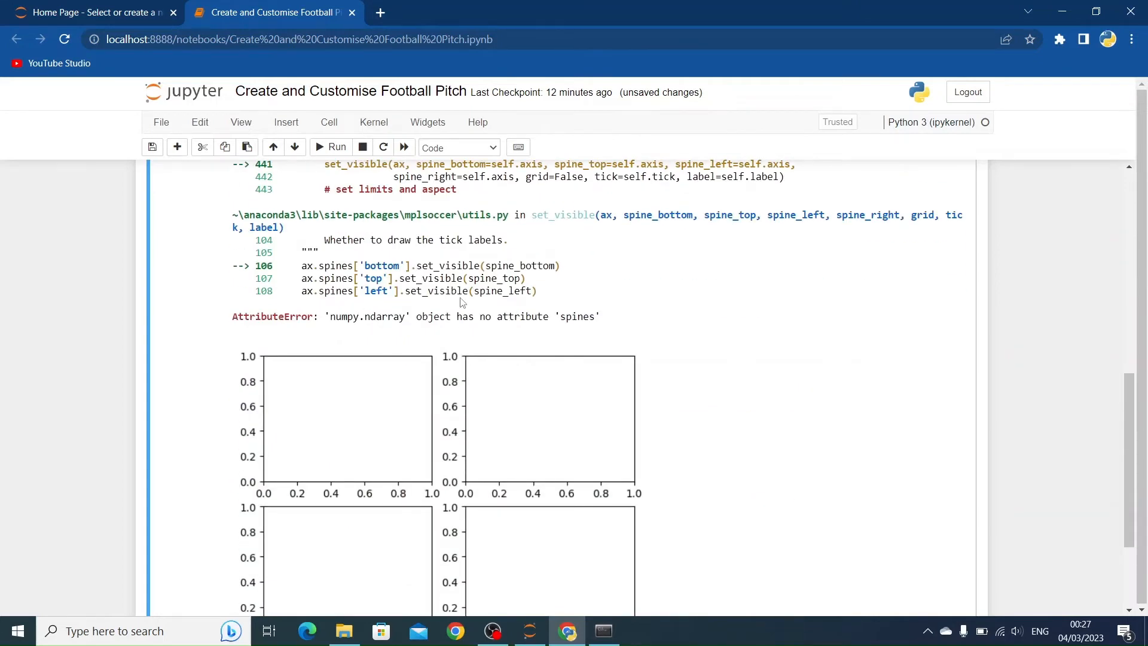
{"action": "scroll", "scroll_direction": "up", "scroll_amount": 3}
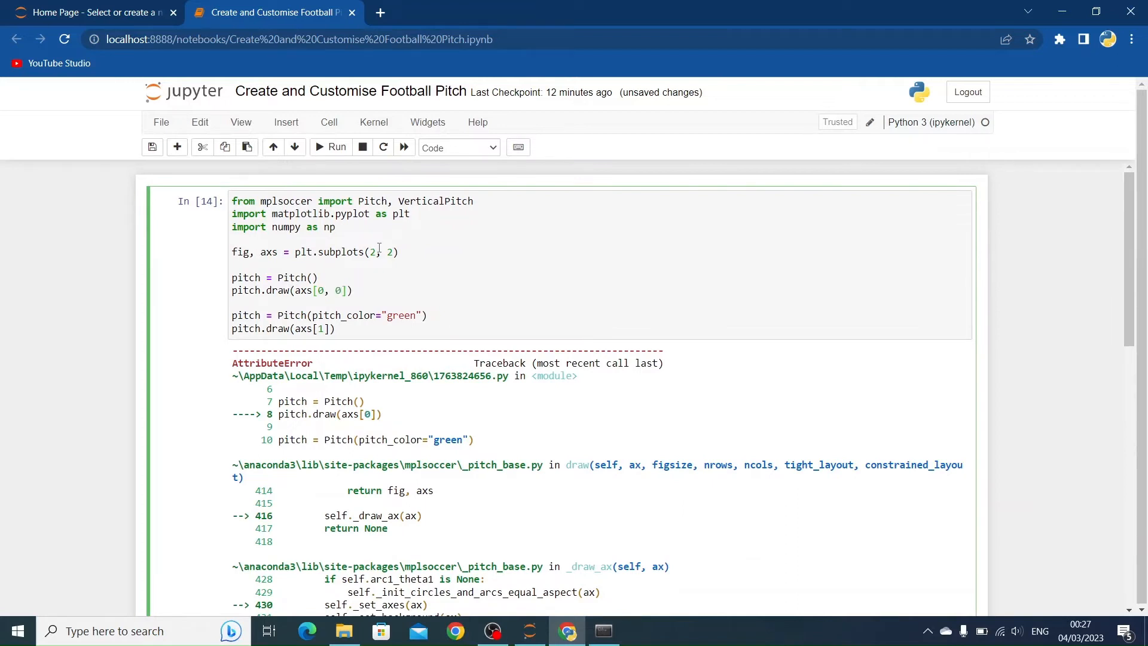
{"action": "mouse_move", "coordinate": [325, 327]}
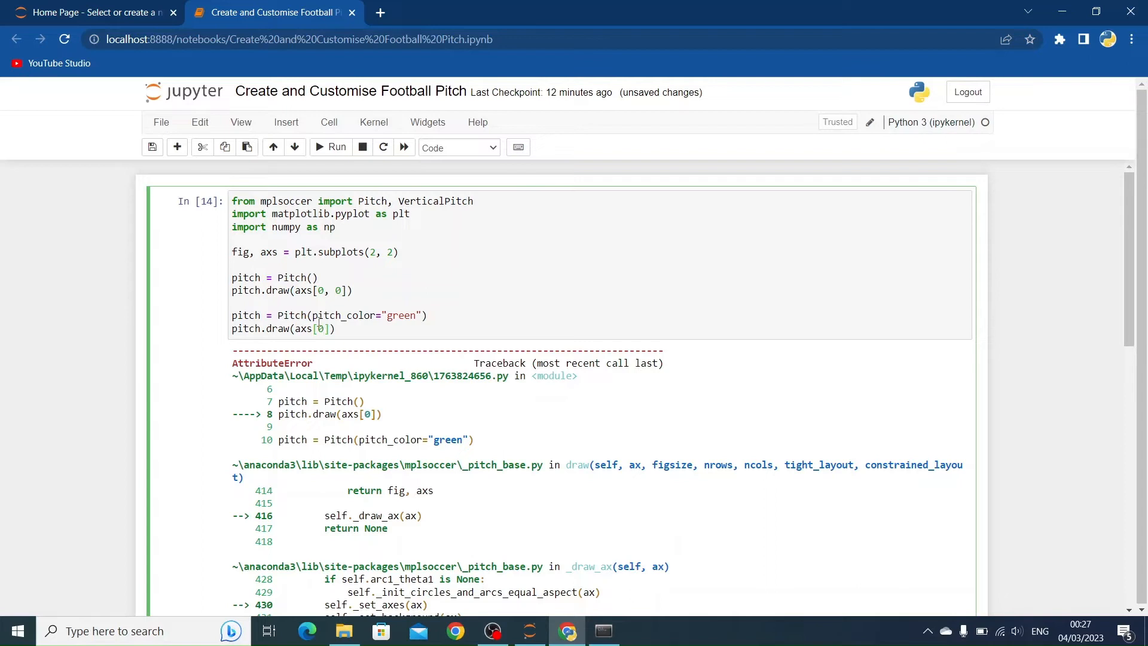
{"action": "left_click", "coordinate": [330, 147]}
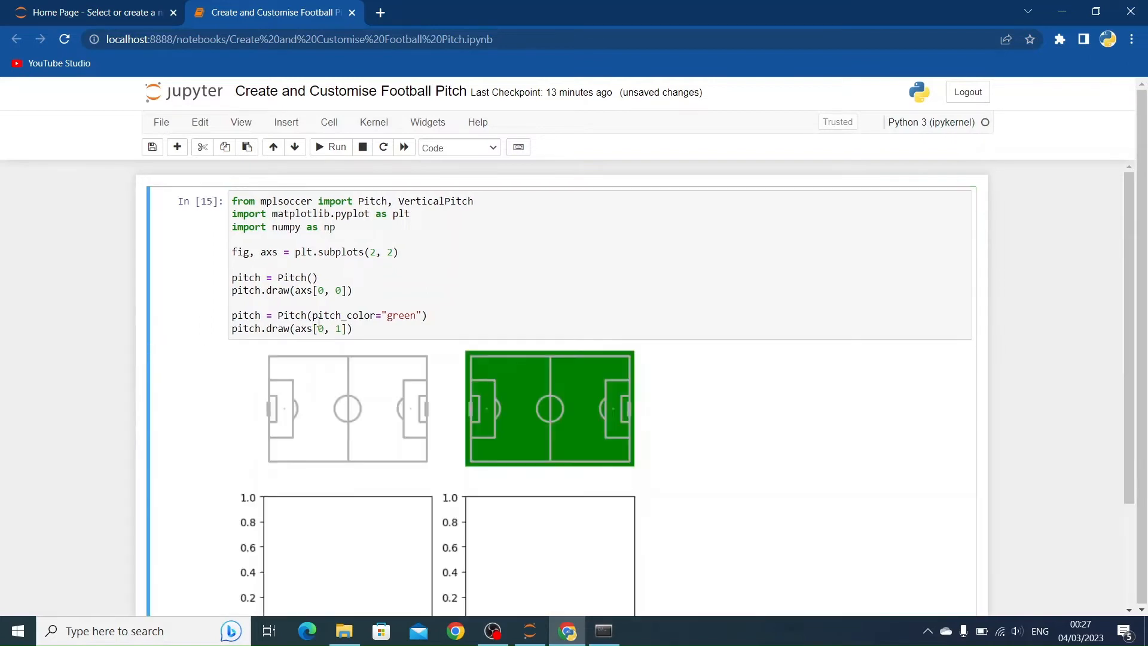
{"action": "mouse_move", "coordinate": [328, 409]}
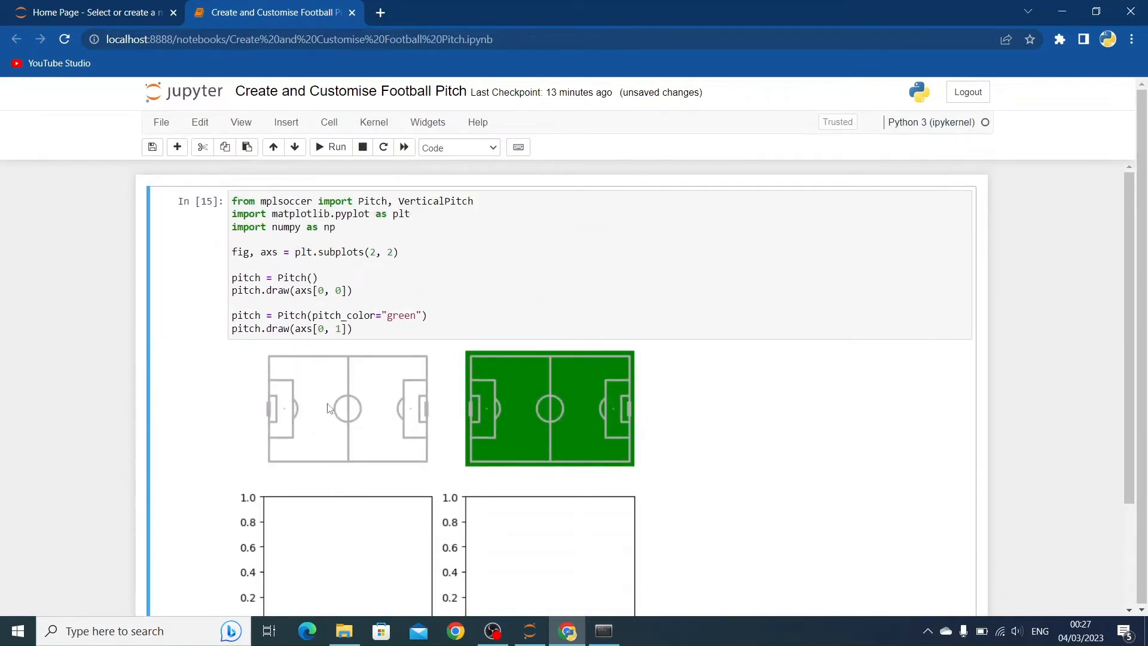
- Try chained indexing axs[0][0] for the first pitch and run the cell
{"action": "scroll", "scroll_direction": "down", "scroll_amount": 3}
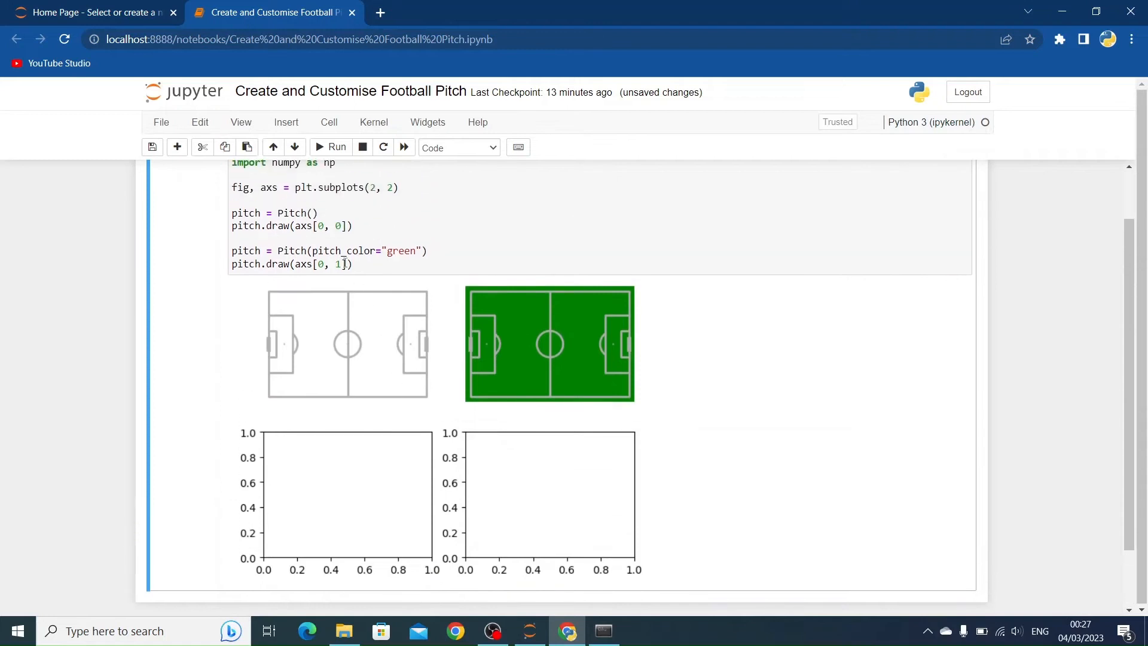
{"action": "left_click", "coordinate": [345, 226]}
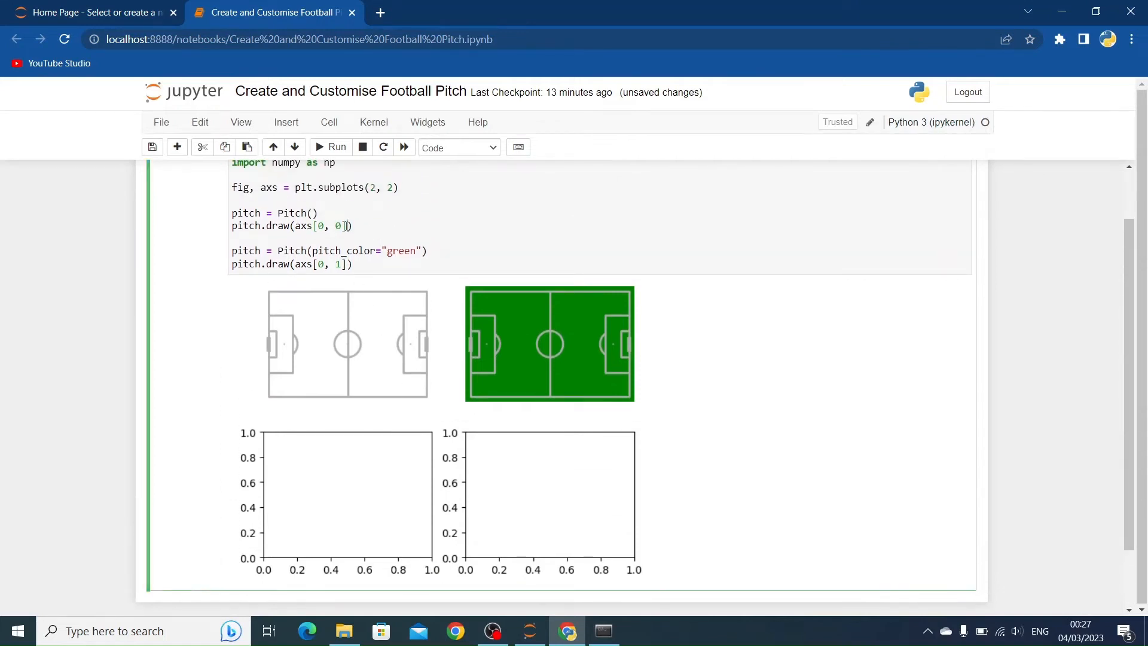
{"action": "key", "text": "Backspace"}
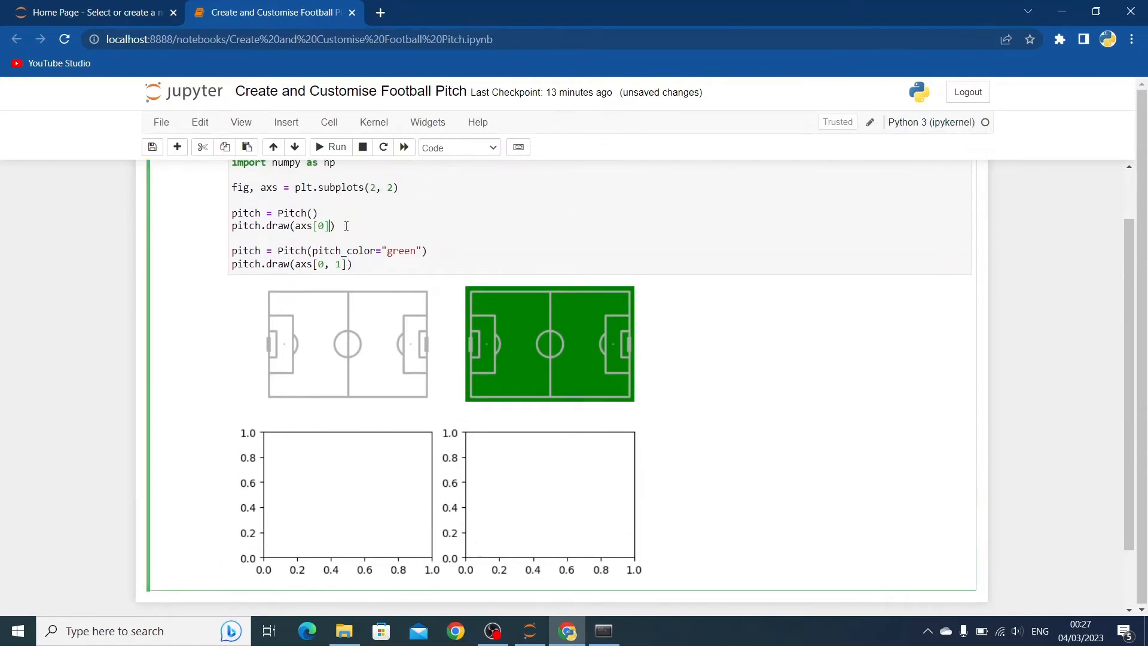
{"action": "type", "text": "[]"}
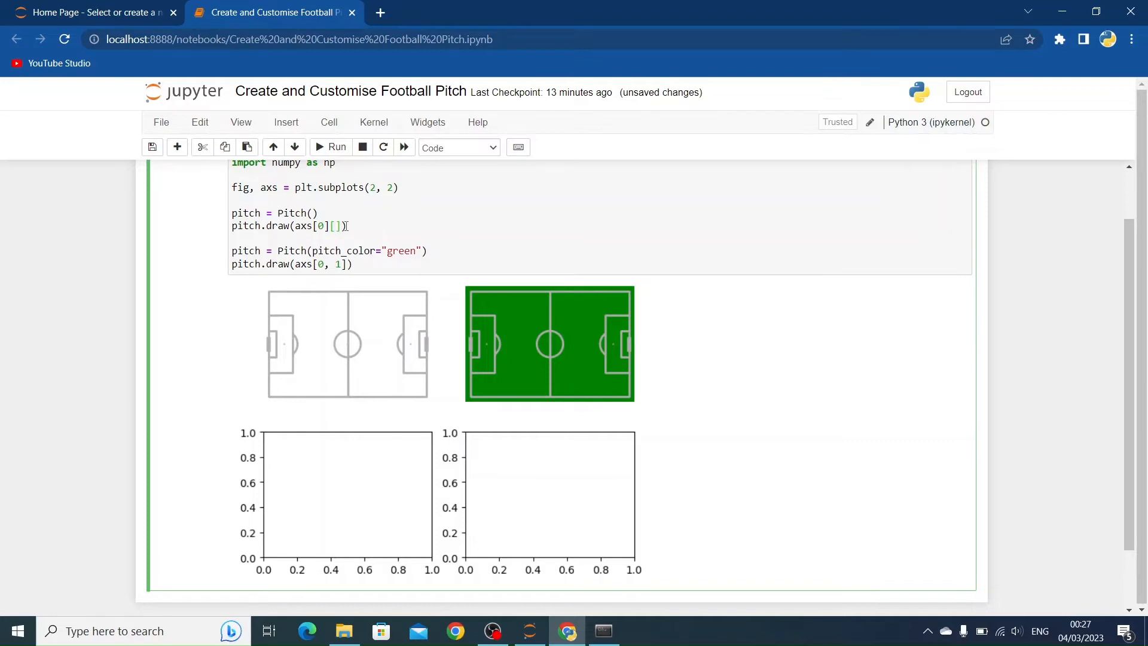
{"action": "type", "text": "0"}
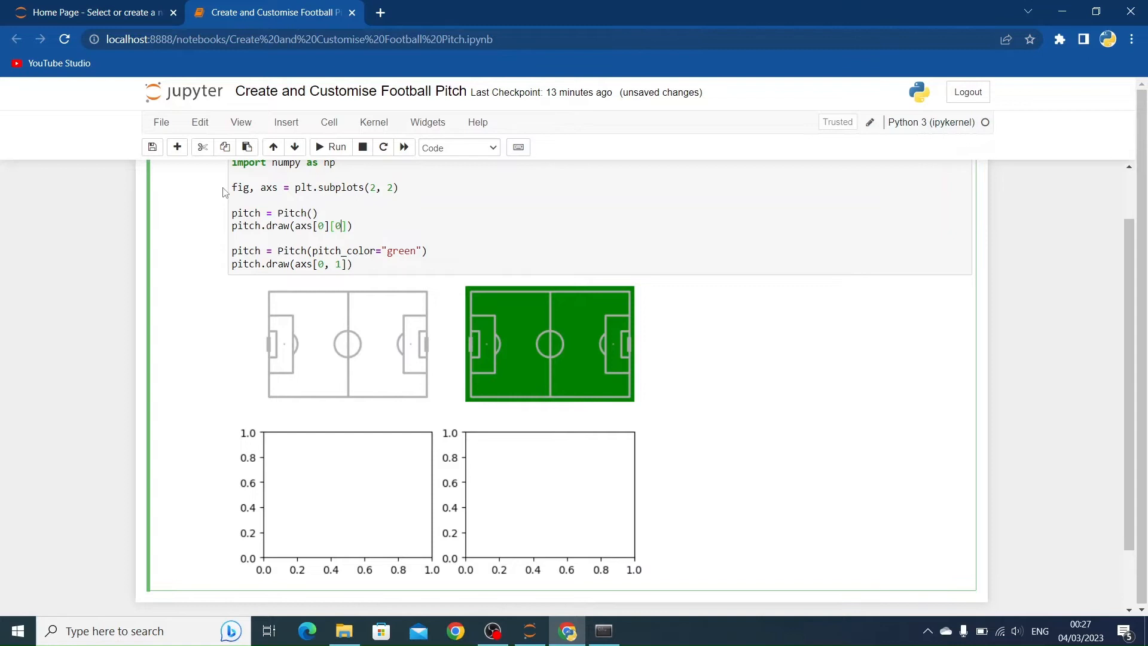
{"action": "left_click", "coordinate": [330, 147]}
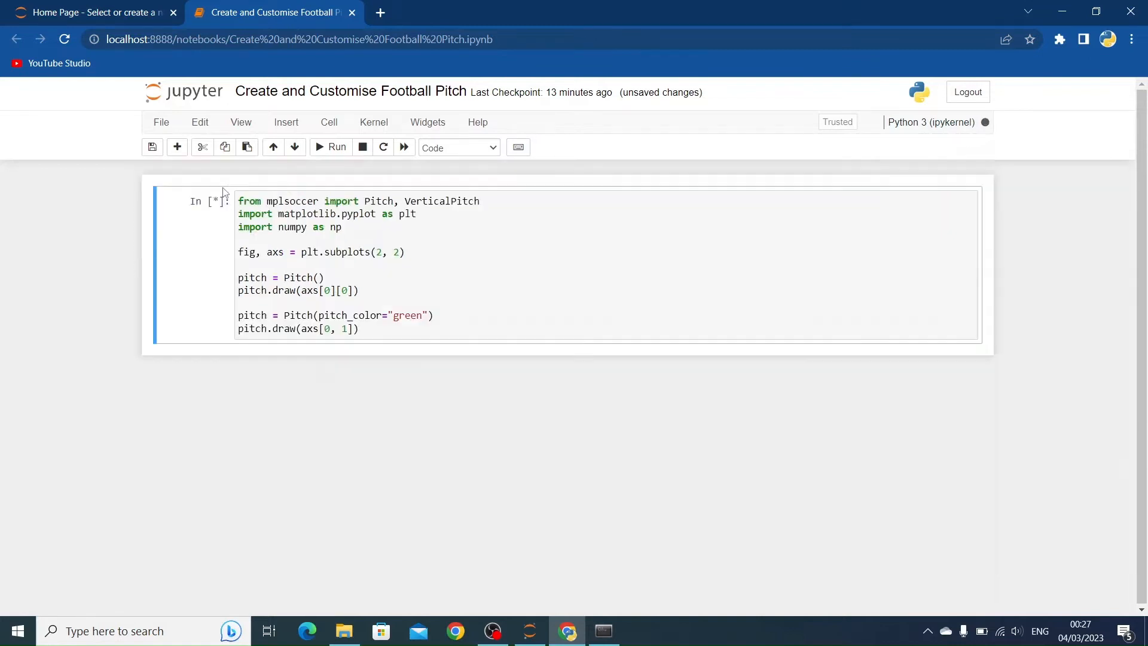
- Restore the first pitch's index to axs[0, 0] and rerun the cell
{"action": "left_click", "coordinate": [330, 147]}
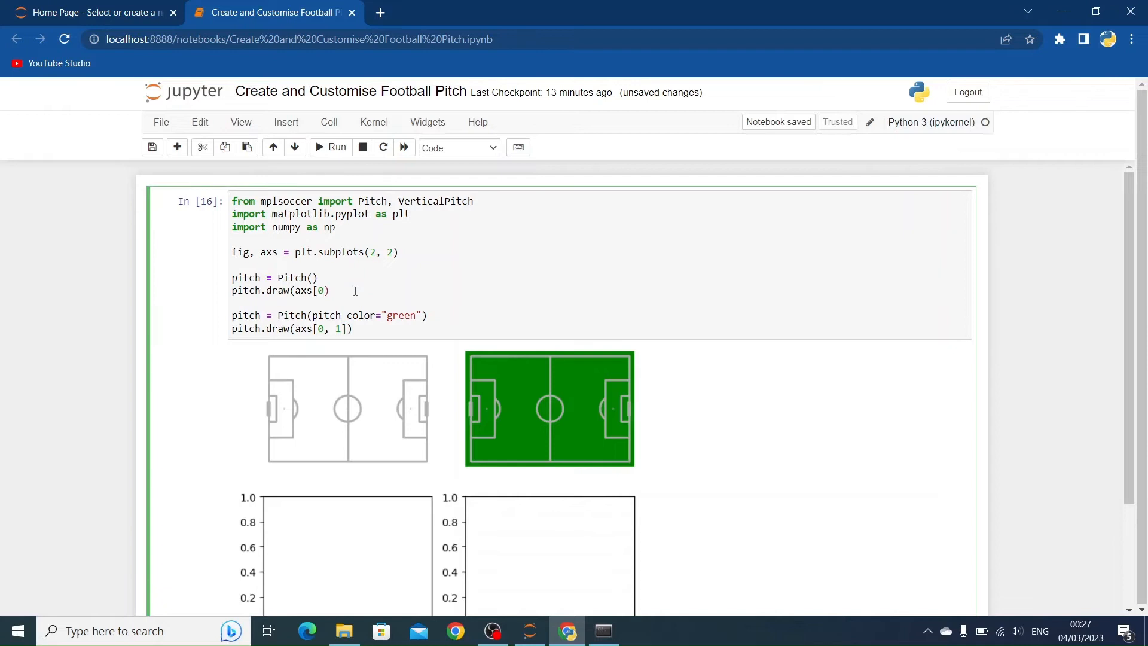
{"action": "type", "text": ", 0]"}
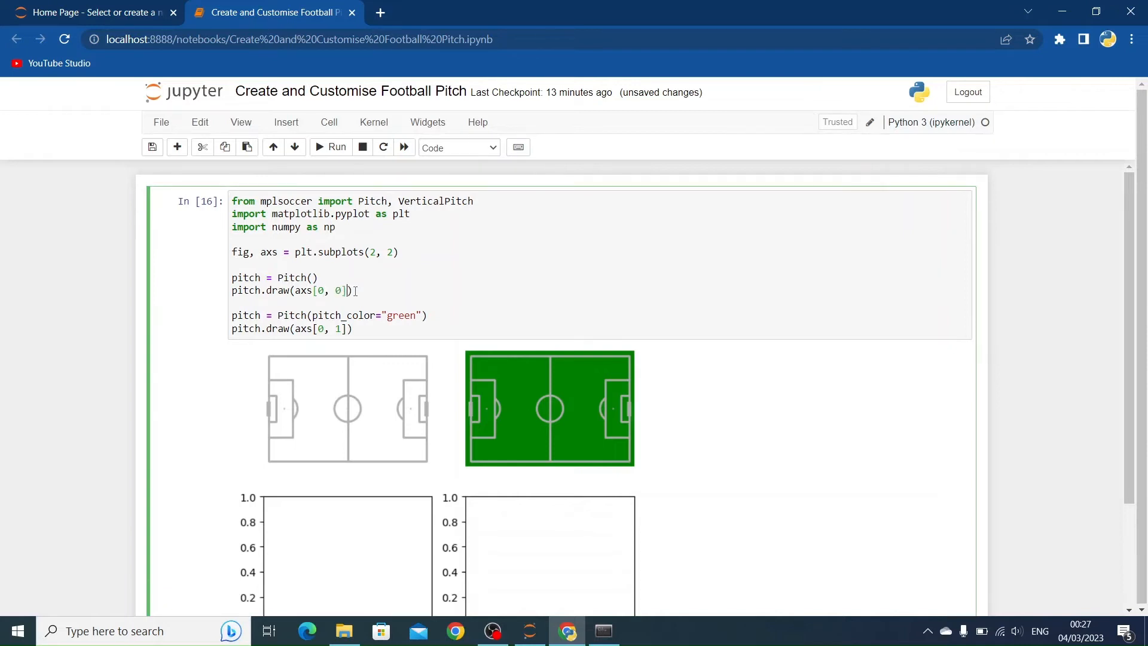
{"action": "left_click", "coordinate": [330, 147]}
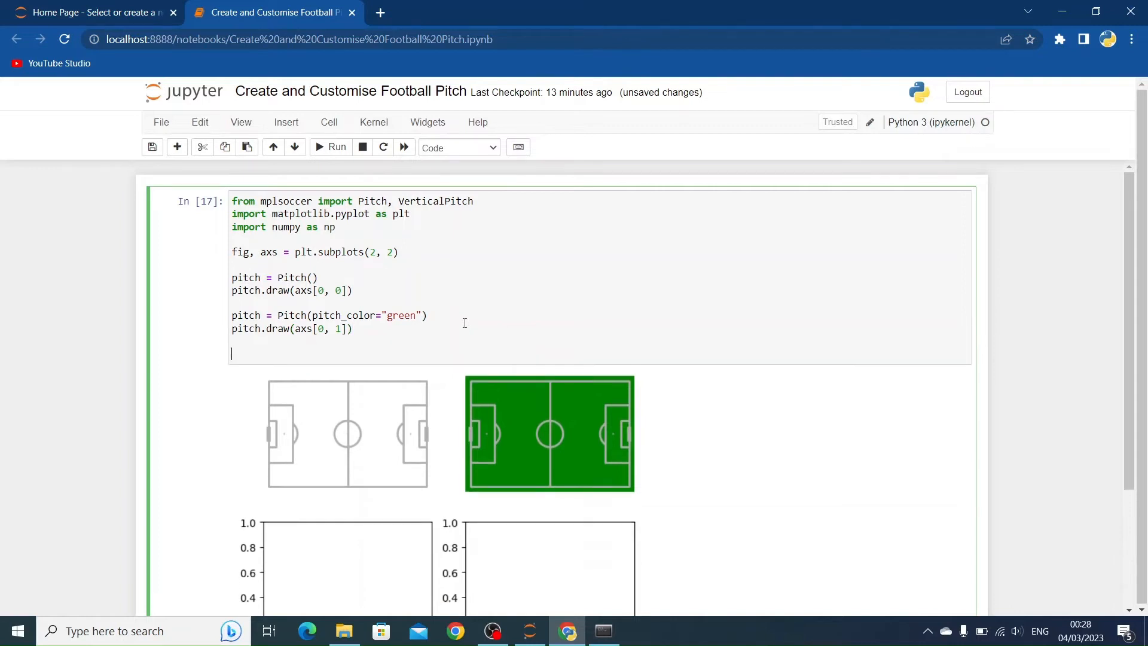
- Add a third pitch = Pitch(axis=True, label=True) line to the cell
{"action": "type", "text": "pitch ="}
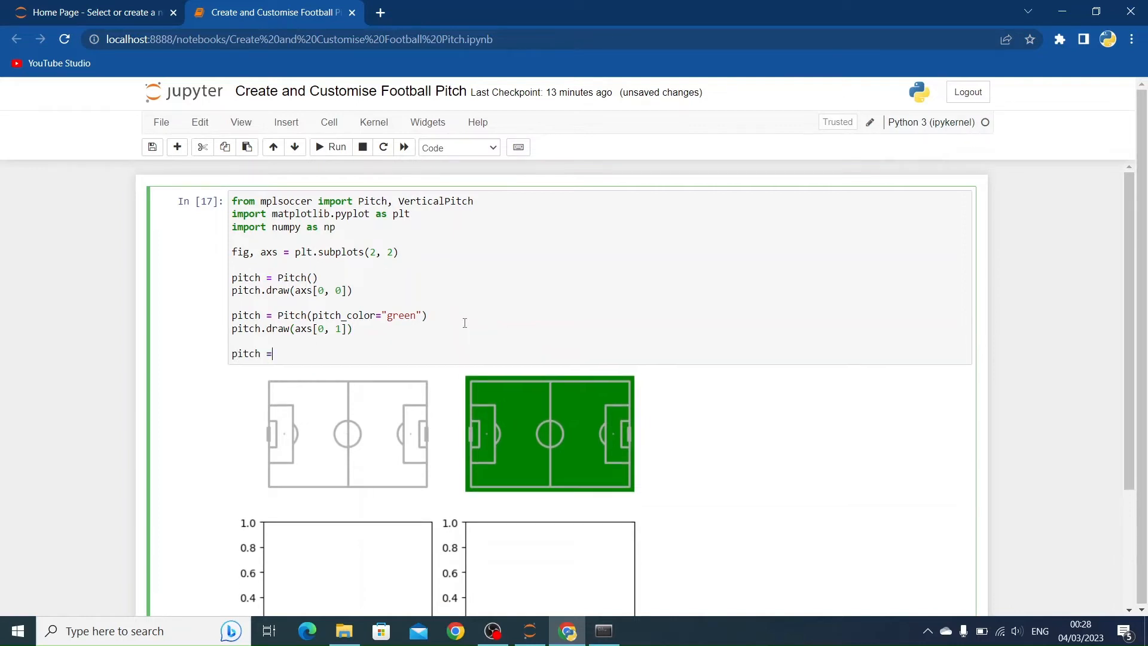
{"action": "type", "text": "Pitch"}
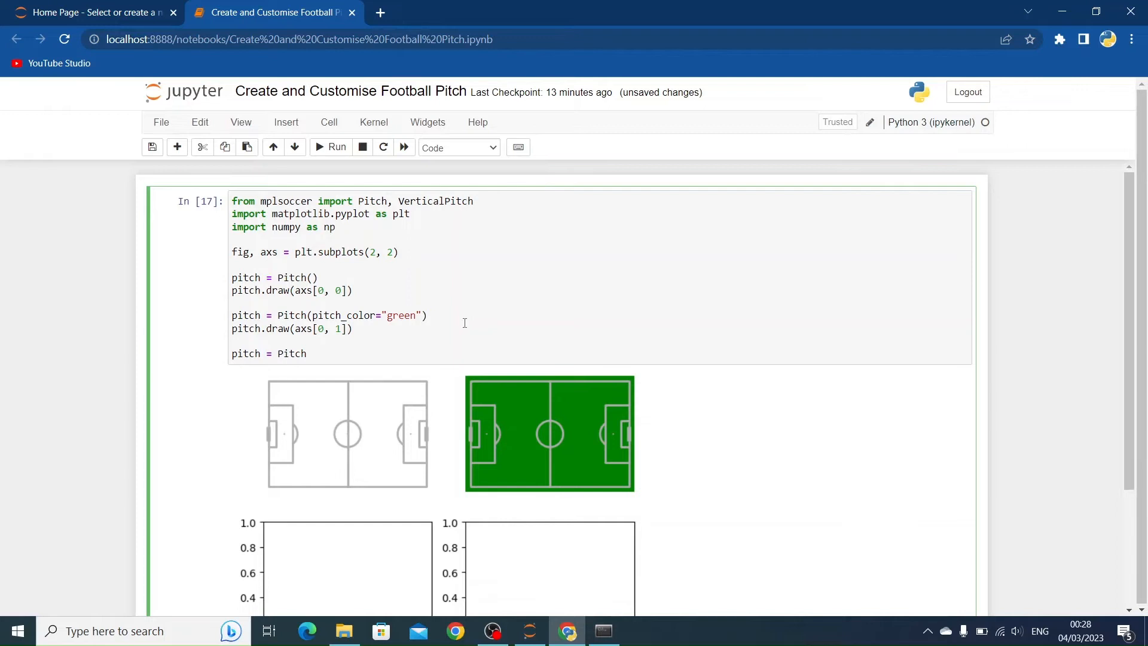
{"action": "type", "text": "()"}
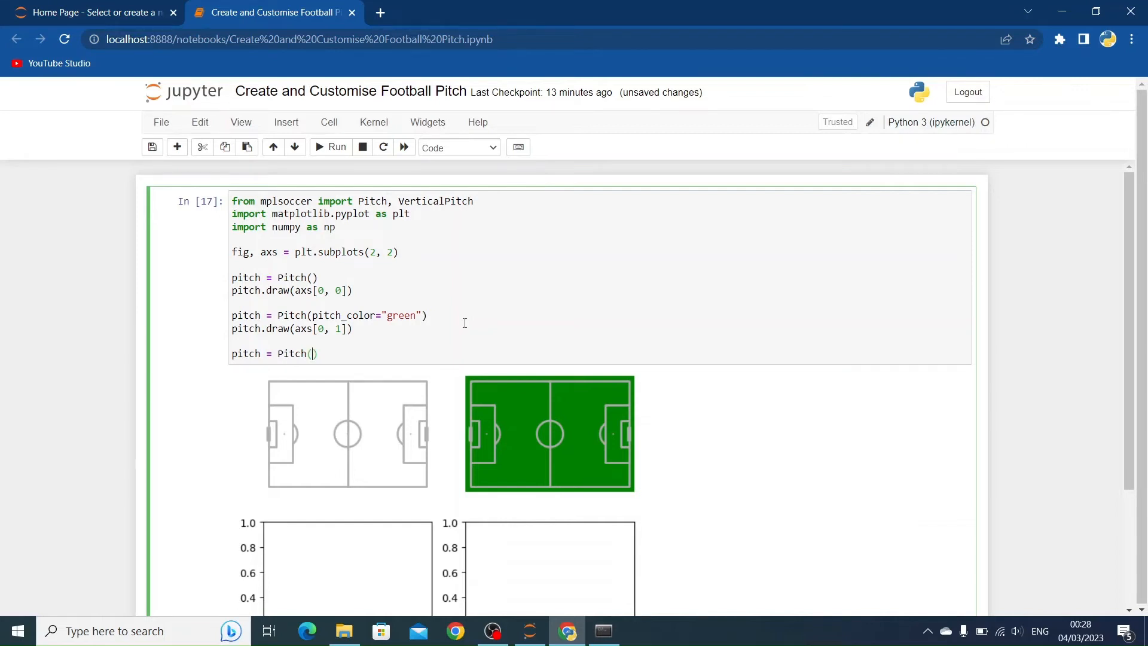
{"action": "scroll", "scroll_direction": "down", "scroll_amount": 3}
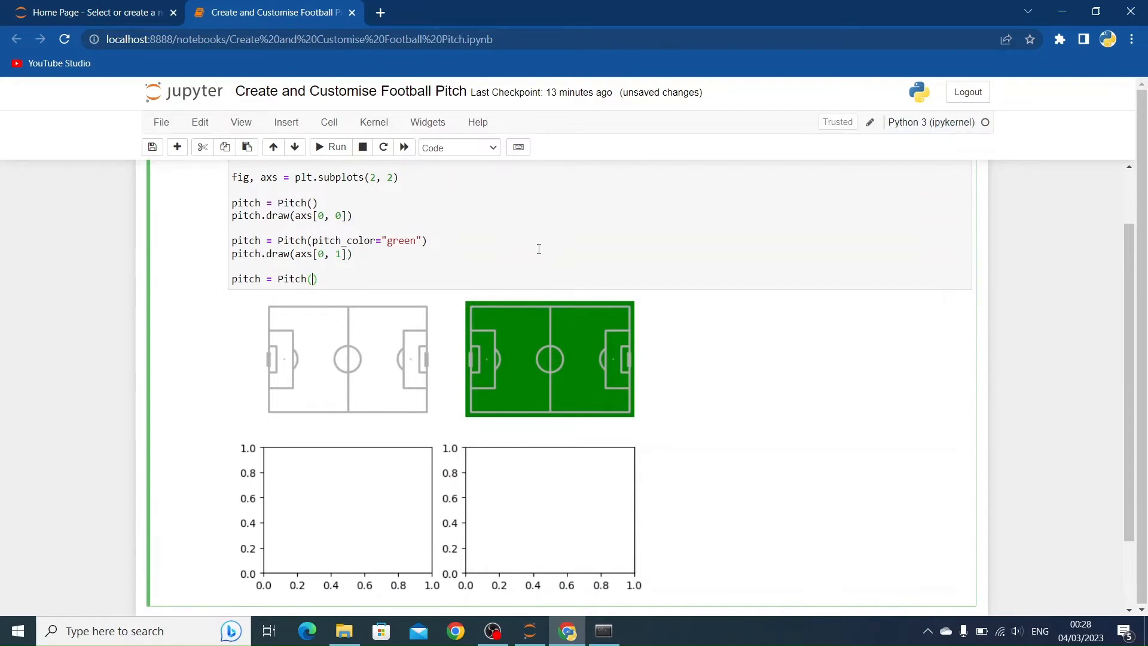
{"action": "type", "text": "axis"}
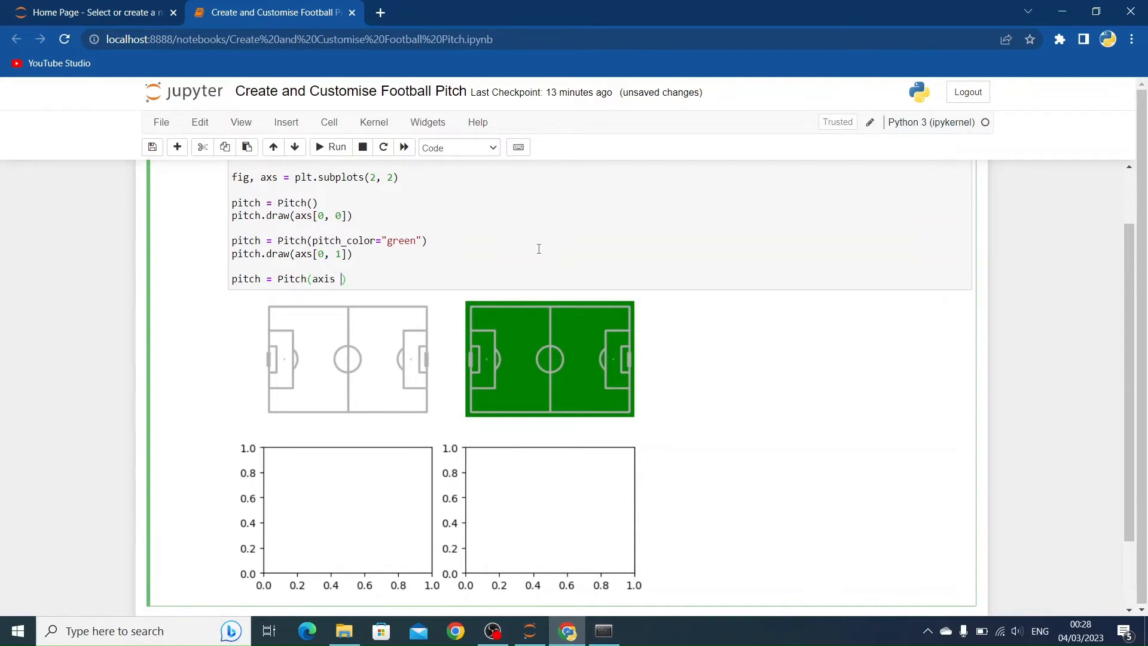
{"action": "type", "text": "= True"}
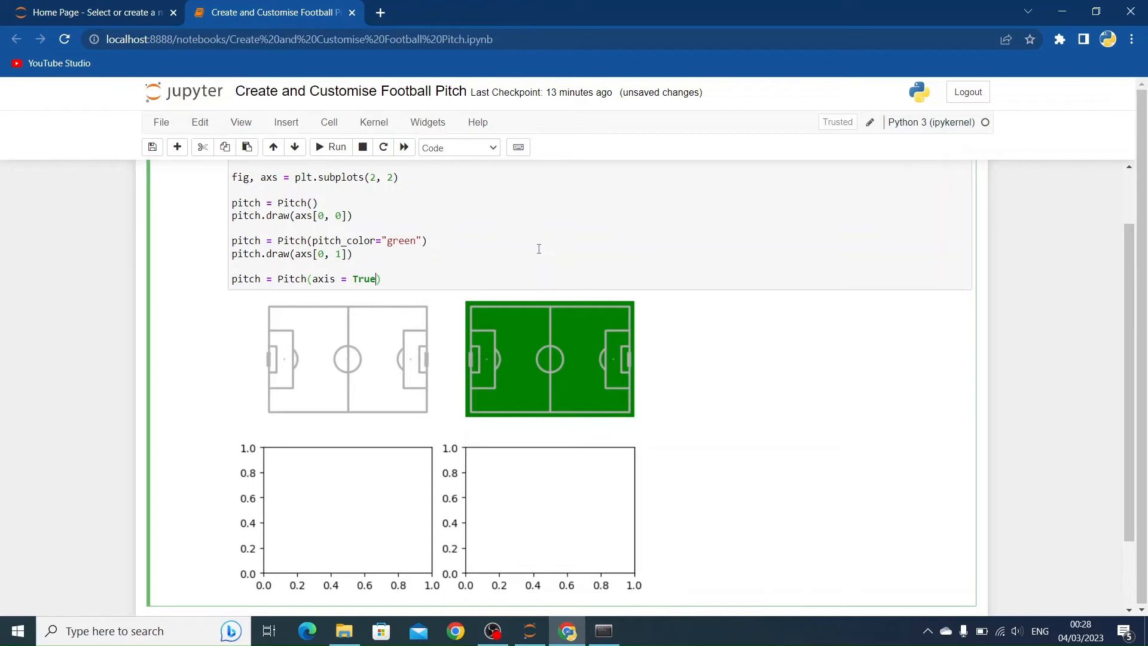
{"action": "type", "text": ","}
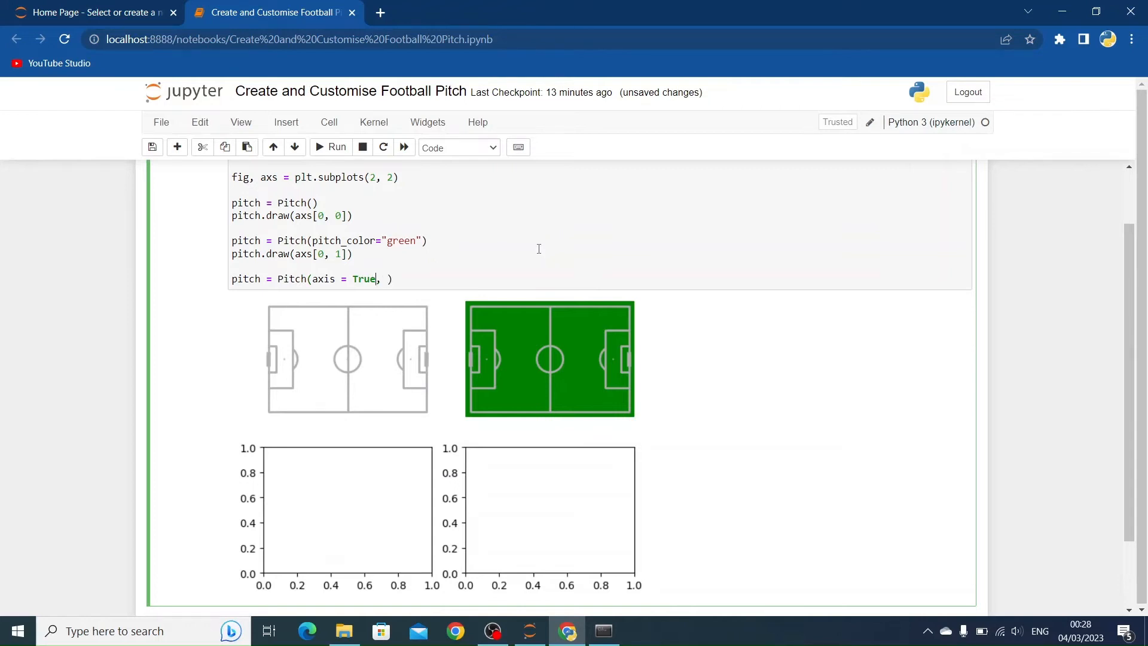
{"action": "key", "text": "Backspace"}
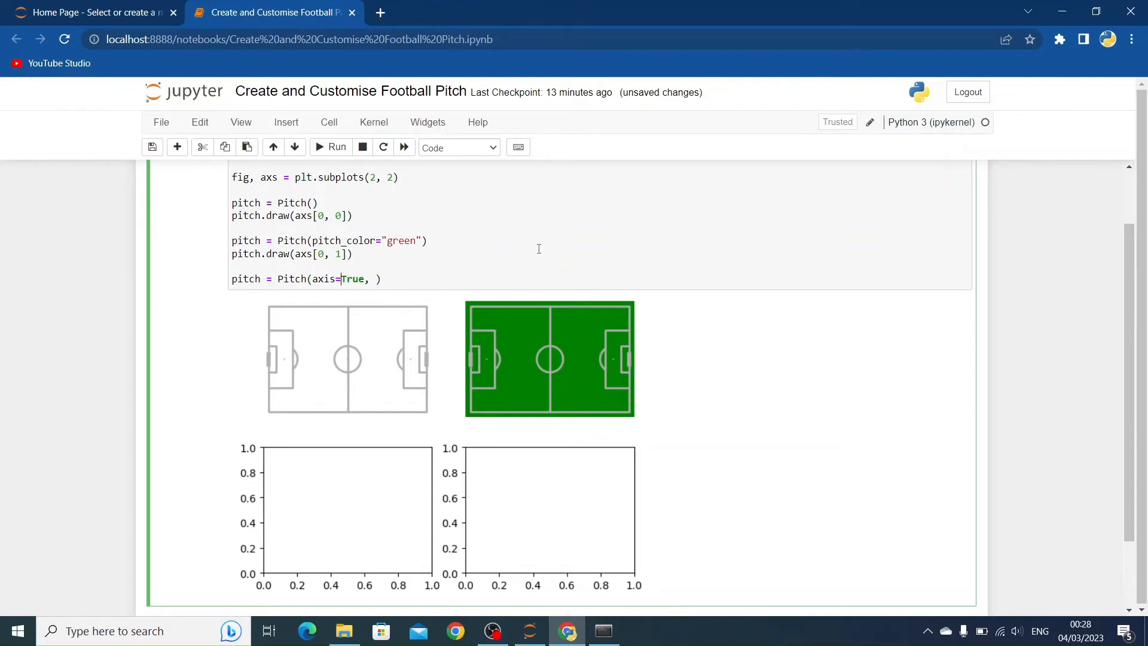
{"action": "type", "text": "lab"}
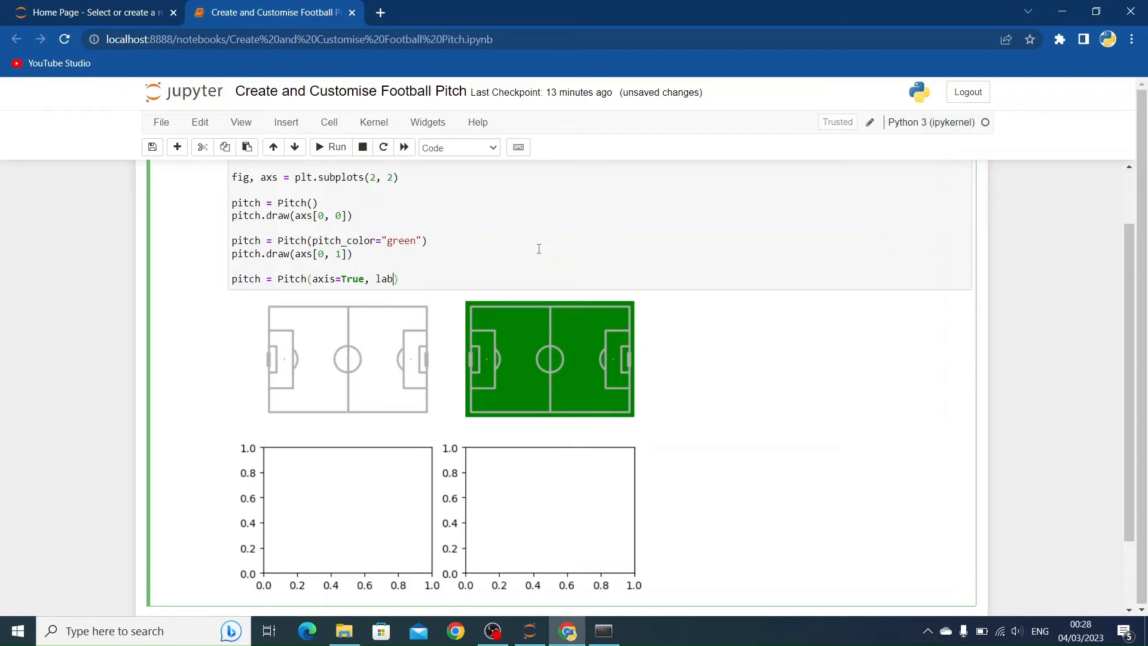
{"action": "type", "text": "el=True"}
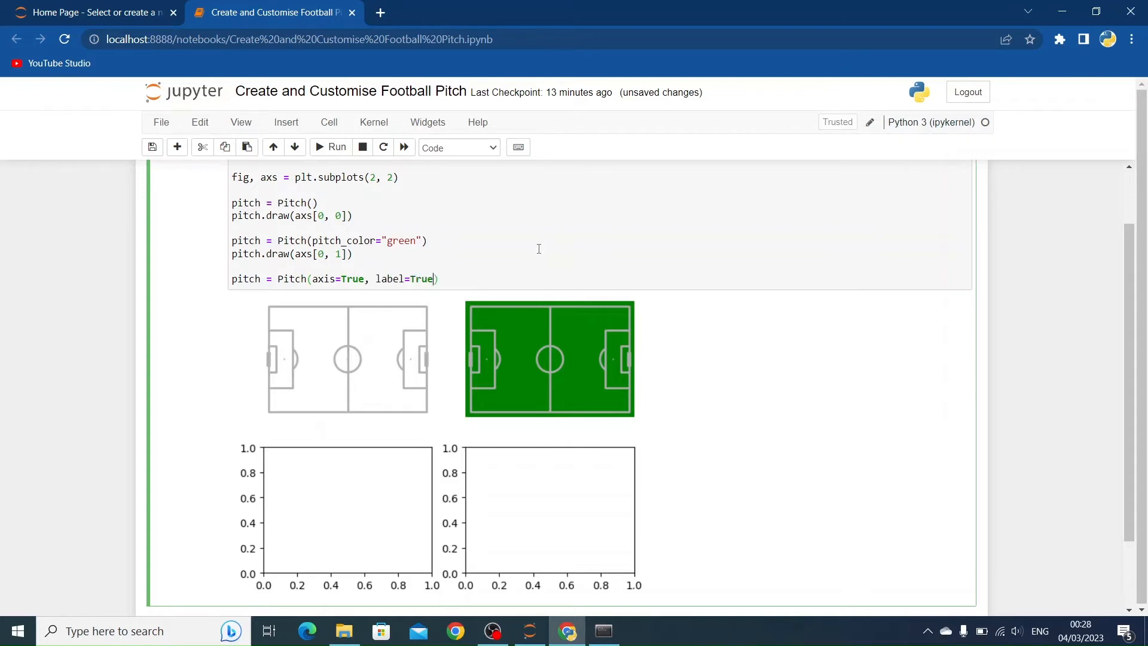
- Draw the third pitch on axs[1, 0] and run to show it with axis ticks in the bottom-left subplot
{"action": "type", "text": "p"}
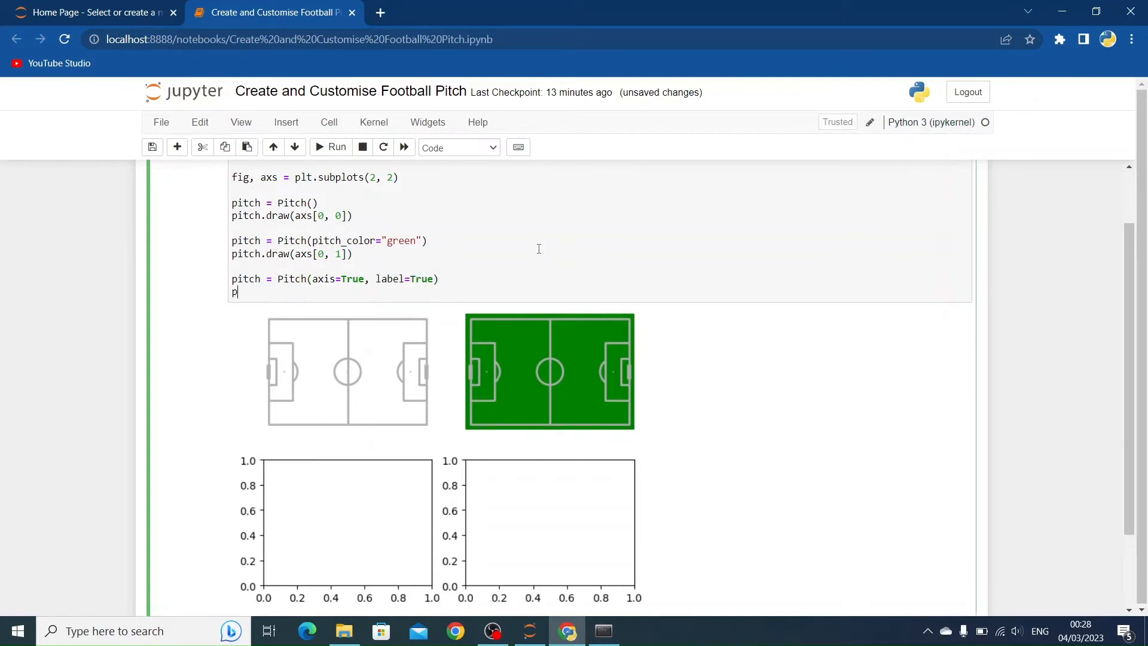
{"action": "type", "text": "itch.draw"}
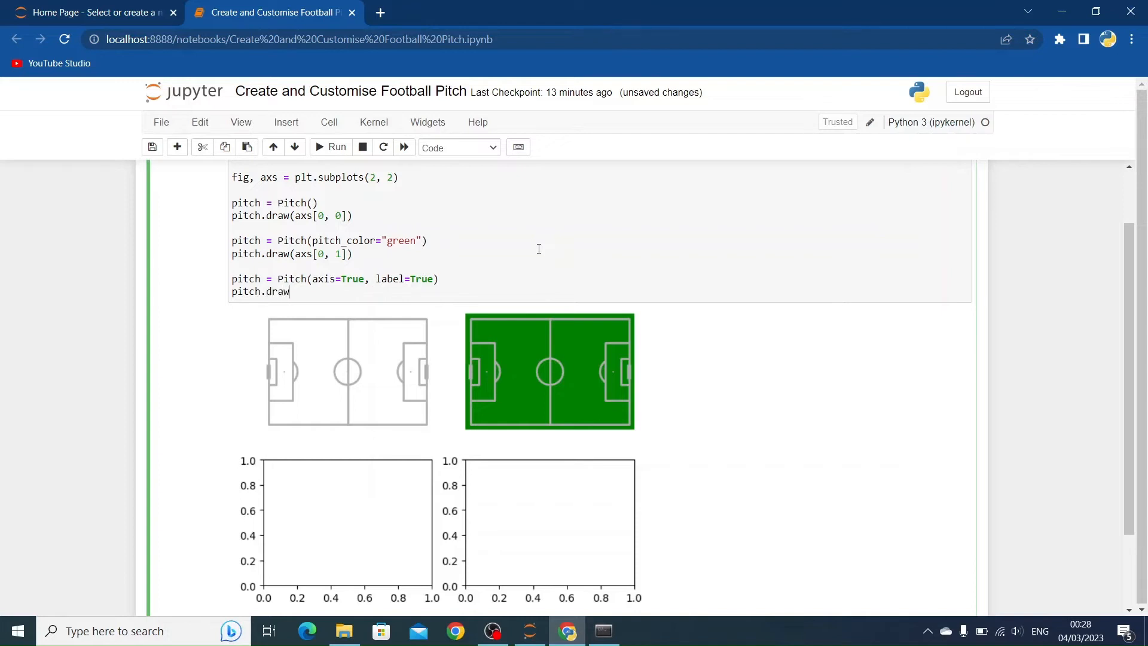
{"action": "type", "text": "(axs)"}
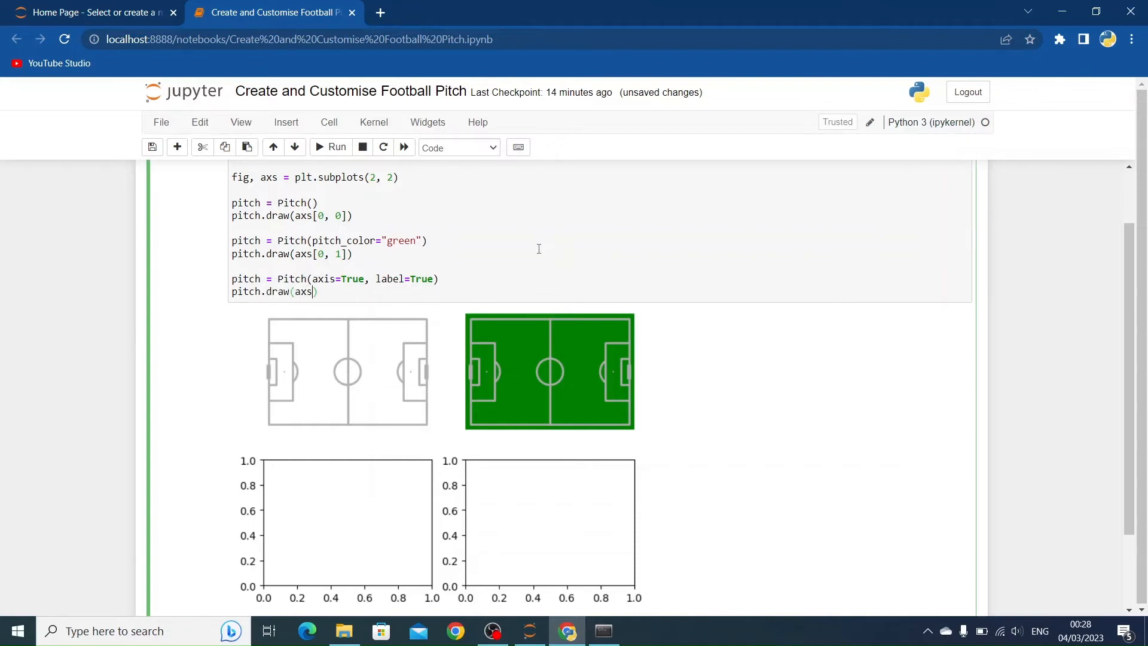
{"action": "type", "text": "[]"}
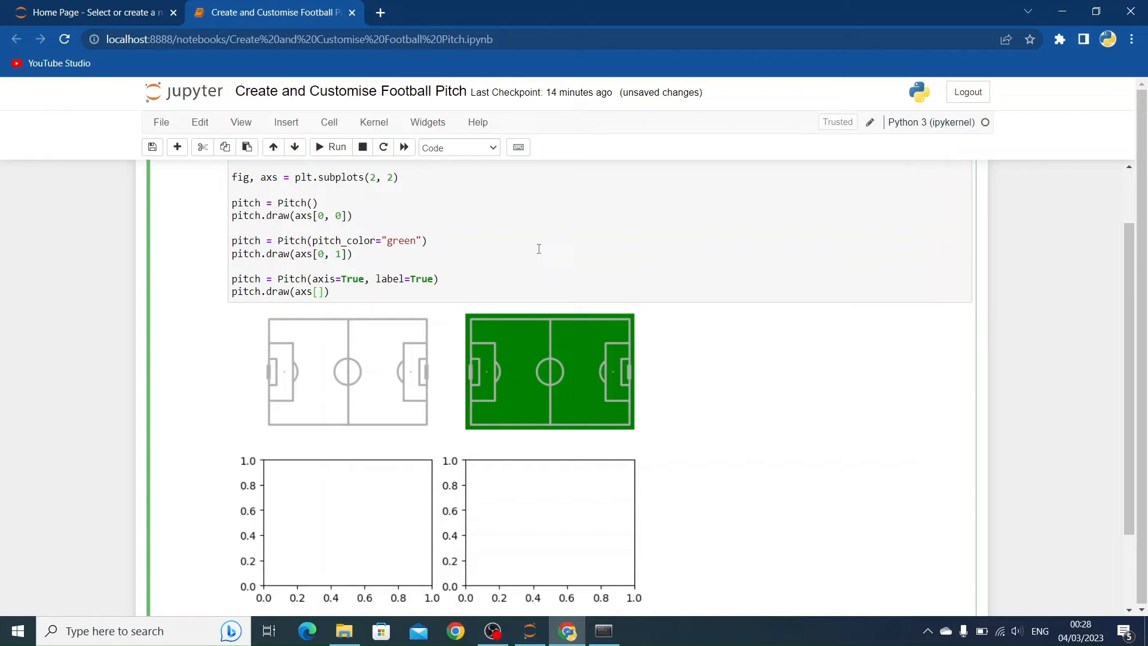
{"action": "type", "text": "1"}
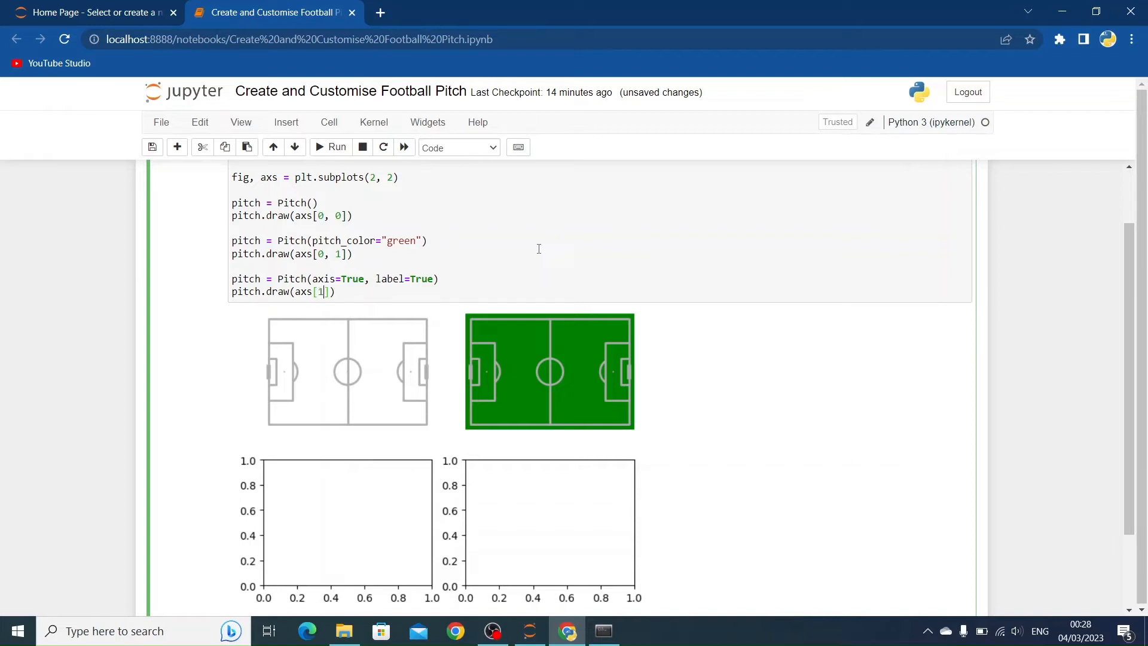
{"action": "left_click", "coordinate": [331, 147]}
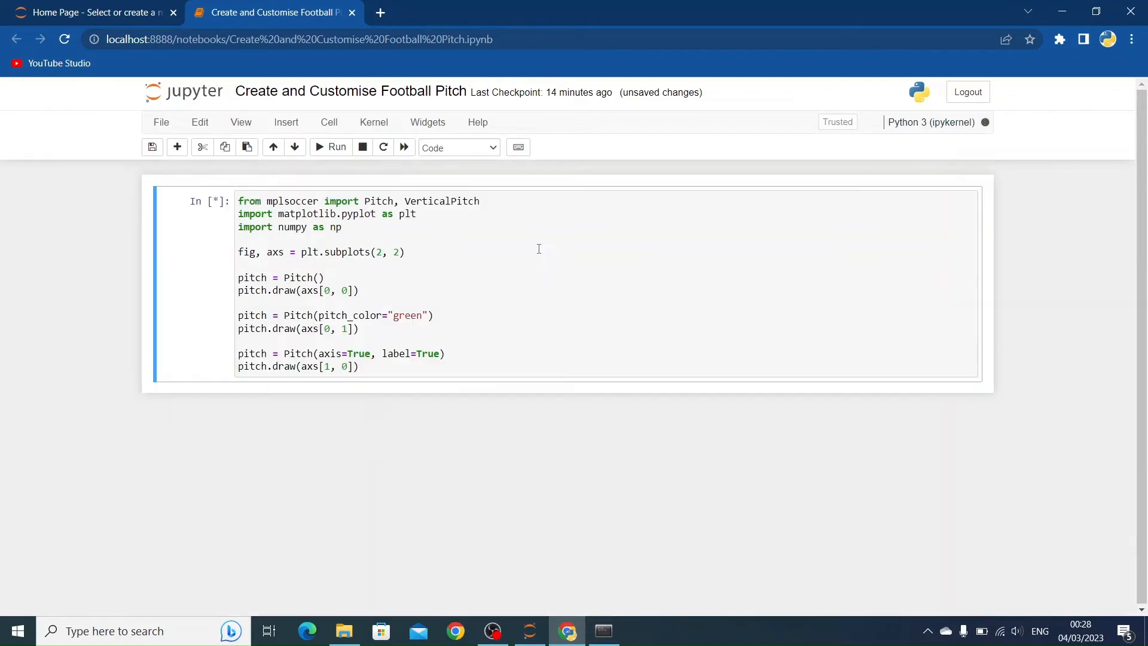
{"action": "left_click", "coordinate": [331, 147]}
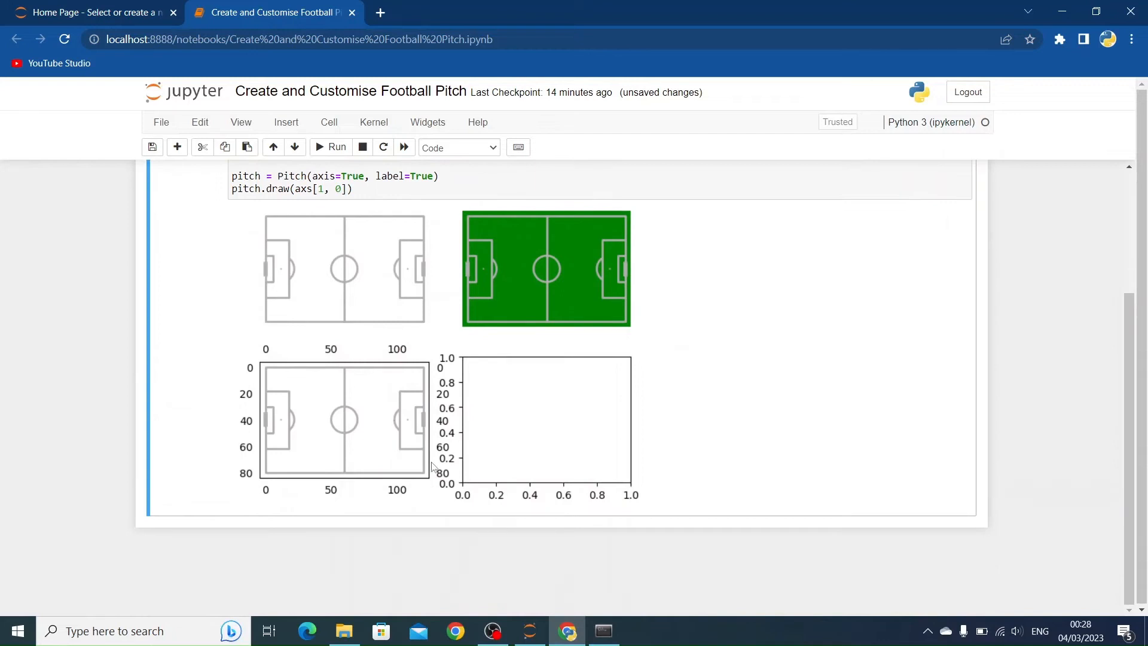
{"action": "scroll", "scroll_direction": "up", "scroll_amount": 3}
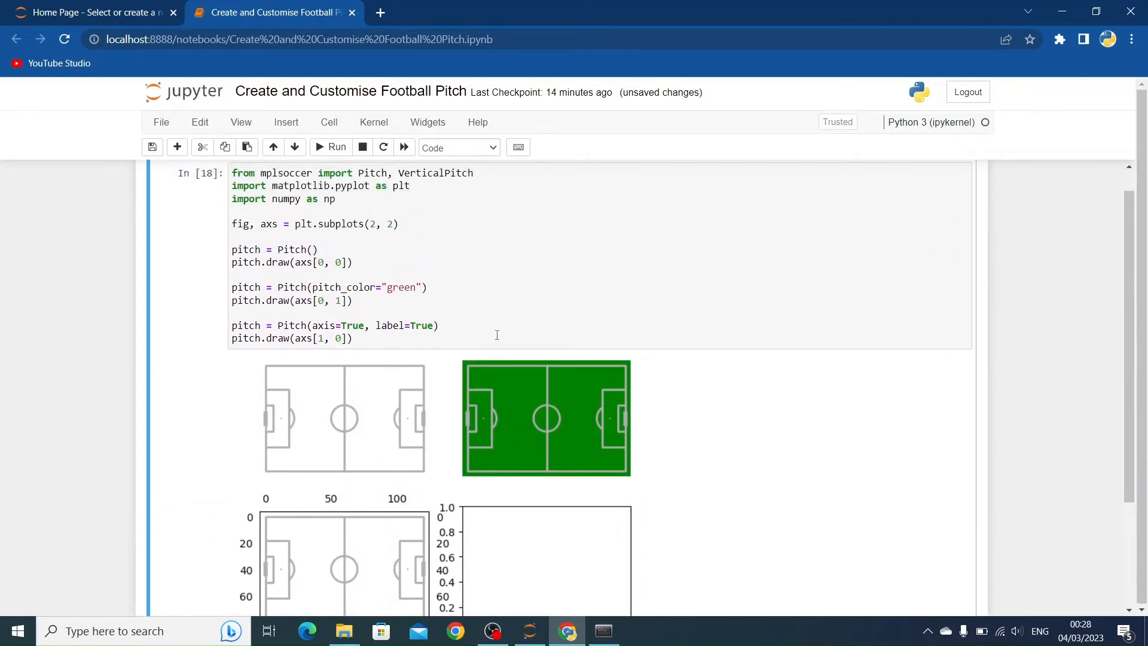
- Add pitch = Pitch(positional=True) drawn on axs[1, 1] and run to show positional lines bottom-right
{"action": "left_click", "coordinate": [501, 337]}
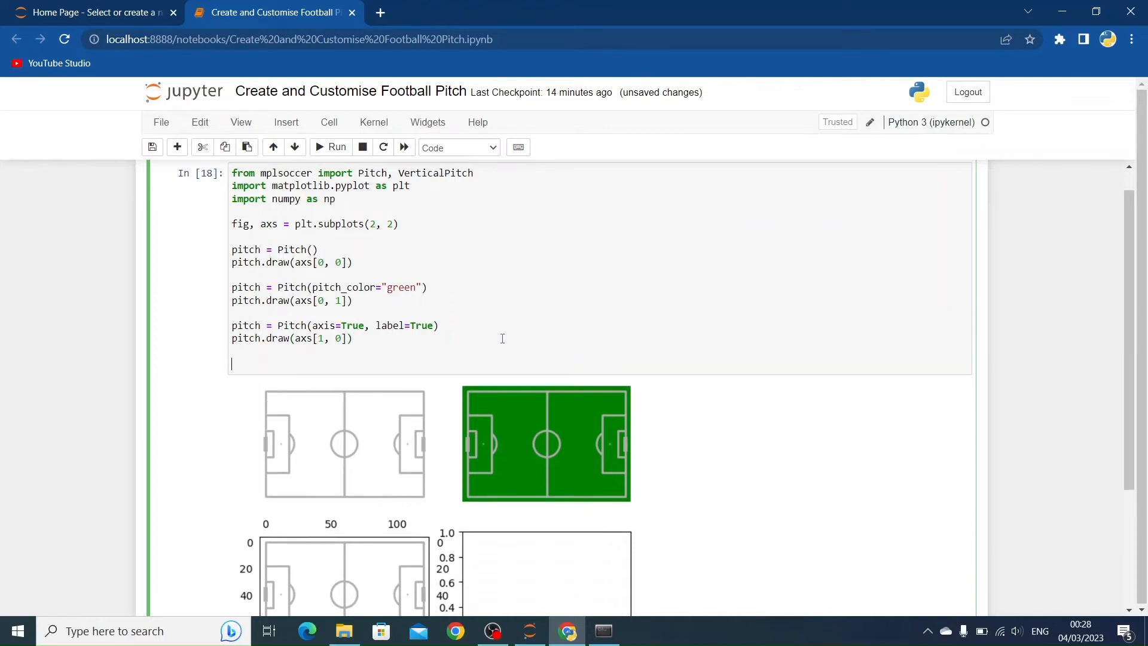
{"action": "type", "text": "pitch =pit"}
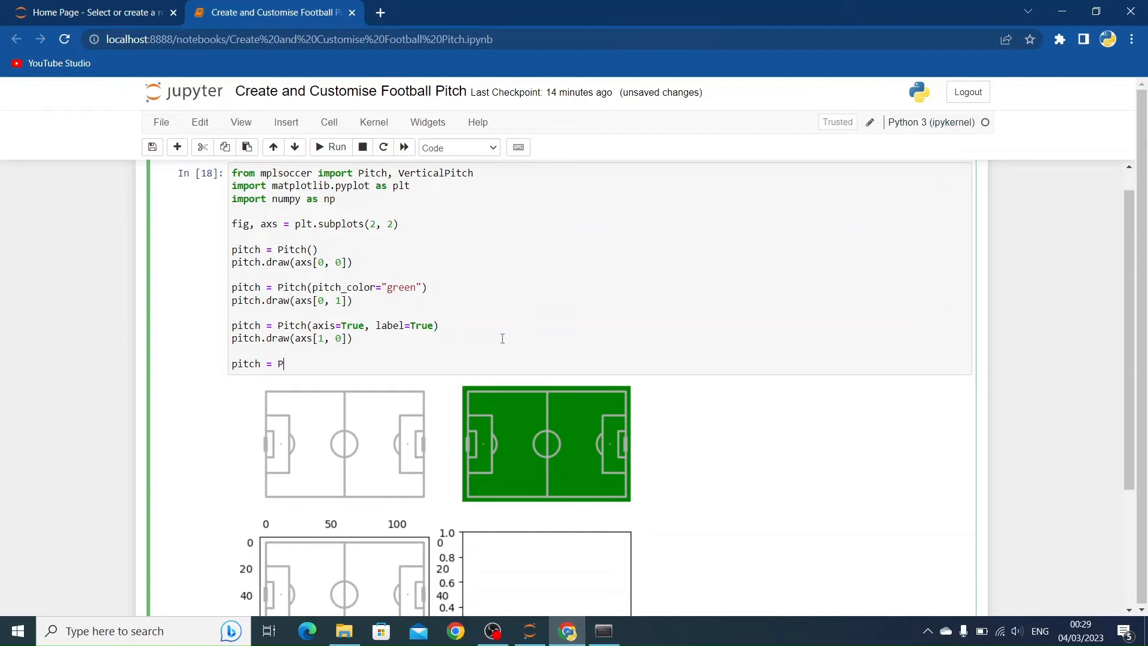
{"action": "type", "text": "itch()"}
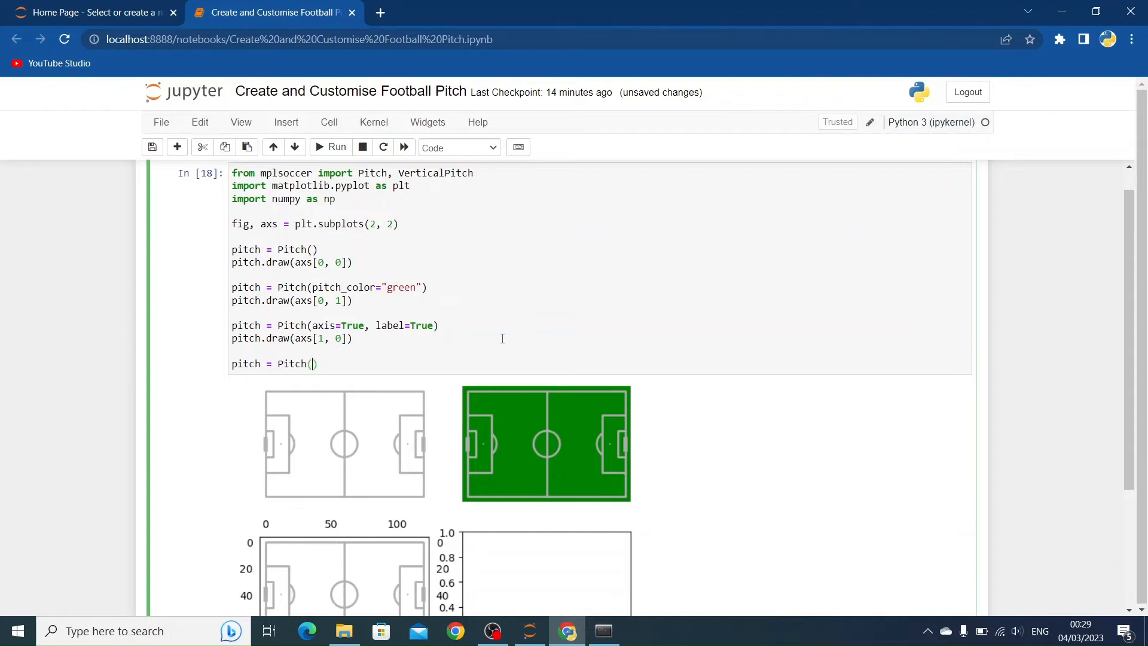
{"action": "type", "text": "positional"}
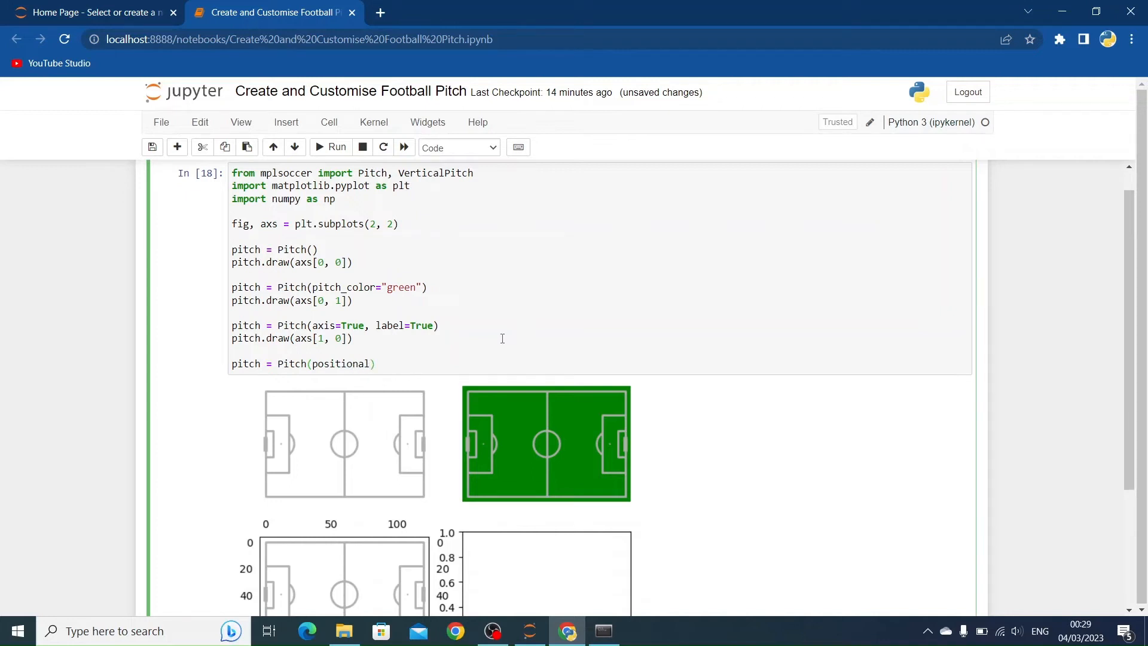
{"action": "type", "text": "=True"}
{"action": "type", "text": "pitch."}
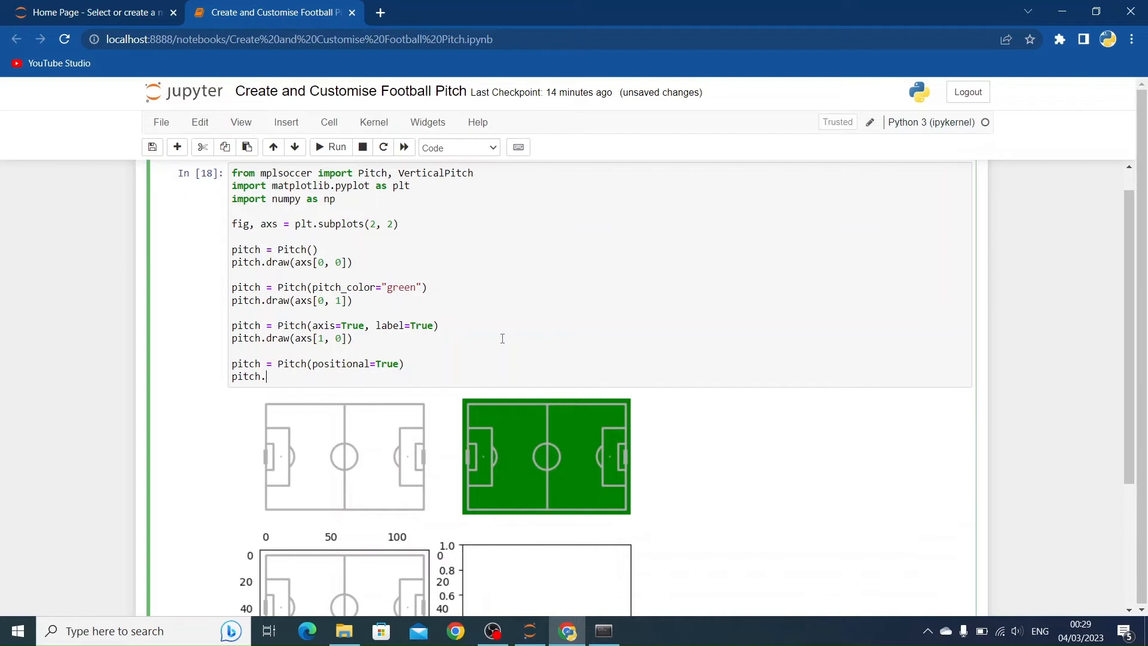
{"action": "type", "text": "draw(axs[1,"}
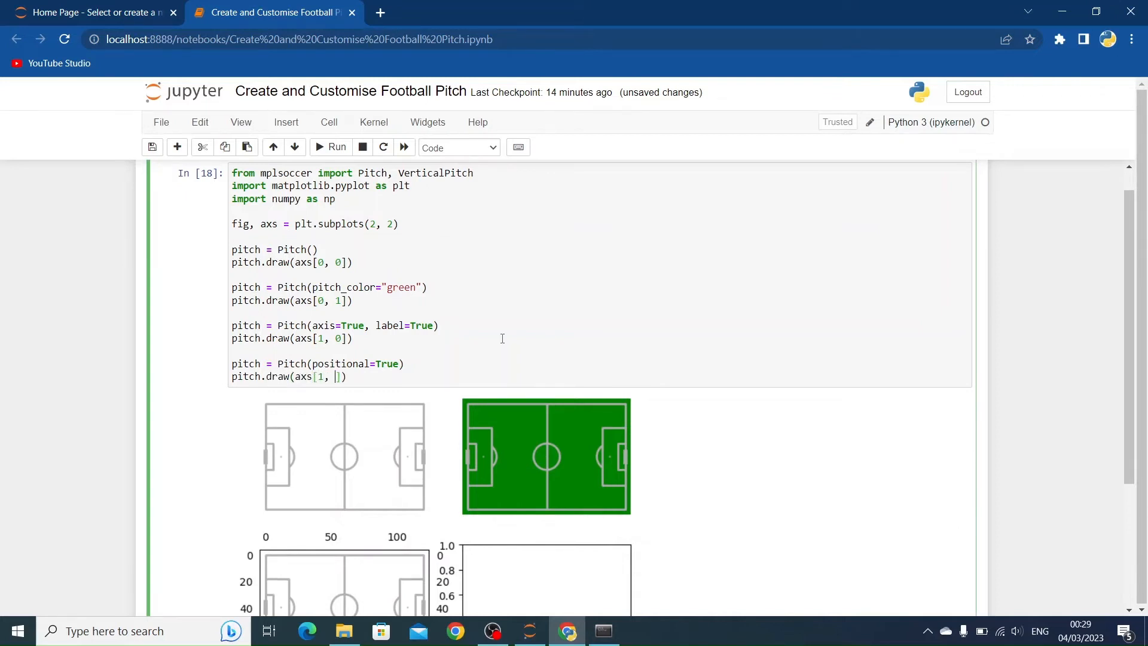
{"action": "left_click", "coordinate": [331, 147]}
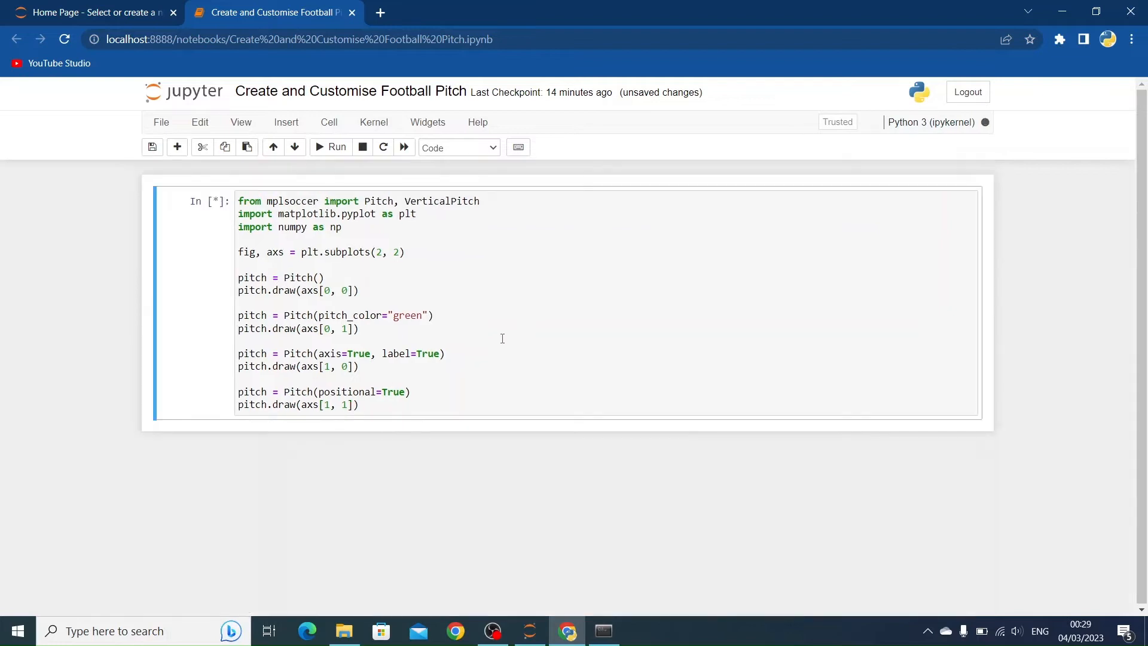
{"action": "left_click", "coordinate": [331, 147]}
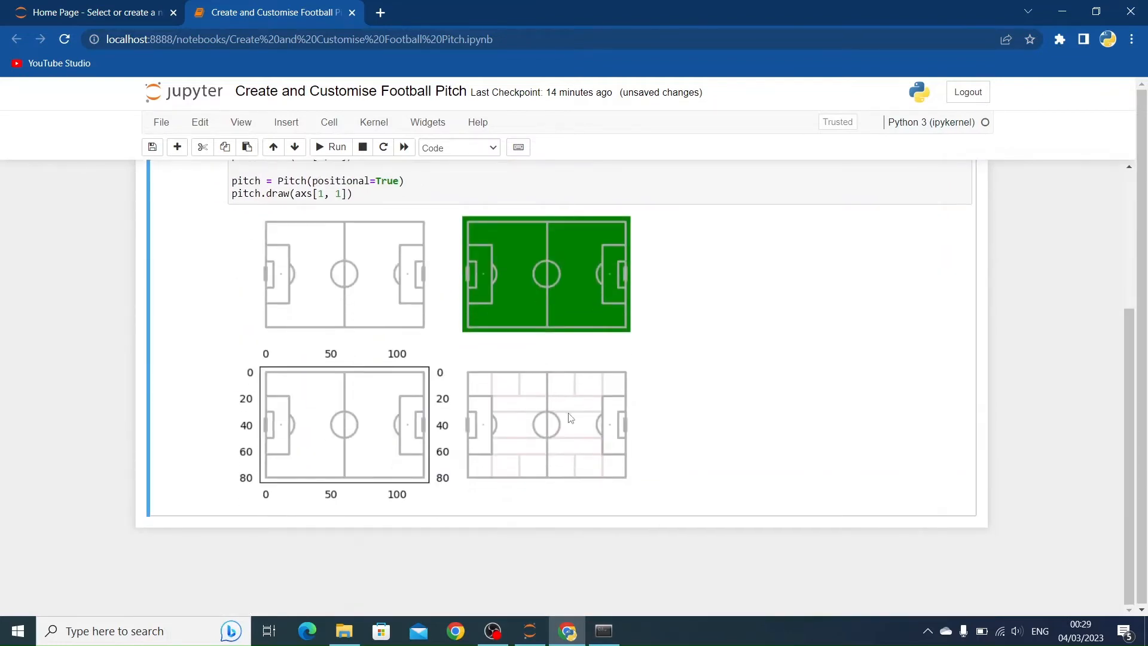
{"action": "mouse_move", "coordinate": [589, 408]}
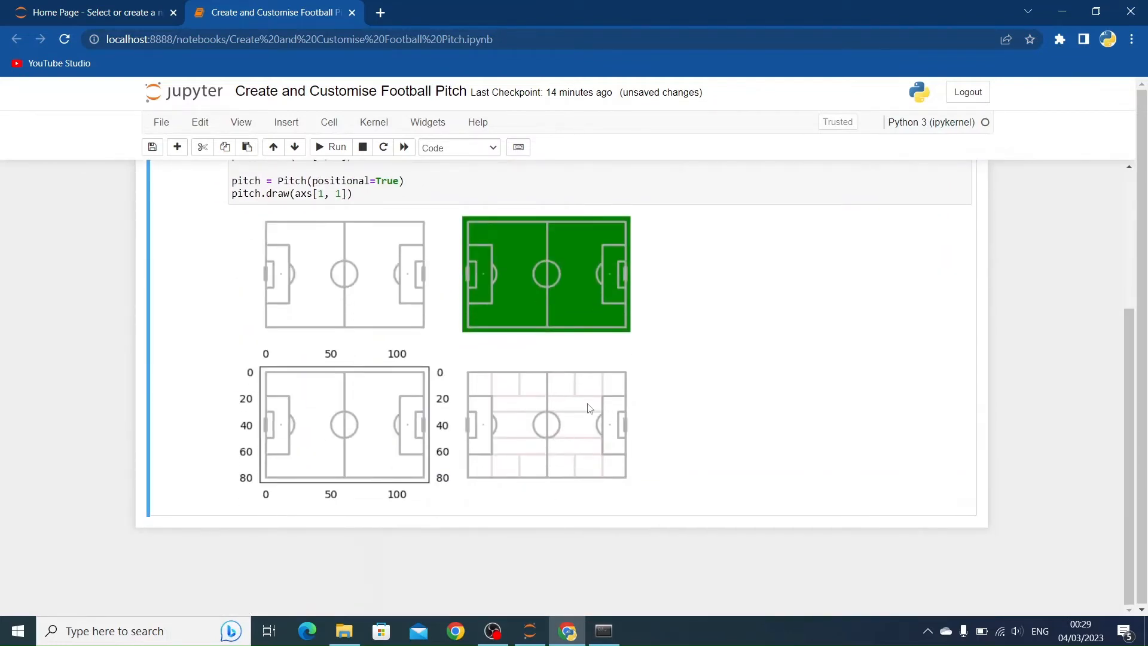
{"action": "mouse_move", "coordinate": [585, 419]}
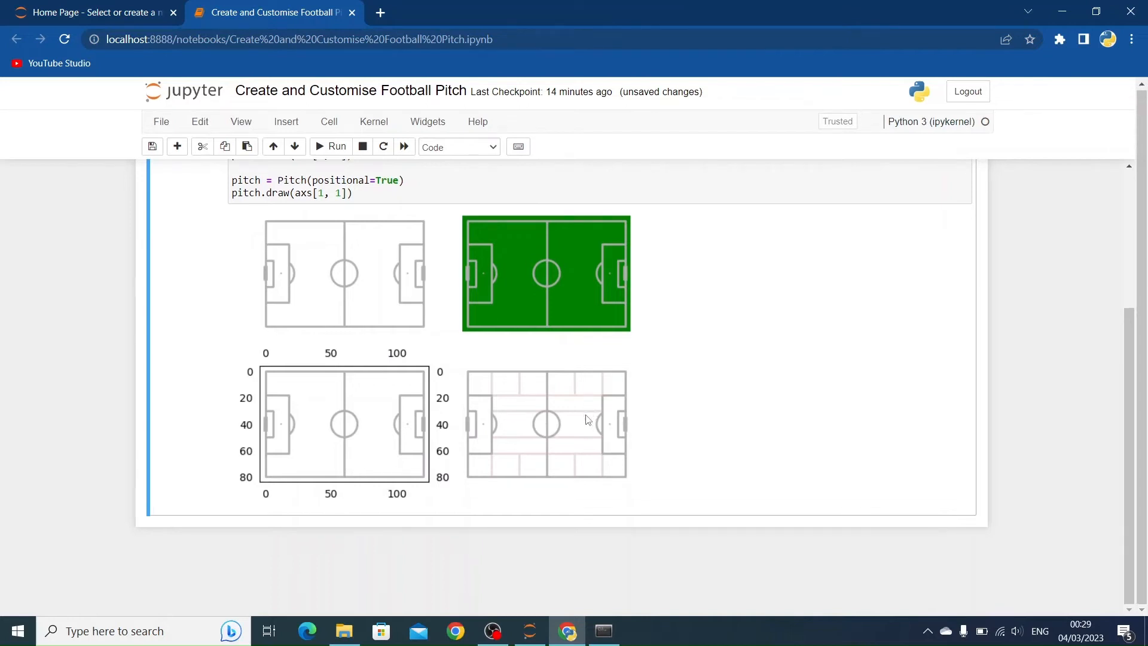
- Add shade_middle=True to the positional Pitch call so the bottom-right pitch's middle band is shaded
{"action": "scroll", "scroll_direction": "up", "scroll_amount": 3}
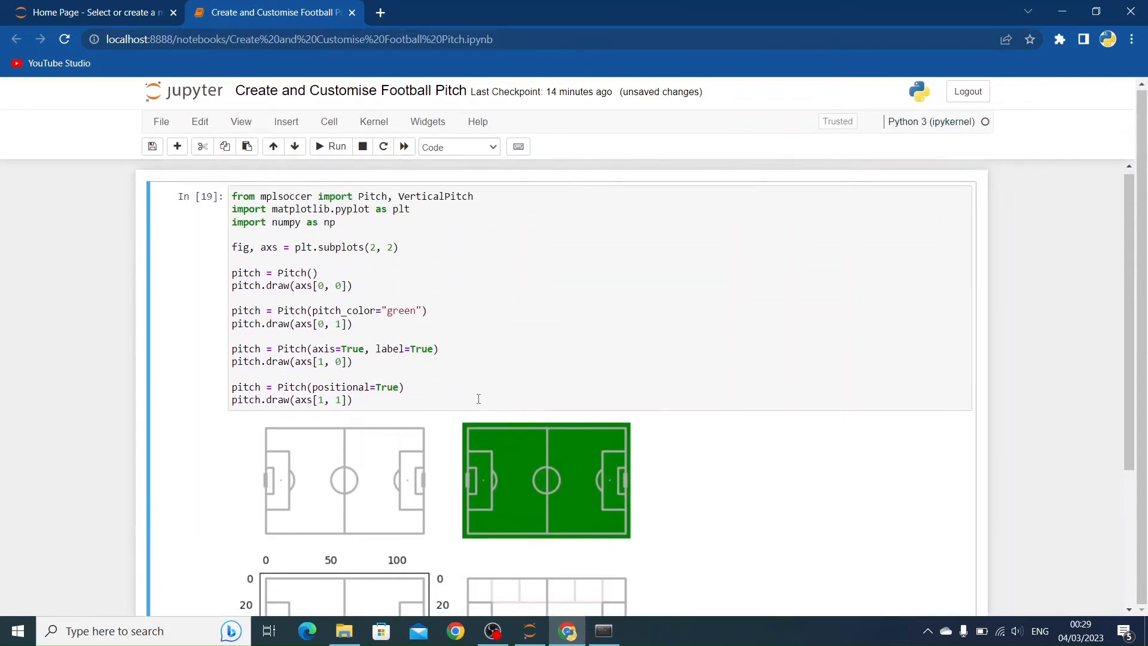
{"action": "scroll", "scroll_direction": "down", "scroll_amount": 3}
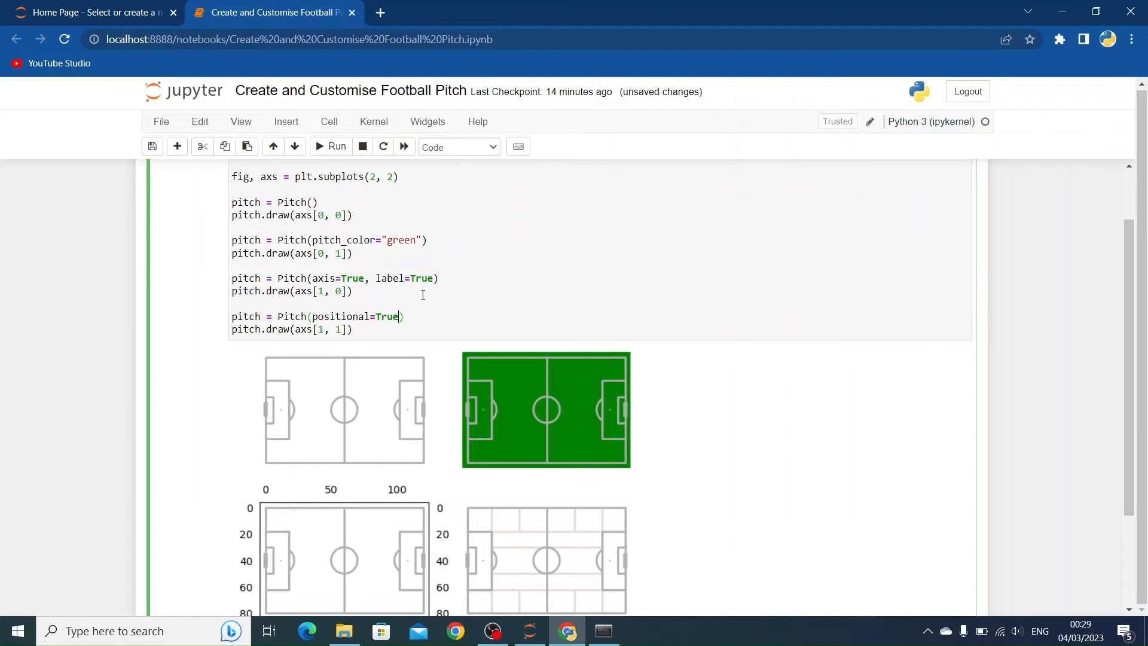
{"action": "type", "text": ", sa"}
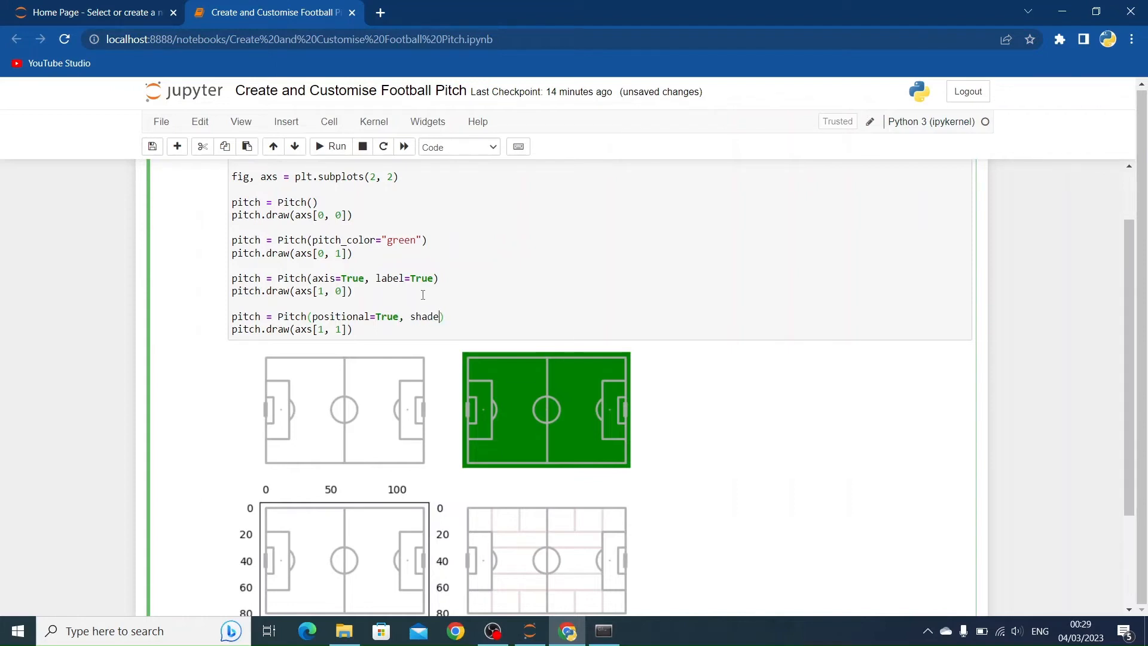
{"action": "type", "text": "_middle=True"}
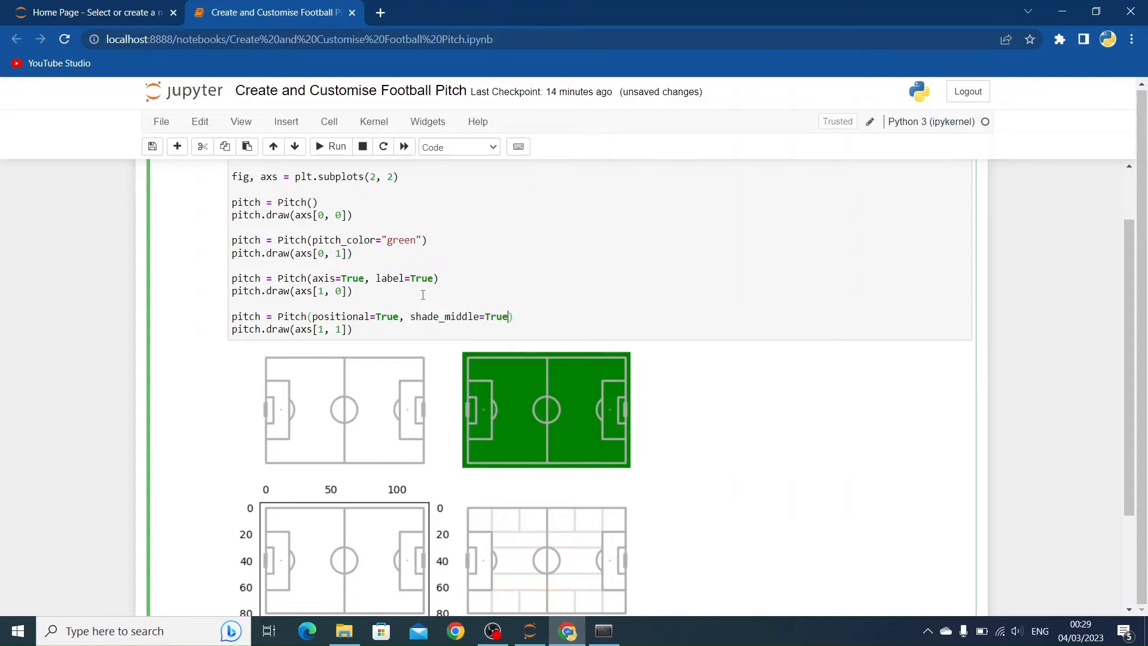
{"action": "scroll", "scroll_direction": "down", "scroll_amount": 3}
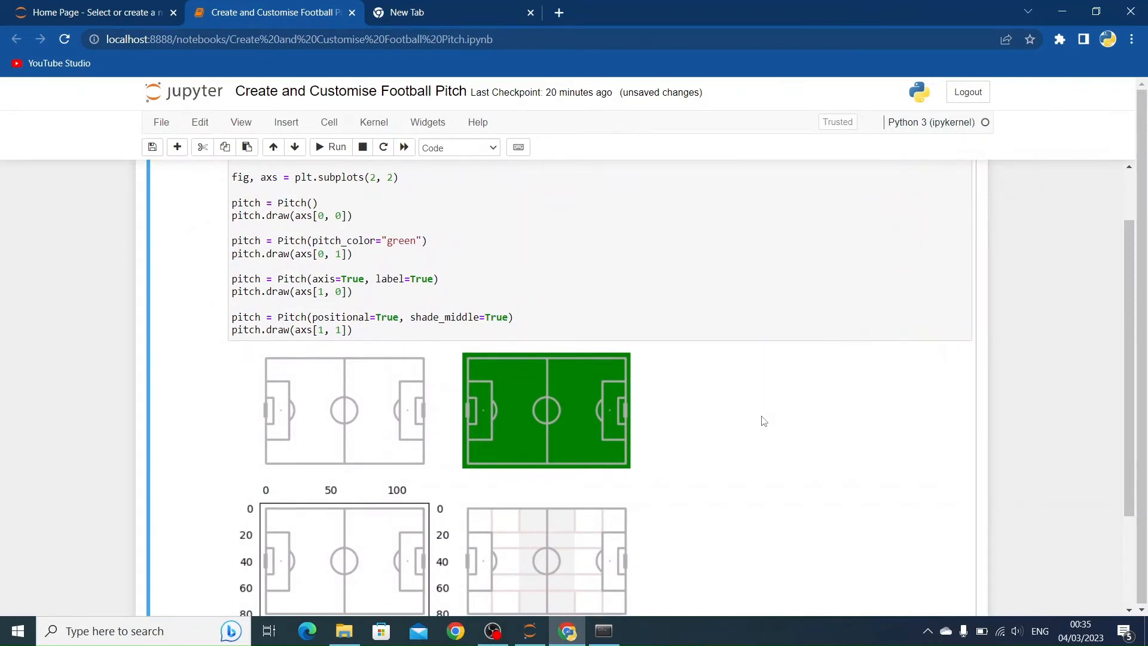
{"action": "mouse_move", "coordinate": [517, 395]}
{"action": "type", "text": "axs"}
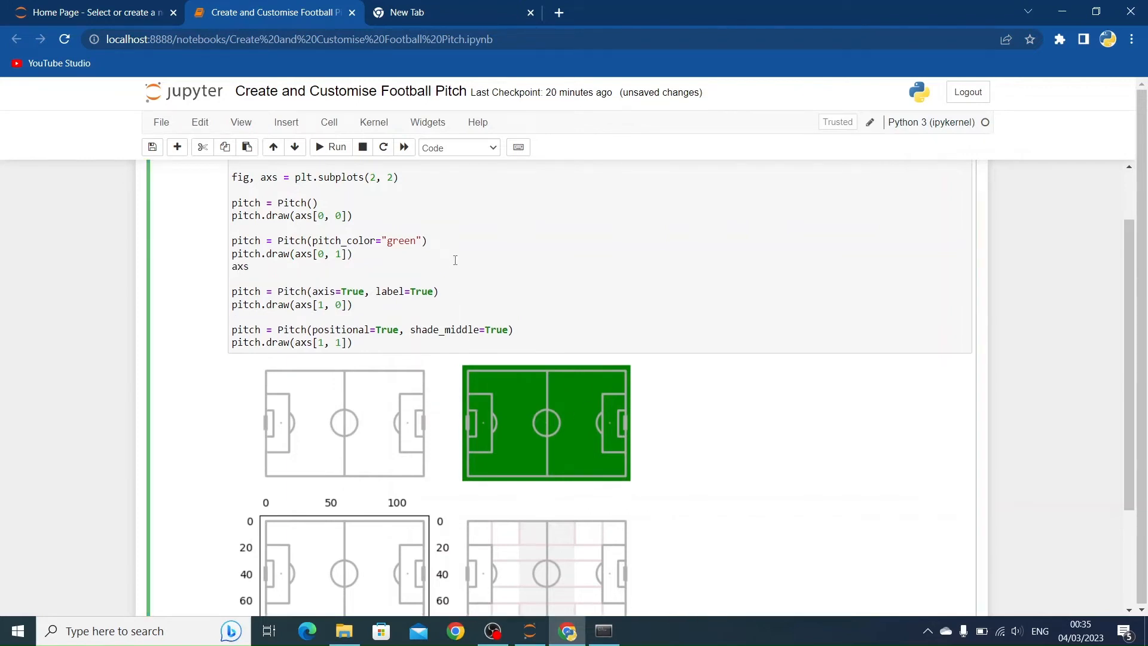
- Give the top-left subplot axs[0, 0] a set_title("Pit...") call and review the four-pitch grid
{"action": "type", "text": "[0, ]"}
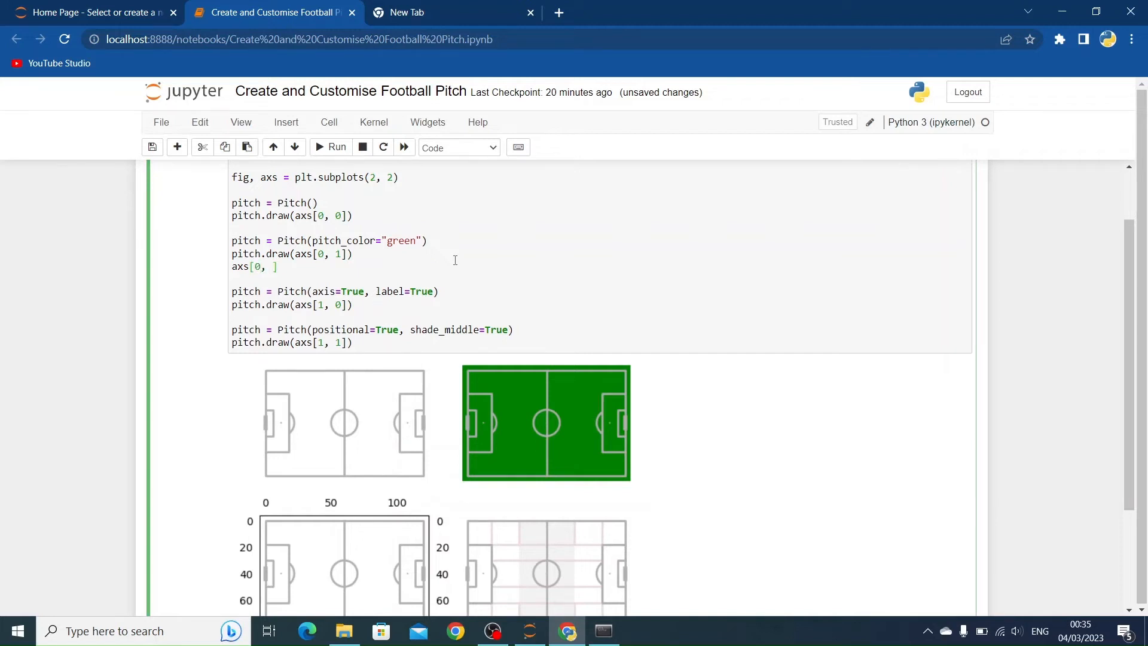
{"action": "type", "text": ".se"}
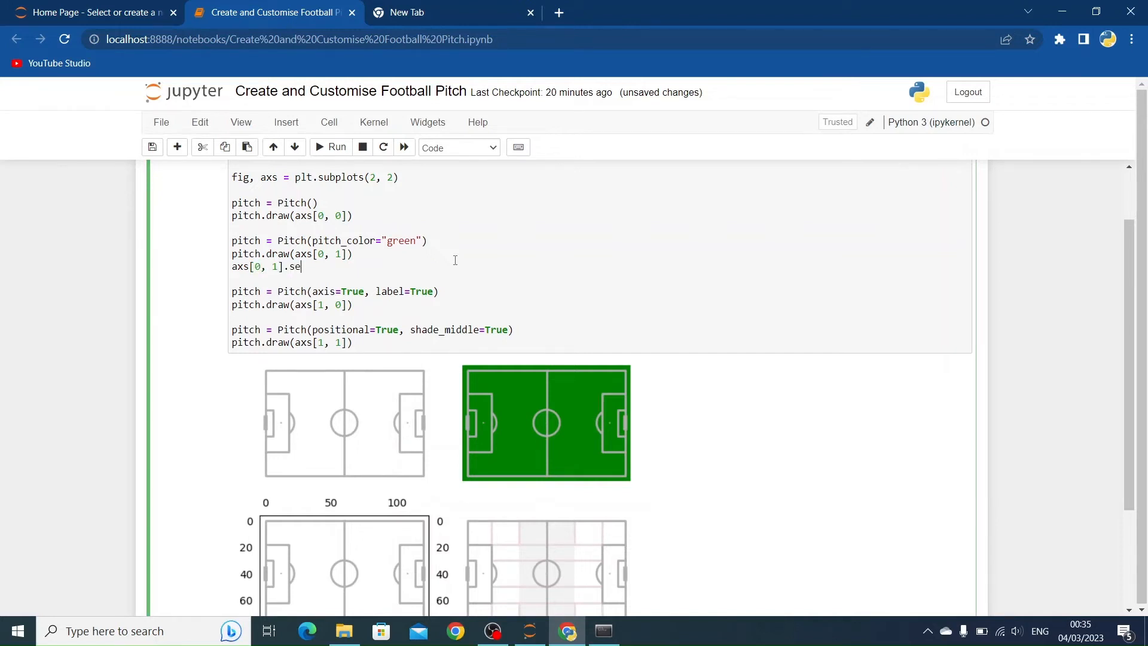
{"action": "type", "text": "t_title"}
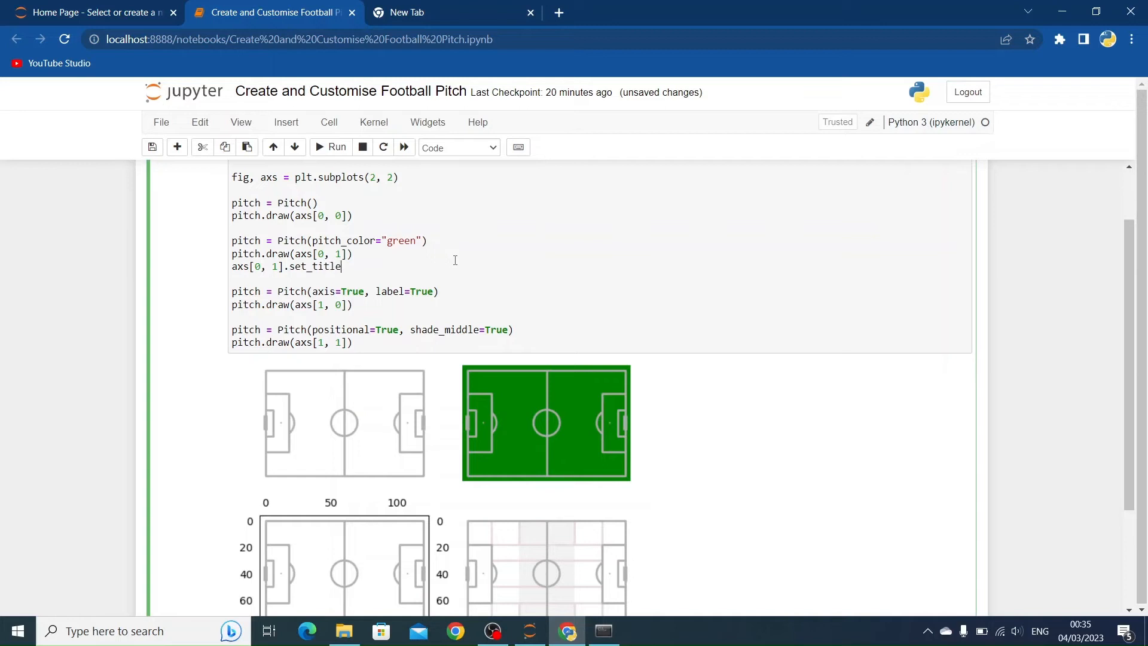
{"action": "type", "text": "(\"Pitch"}
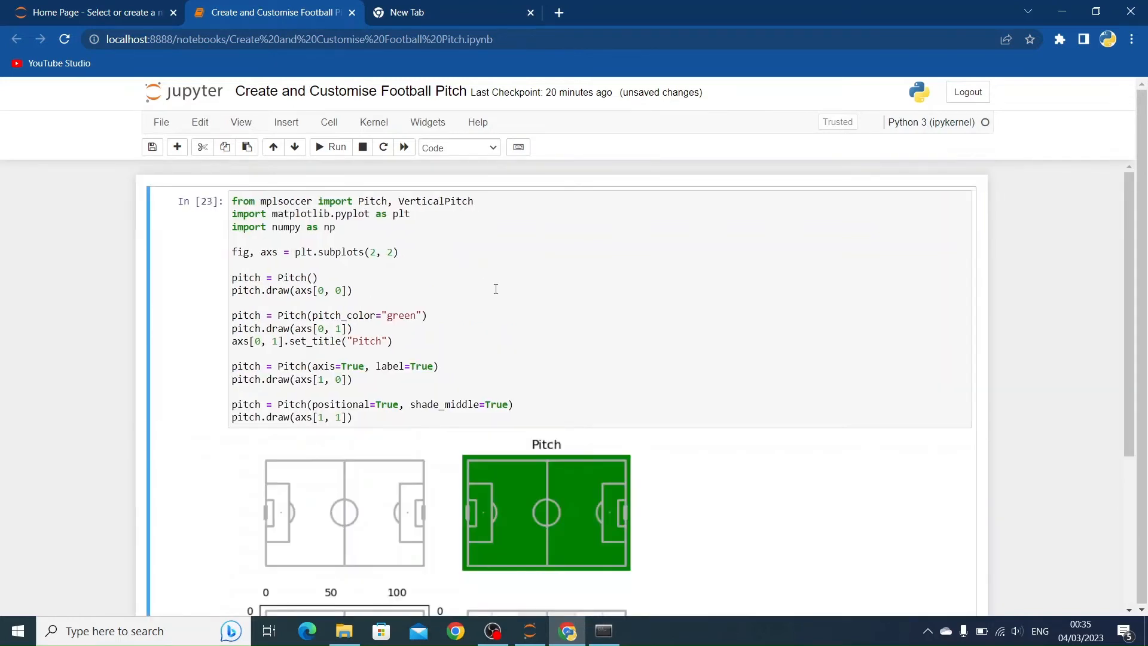
{"action": "scroll", "scroll_direction": "down", "scroll_amount": 3}
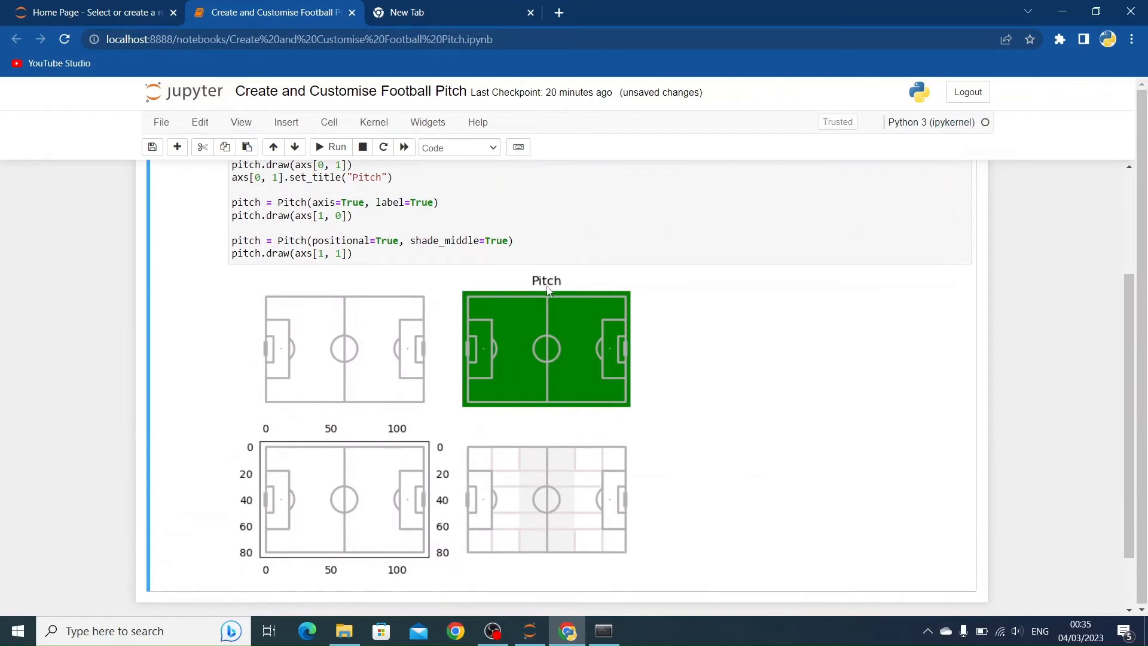
{"action": "scroll", "scroll_direction": "up", "scroll_amount": 3}
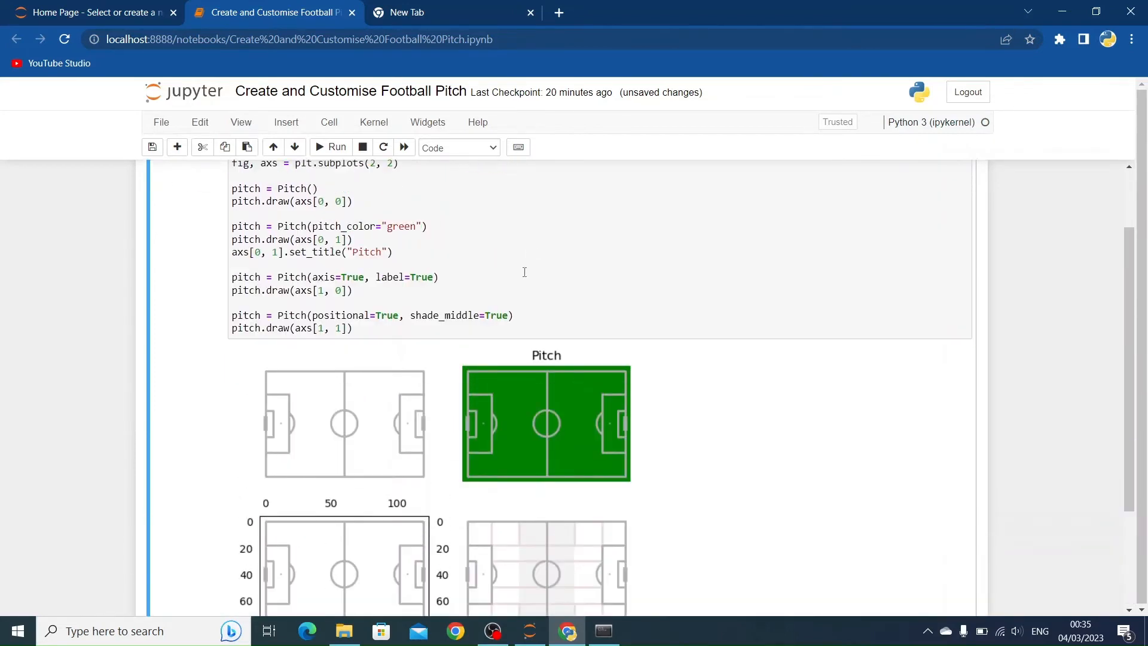
{"action": "scroll", "scroll_direction": "down", "scroll_amount": 3}
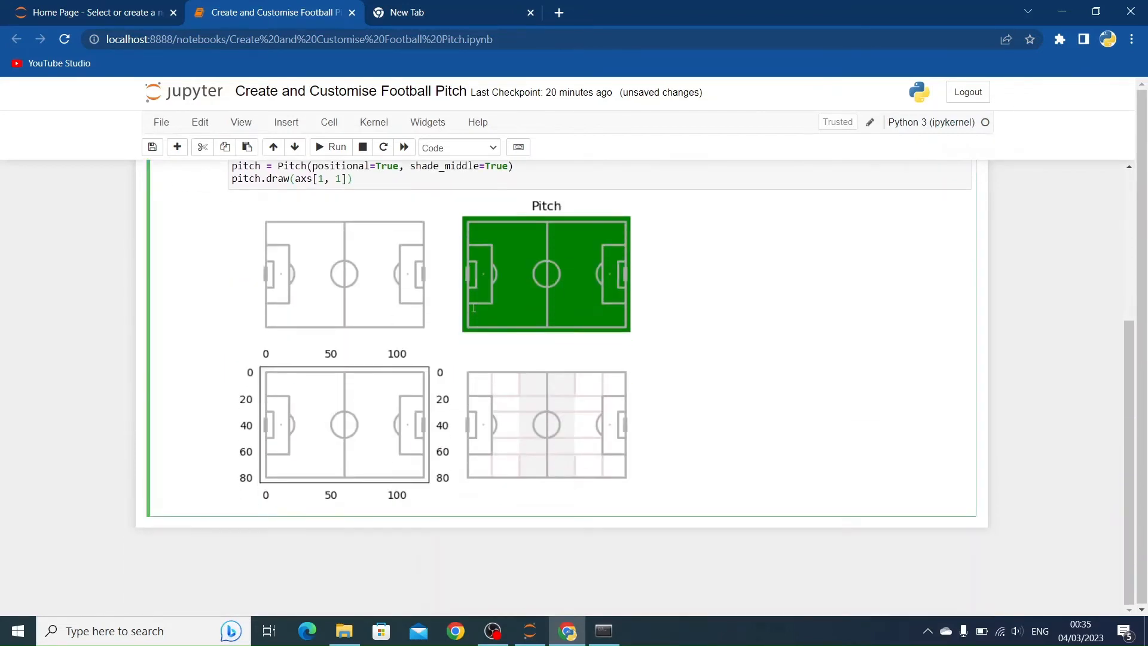
{"action": "scroll", "scroll_direction": "up", "scroll_amount": 3}
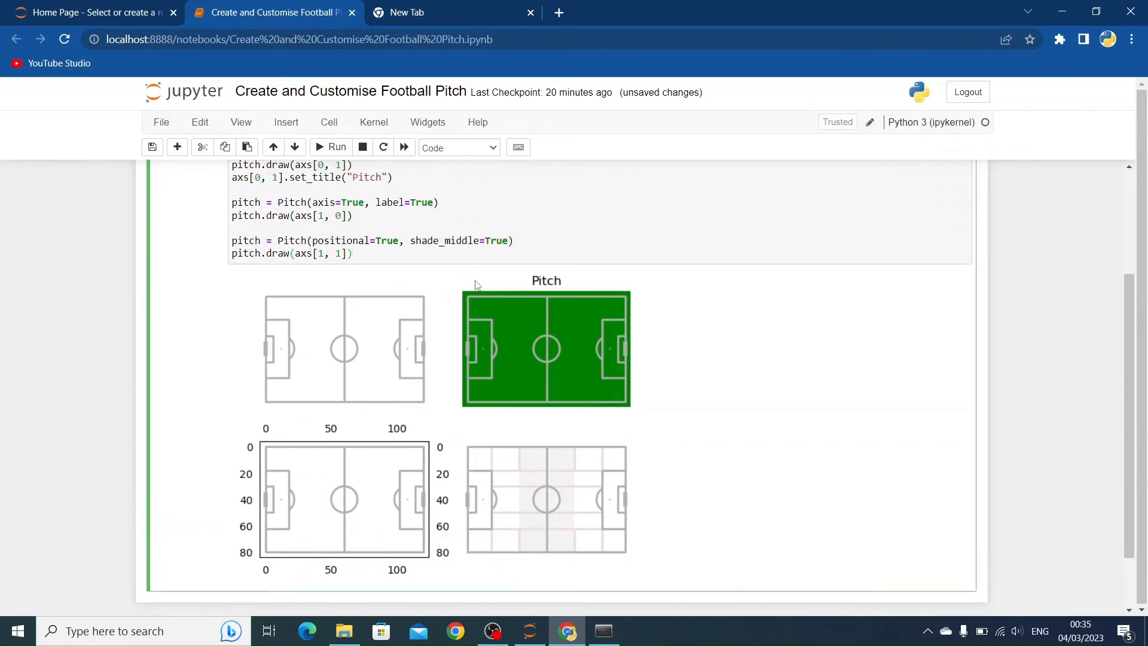
{"action": "mouse_move", "coordinate": [483, 353]}
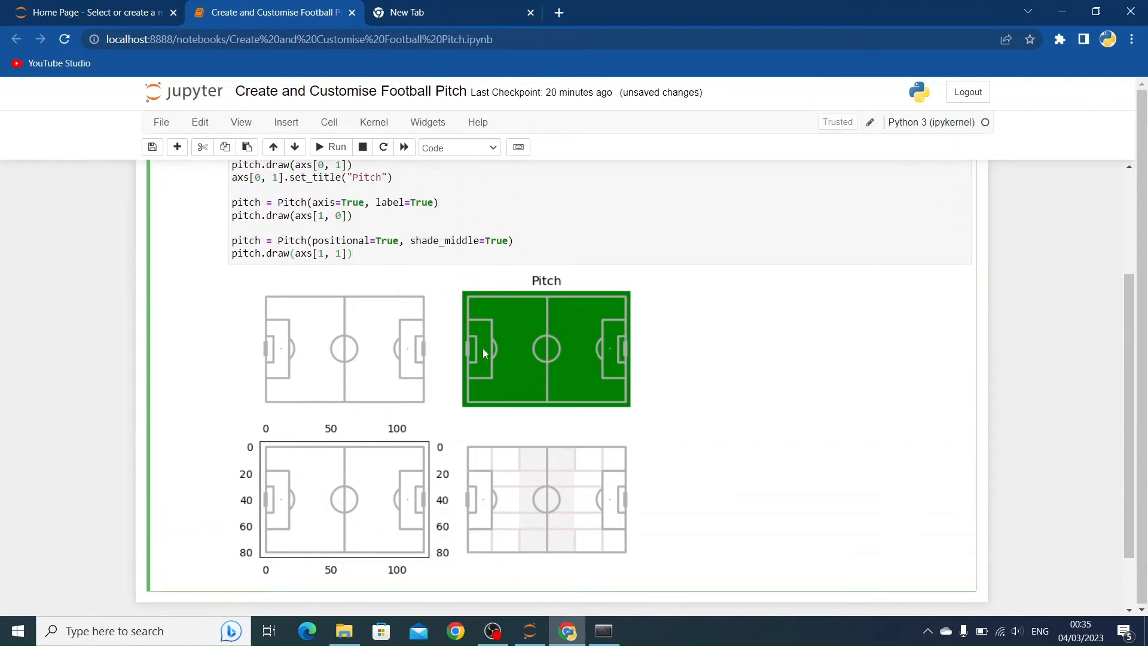
{"action": "scroll", "scroll_direction": "down", "scroll_amount": 3}
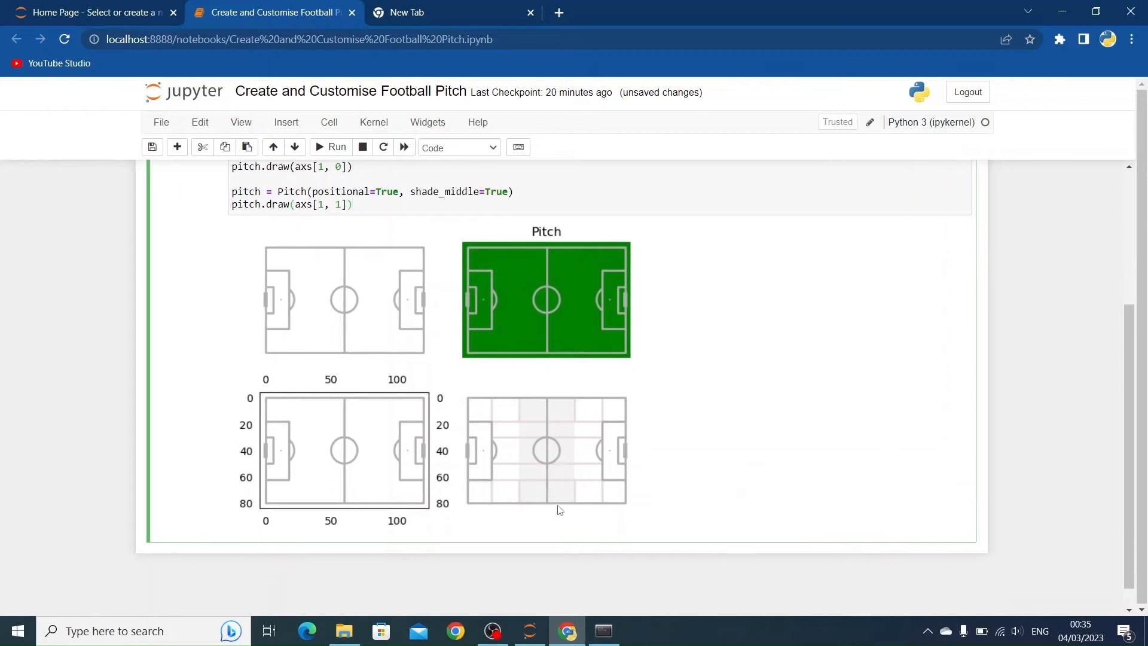
{"action": "scroll", "scroll_direction": "up", "scroll_amount": 3}
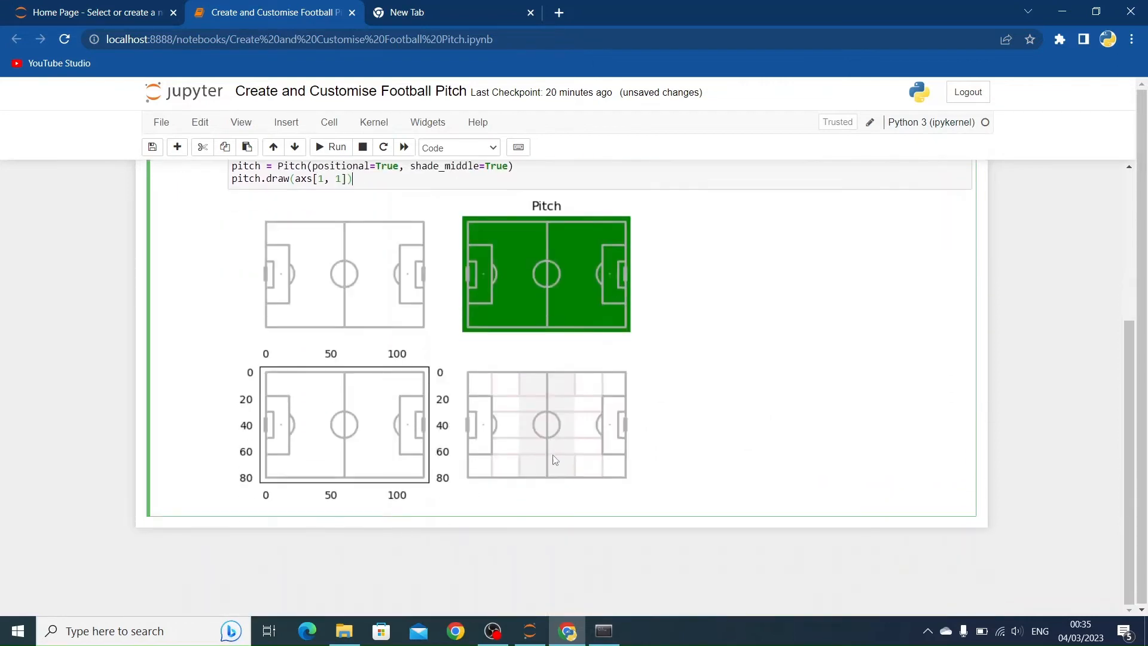
{"action": "mouse_move", "coordinate": [551, 487]}
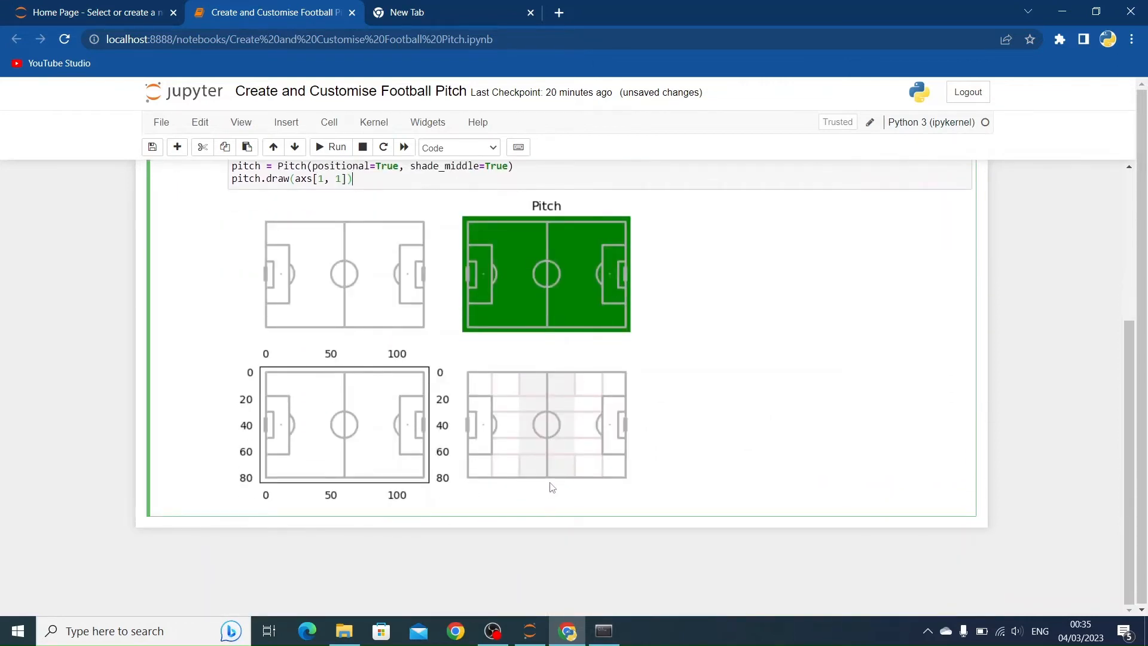
{"action": "mouse_move", "coordinate": [603, 465]}
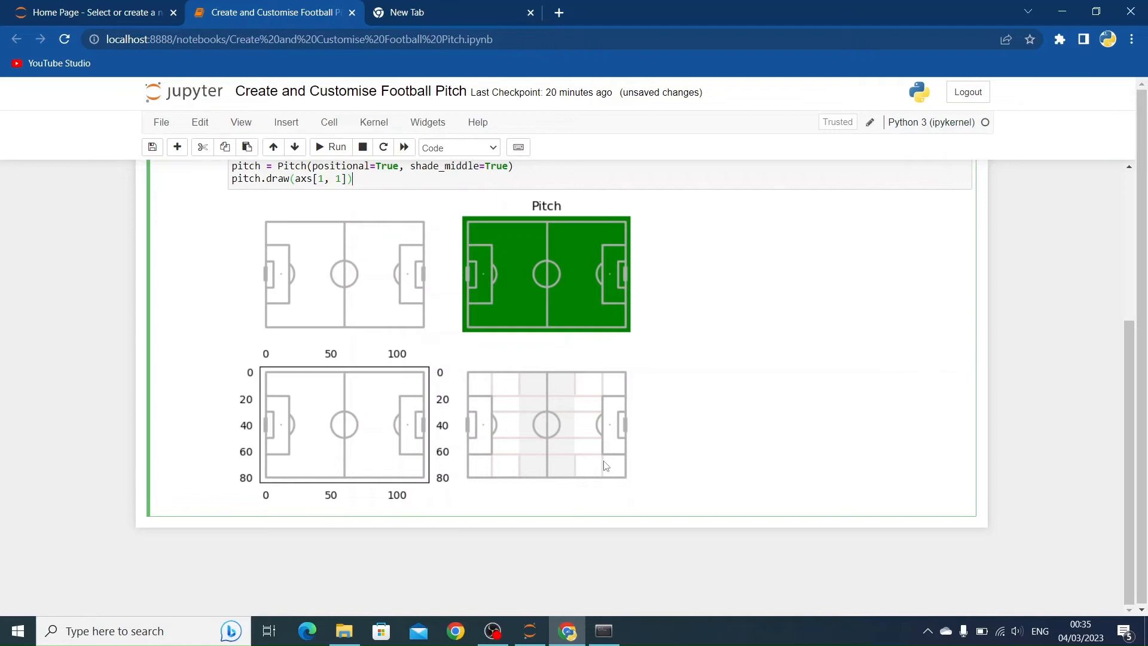
{"action": "mouse_move", "coordinate": [564, 375]}
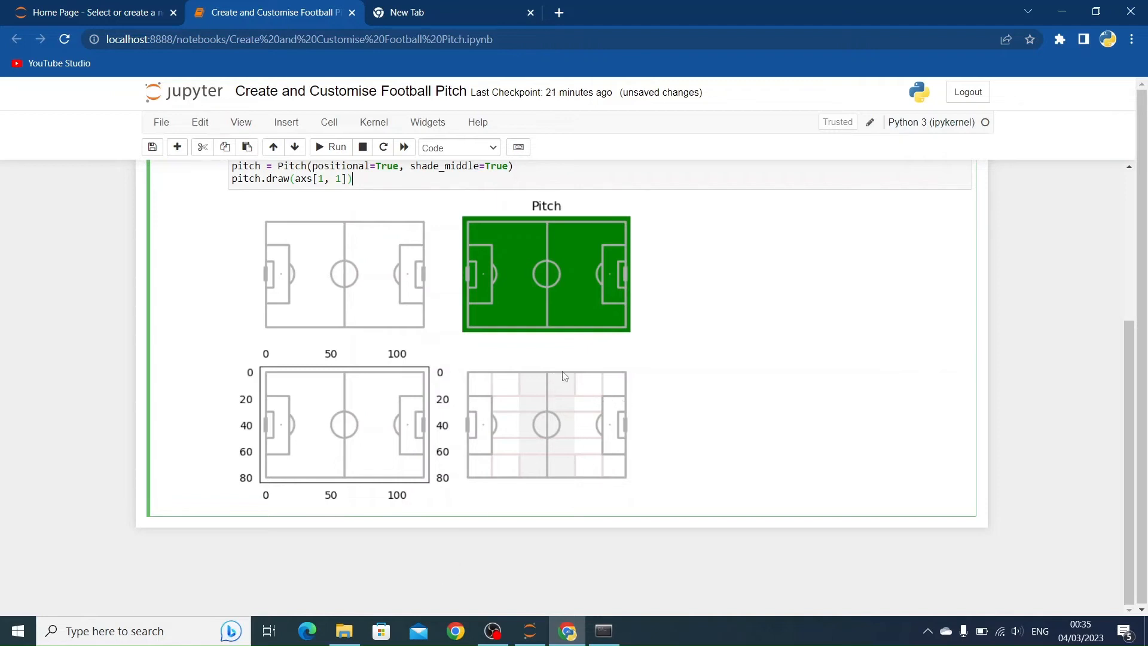
{"action": "scroll", "scroll_direction": "up", "scroll_amount": 3}
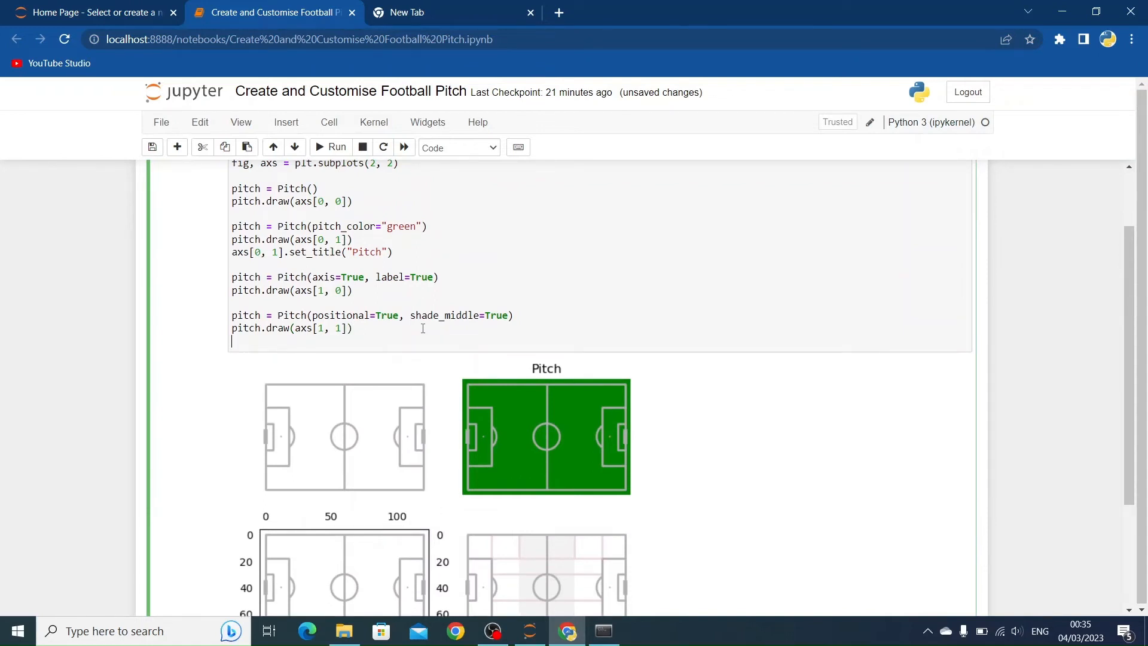
- Add axs[1, 1].set_xlabel("length") to label the bottom-right pitch
{"action": "type", "text": "axs[1]"}
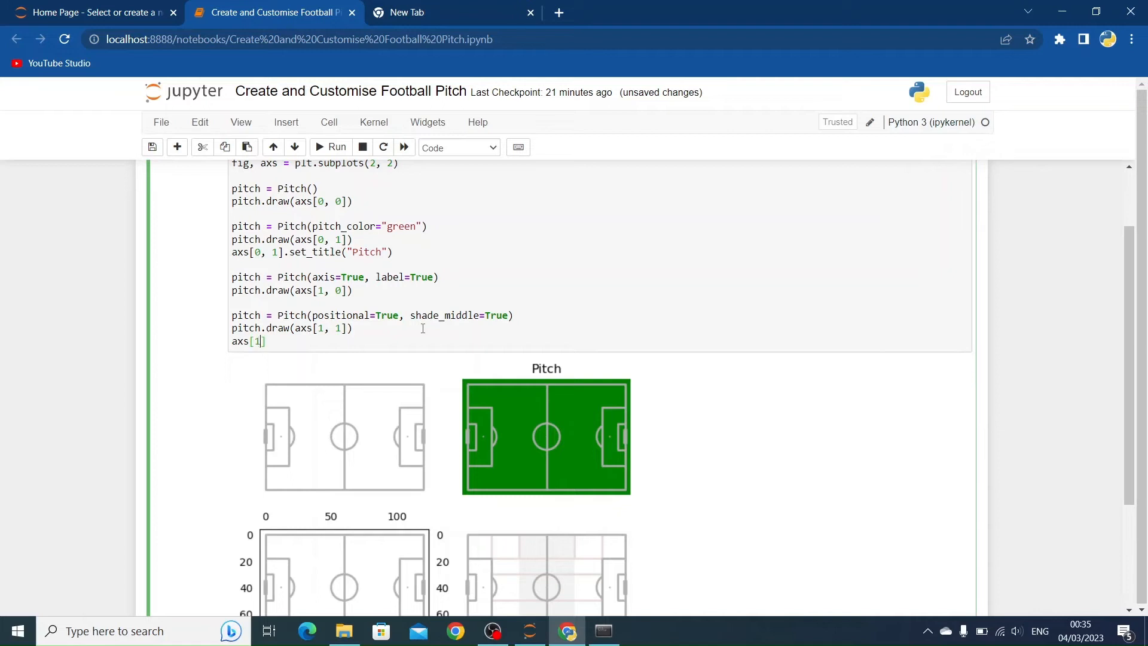
{"action": "type", "text": ", 1].se"}
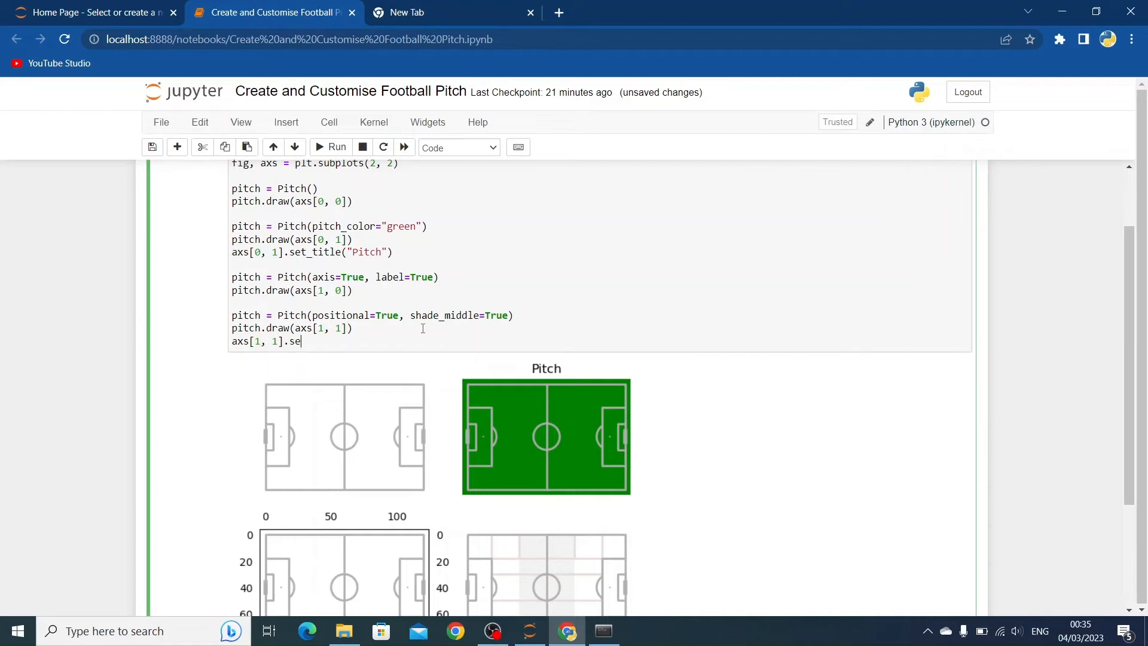
{"action": "type", "text": "t_xl"}
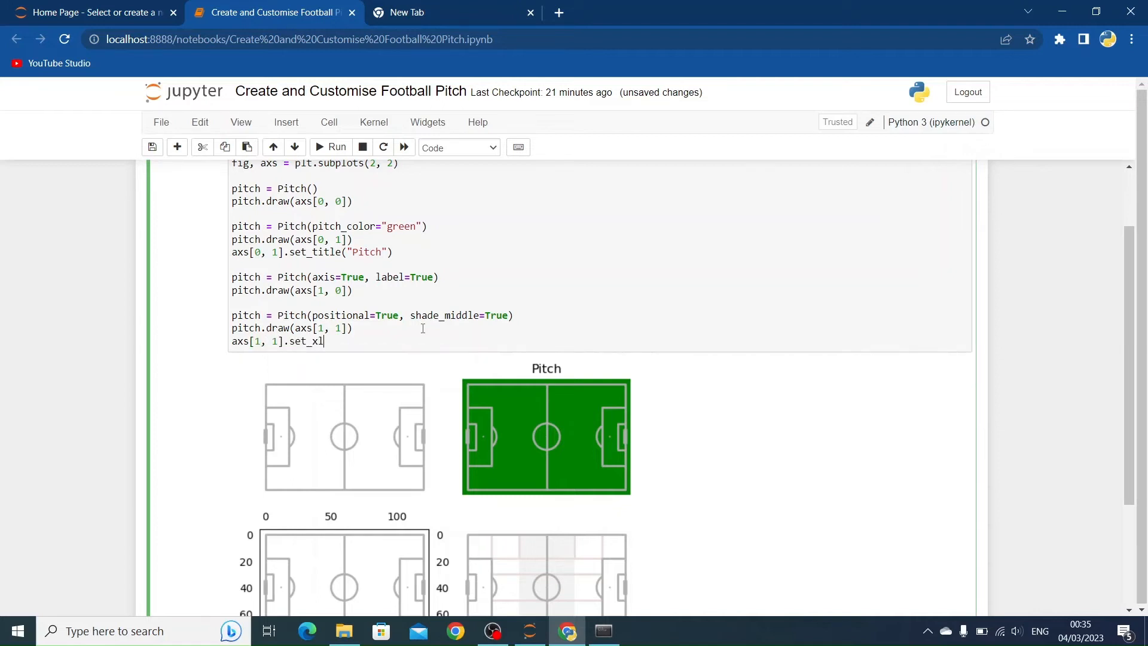
{"action": "type", "text": "abel()"}
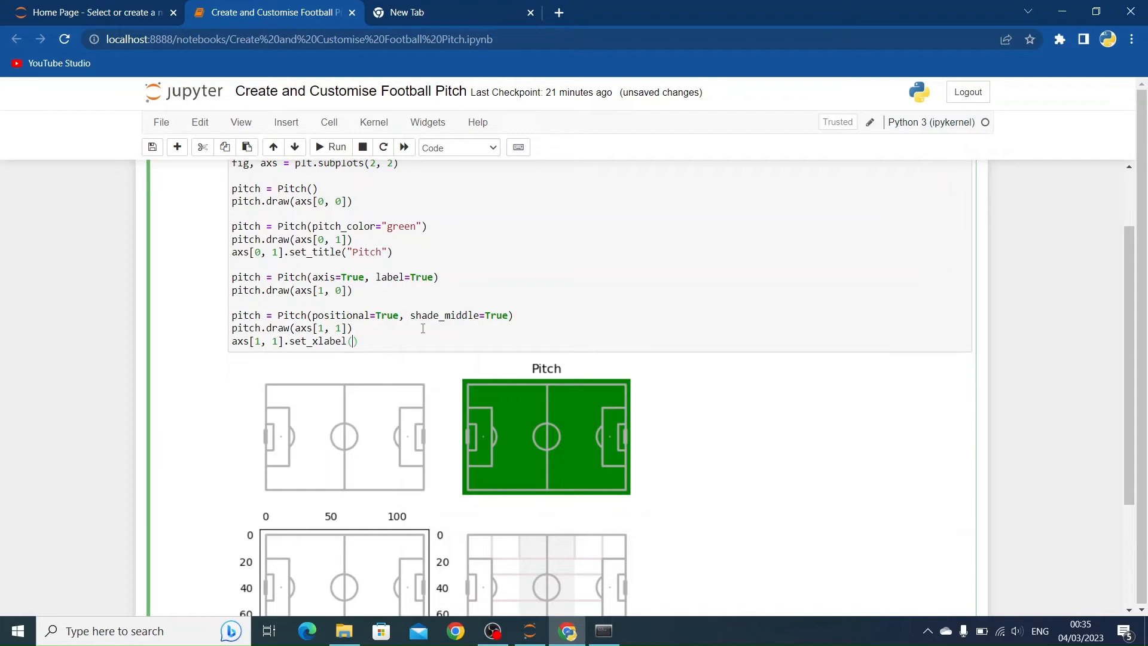
{"action": "type", "text": "length"}
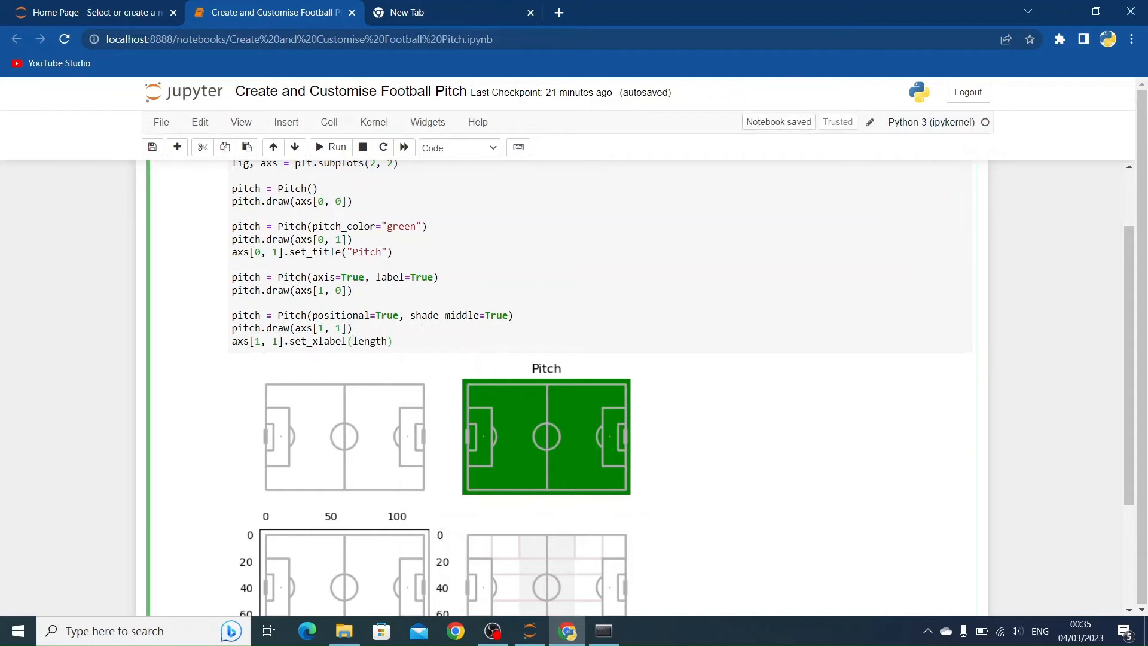
{"action": "type", "text": "\""}
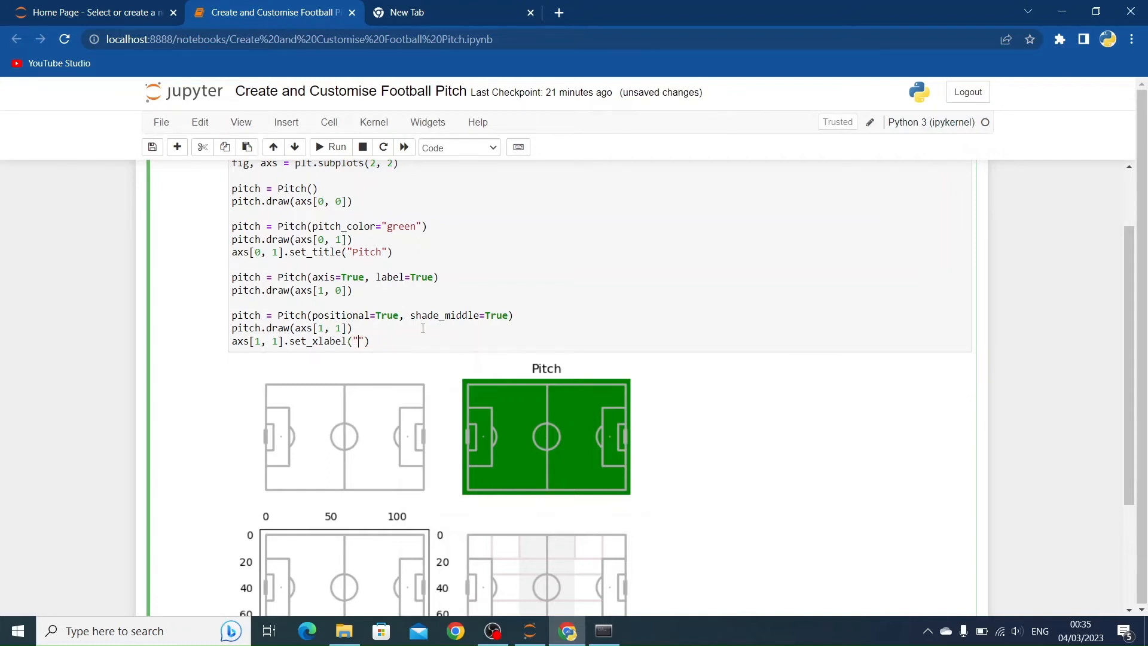
- Rerun the cell so the Length label appears under the bottom-right pitch
{"action": "left_click", "coordinate": [330, 147]}
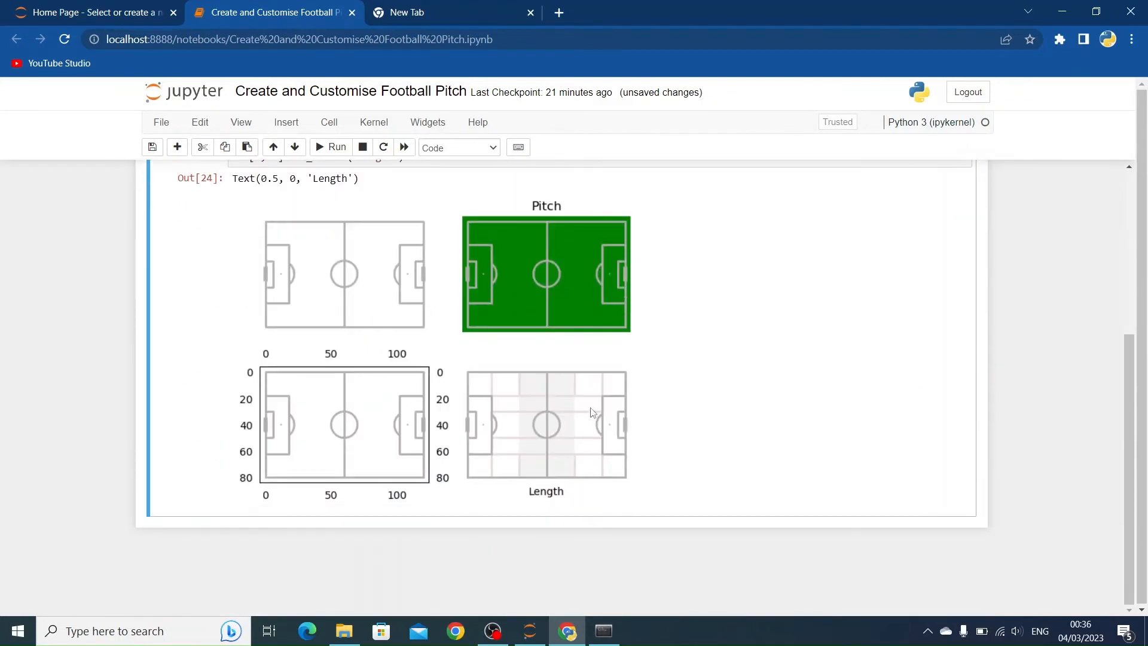
{"action": "scroll", "scroll_direction": "up", "scroll_amount": 3}
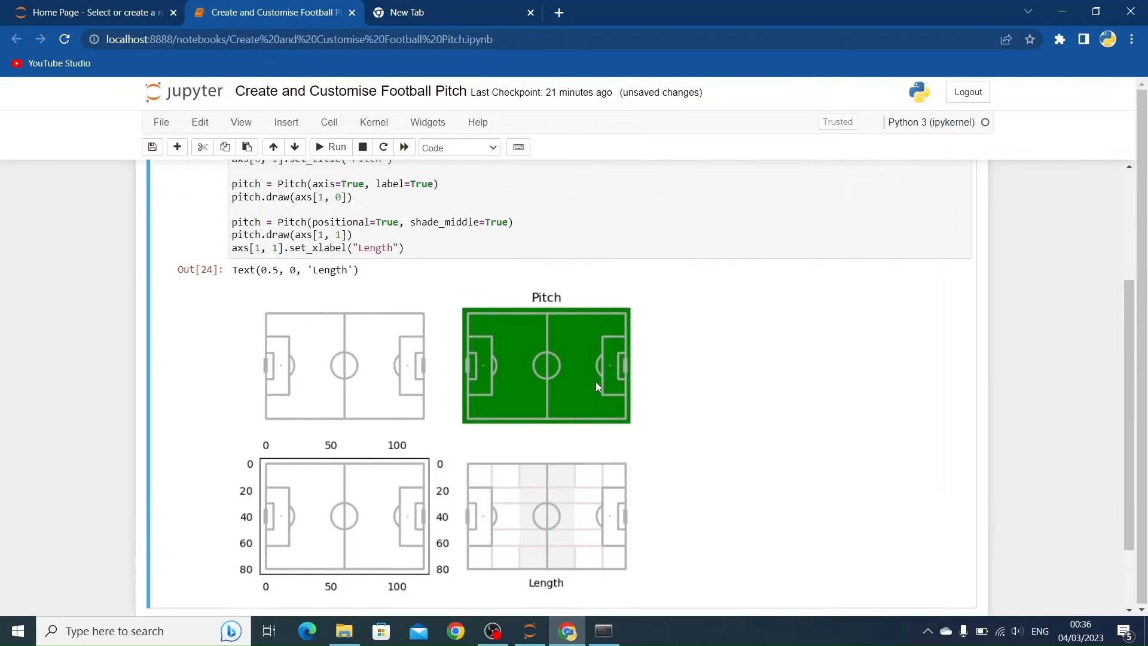
{"action": "scroll", "scroll_direction": "up", "scroll_amount": 3}
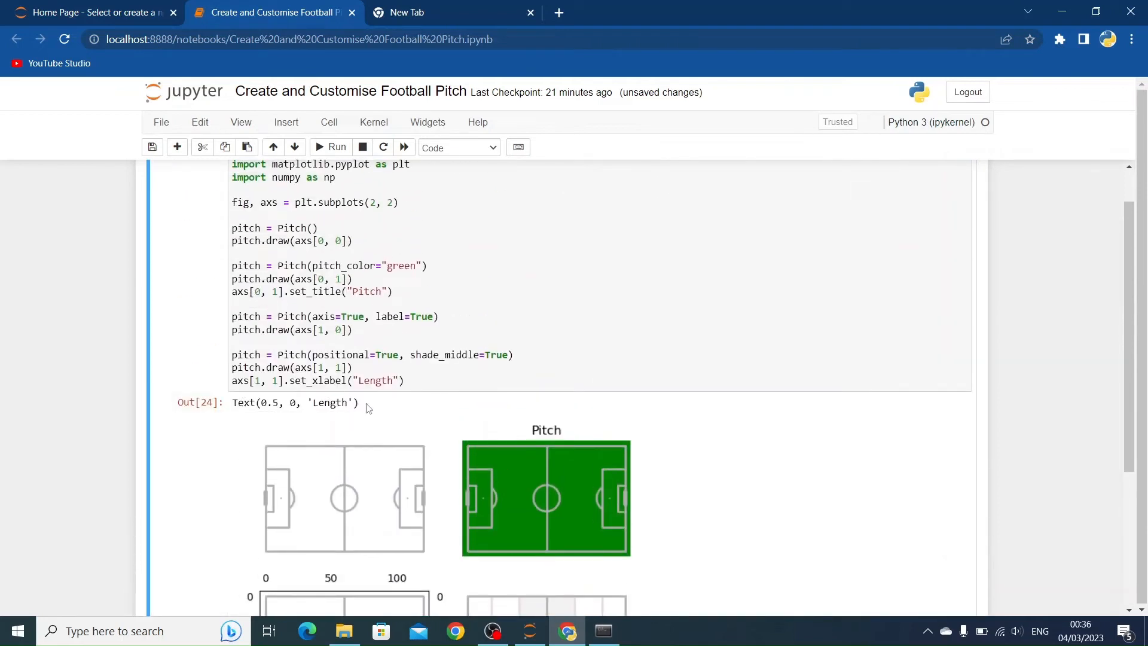
{"action": "scroll", "scroll_direction": "down", "scroll_amount": 3}
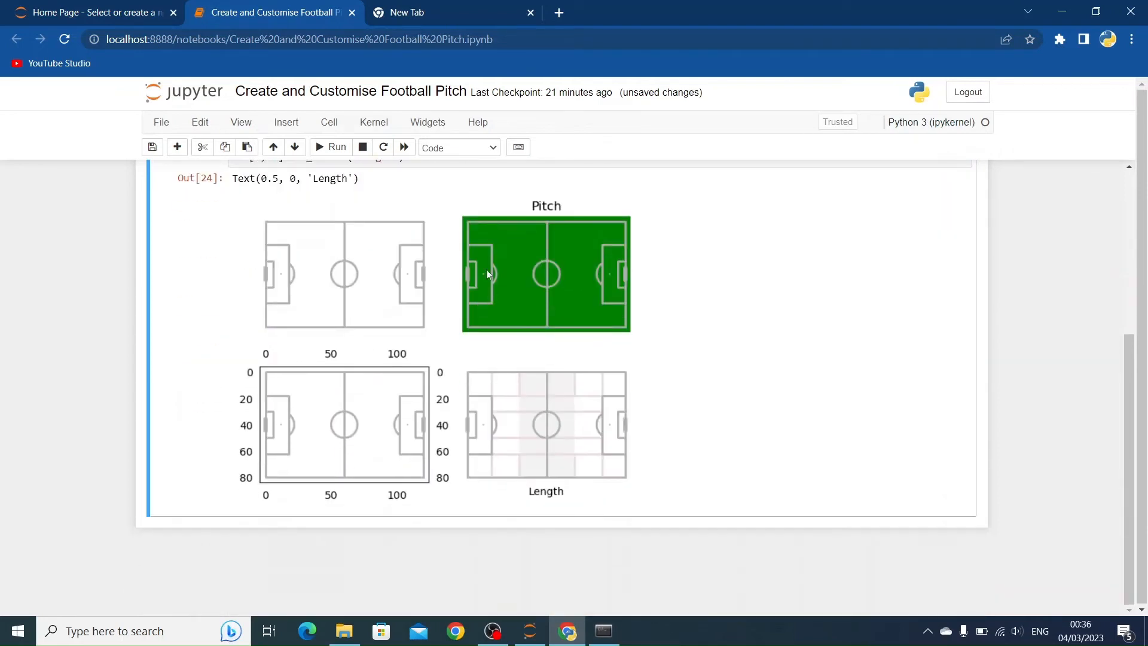
{"action": "scroll", "scroll_direction": "up", "scroll_amount": 3}
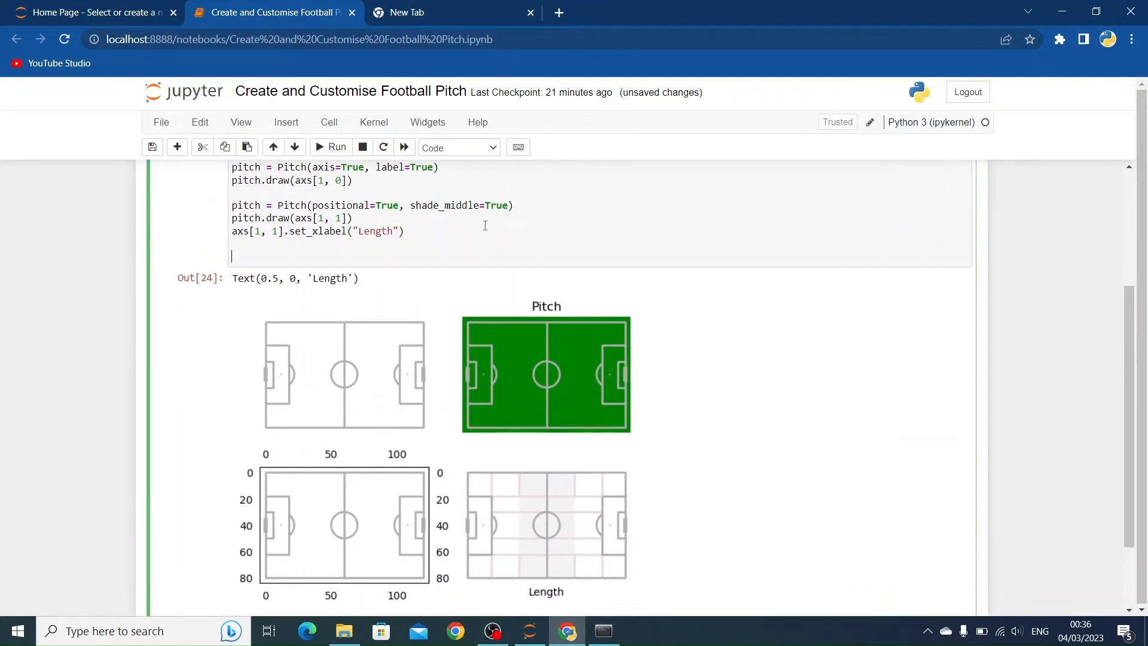
- End the cell with plt.show() so the grid renders without the stray Text output
{"action": "type", "text": "plt.show"}
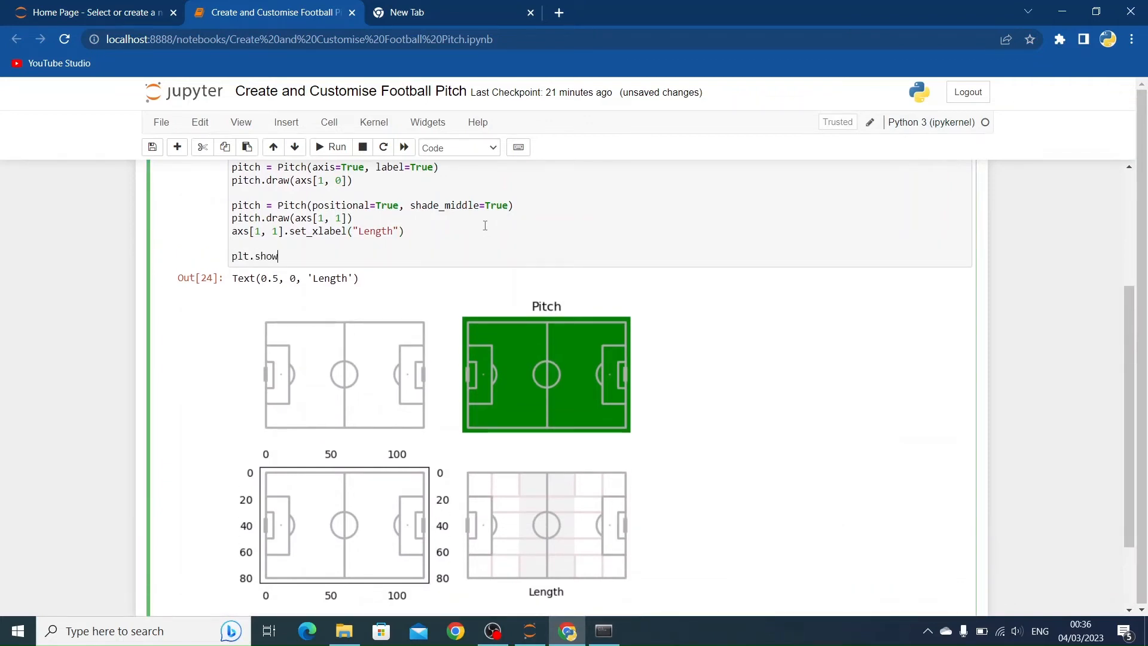
{"action": "scroll", "scroll_direction": "up", "scroll_amount": 3}
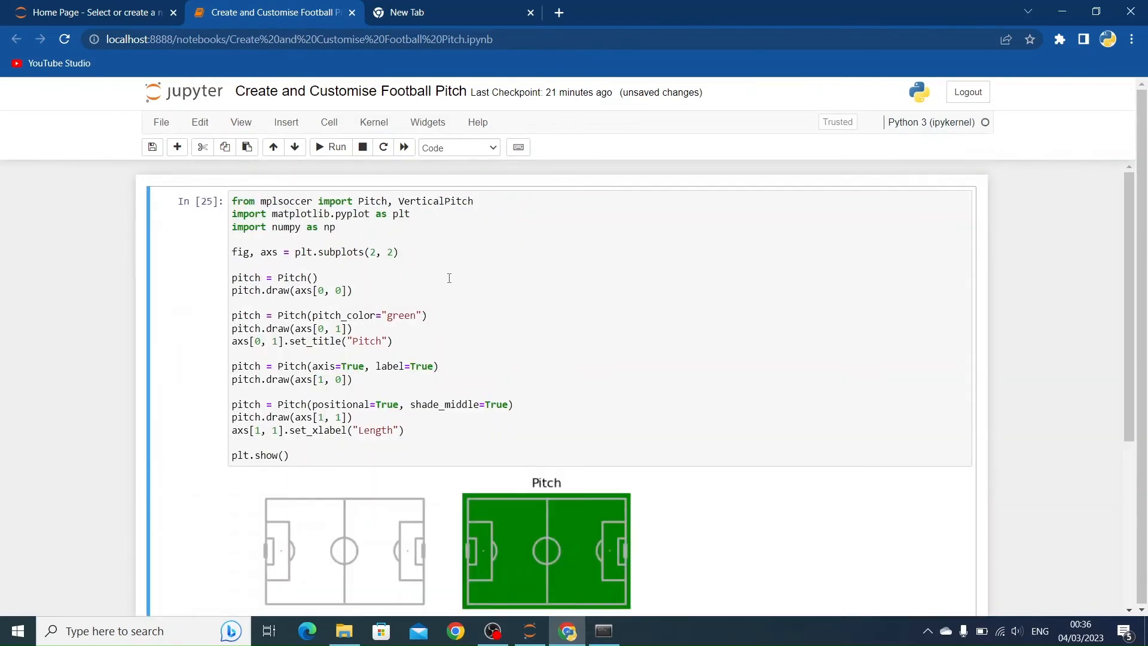
{"action": "scroll", "scroll_direction": "down", "scroll_amount": 3}
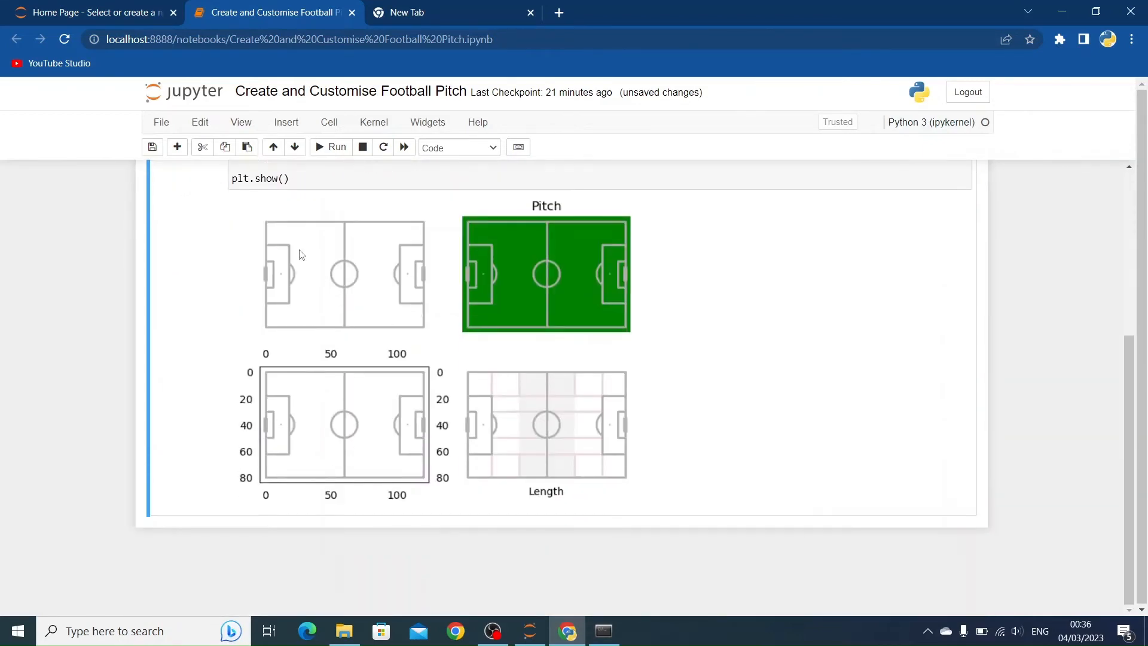
{"action": "scroll", "scroll_direction": "up", "scroll_amount": 3}
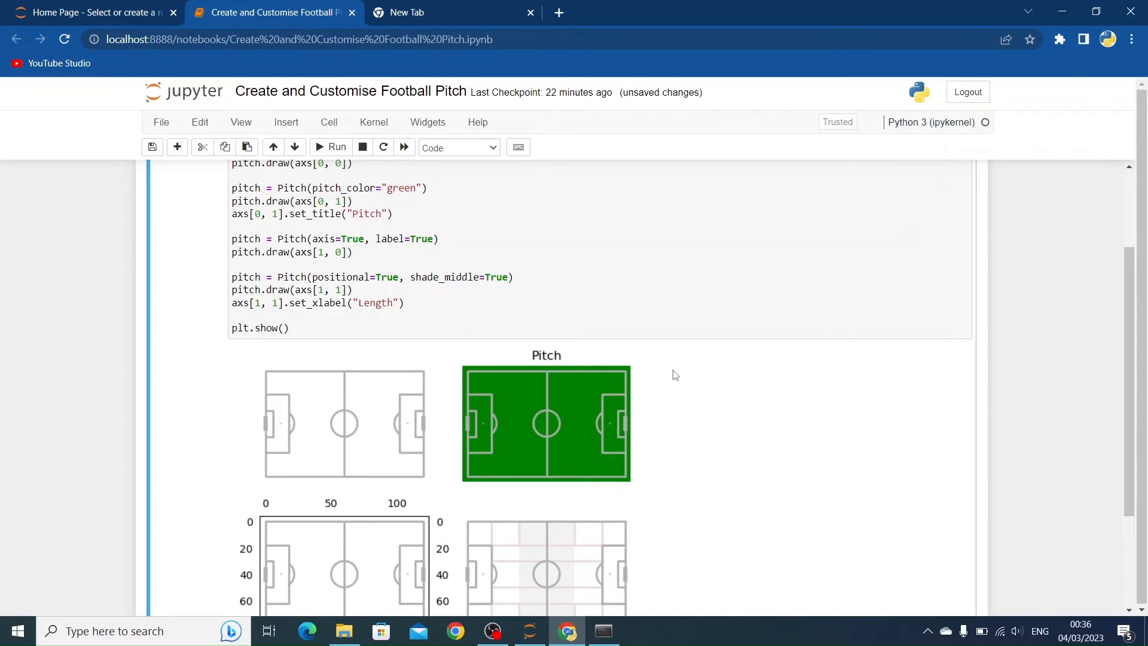
- Insert fig.tight_layout() before plt.show() and rerun to space out the four pitches
{"action": "left_click", "coordinate": [616, 315]}
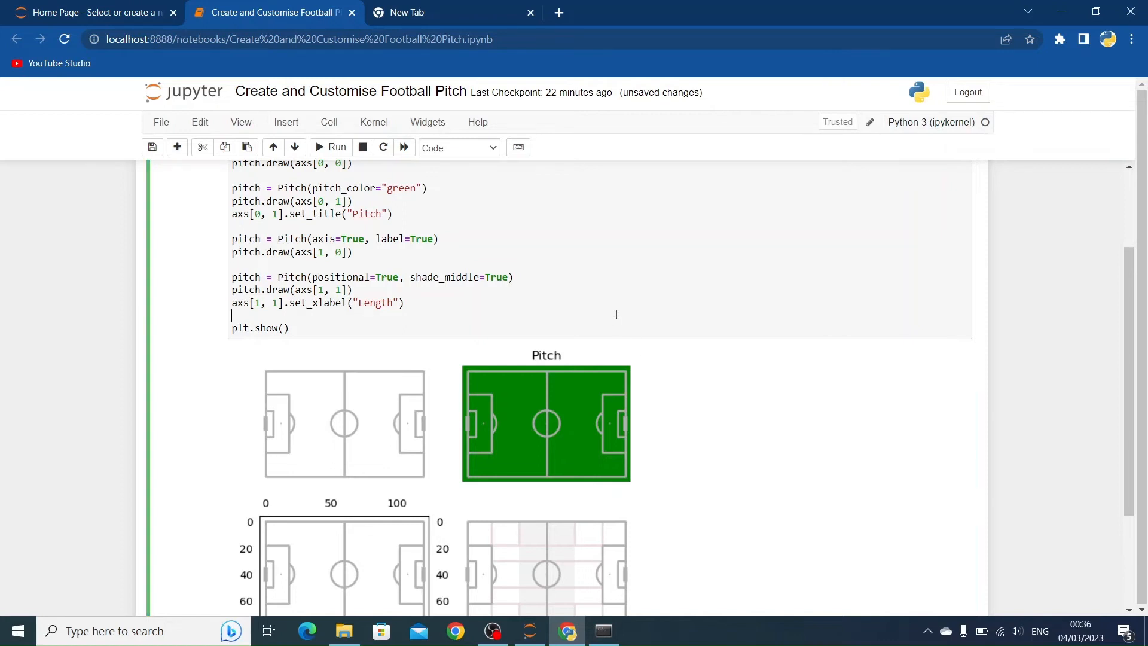
{"action": "type", "text": "f"}
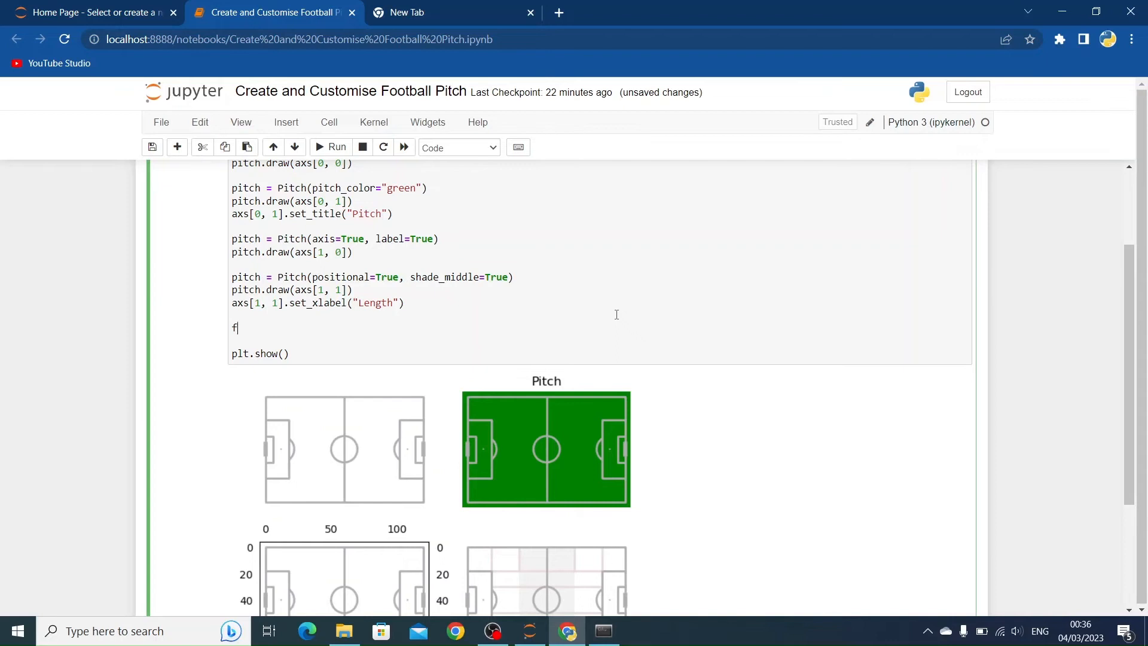
{"action": "type", "text": "ig."}
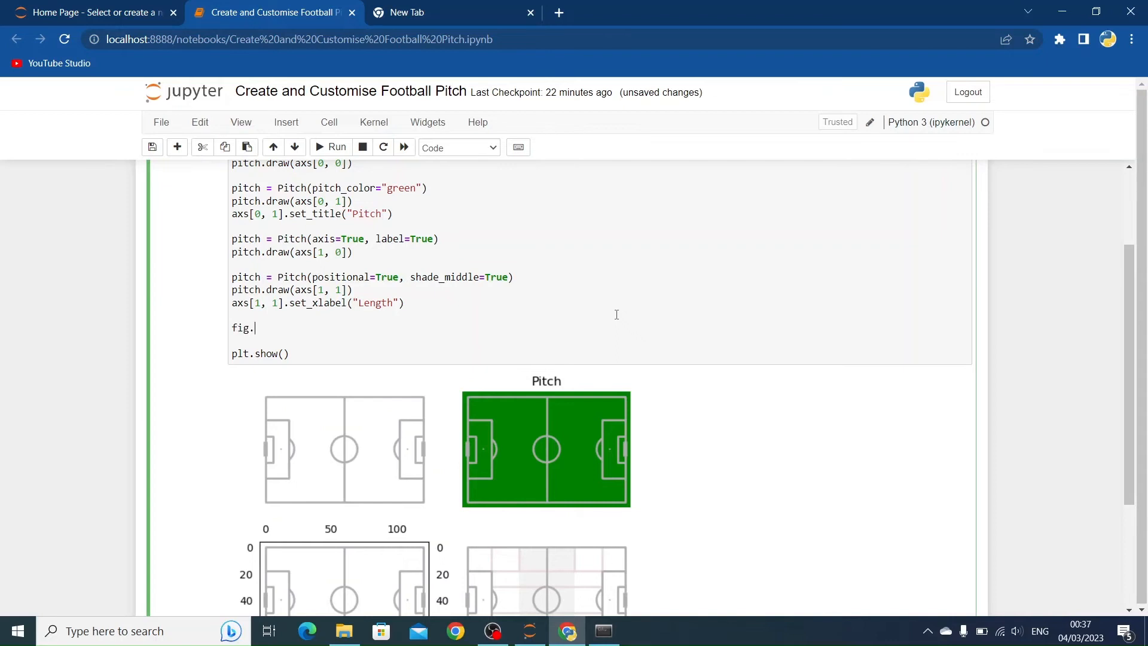
{"action": "type", "text": "tight"}
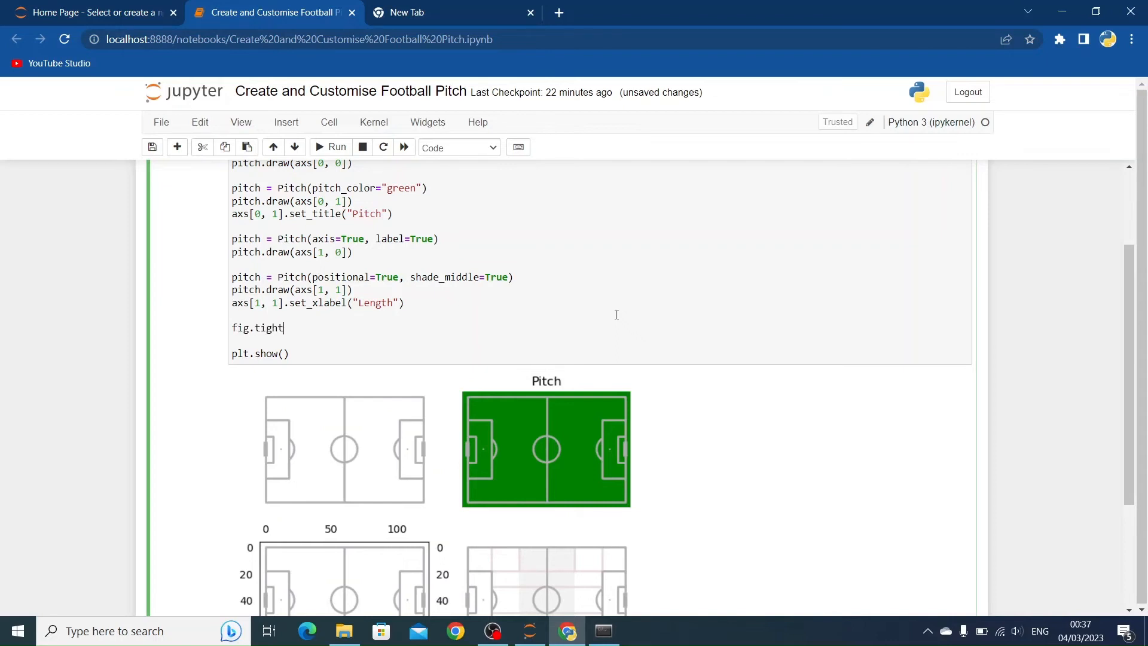
{"action": "type", "text": "_layout()"}
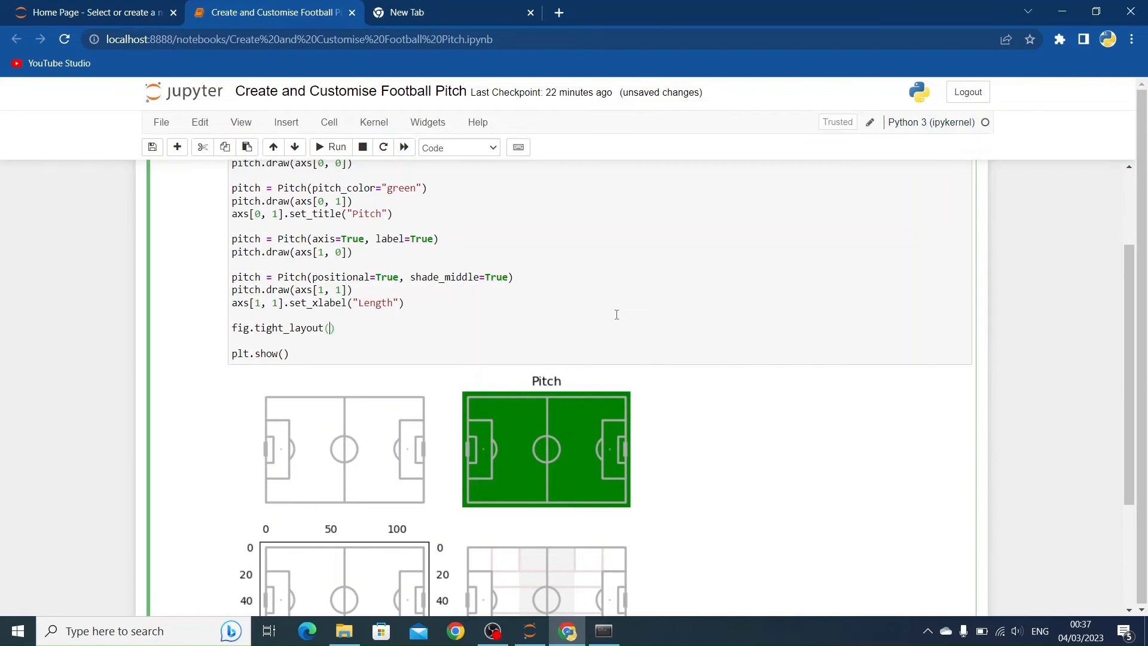
{"action": "scroll", "scroll_direction": "down", "scroll_amount": 3}
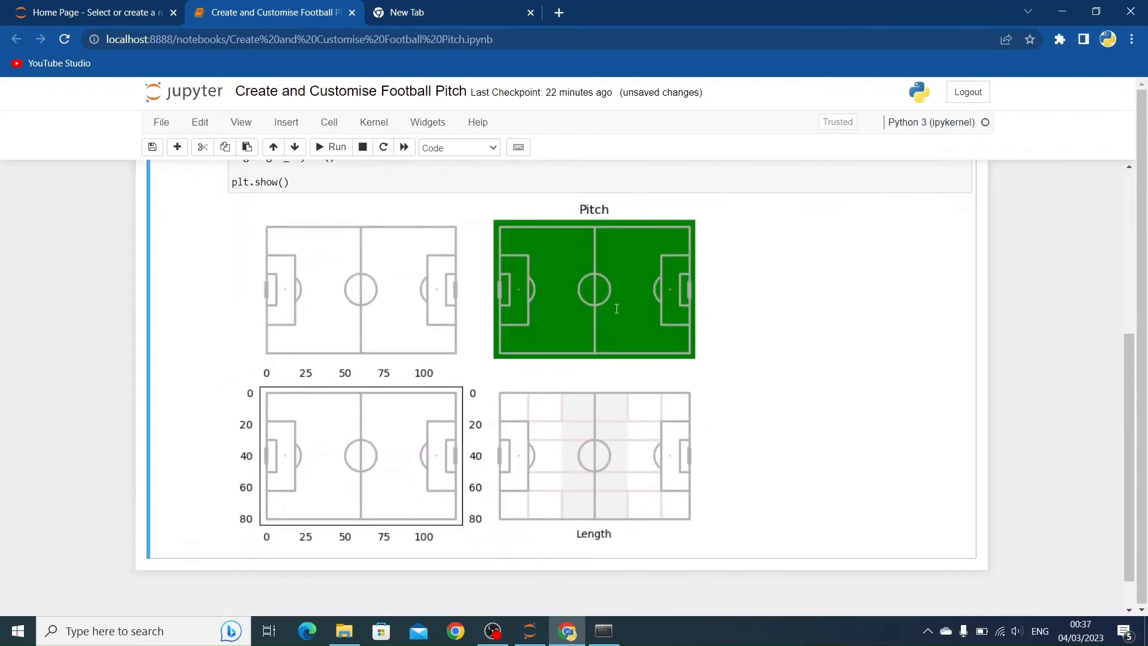
{"action": "mouse_move", "coordinate": [550, 406]}
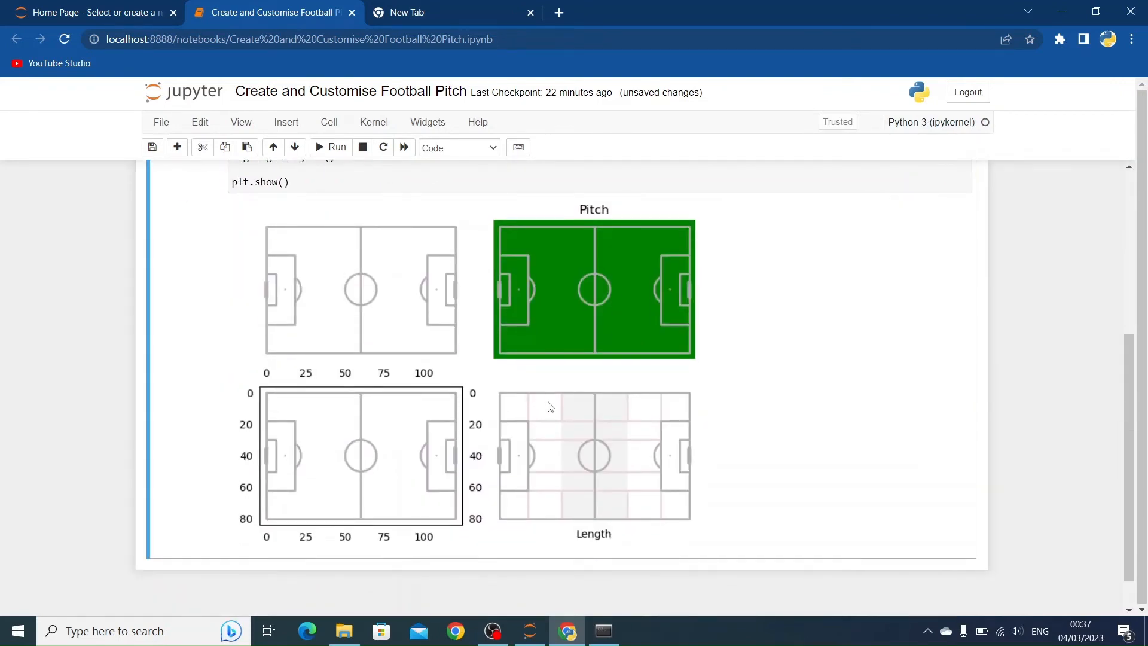
{"action": "scroll", "scroll_direction": "up", "scroll_amount": 3}
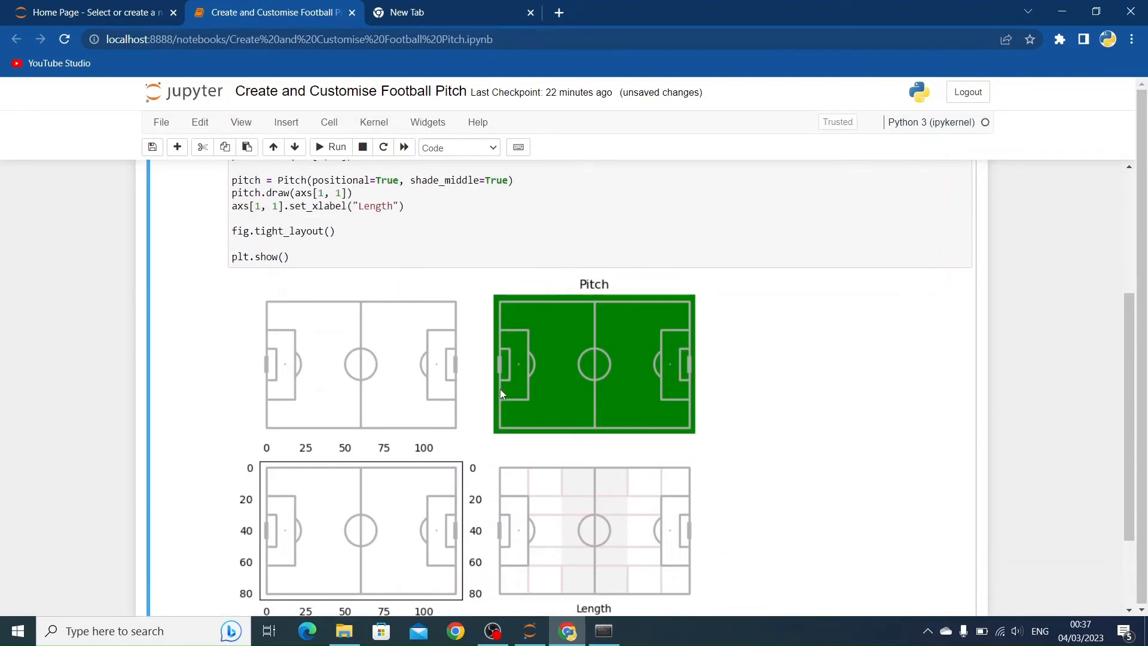
{"action": "mouse_move", "coordinate": [472, 455]}
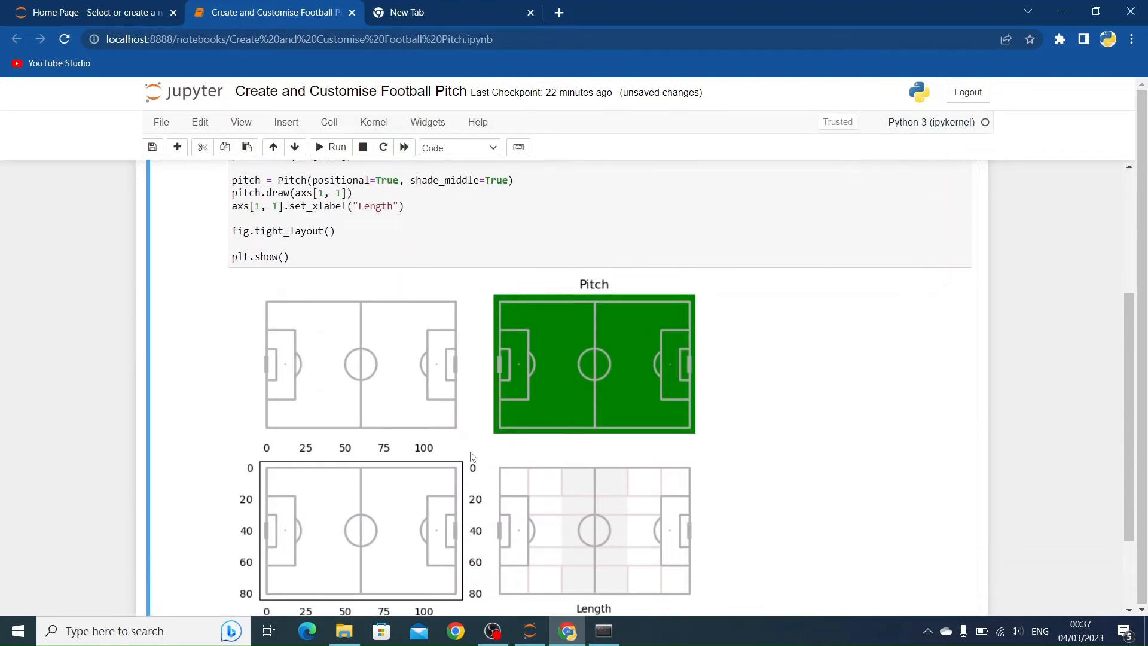
{"action": "mouse_move", "coordinate": [415, 324]}
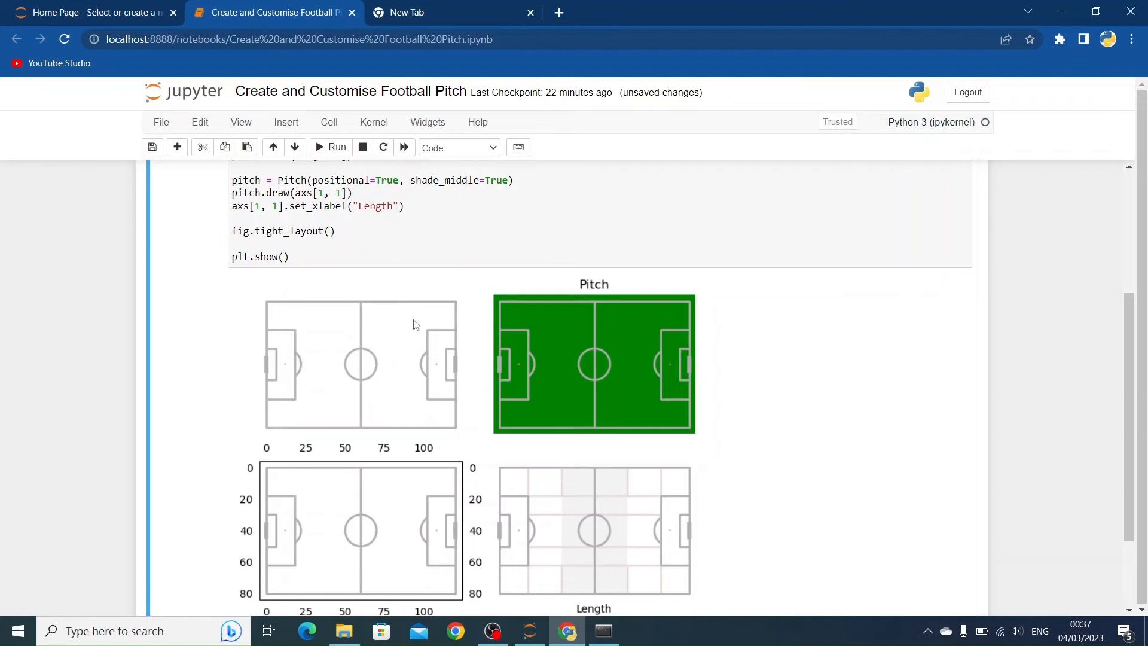
{"action": "mouse_move", "coordinate": [380, 414]}
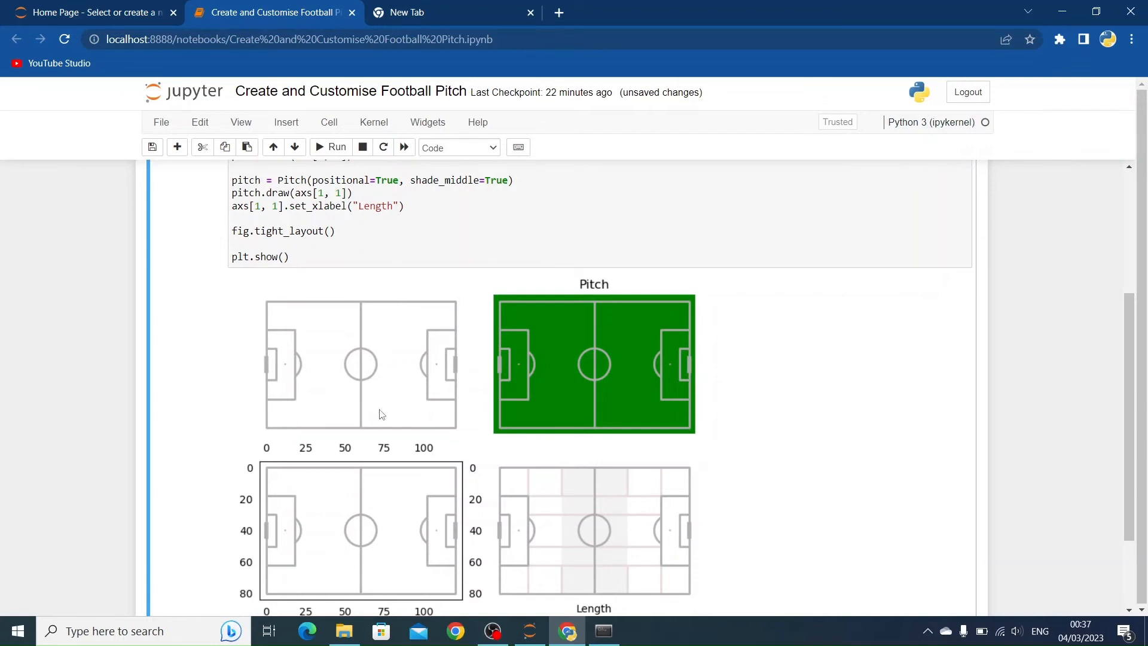
- Comment out fig.tight_layout() and give the first Pitch axis=True, label=True
{"action": "left_click", "coordinate": [231, 231]}
{"action": "type", "text": "#"}
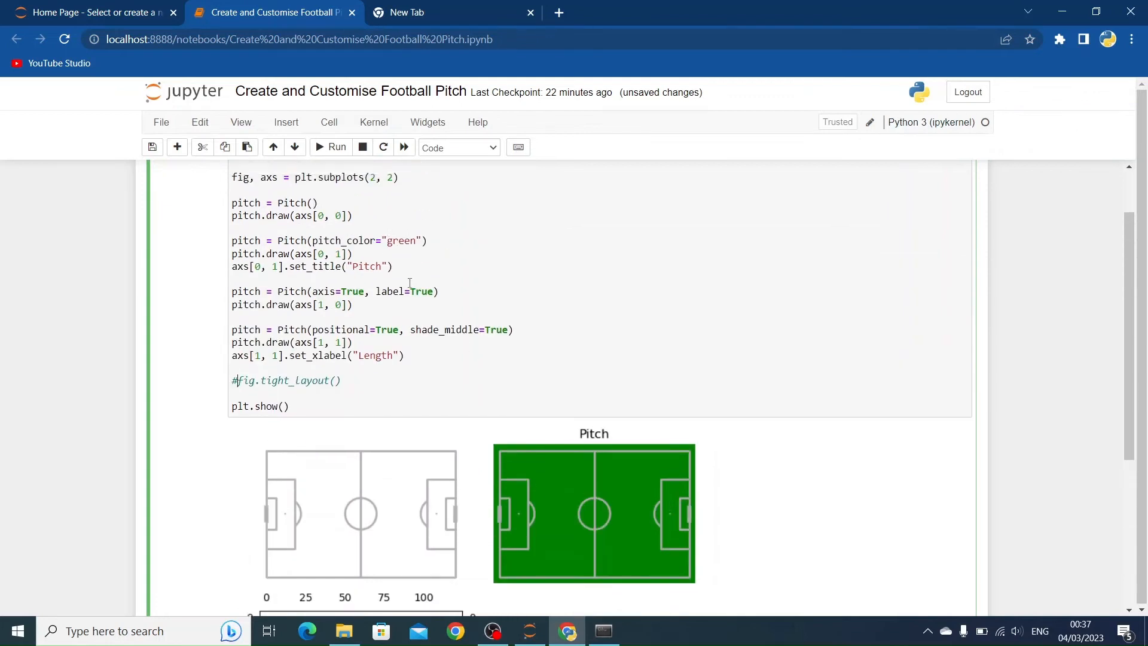
{"action": "scroll", "scroll_direction": "up", "scroll_amount": 3}
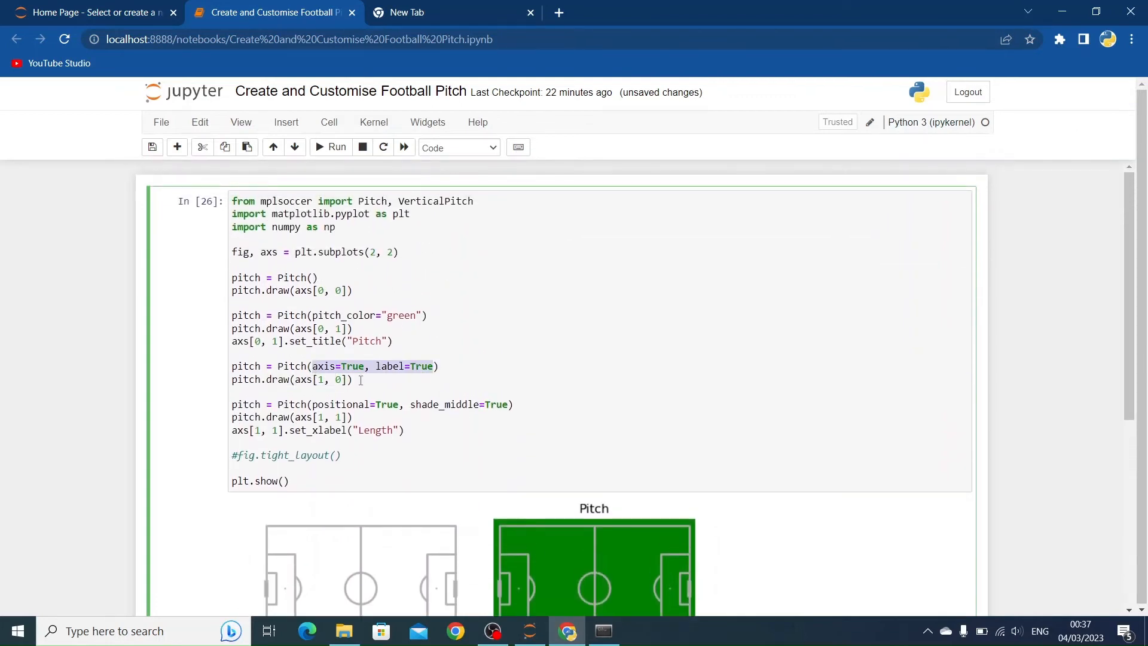
{"action": "left_click", "coordinate": [314, 278]}
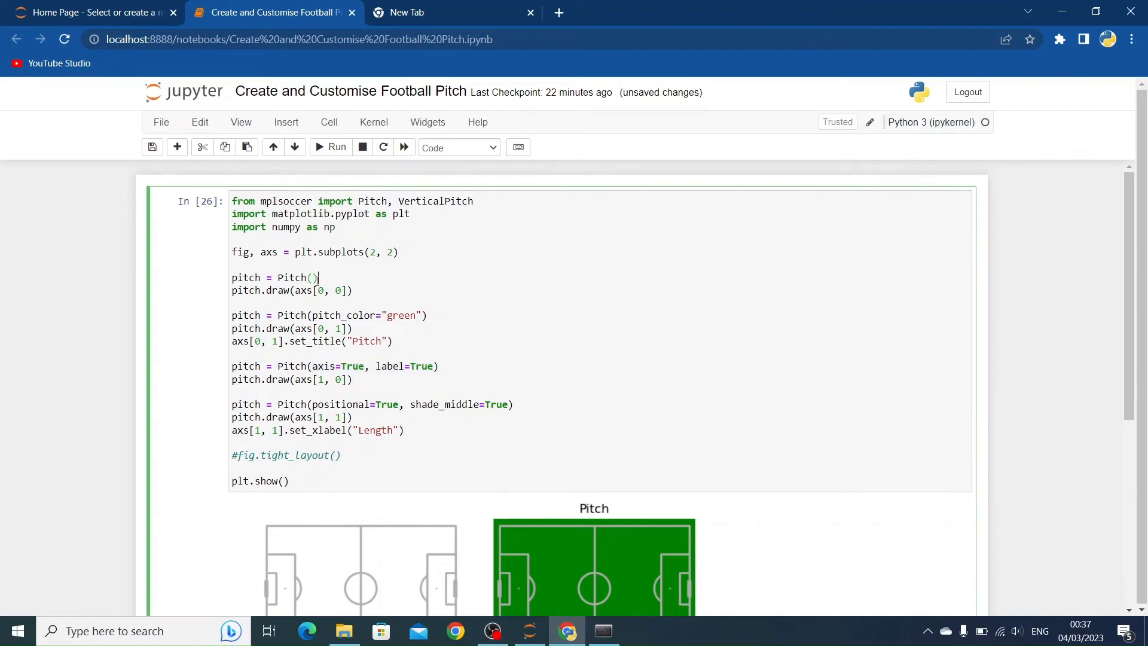
{"action": "scroll", "scroll_direction": "down", "scroll_amount": 3}
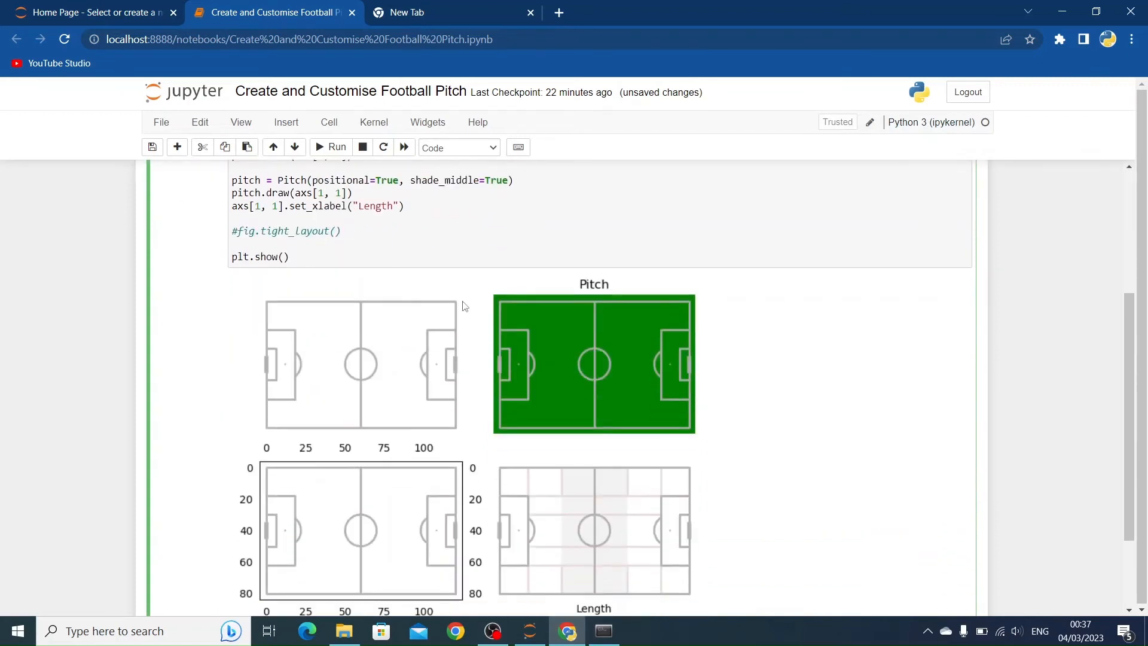
- Rerun the cell and review the crowded axis ticks without tight layout
{"action": "left_click", "coordinate": [331, 147]}
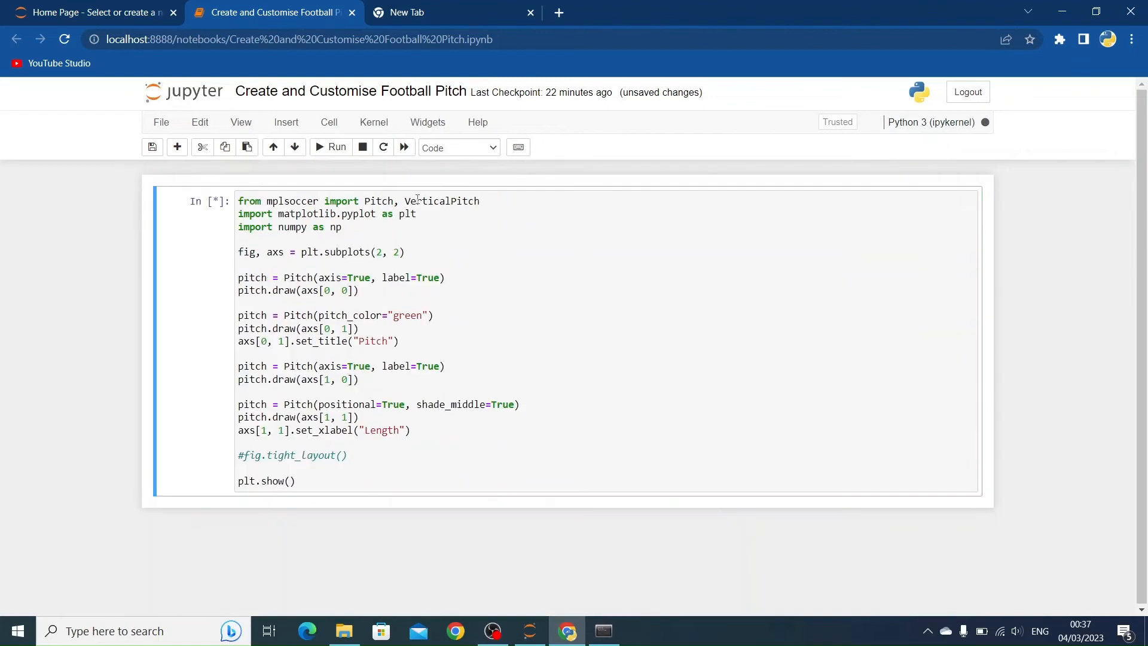
{"action": "left_click", "coordinate": [330, 147]}
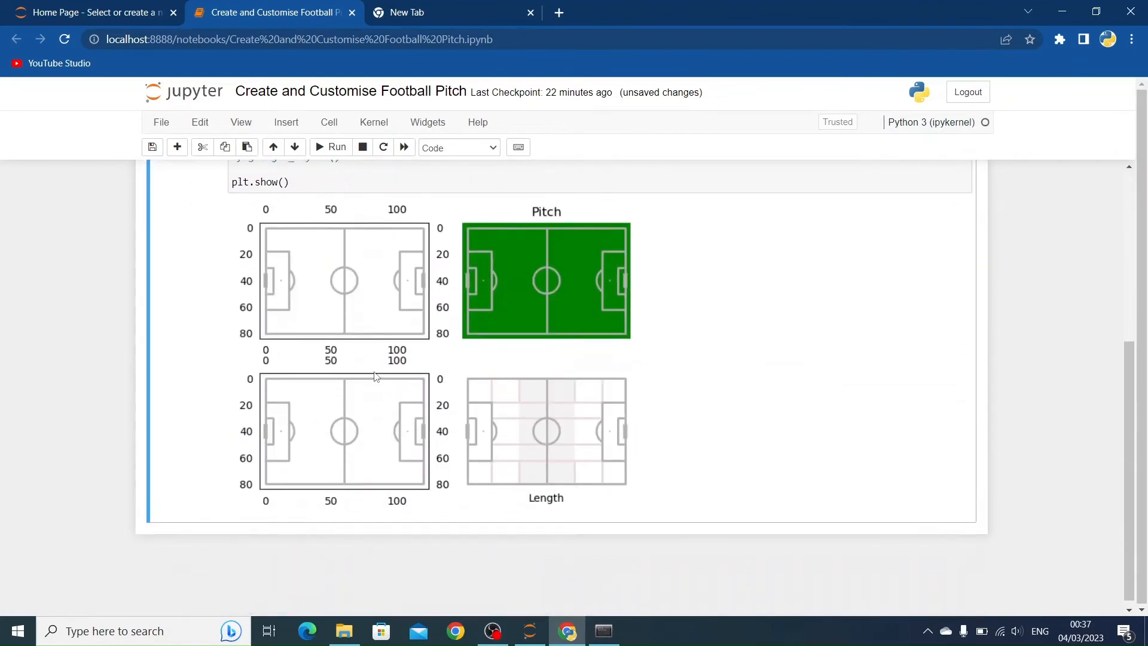
{"action": "mouse_move", "coordinate": [419, 357]}
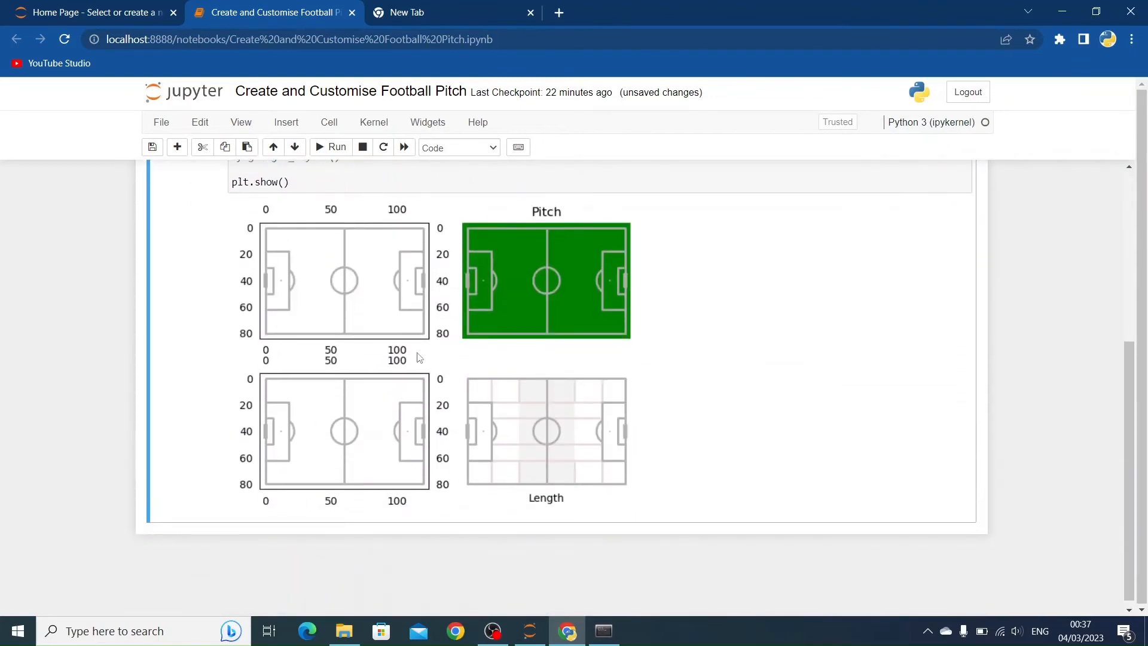
{"action": "scroll", "scroll_direction": "up", "scroll_amount": 3}
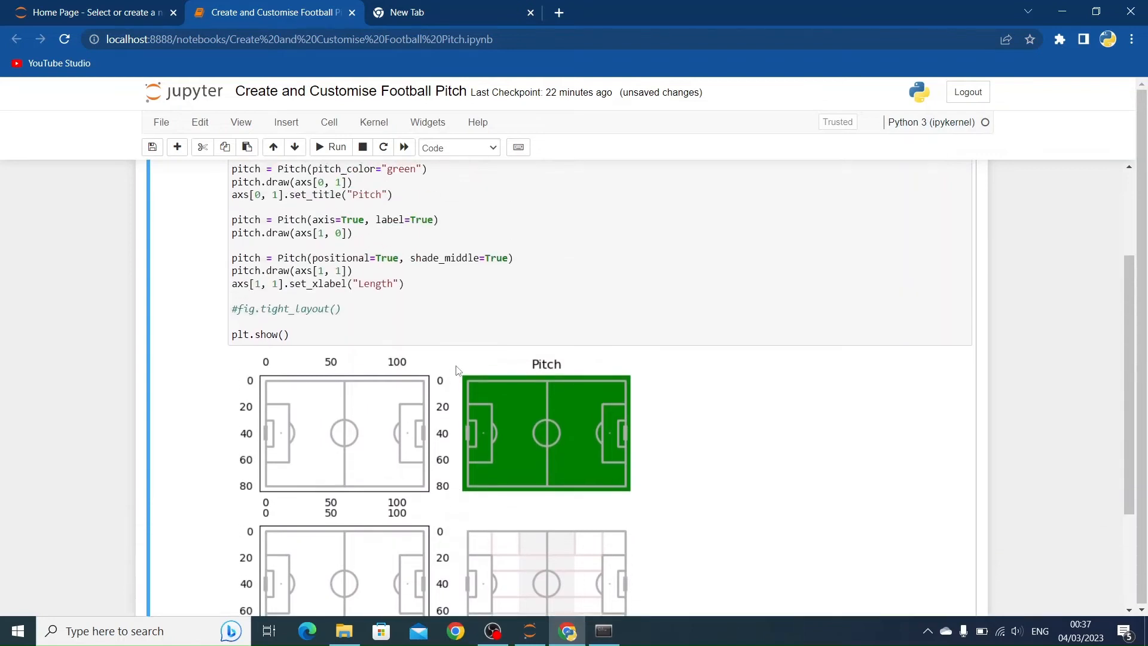
{"action": "scroll", "scroll_direction": "up", "scroll_amount": 3}
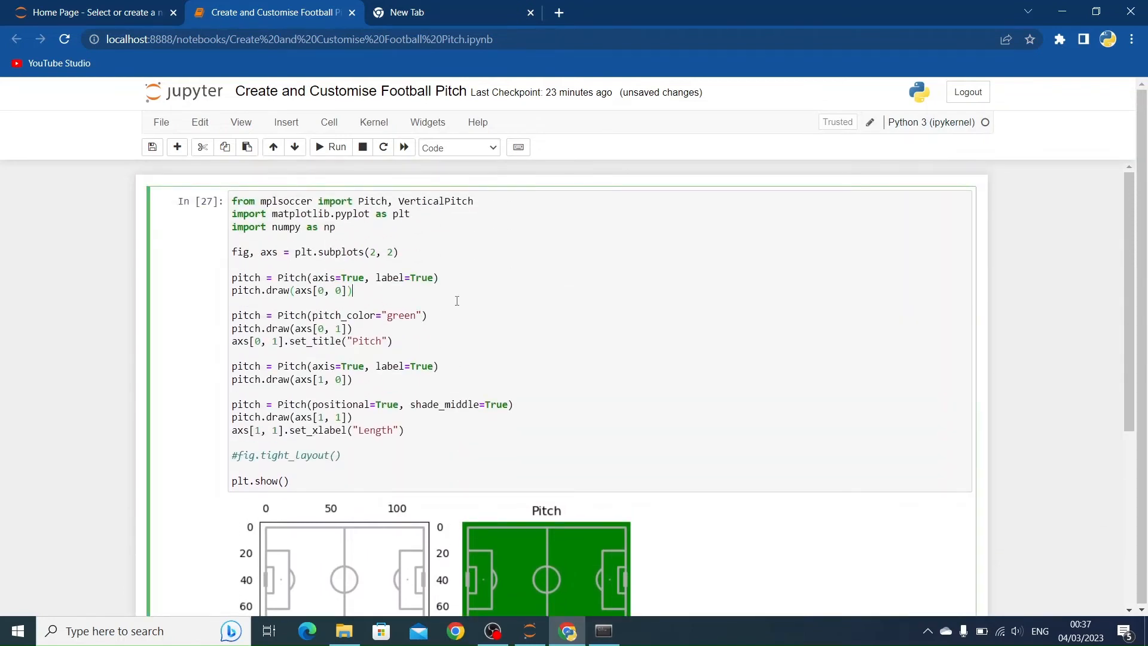
- Add axs[0, 0].set_xlabel("length") after the first pitch.draw line
{"action": "type", "text": "a"}
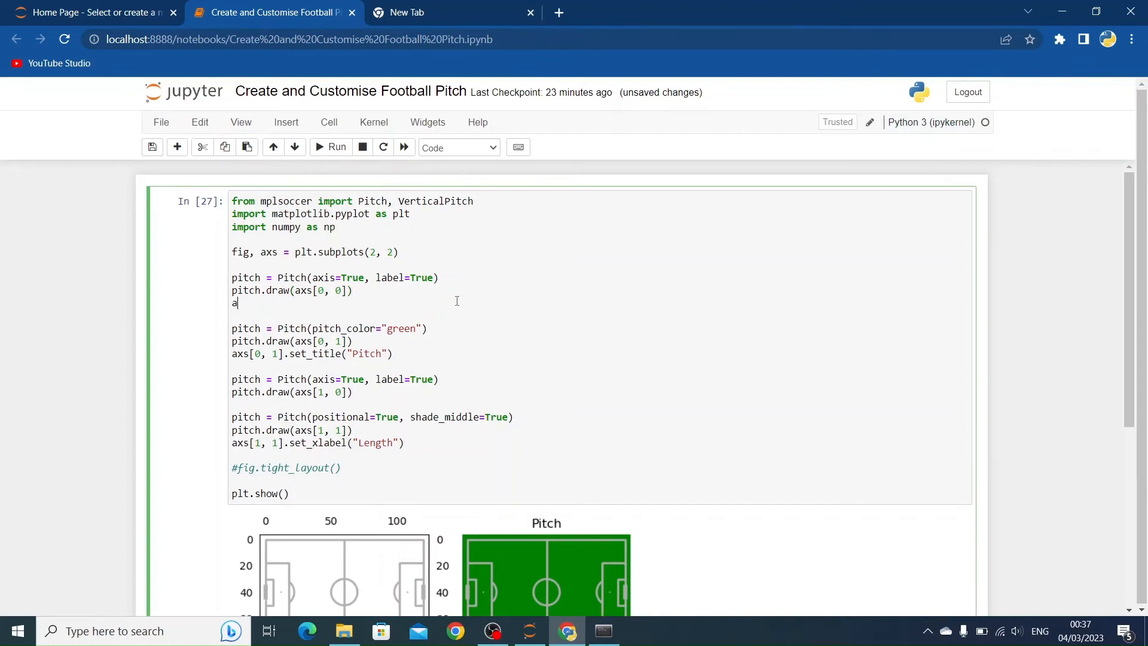
{"action": "type", "text": "xs[]"}
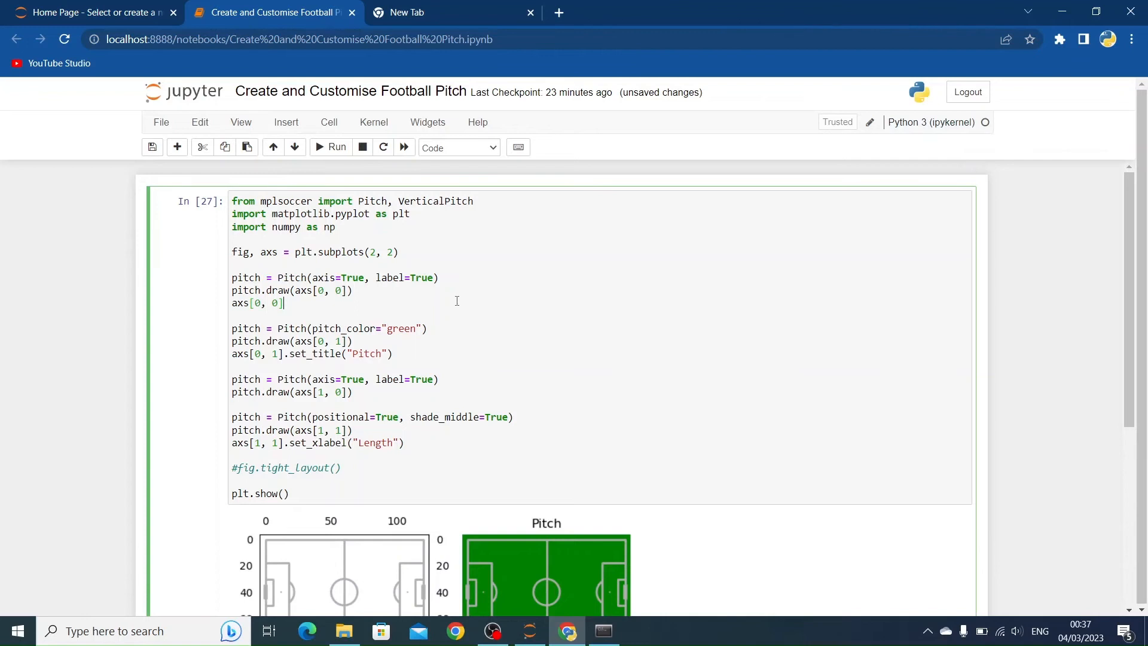
{"action": "type", "text": ".set_"}
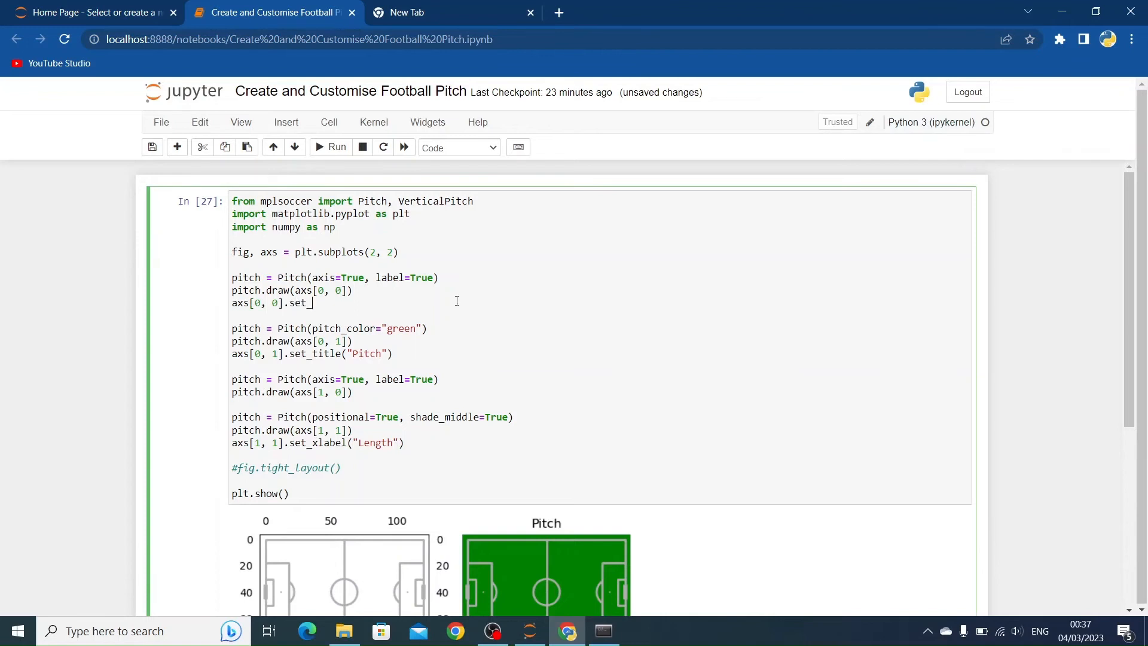
{"action": "type", "text": "xla"}
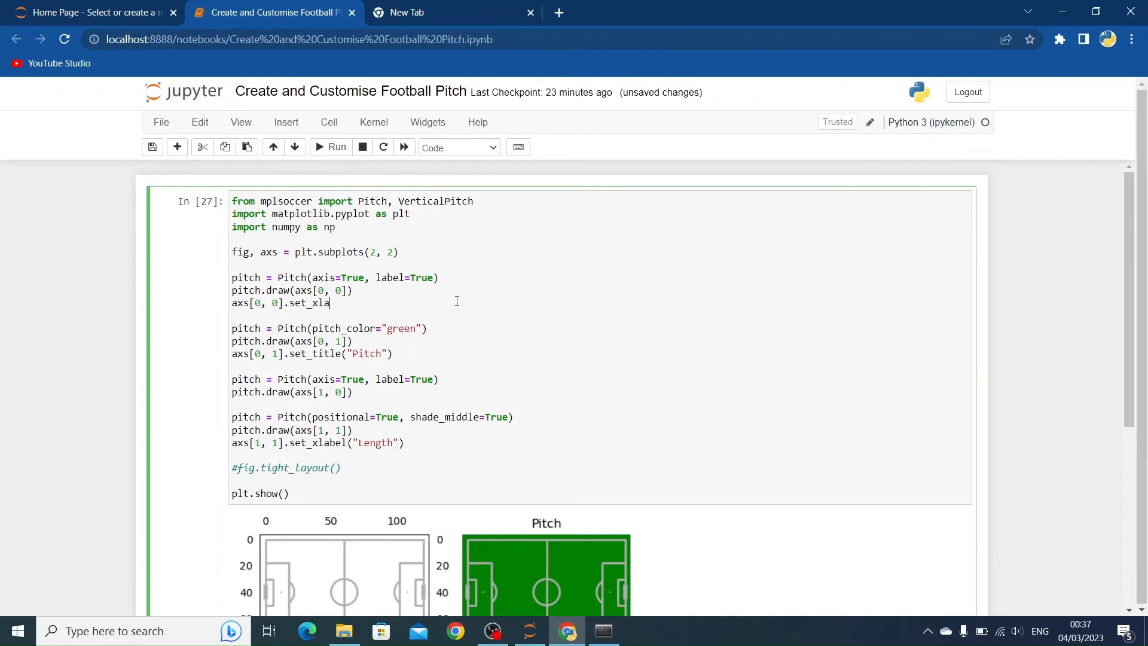
{"action": "type", "text": "bel()"}
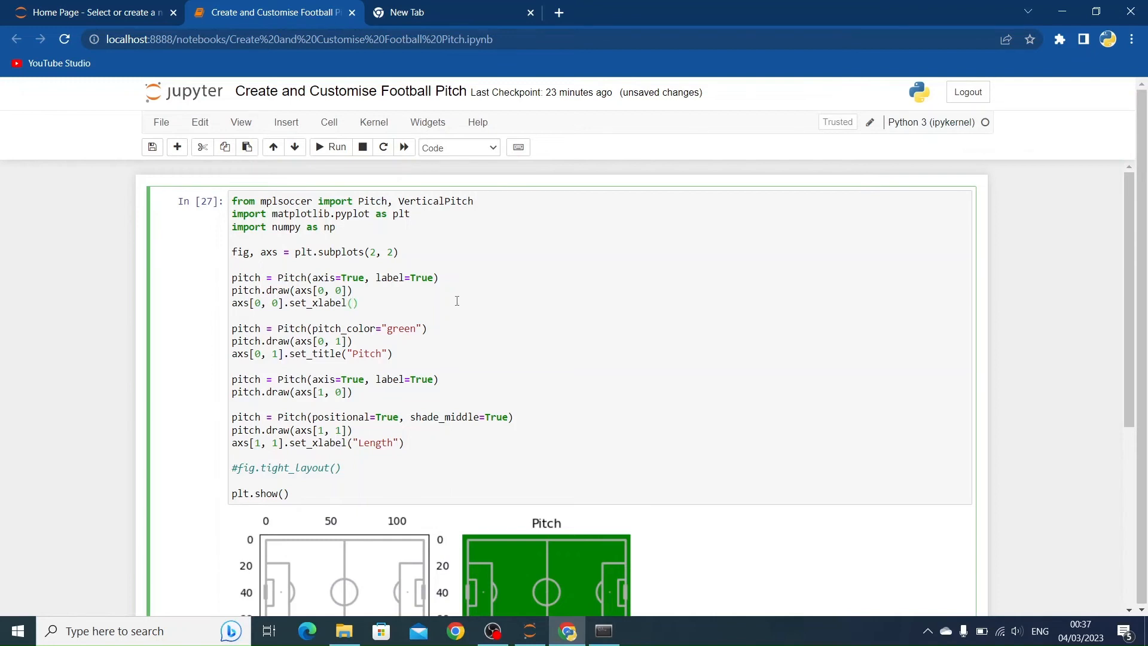
{"action": "type", "text": "\"\""}
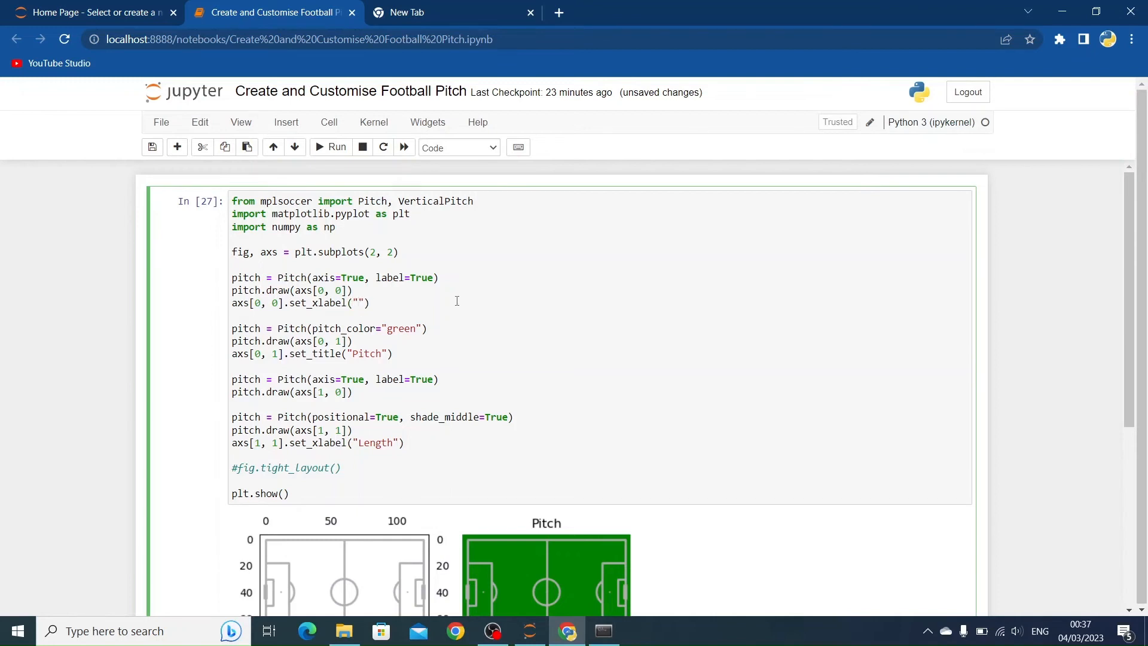
- Rerun the cell to show the length label crowding the lower pitch
{"action": "left_click", "coordinate": [330, 147]}
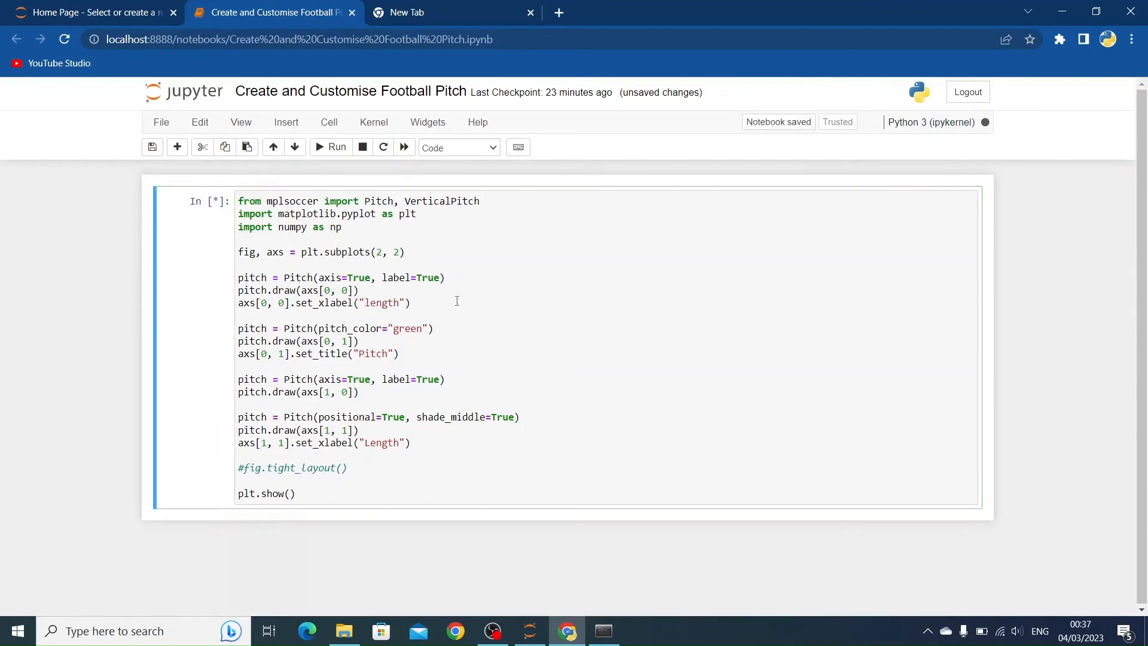
{"action": "left_click", "coordinate": [331, 147]}
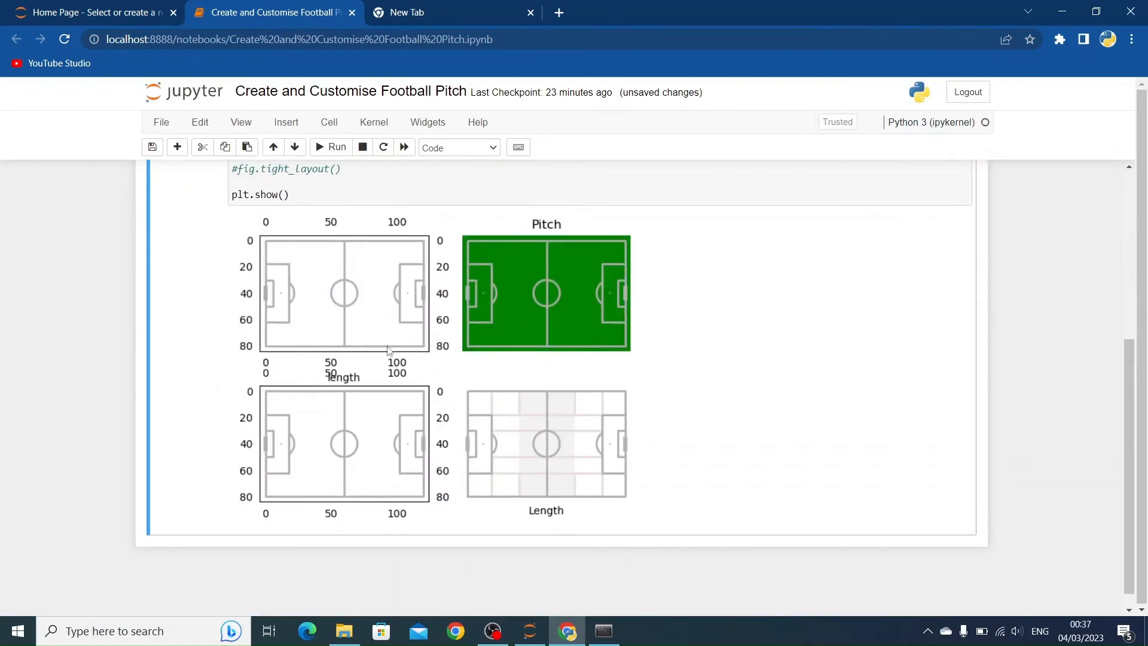
{"action": "scroll", "scroll_direction": "up", "scroll_amount": 3}
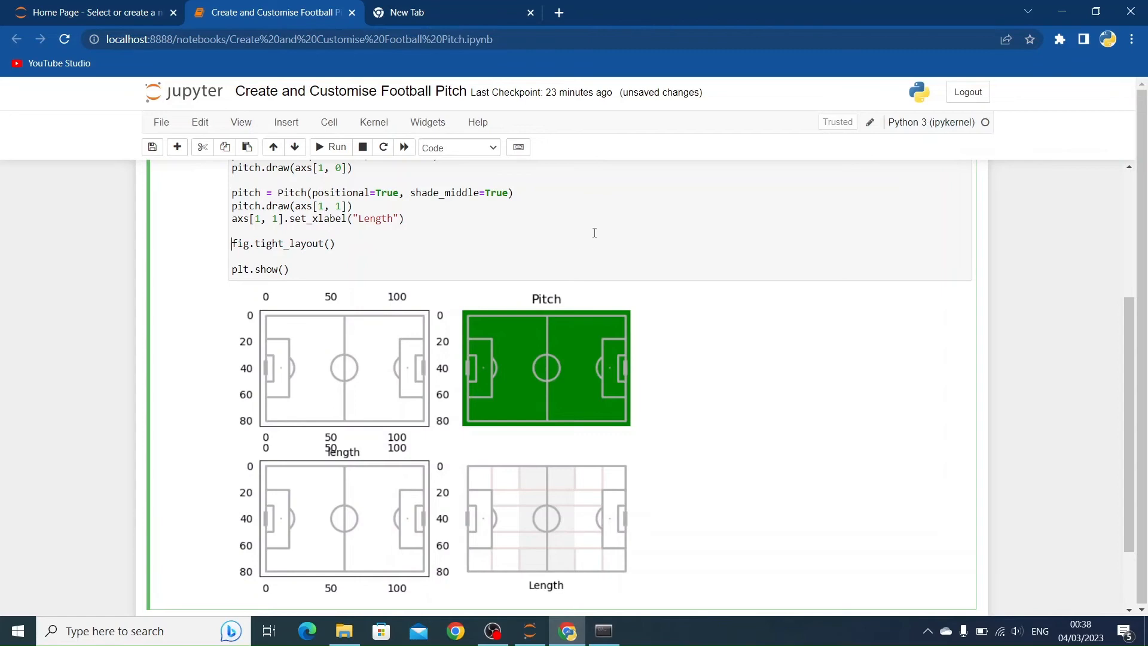
- Scroll through the rerun code and spaced-out four-pitch output with tight layout back on
{"action": "scroll", "scroll_direction": "up", "scroll_amount": 3}
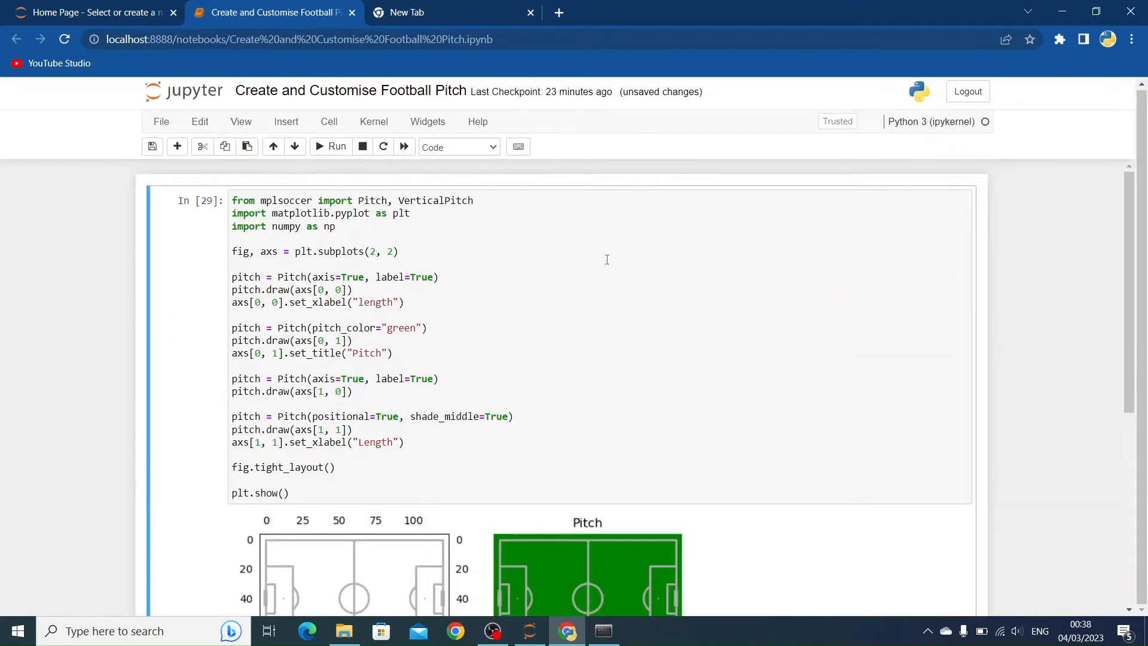
{"action": "scroll", "scroll_direction": "down", "scroll_amount": 3}
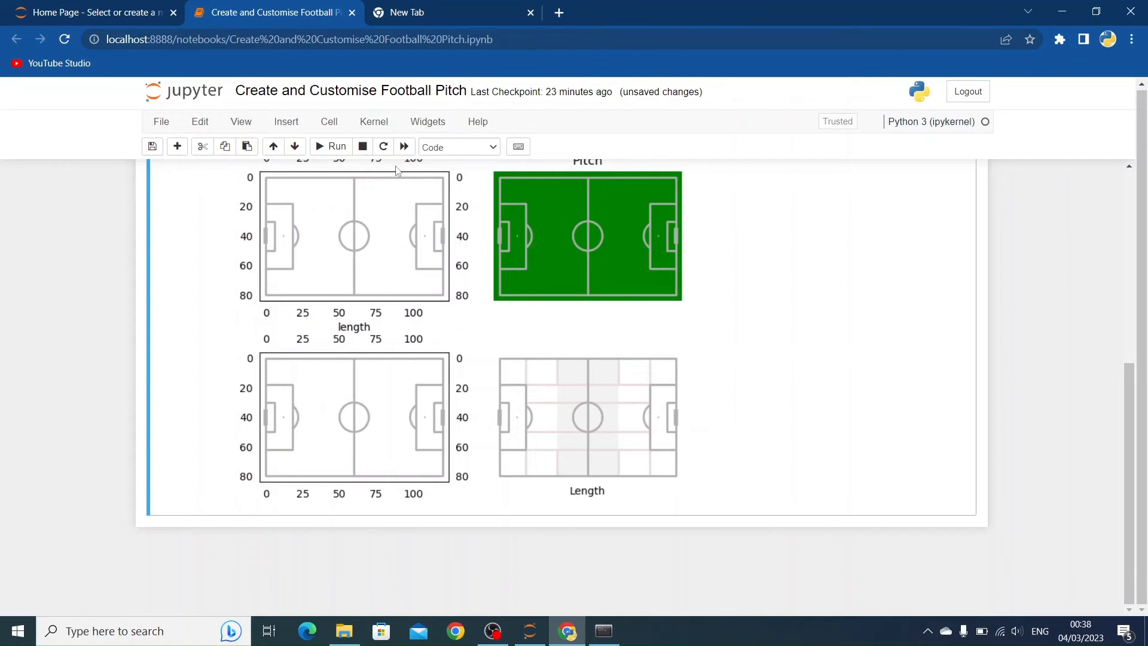
{"action": "scroll", "scroll_direction": "up", "scroll_amount": 3}
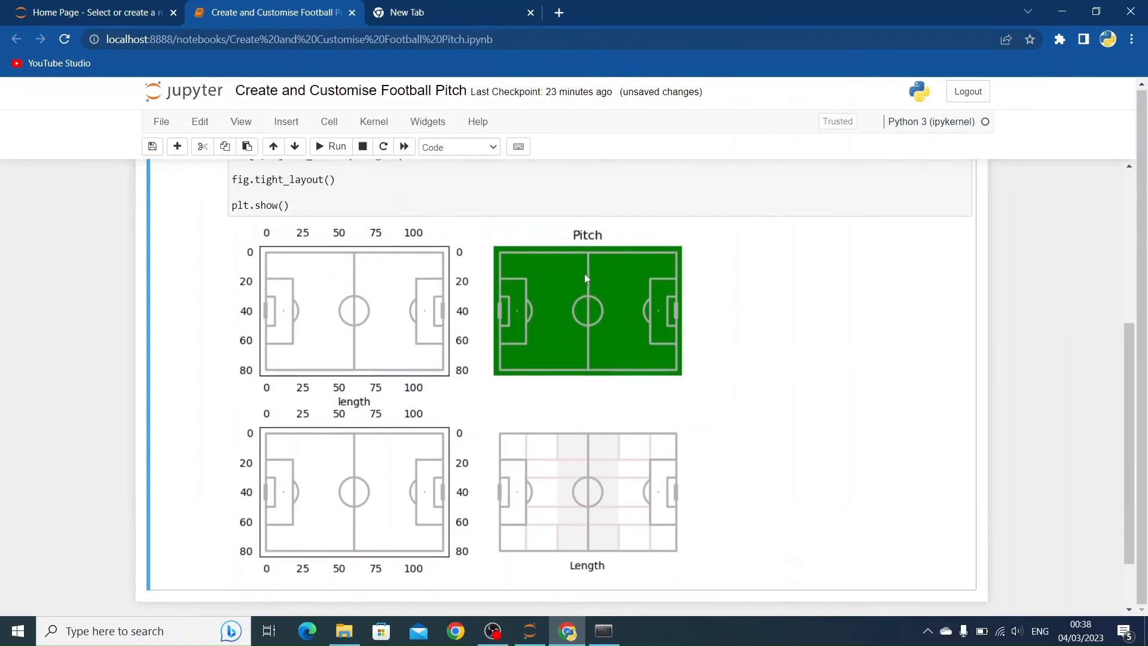
{"action": "scroll", "scroll_direction": "up", "scroll_amount": 3}
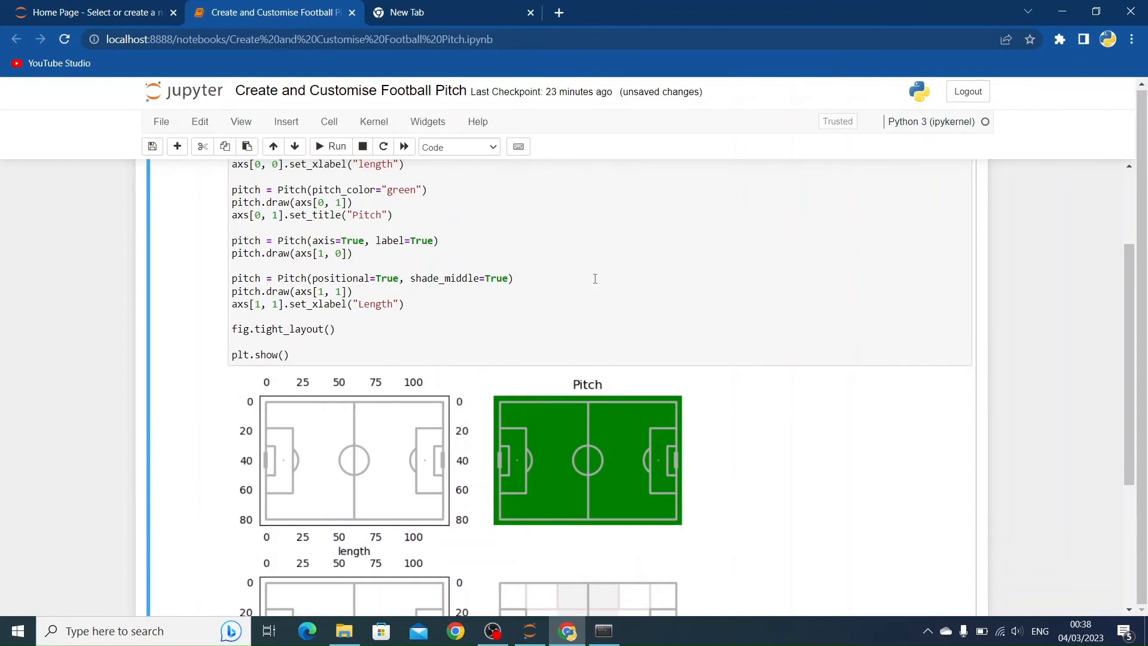
{"action": "mouse_move", "coordinate": [618, 244]}
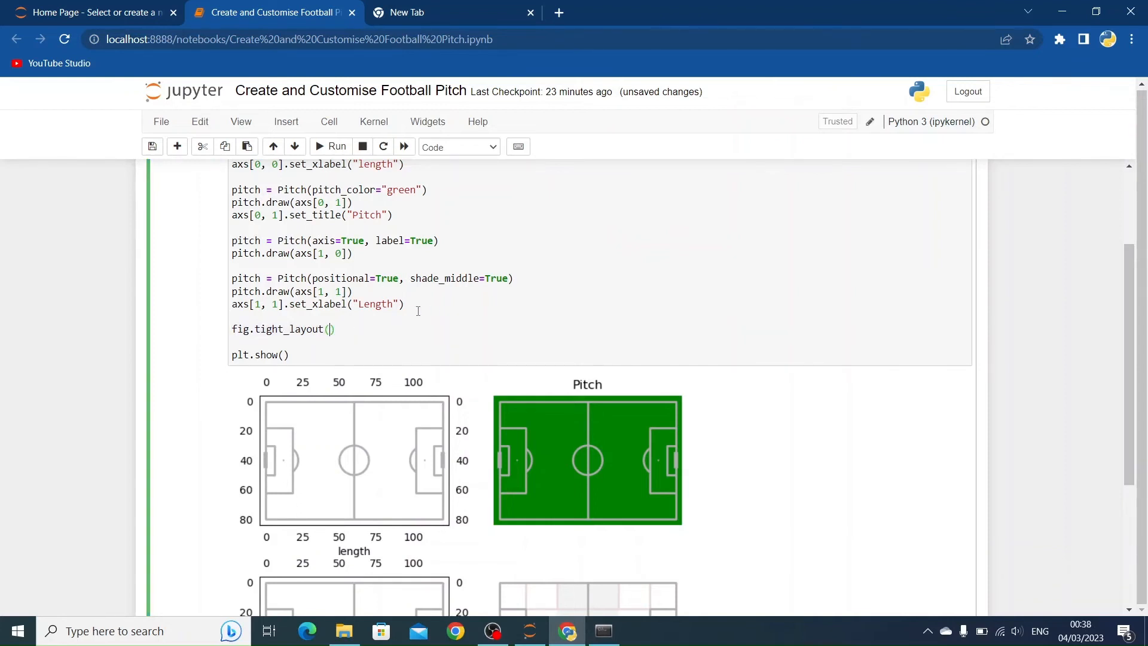
{"action": "scroll", "scroll_direction": "up", "scroll_amount": 3}
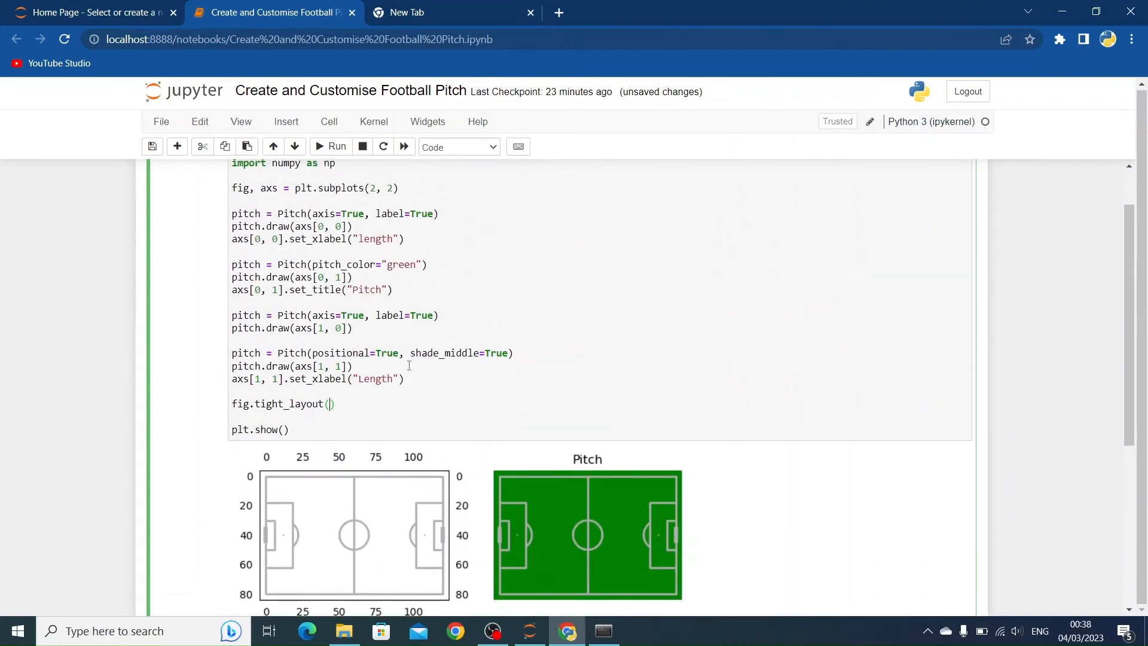
{"action": "scroll", "scroll_direction": "up", "scroll_amount": 3}
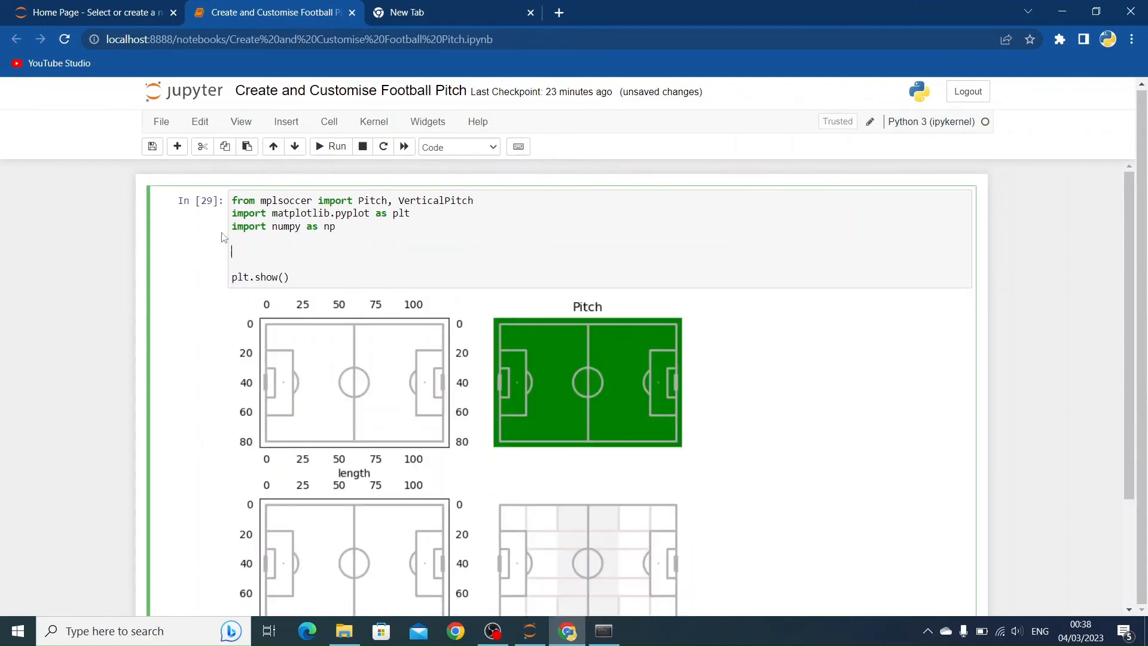
- Replace the subplot code with pitch = VerticalPitch() and pitch.draw(), rendering a vertical pitch
{"action": "type", "text": "pi"}
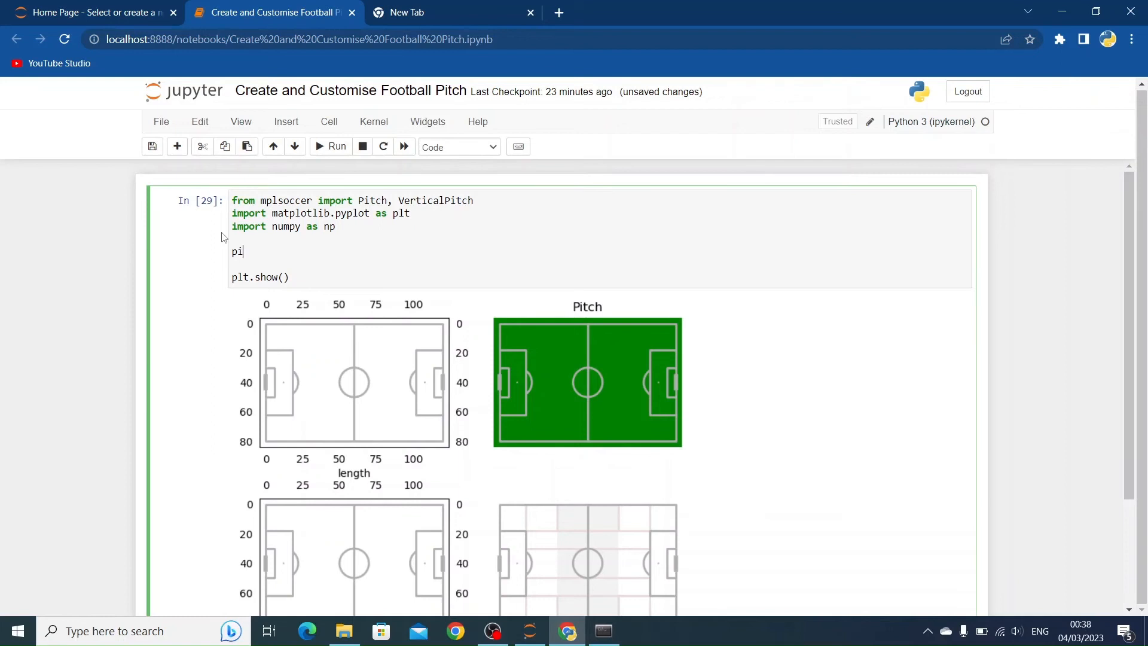
{"action": "type", "text": "tch = PI"}
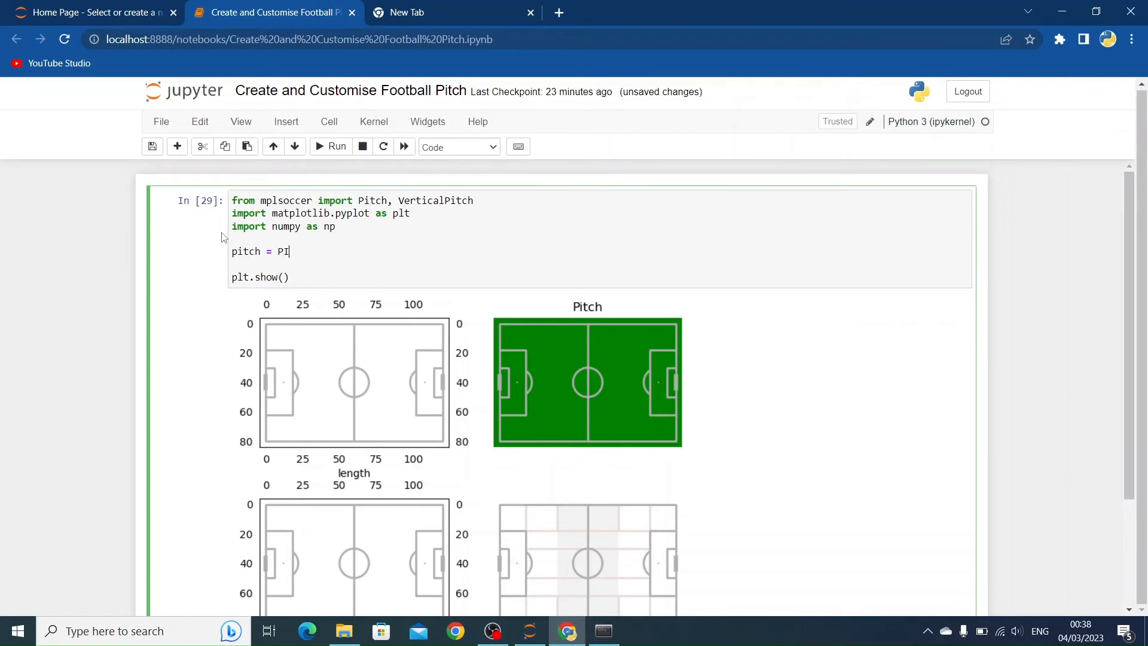
{"action": "type", "text": "tch"}
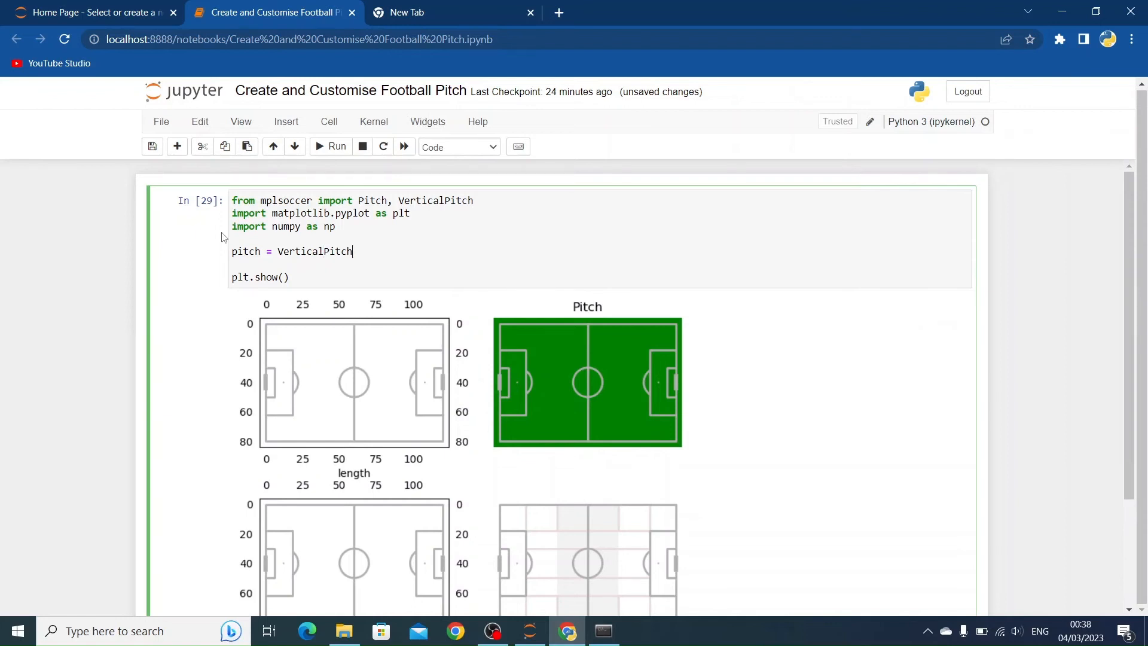
{"action": "type", "text": "()"}
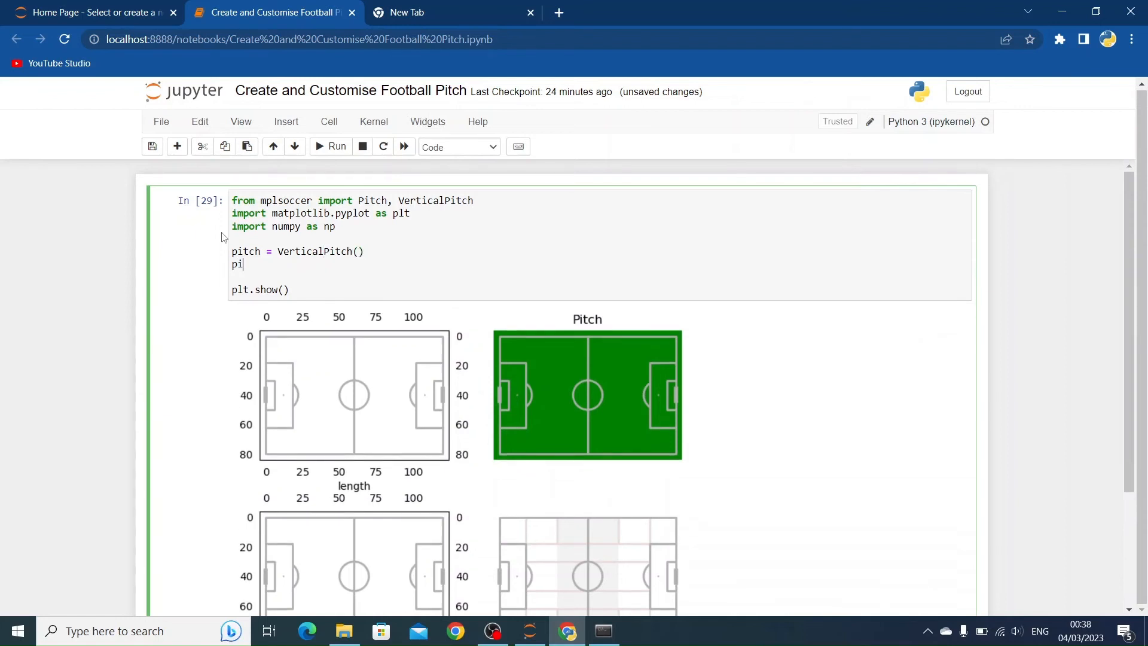
{"action": "type", "text": "tch.dr"}
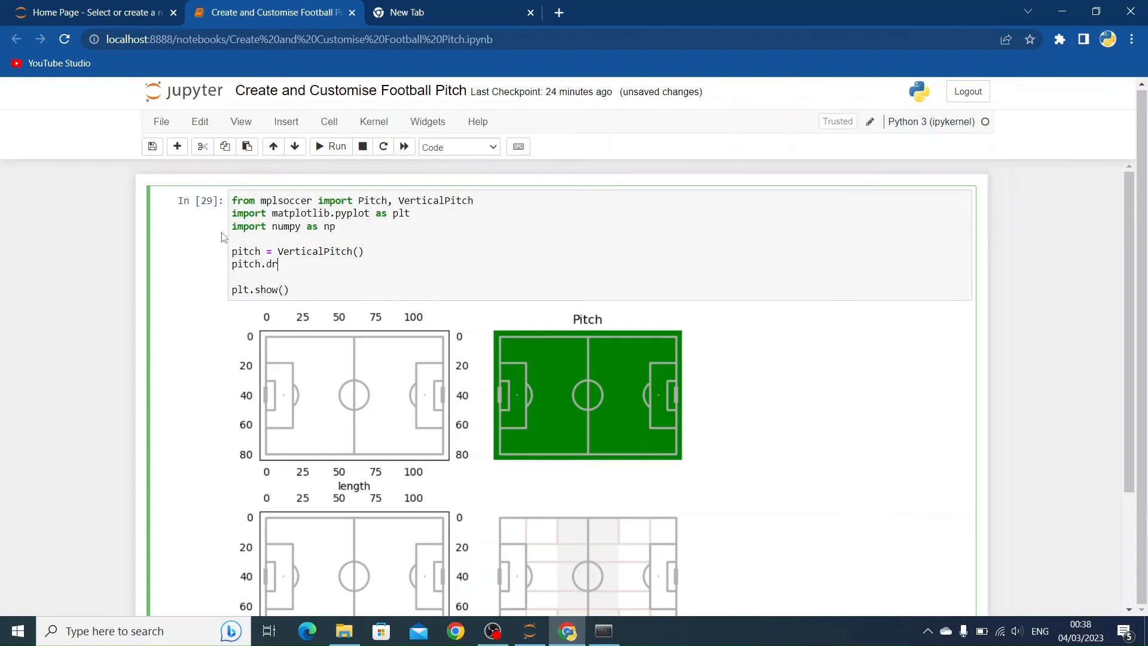
{"action": "left_click", "coordinate": [337, 146]}
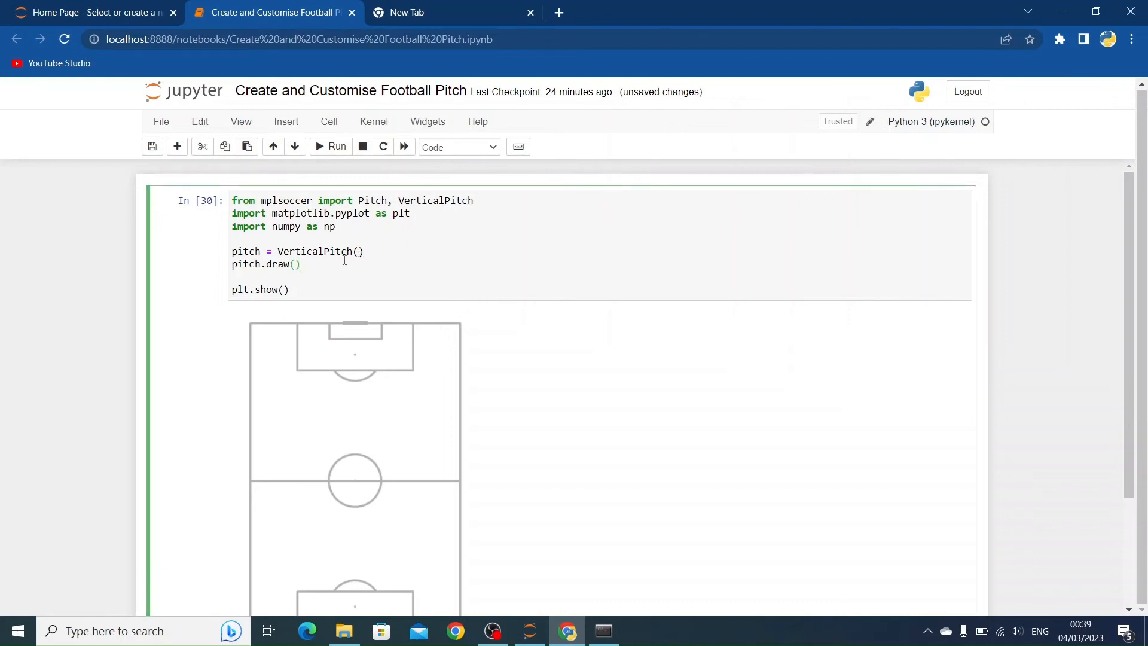
{"action": "mouse_move", "coordinate": [350, 236]}
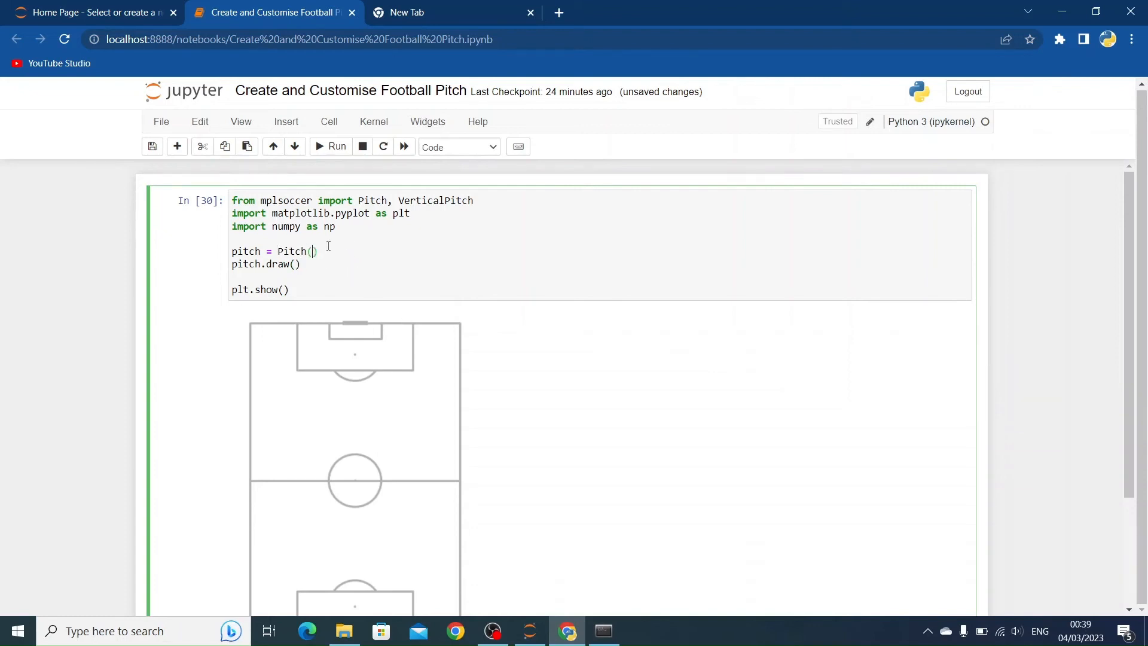
- Switch to Pitch(pitch_color="green") and rerun to draw a green horizontal pitch
{"action": "type", "text": "pitch_color="}
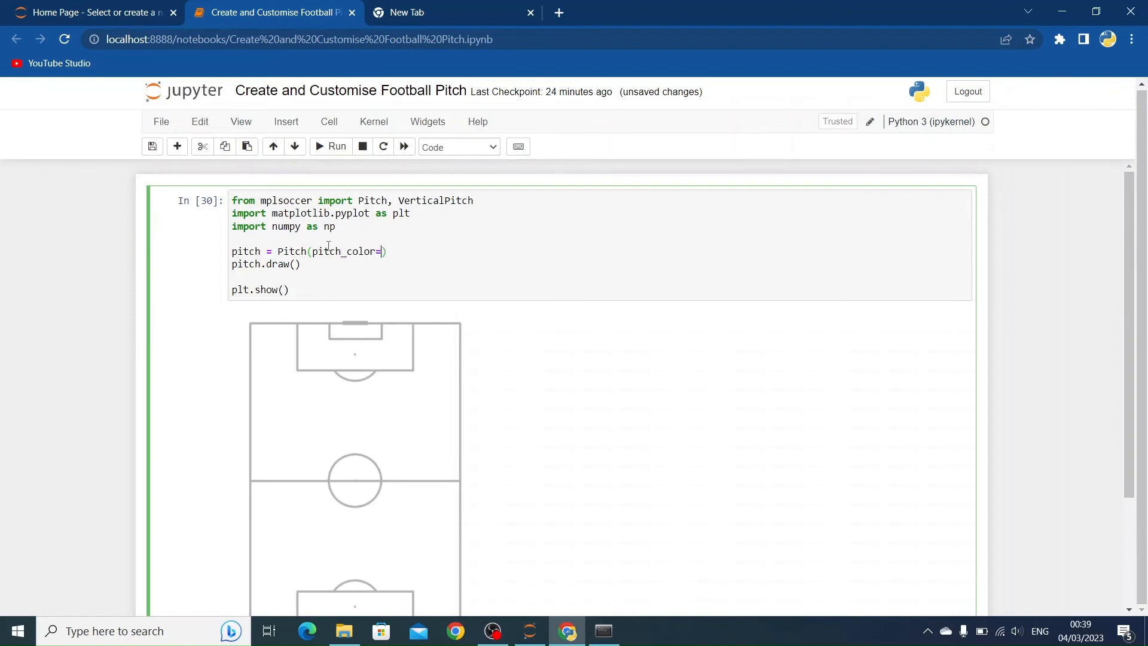
{"action": "type", "text": "\"green\""}
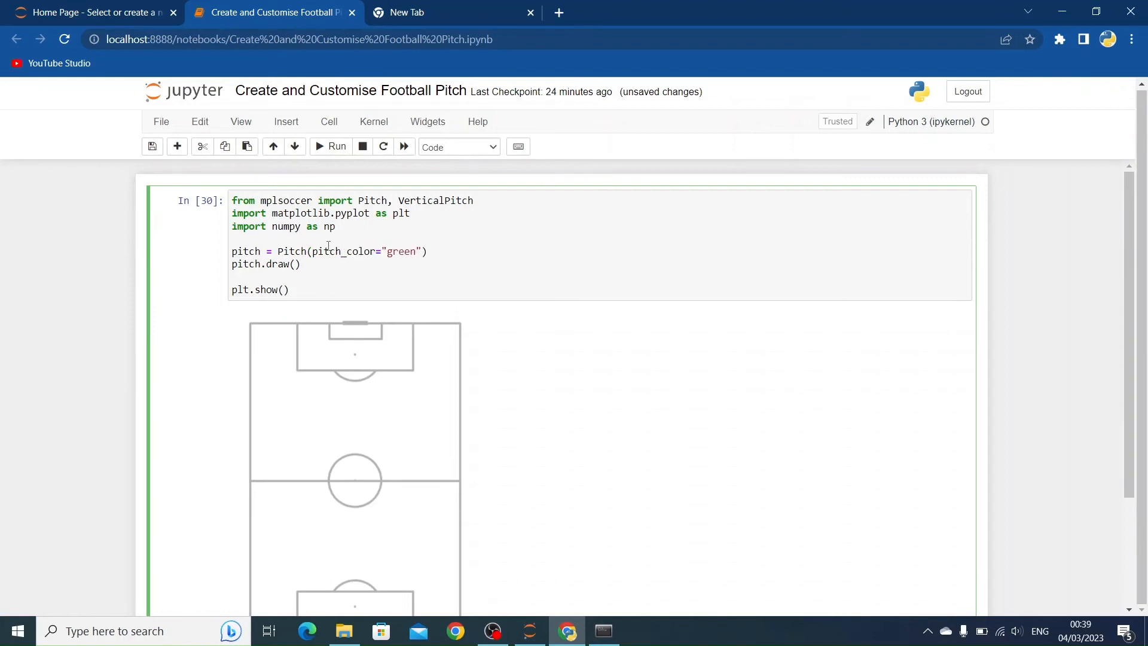
{"action": "left_click", "coordinate": [330, 146]}
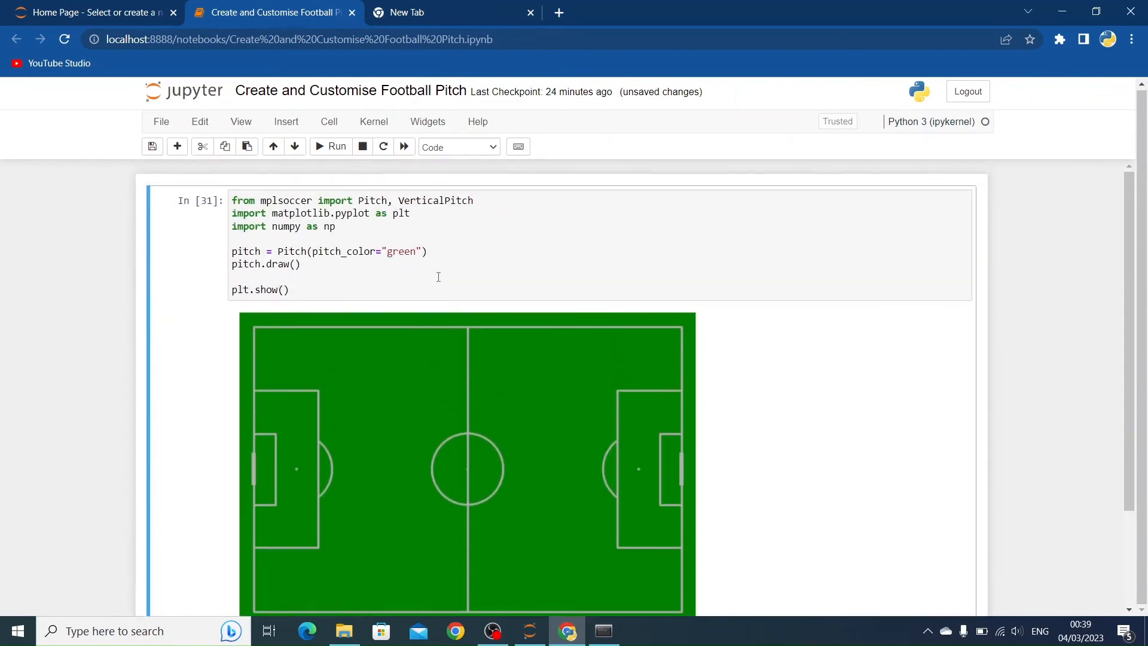
{"action": "scroll", "scroll_direction": "down", "scroll_amount": 3}
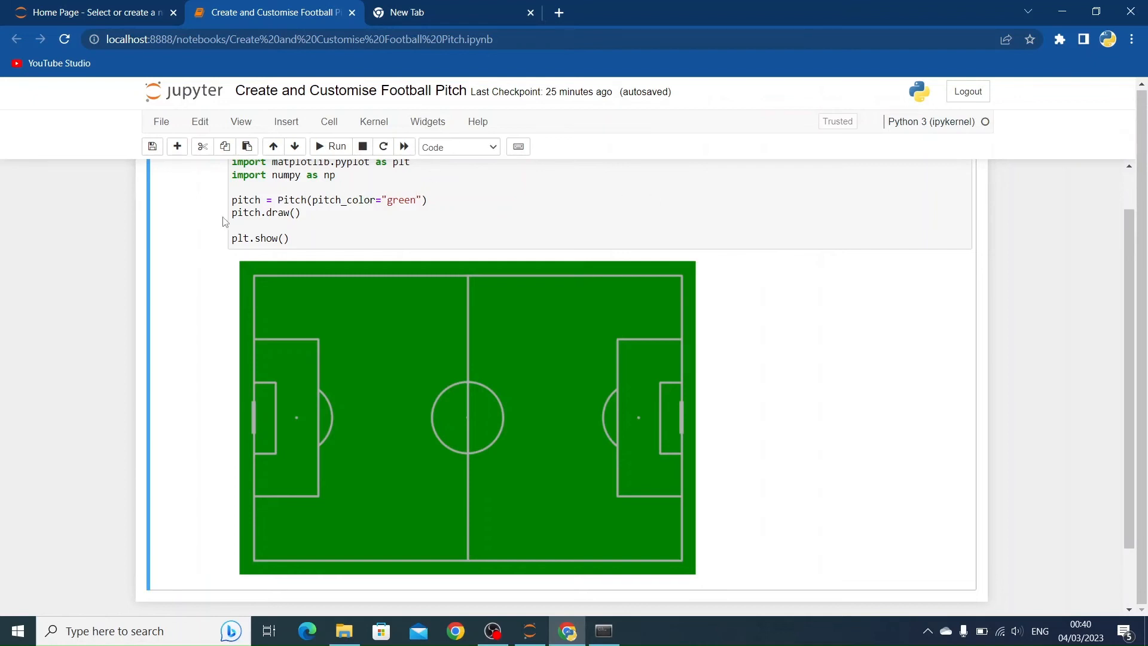
- Capture fig, ax = pitch.draw() and plot ax.scatter(10, 10) on the pitch
{"action": "type", "text": "fig,"}
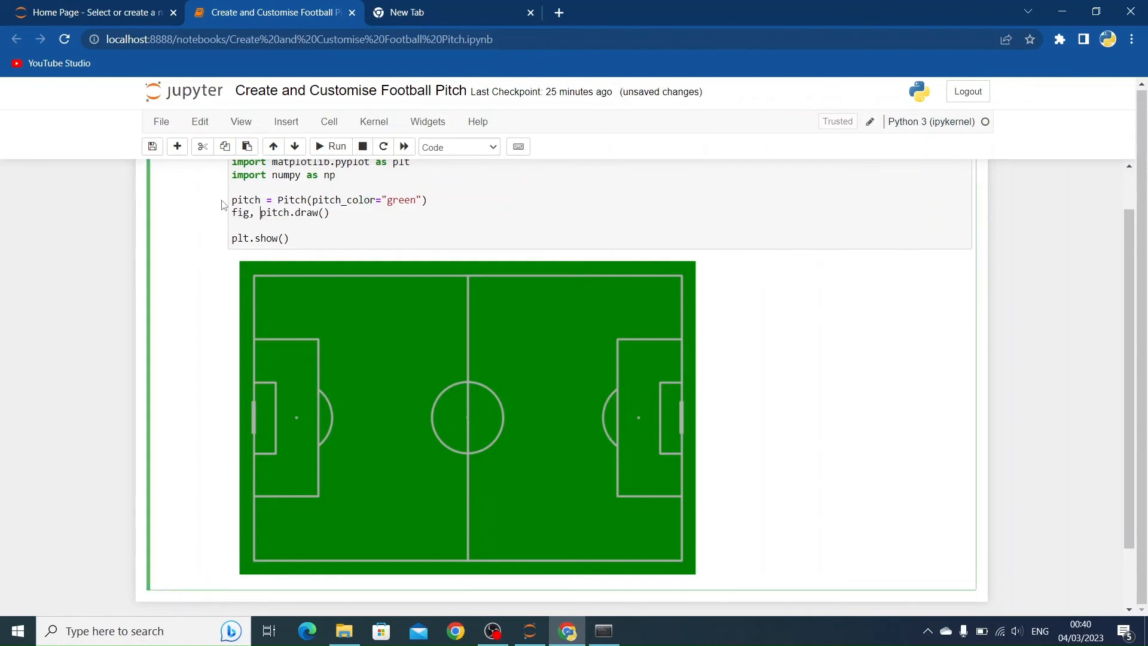
{"action": "type", "text": "ax ="}
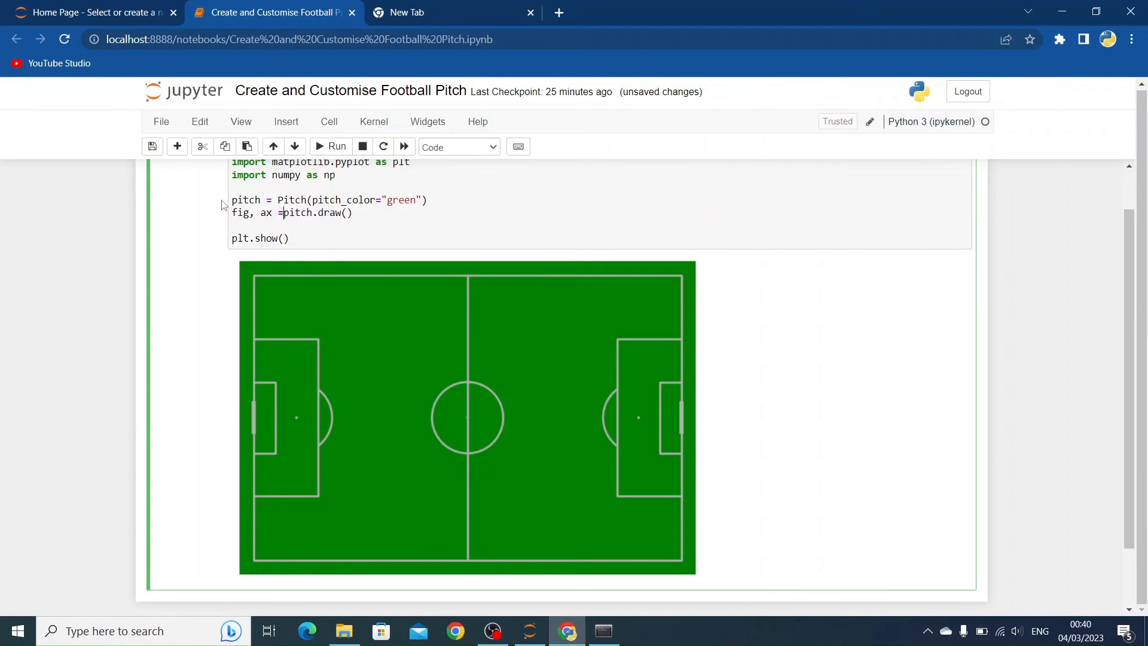
{"action": "scroll", "scroll_direction": "up", "scroll_amount": 3}
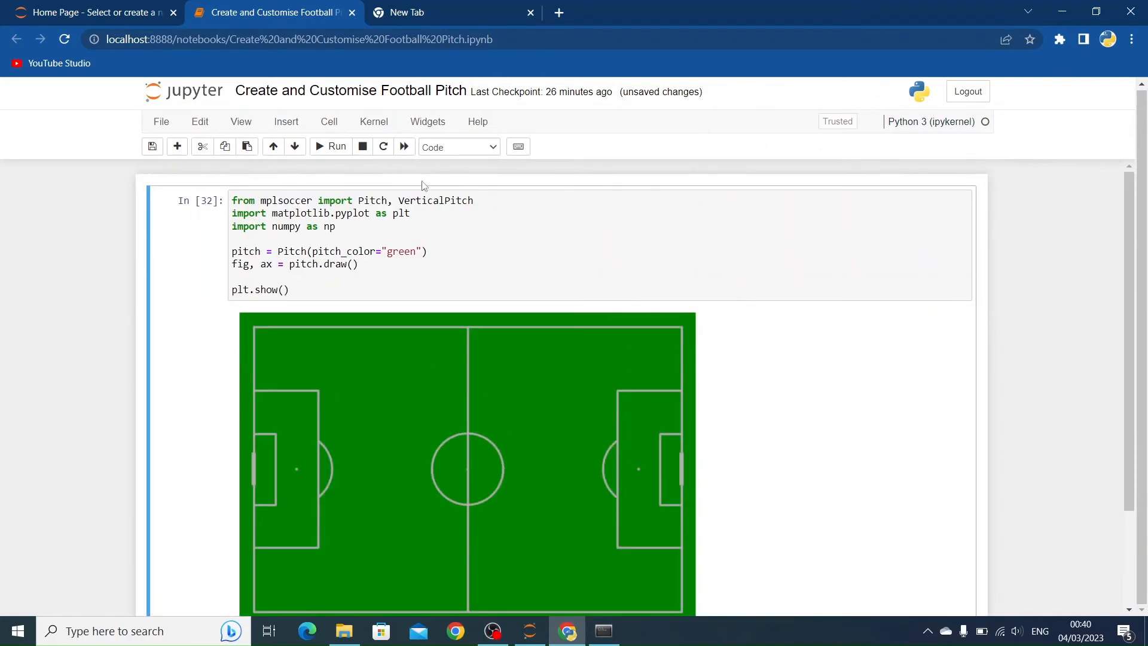
{"action": "type", "text": "ax"}
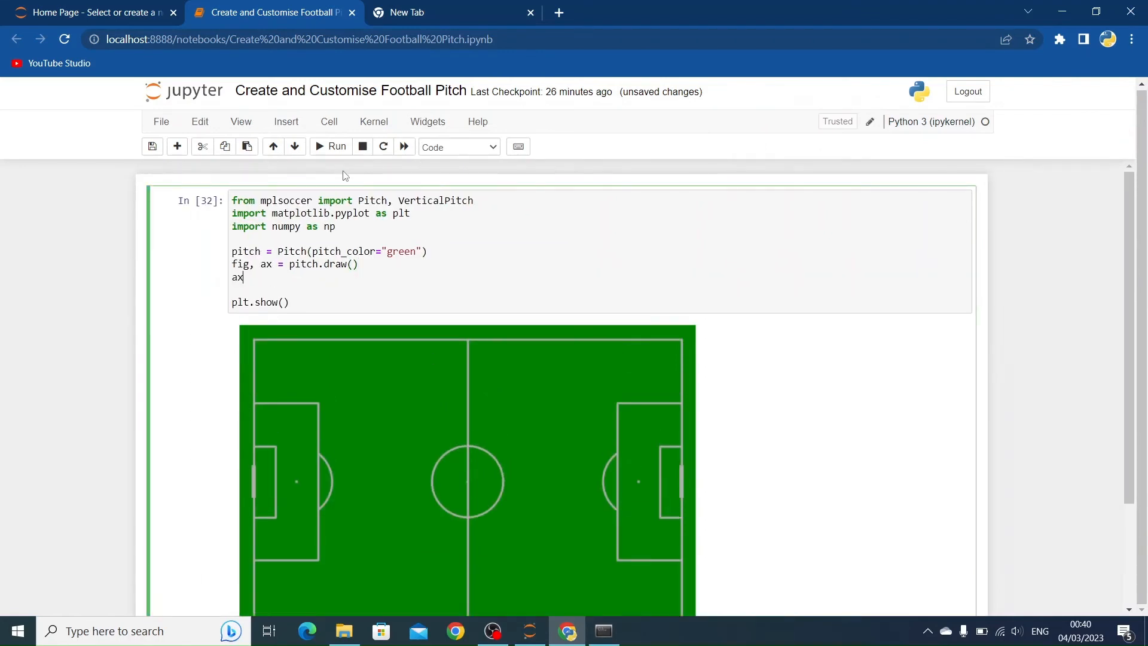
{"action": "type", "text": ".scatt"}
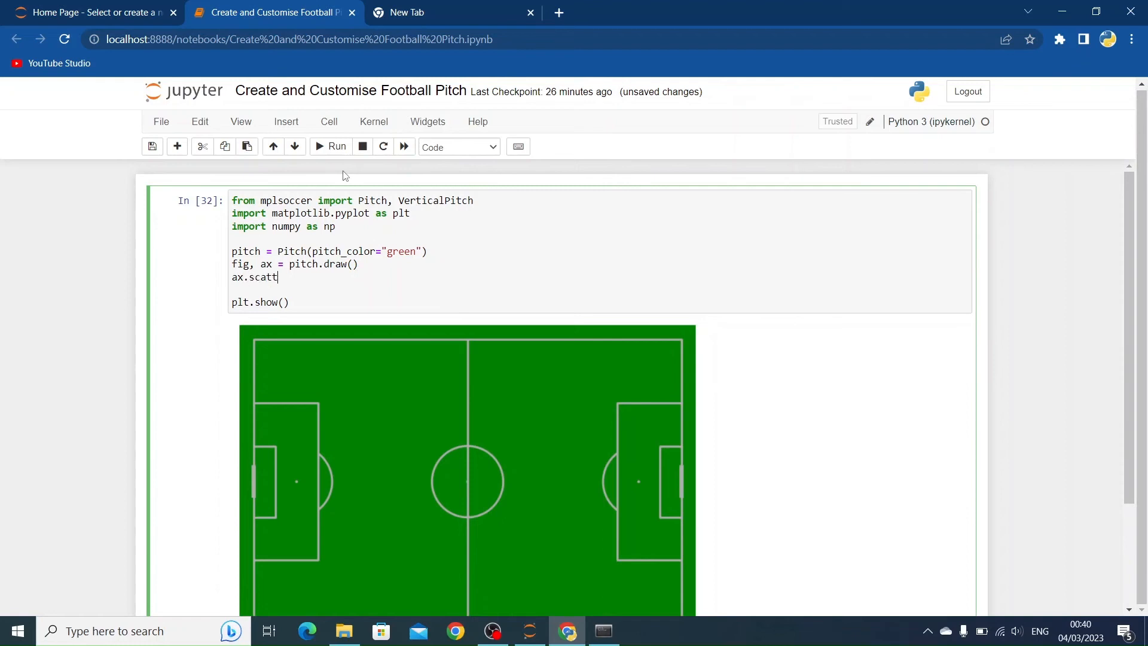
{"action": "type", "text": "er()"}
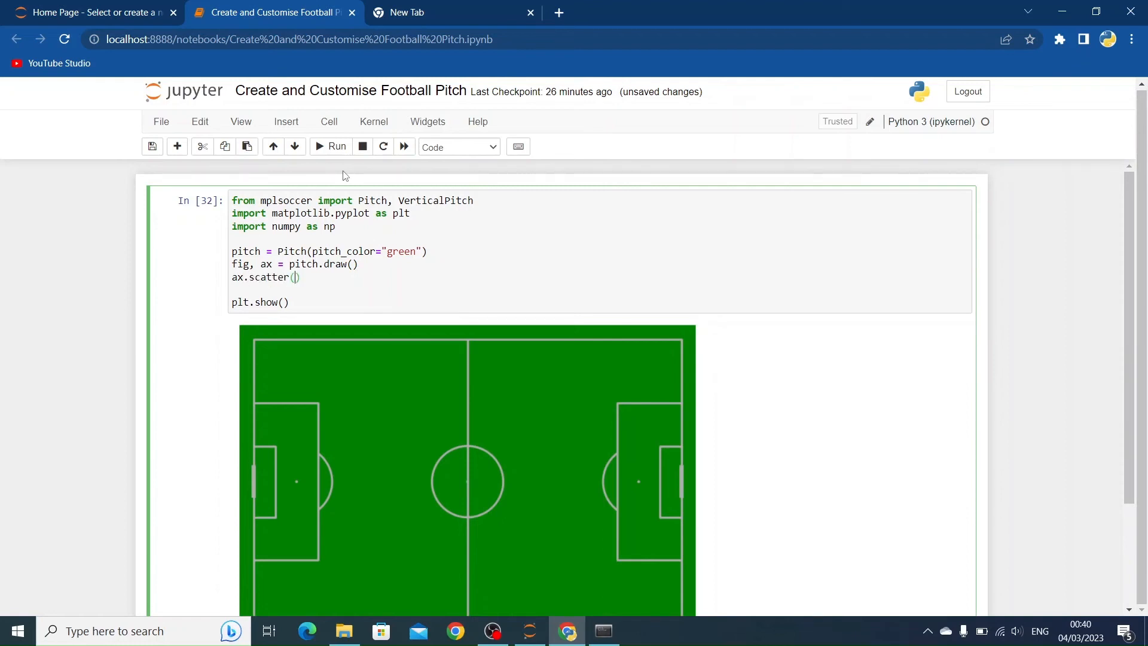
{"action": "type", "text": "10, 10"}
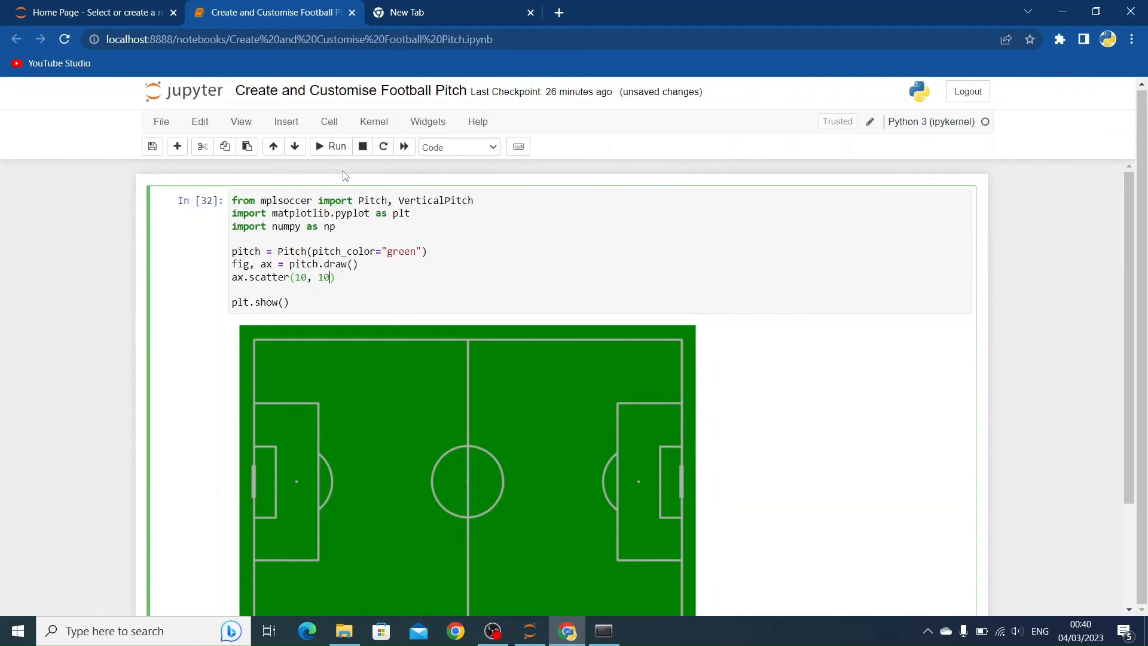
{"action": "left_click", "coordinate": [330, 146]}
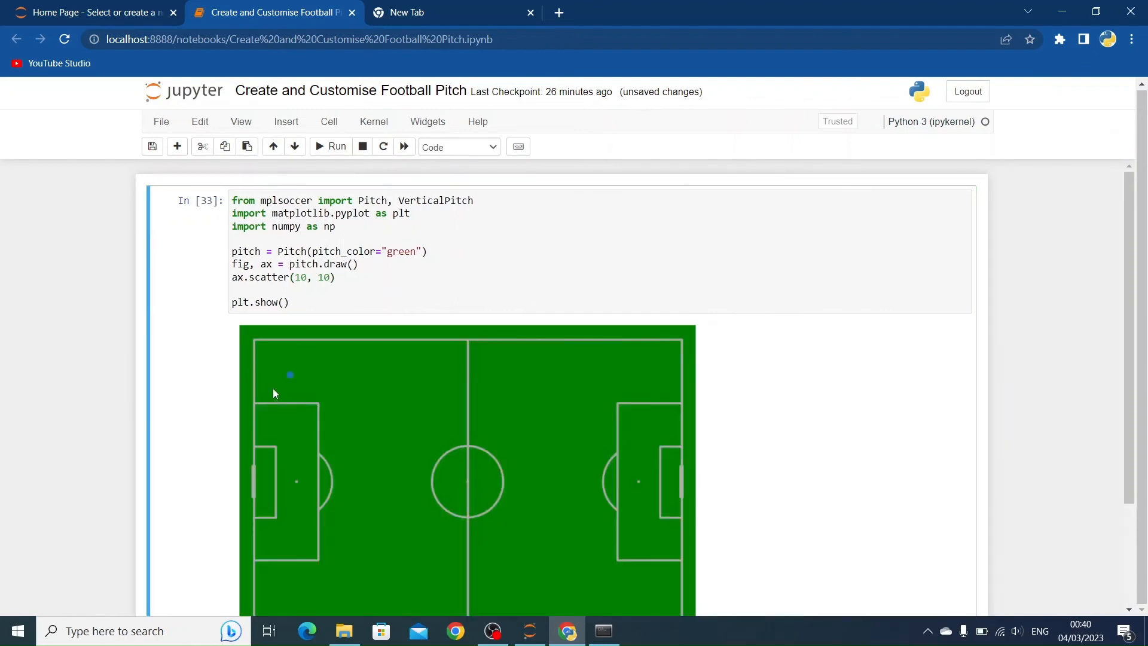
{"action": "mouse_move", "coordinate": [295, 384]}
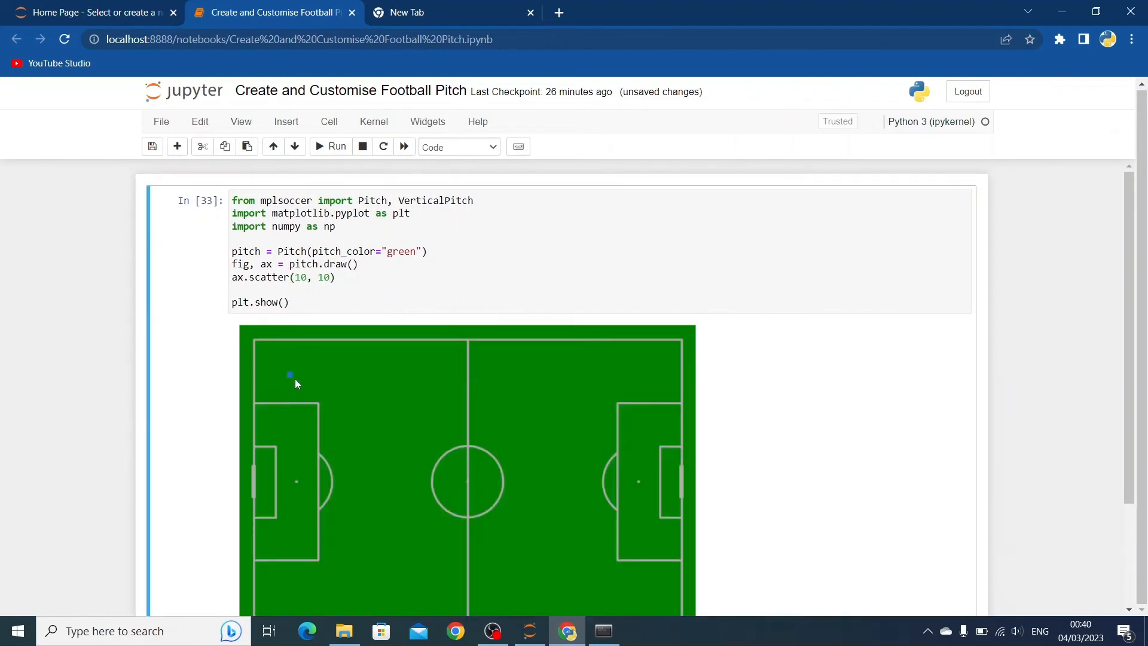
{"action": "mouse_move", "coordinate": [289, 380]}
{"action": "type", "text": ", c"}
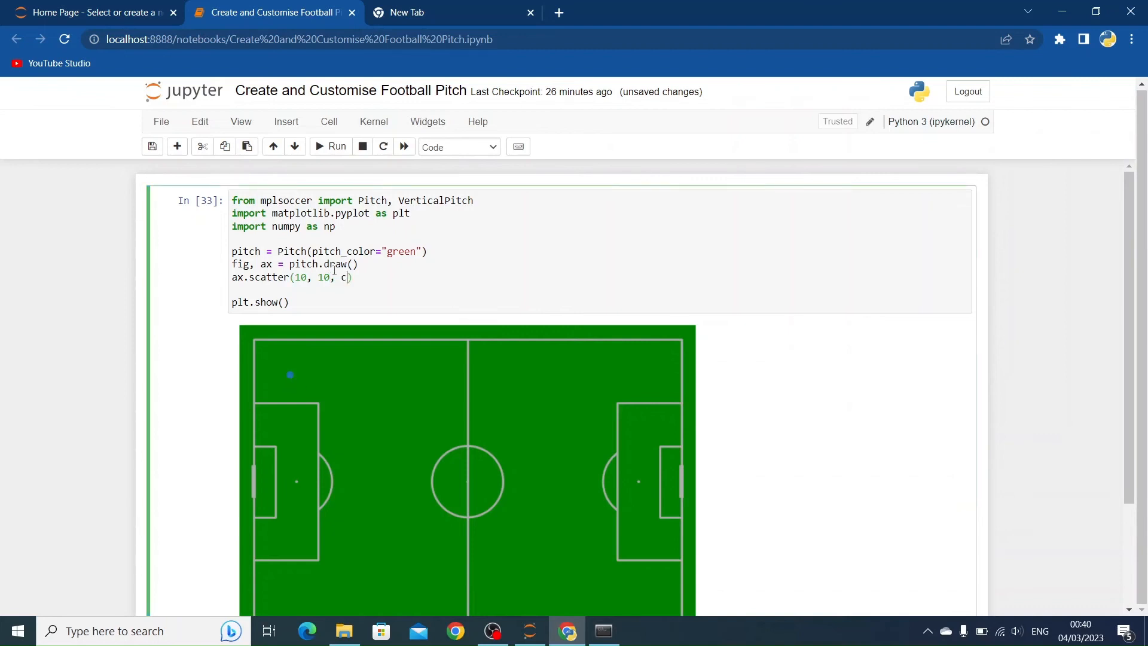
- Move the scatter point to (30, 10) with c="white" and rerun the cell
{"action": "type", "text": "=\"wh"}
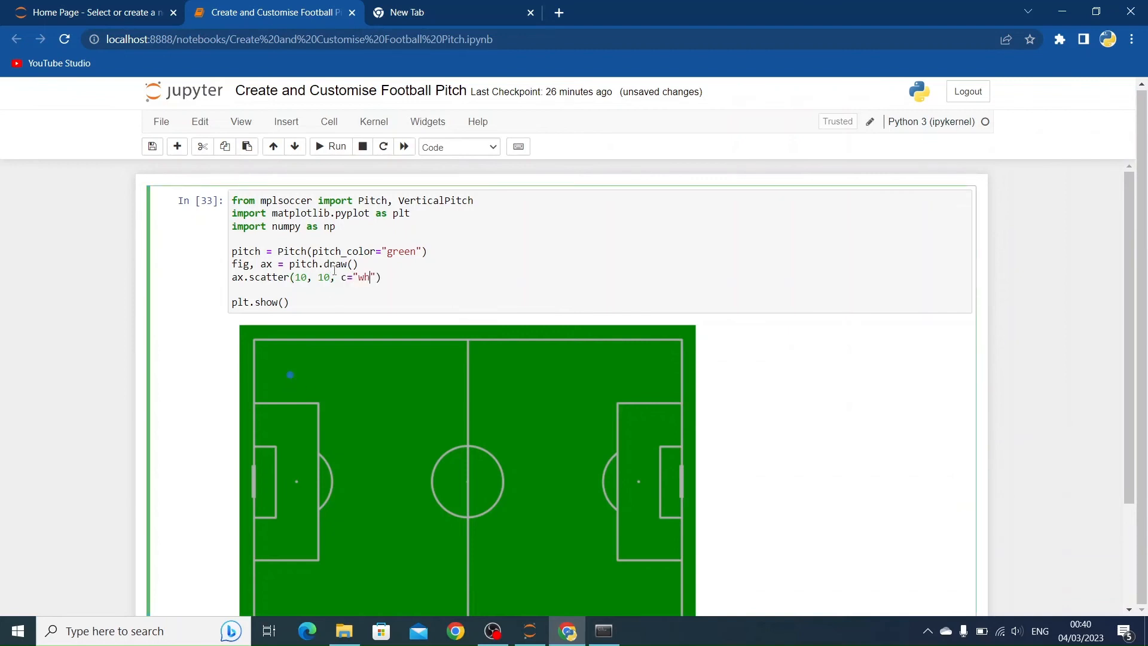
{"action": "scroll", "scroll_direction": "down", "scroll_amount": 3}
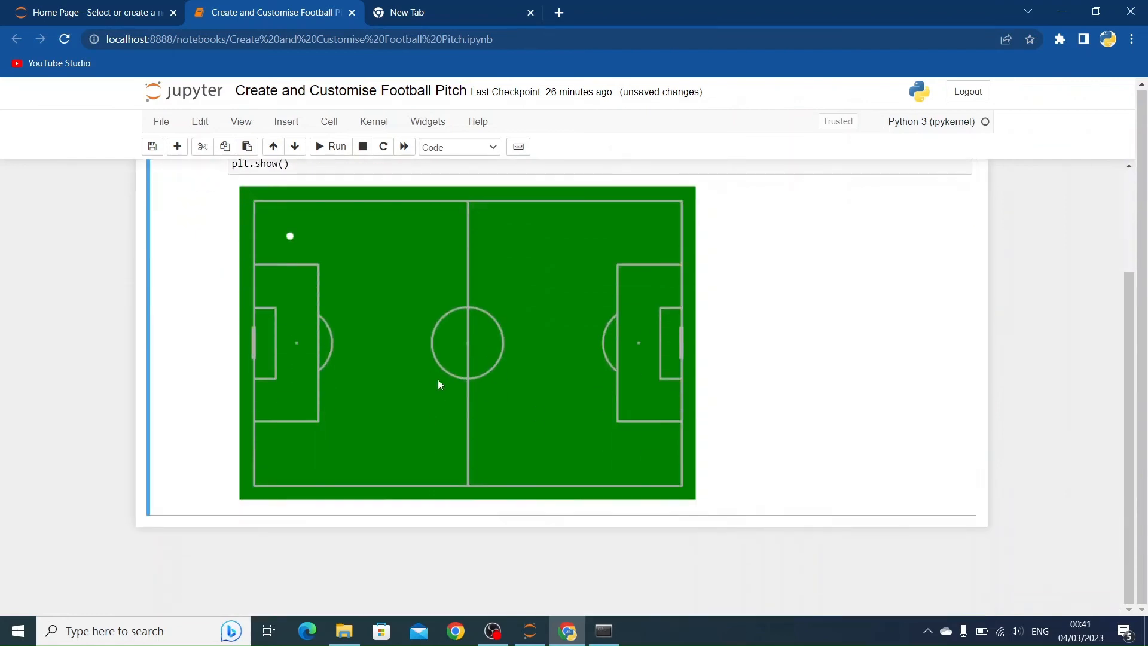
{"action": "scroll", "scroll_direction": "up", "scroll_amount": 3}
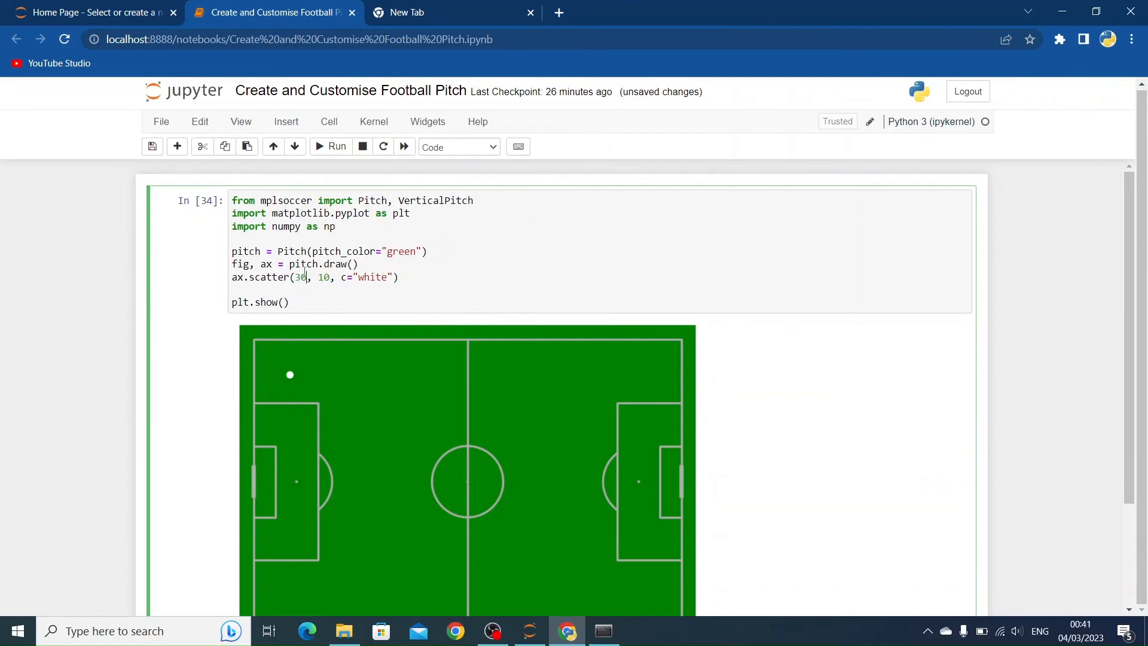
{"action": "left_click", "coordinate": [330, 146]}
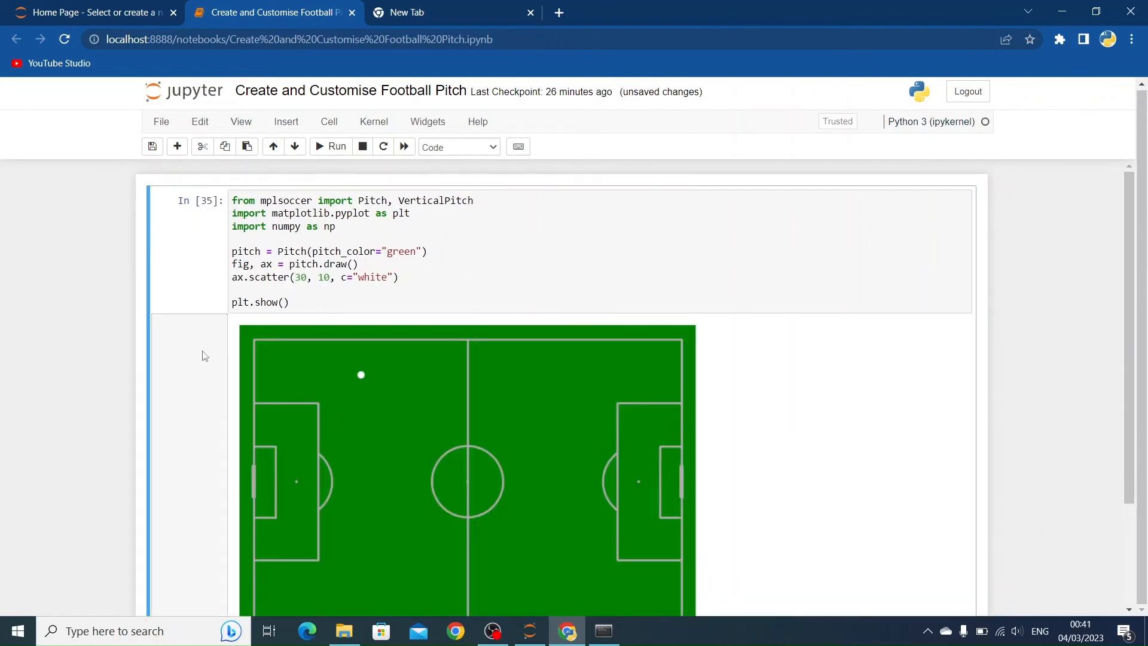
{"action": "mouse_move", "coordinate": [431, 376]}
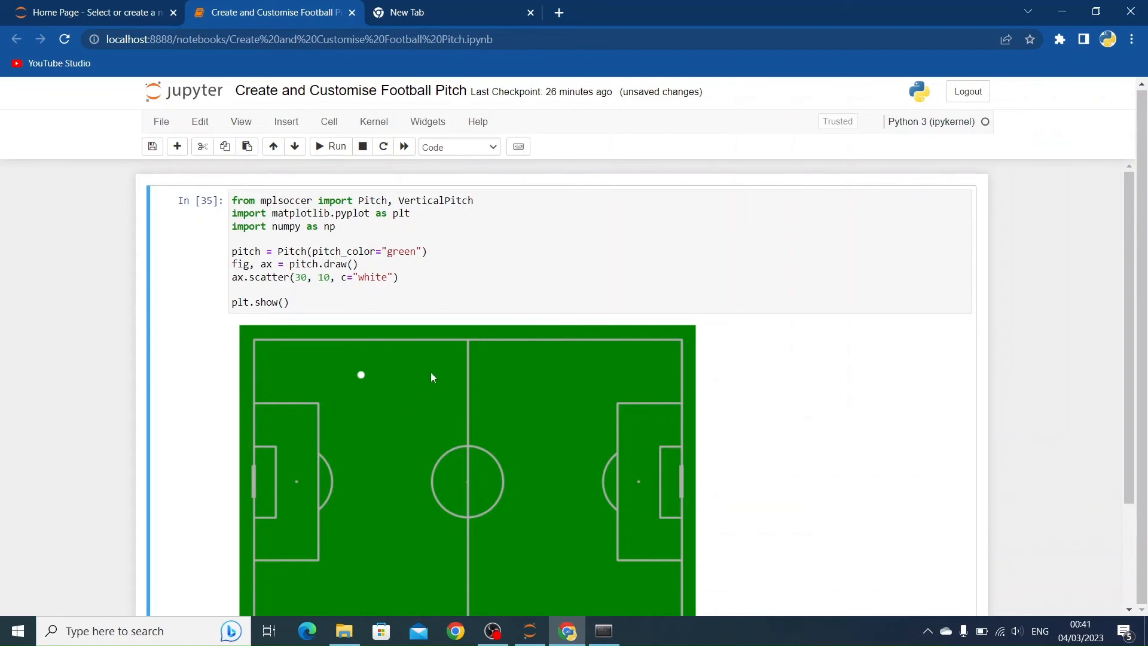
{"action": "mouse_move", "coordinate": [427, 379]}
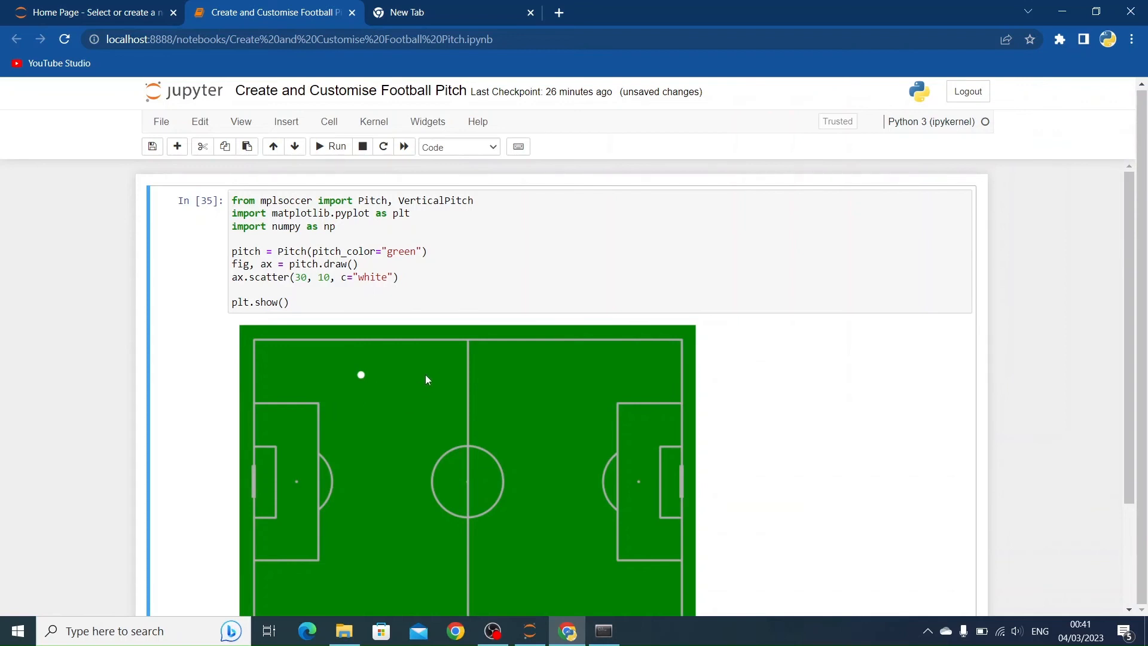
{"action": "mouse_move", "coordinate": [472, 298]}
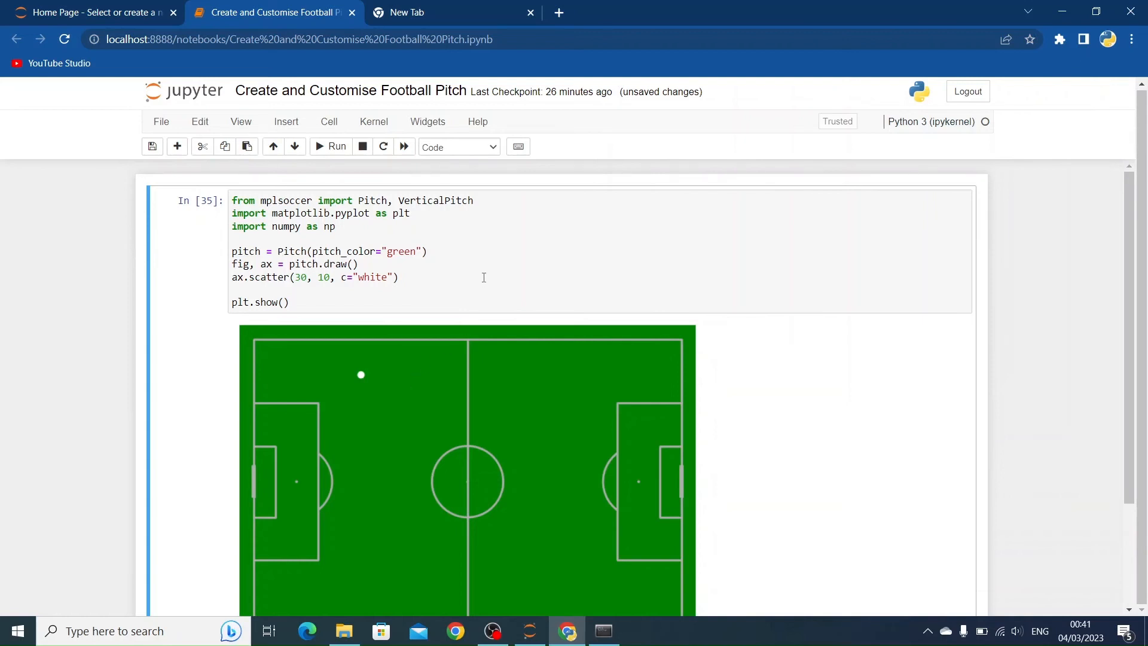
{"action": "left_click", "coordinate": [397, 276]}
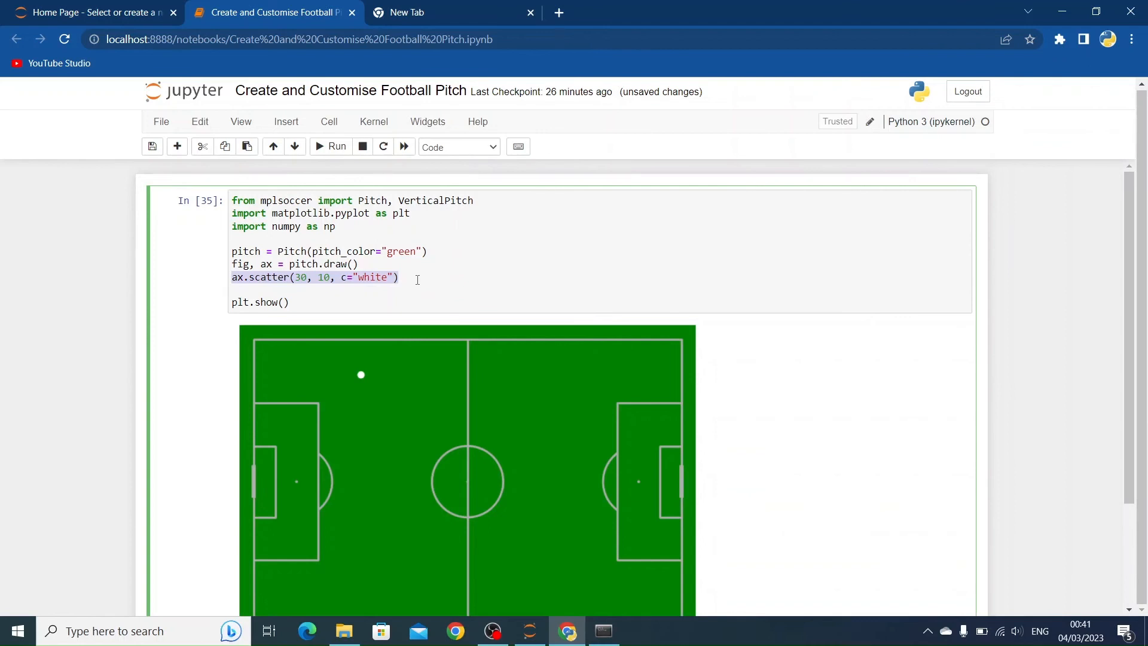
{"action": "mouse_move", "coordinate": [429, 257]}
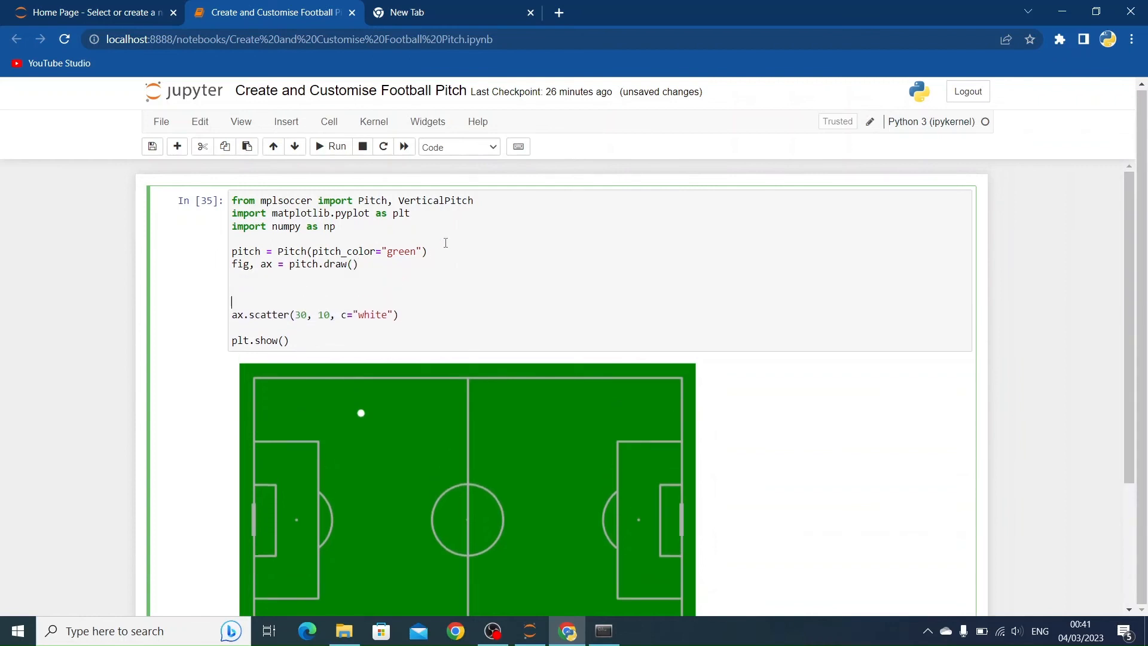
- Define x as np.random.randint(0, pitch.dim.right, 11) for eleven random x positions
{"action": "type", "text": "x"}
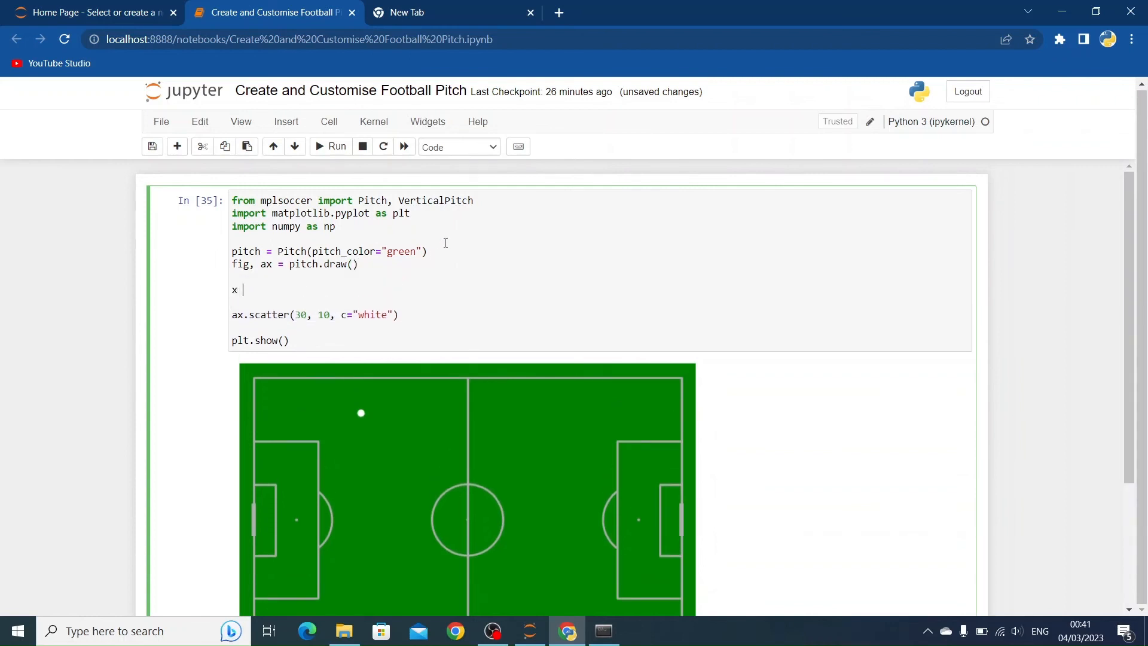
{"action": "type", "text": "="}
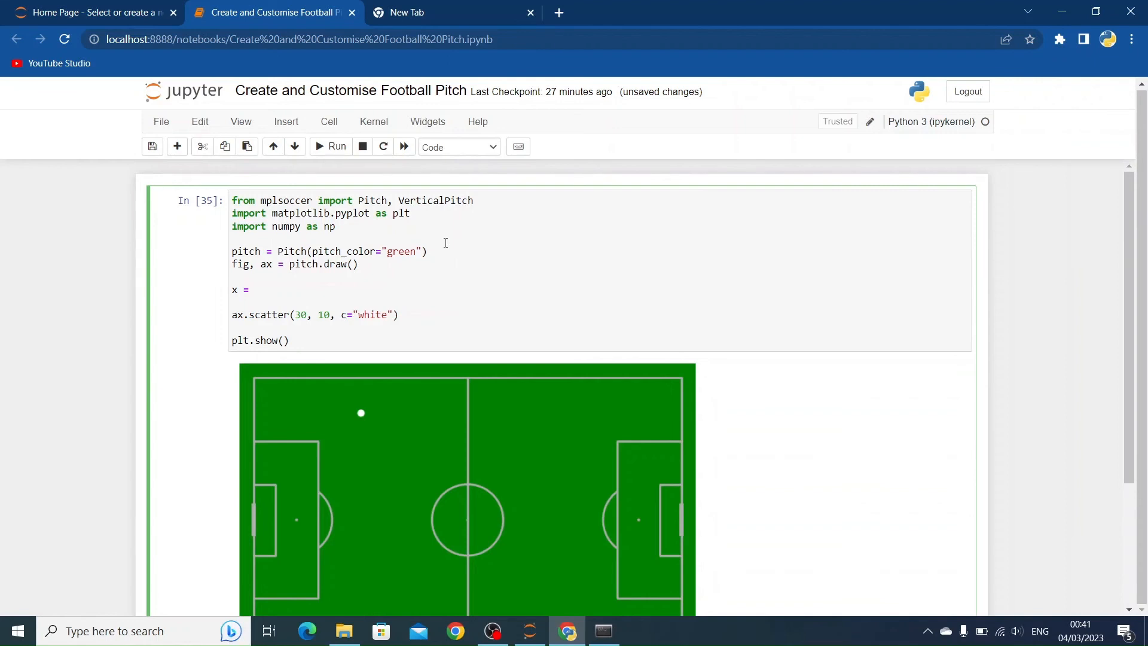
{"action": "type", "text": "np."}
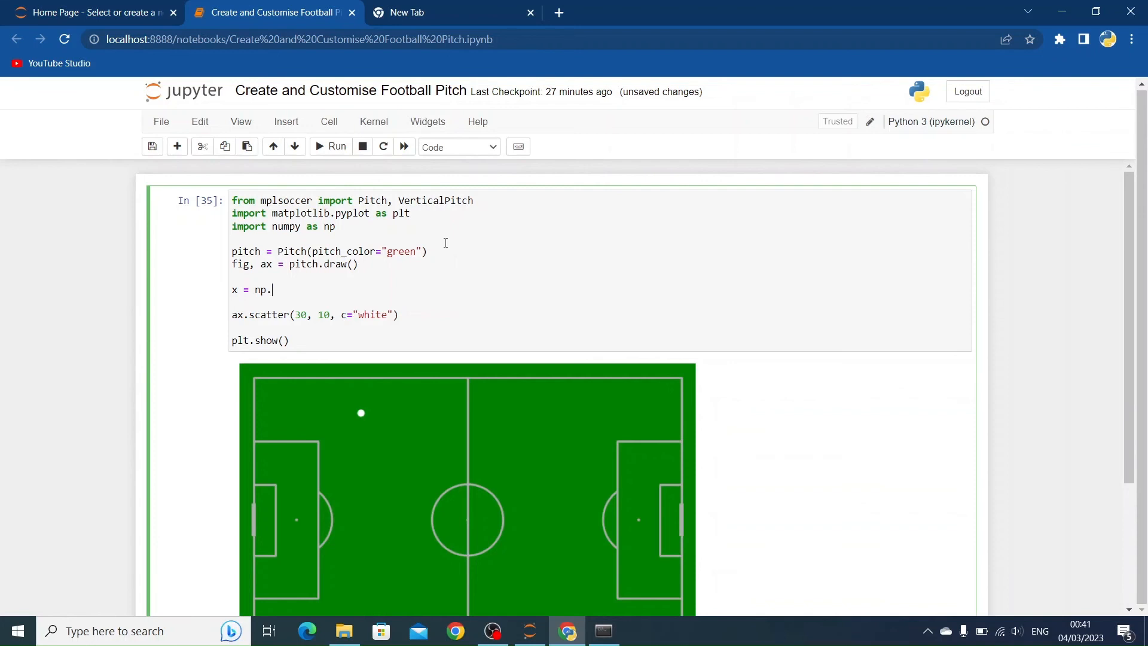
{"action": "type", "text": "random.randint"}
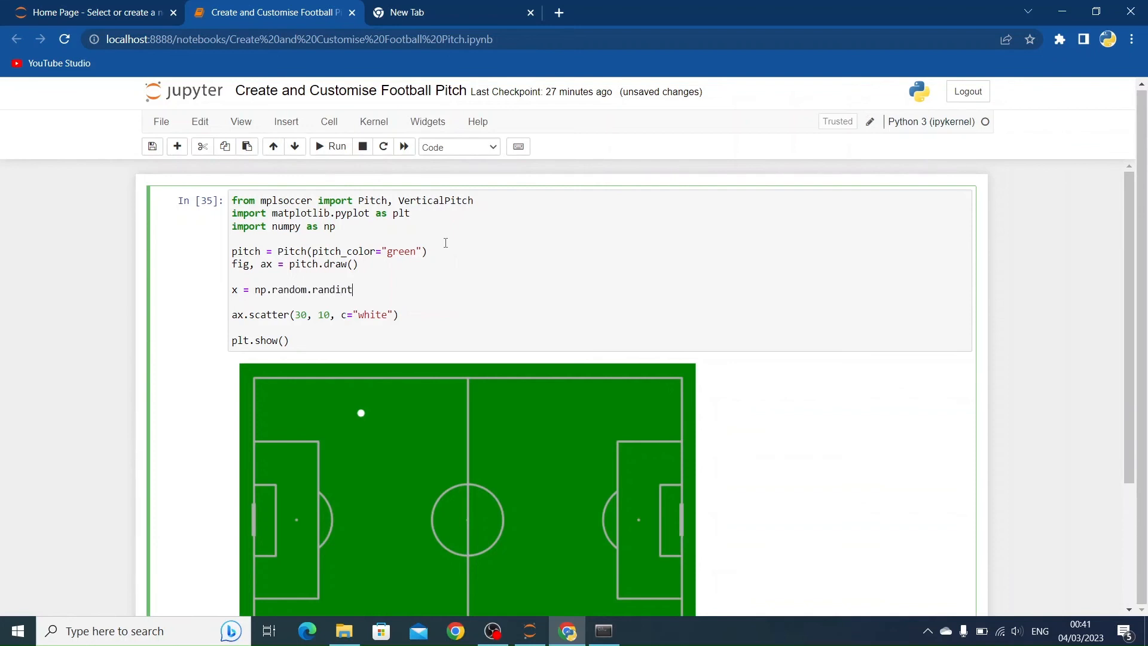
{"action": "type", "text": "()"}
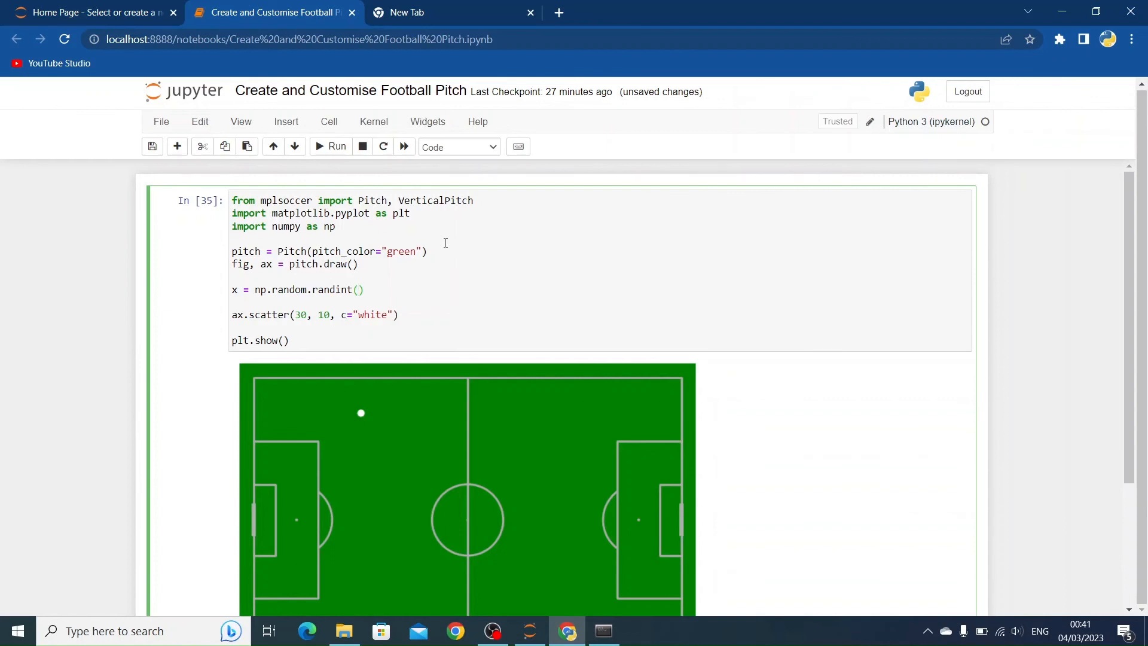
{"action": "type", "text": "0, p"}
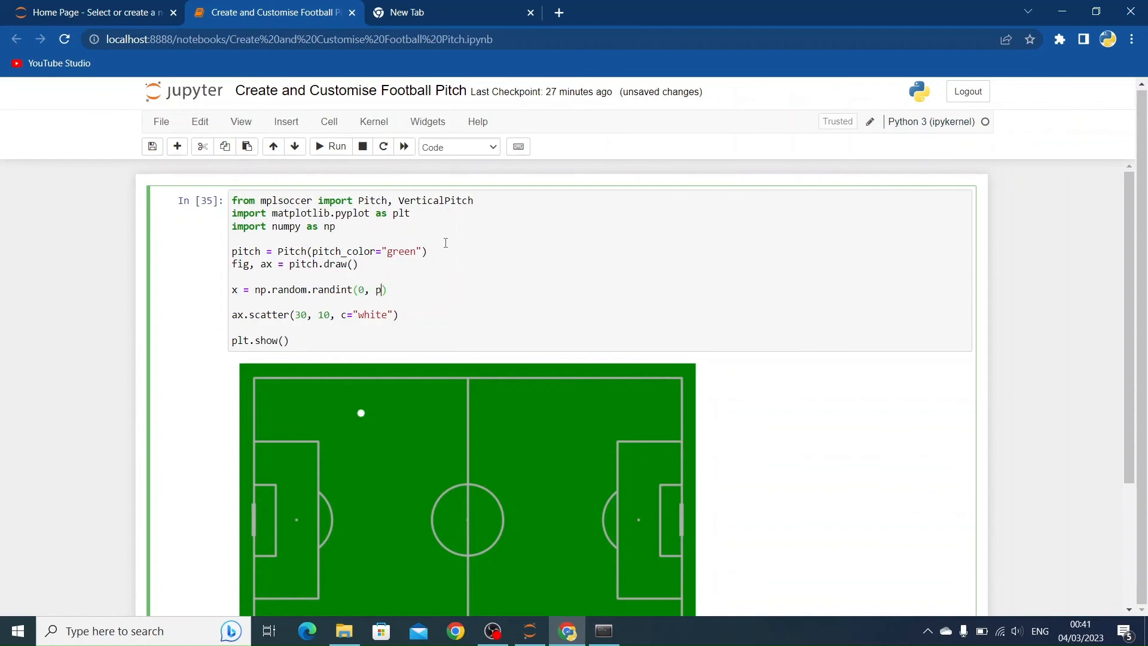
{"action": "type", "text": "itch.di"}
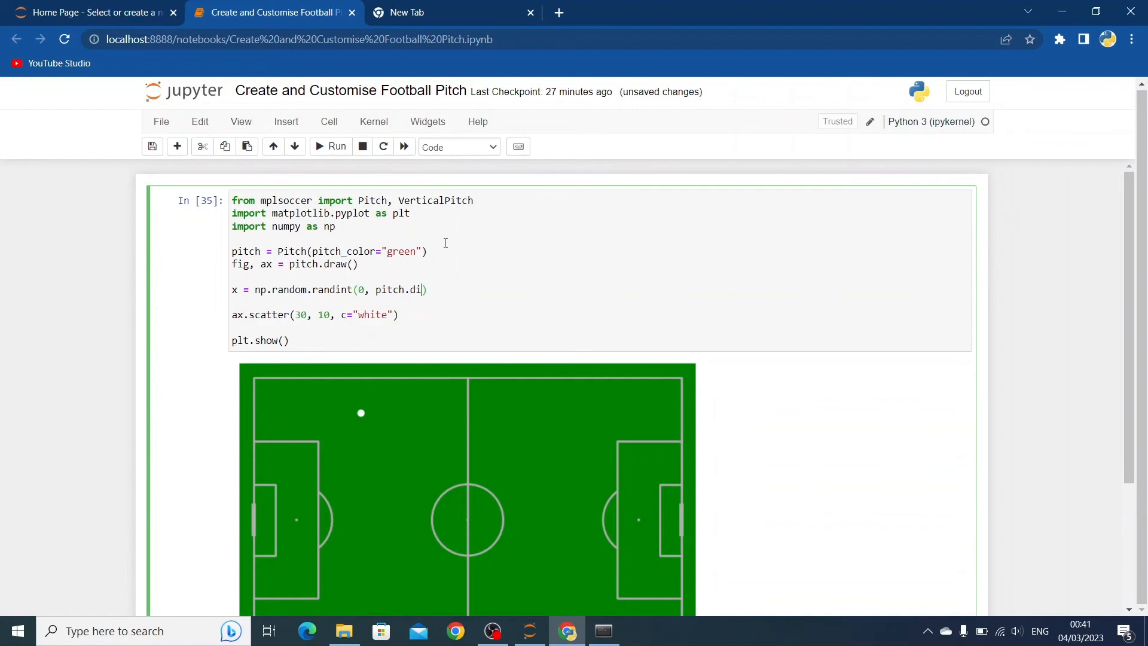
{"action": "type", "text": "m.right"}
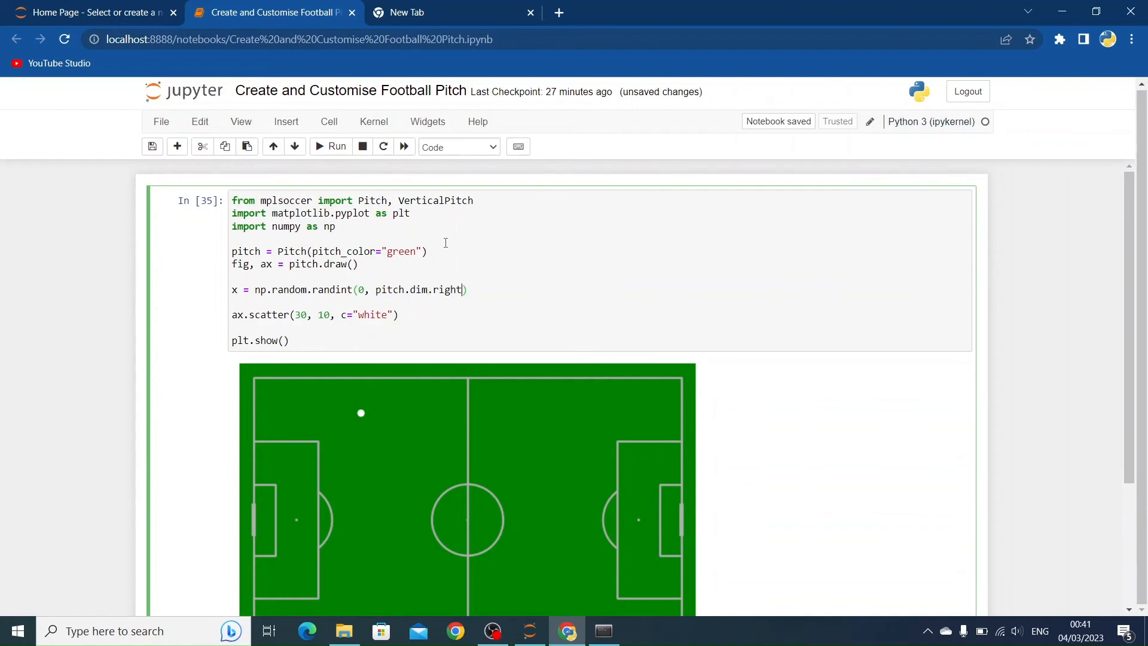
{"action": "type", "text": ", 11"}
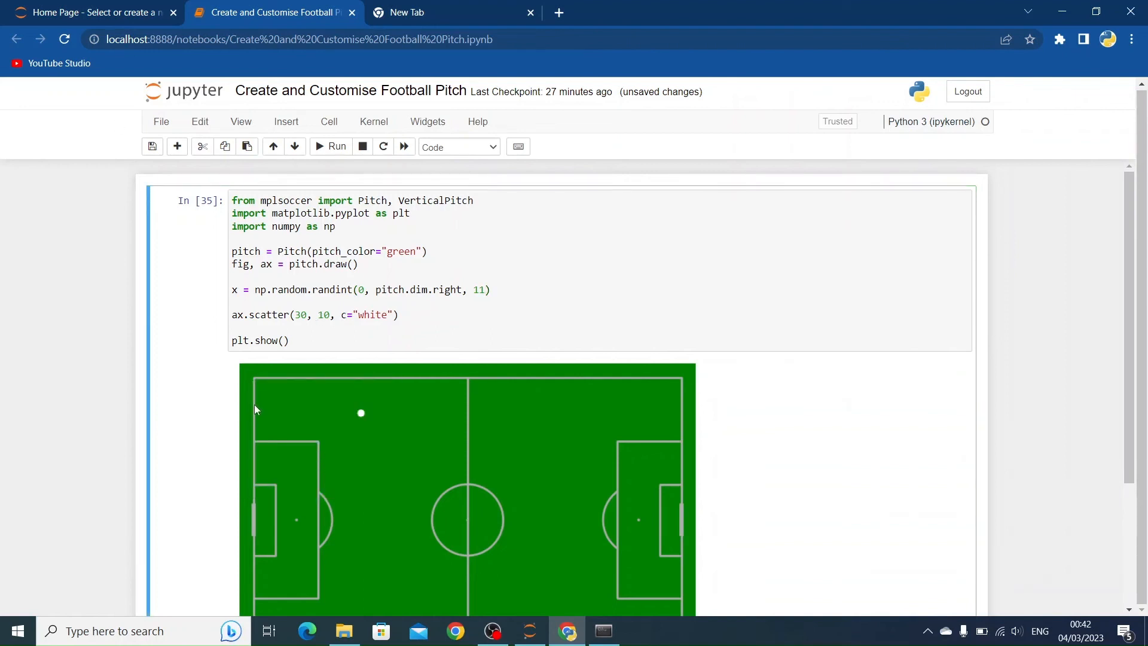
{"action": "mouse_move", "coordinate": [680, 420]}
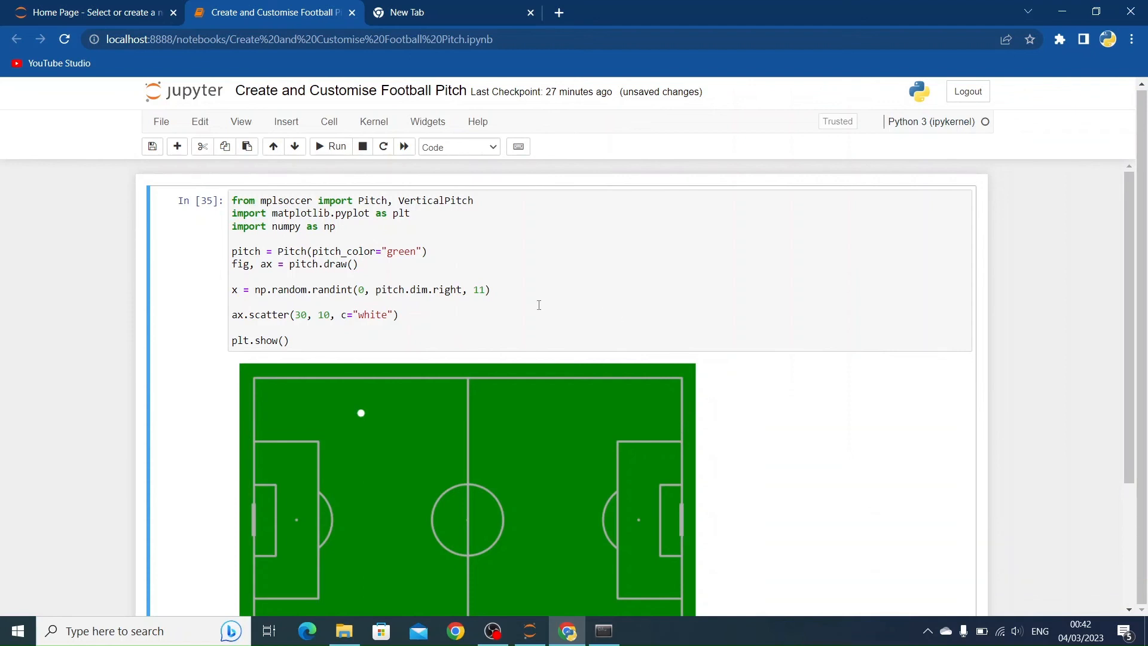
- Define y with range 0 to pitch.dim.bottom, scatter x, y and rerun the cell
{"action": "type", "text": "y ="}
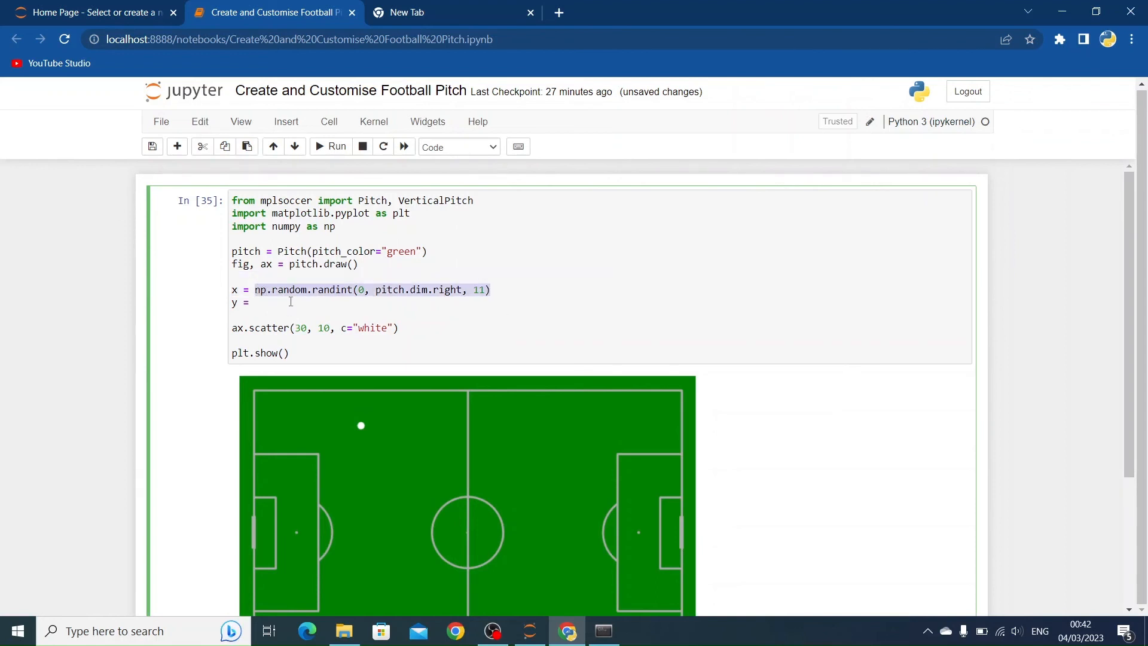
{"action": "type", "text": "np.random.randint(0, pitch.dim.right, 11)"}
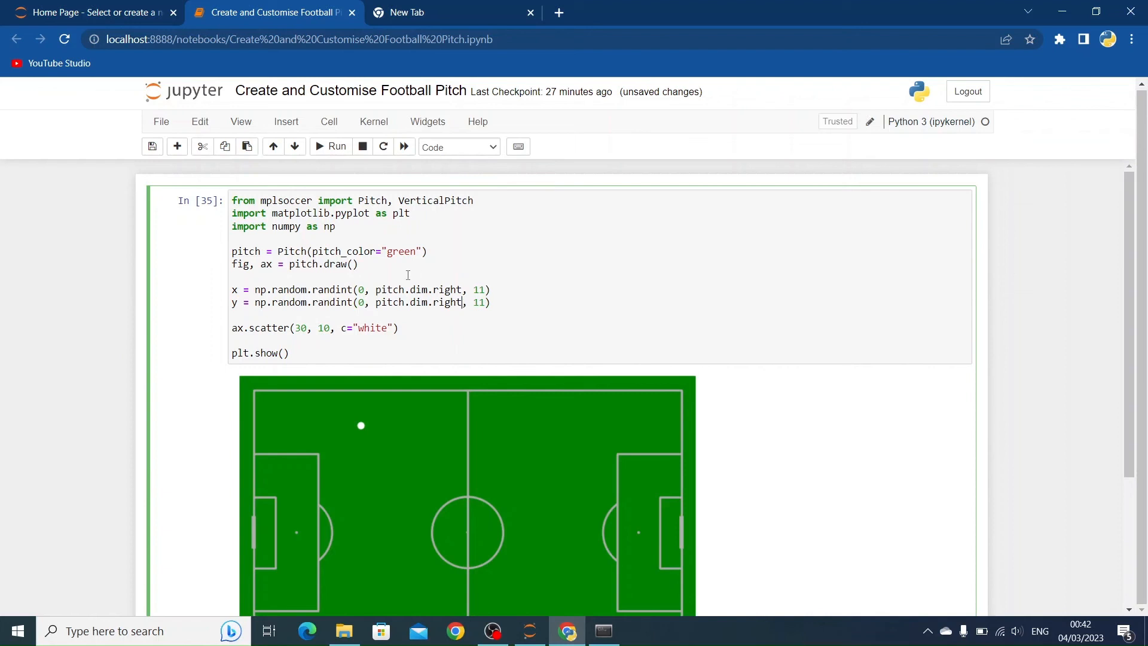
{"action": "type", "text": "b"}
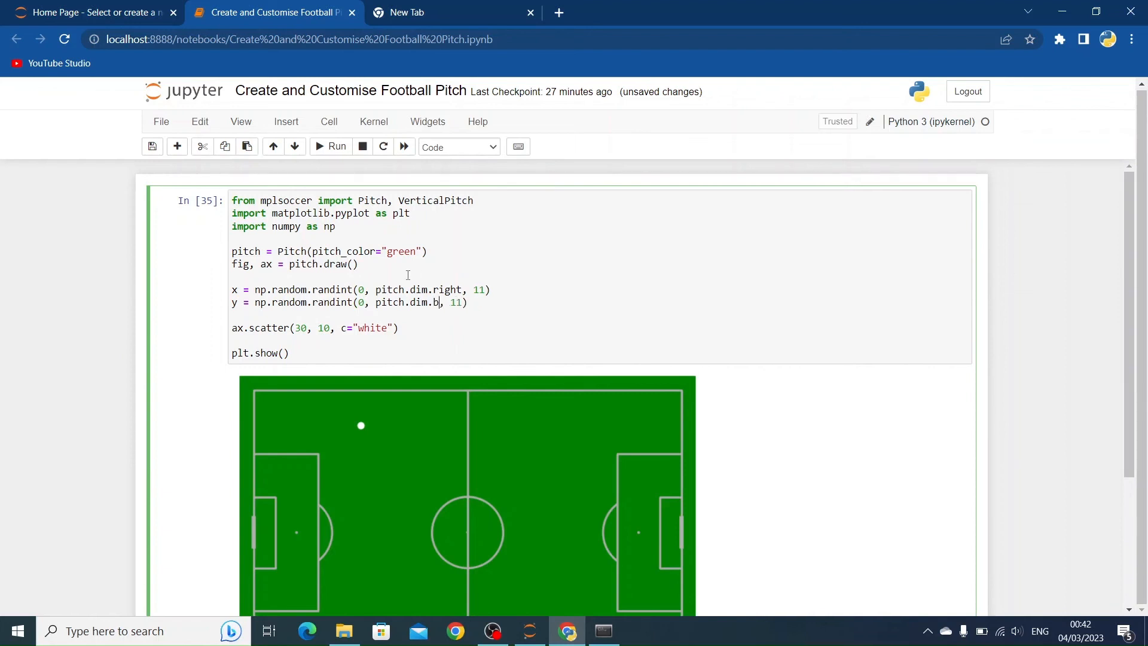
{"action": "type", "text": "ottom"}
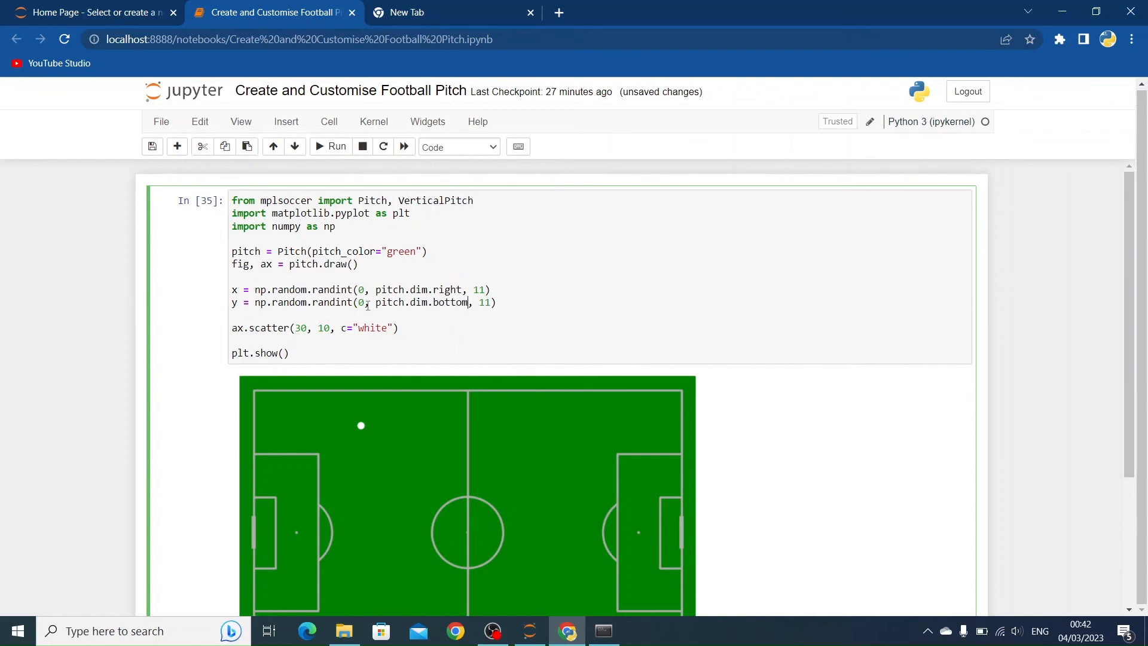
{"action": "scroll", "scroll_direction": "down", "scroll_amount": 3}
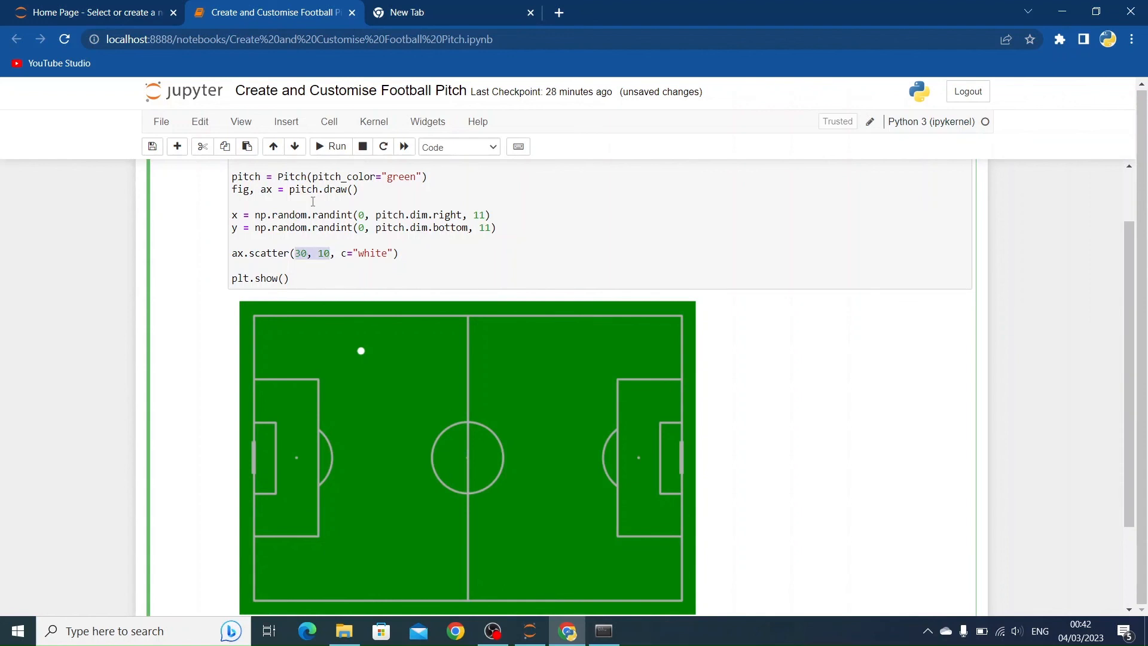
{"action": "type", "text": "x, y"}
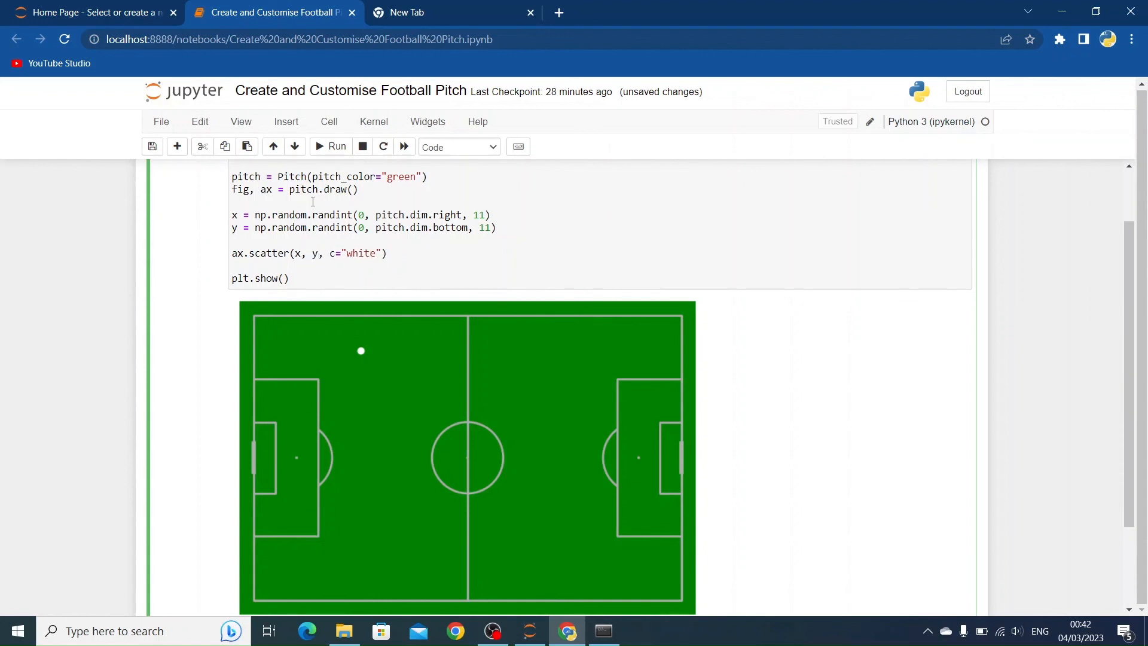
{"action": "left_click", "coordinate": [332, 146]}
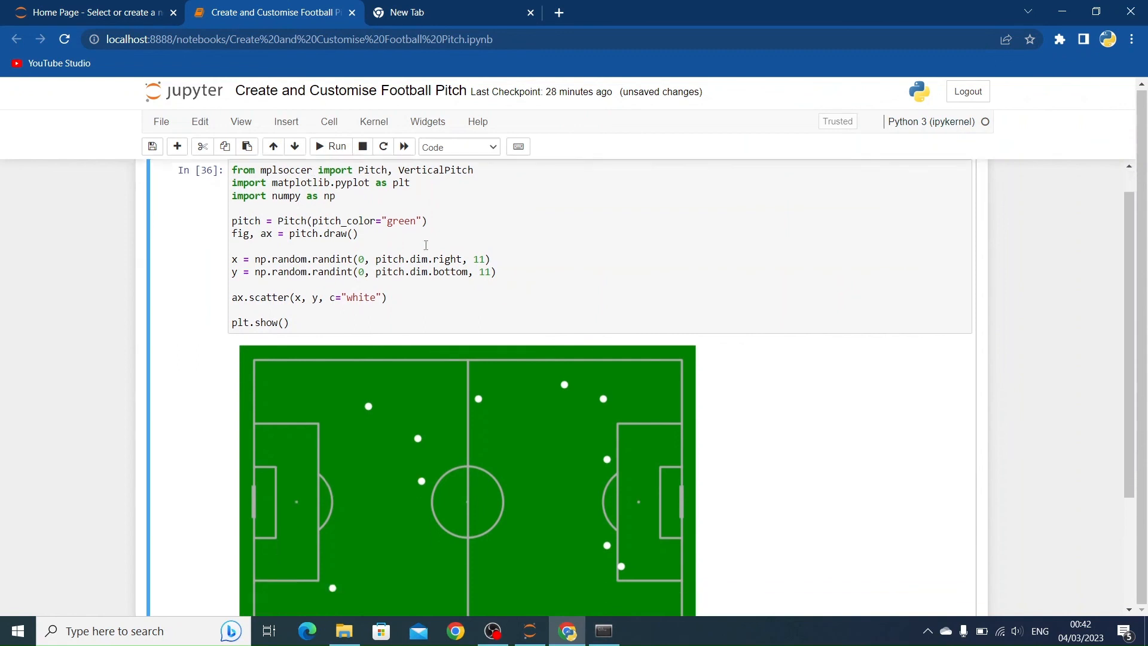
- Duplicate the random lines as x2, y2 and scatter them in orange, then rerun
{"action": "scroll", "scroll_direction": "down", "scroll_amount": 3}
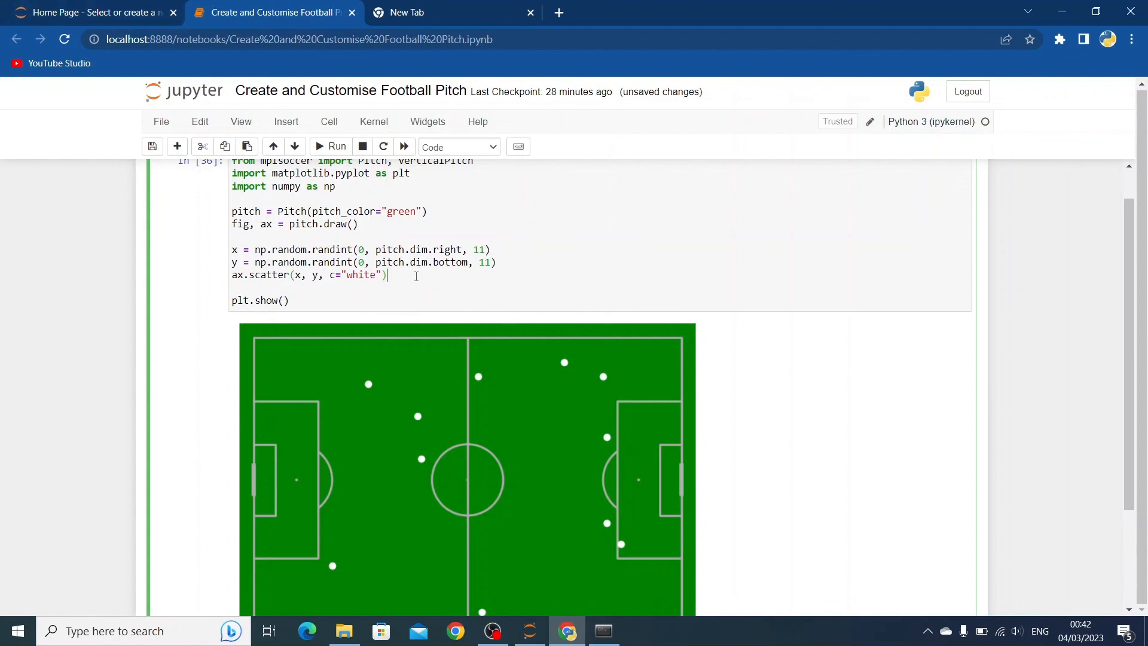
{"action": "mouse_move", "coordinate": [521, 278]}
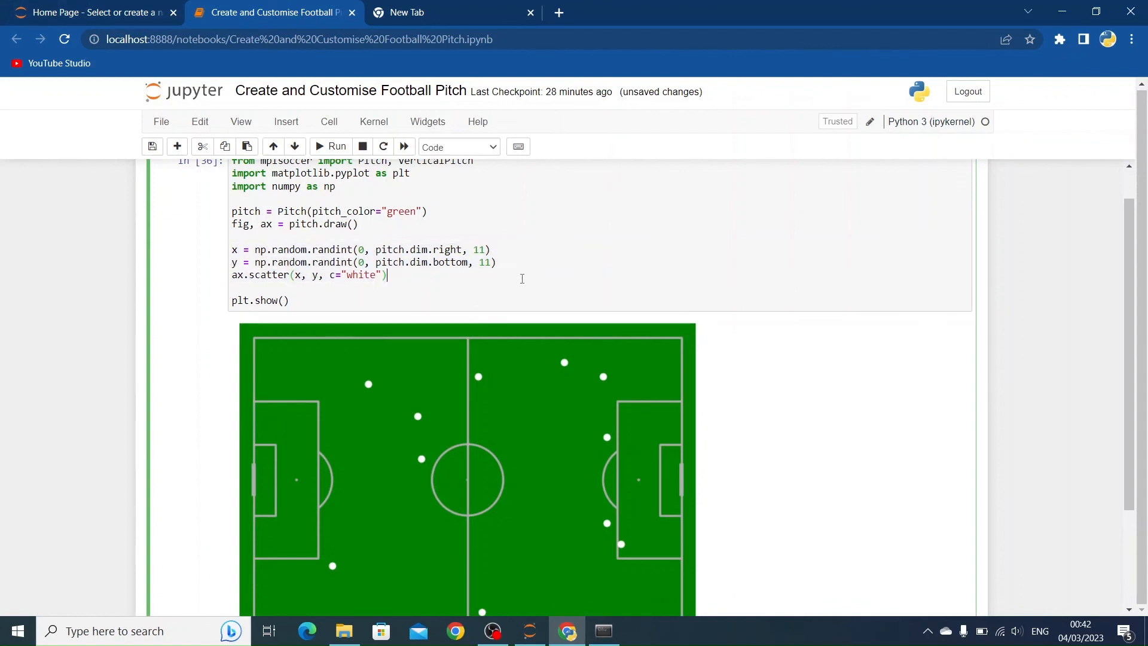
{"action": "type", "text": "x = np.random.randint(0, pitch.dim.right, 11)"}
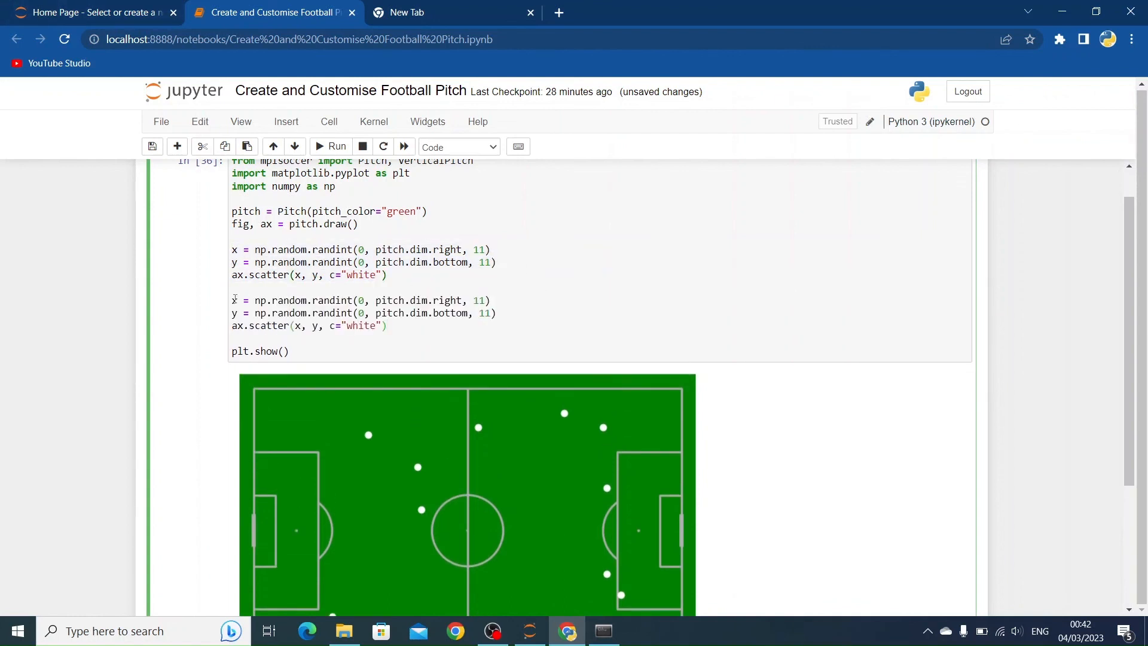
{"action": "type", "text": "2"}
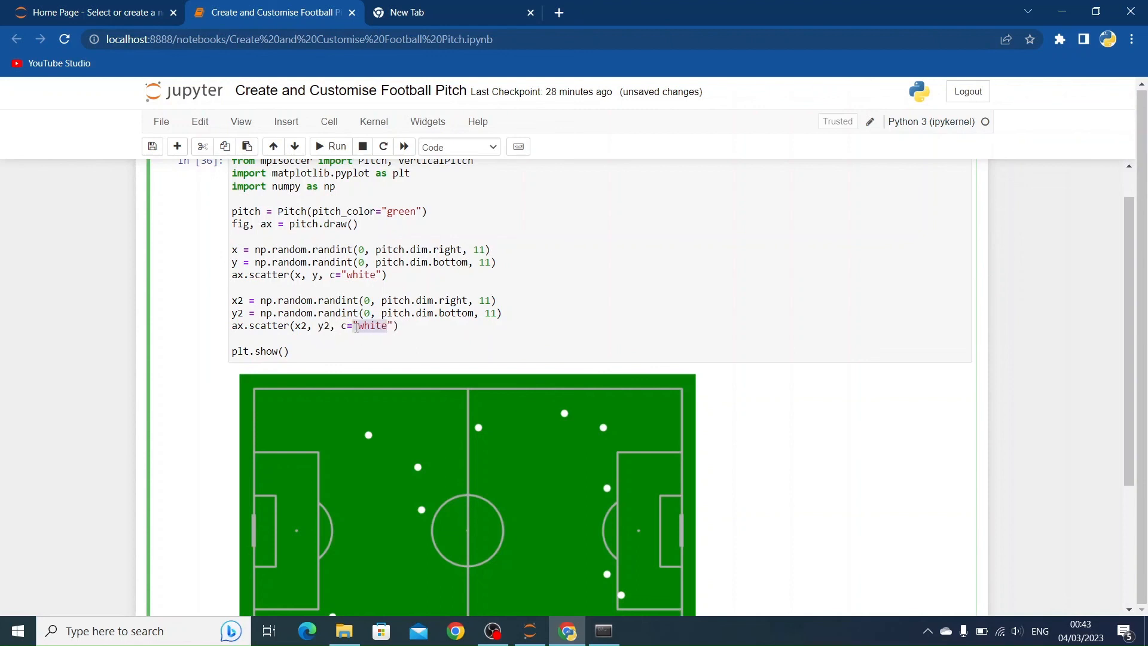
{"action": "scroll", "scroll_direction": "down", "scroll_amount": 3}
{"action": "type", "text": "orang"}
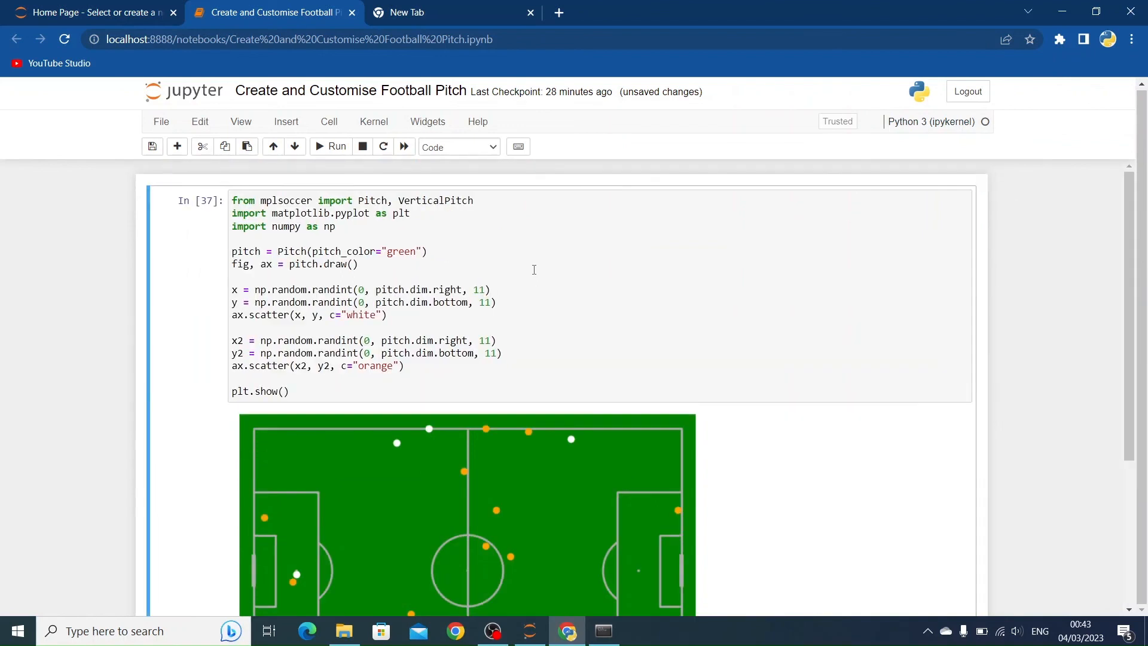
{"action": "scroll", "scroll_direction": "down", "scroll_amount": 3}
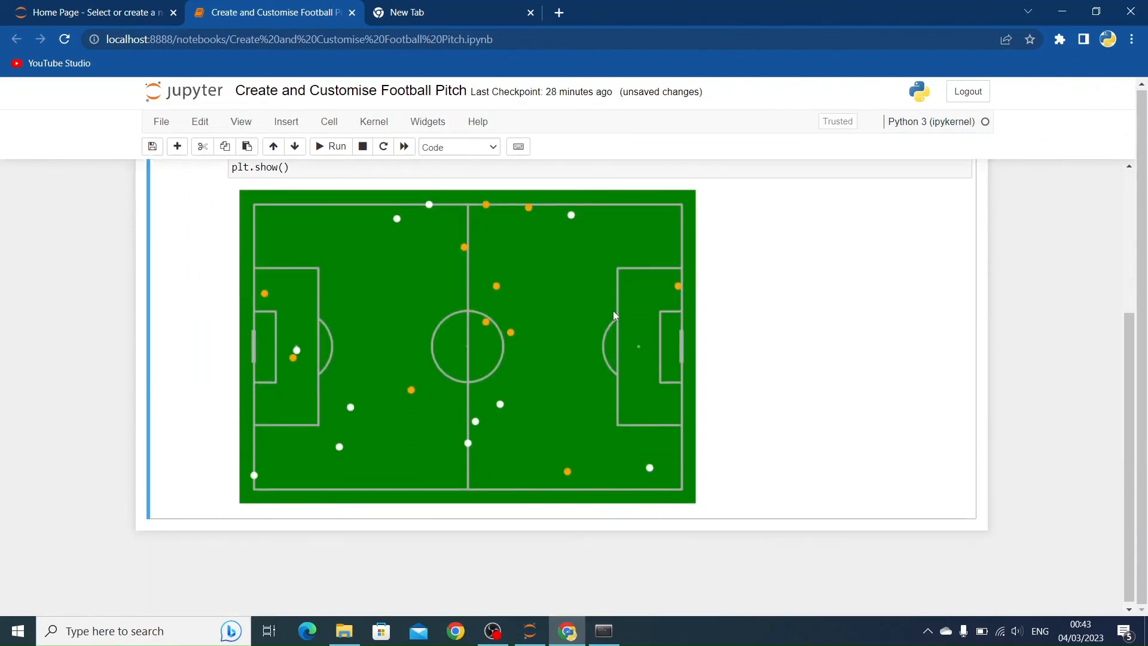
{"action": "scroll", "scroll_direction": "up", "scroll_amount": 3}
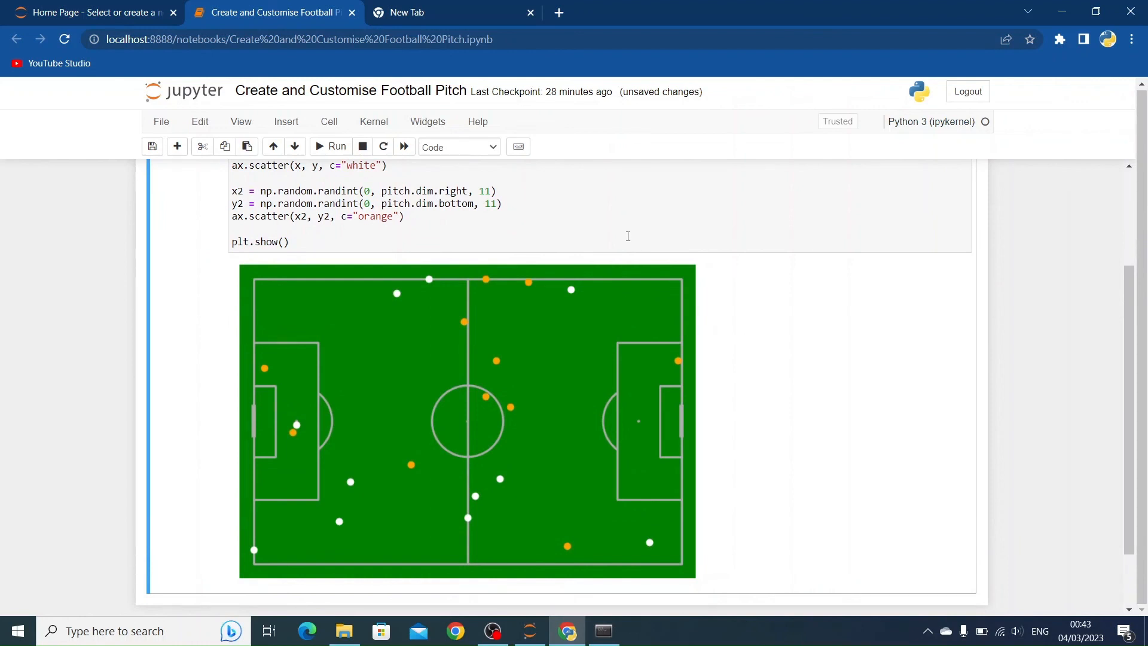
{"action": "mouse_move", "coordinate": [624, 241]}
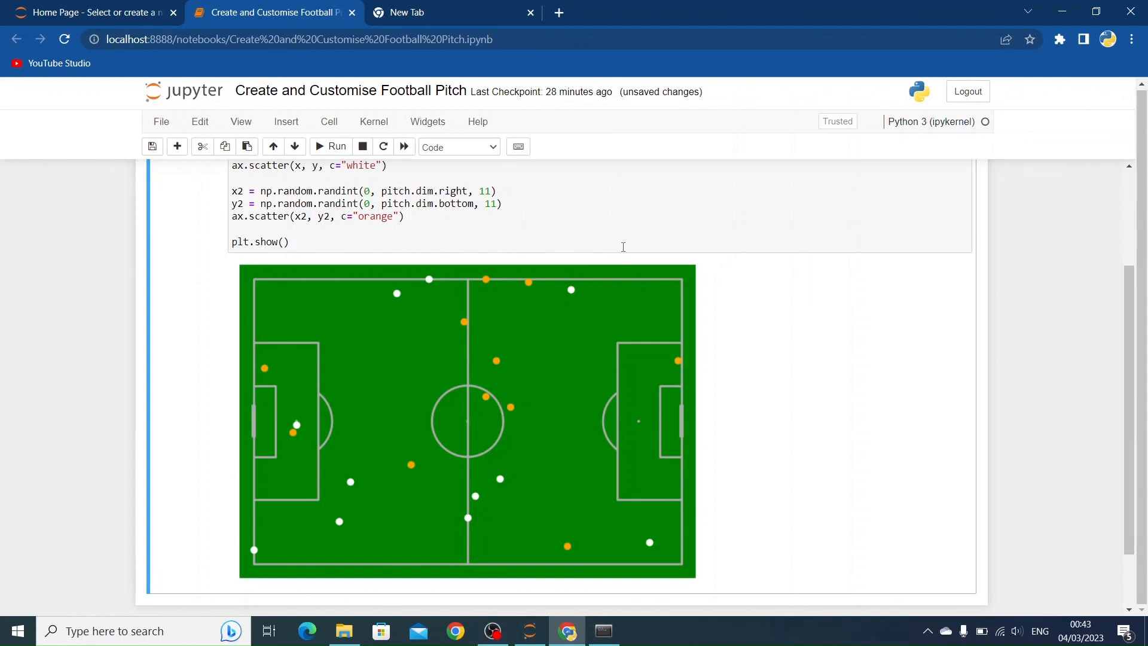
{"action": "left_click", "coordinate": [530, 11]}
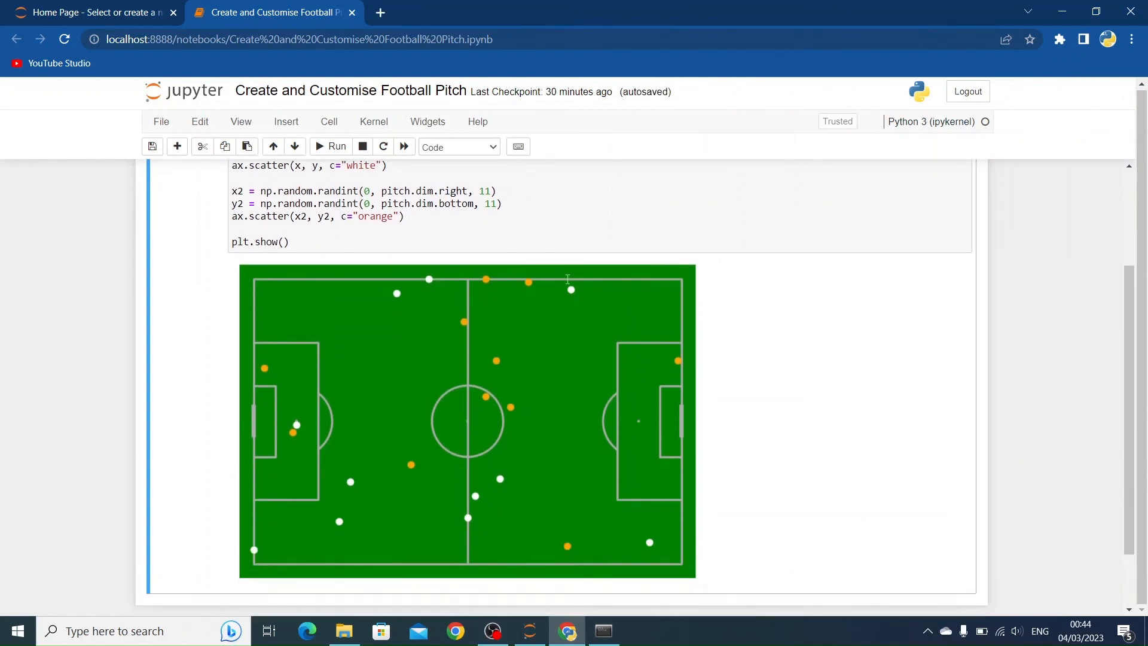
- Add marker="x" to both scatter calls and rerun to draw white and orange crosses
{"action": "scroll", "scroll_direction": "up", "scroll_amount": 3}
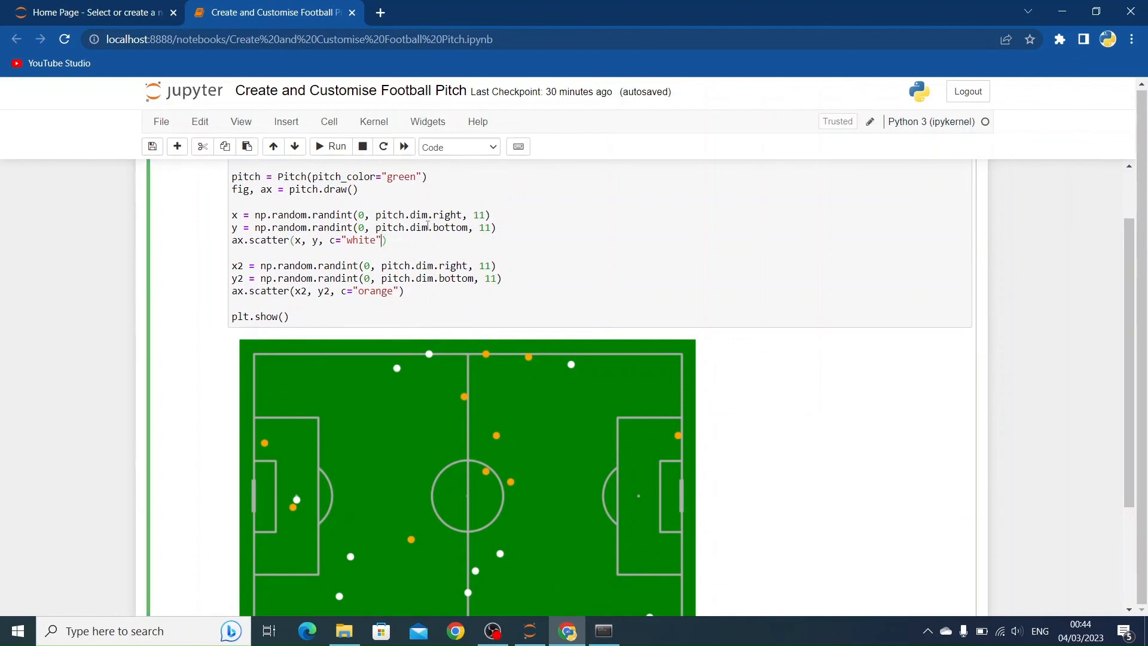
{"action": "type", "text": ", marker=\""}
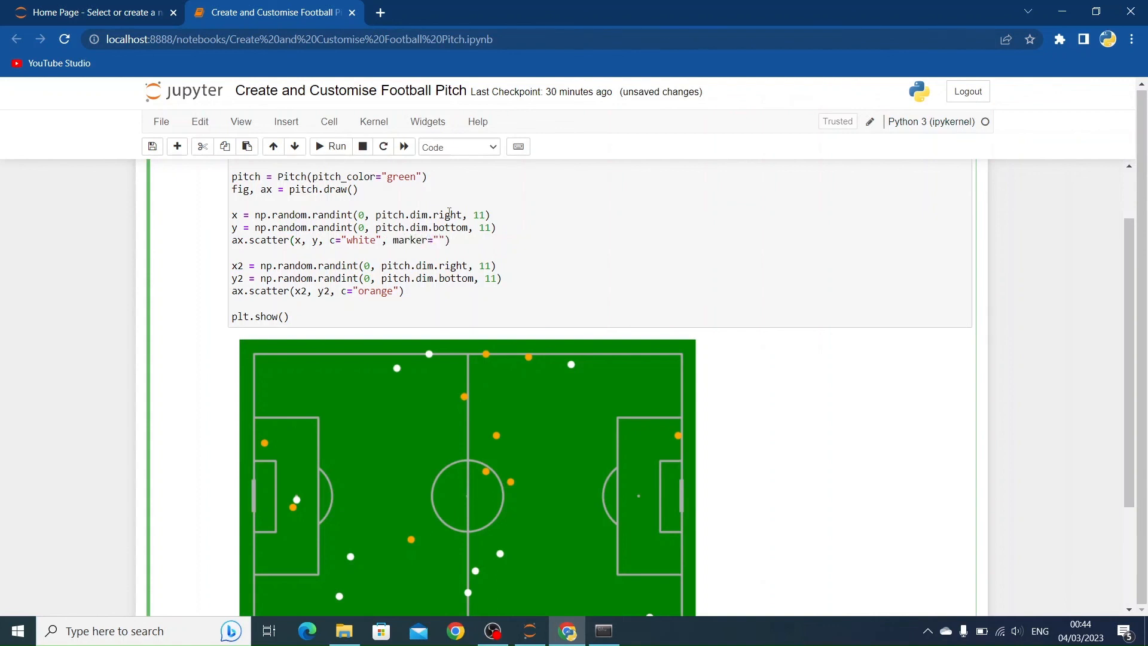
{"action": "scroll", "scroll_direction": "down", "scroll_amount": 3}
{"action": "type", "text": ", "}
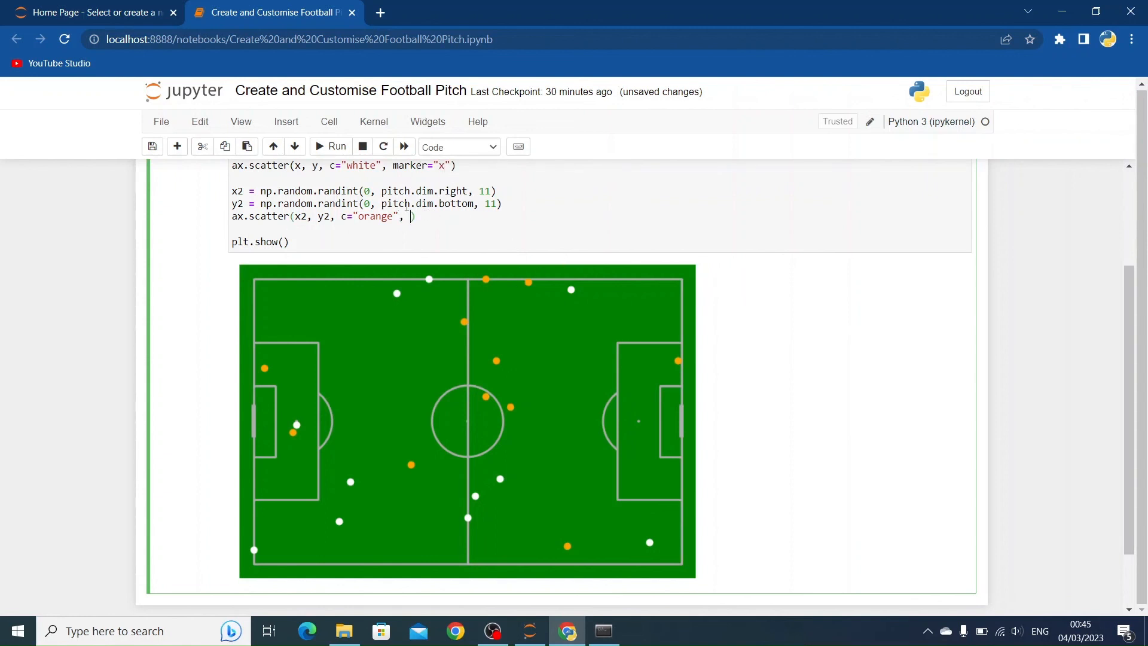
{"action": "type", "text": "marker"}
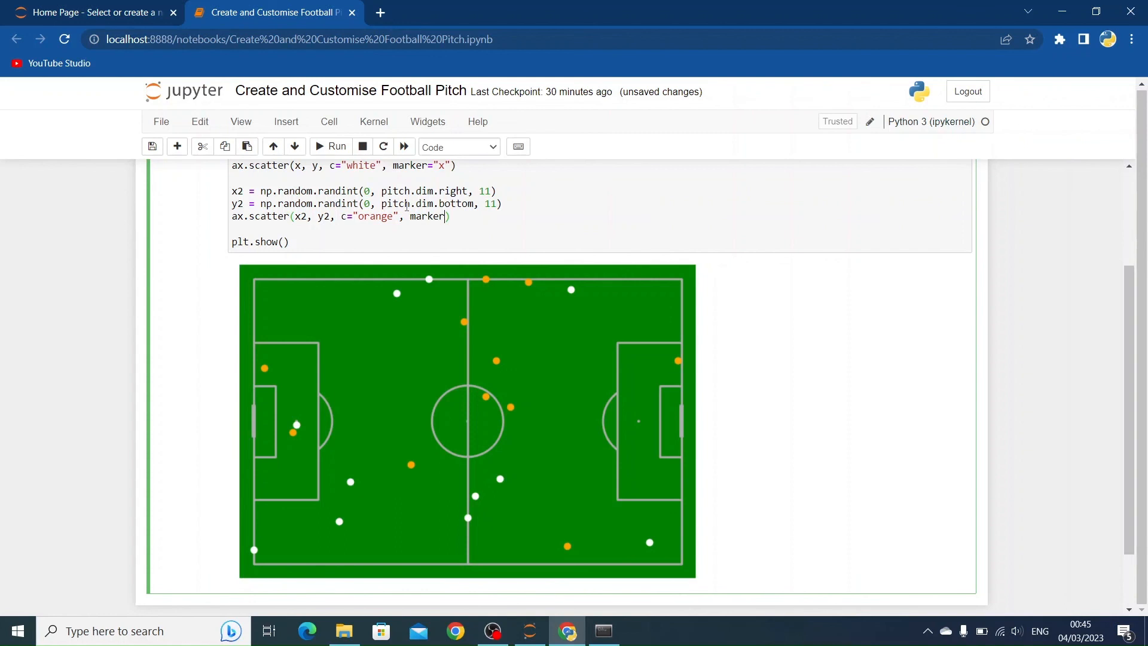
{"action": "left_click", "coordinate": [331, 146]}
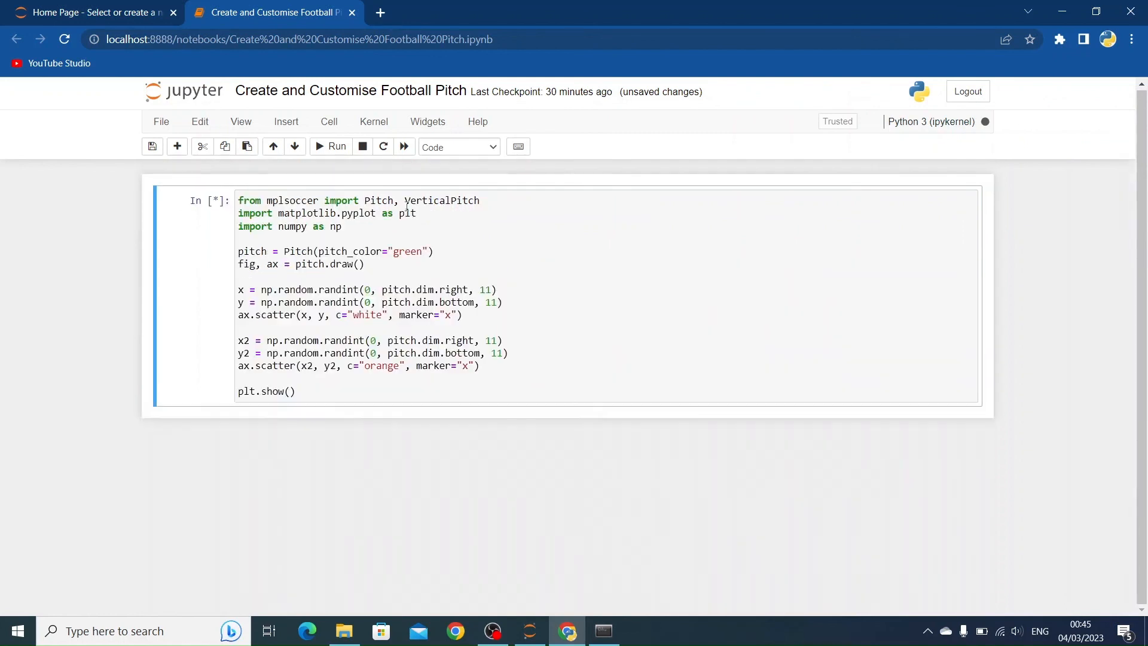
{"action": "left_click", "coordinate": [331, 146]}
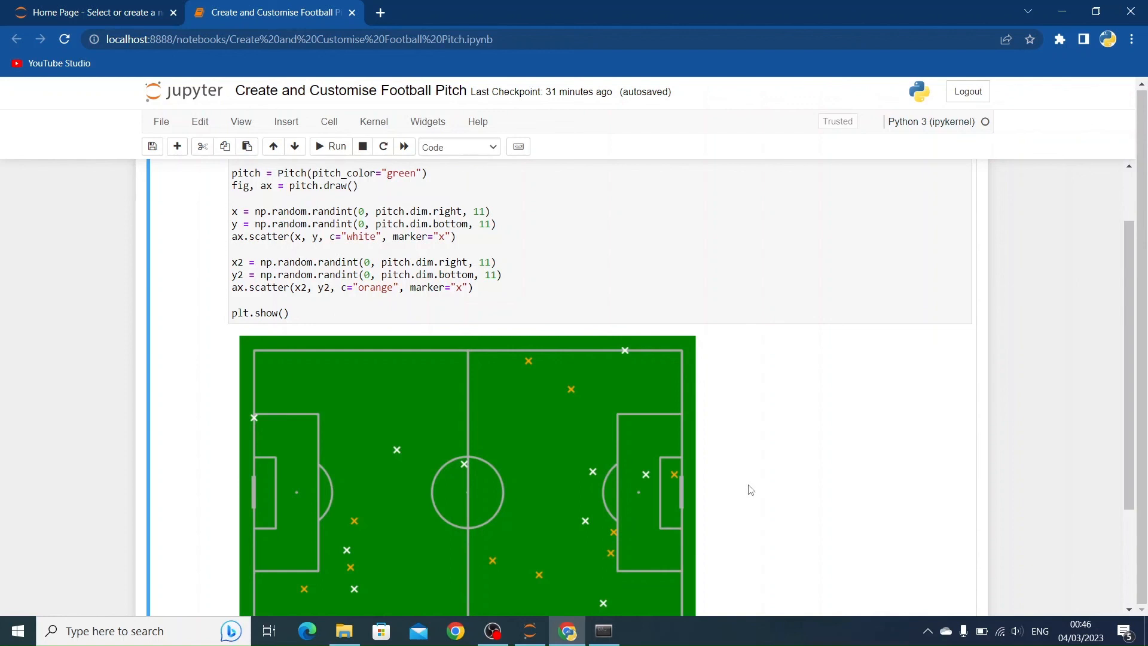
{"action": "mouse_move", "coordinate": [269, 240]}
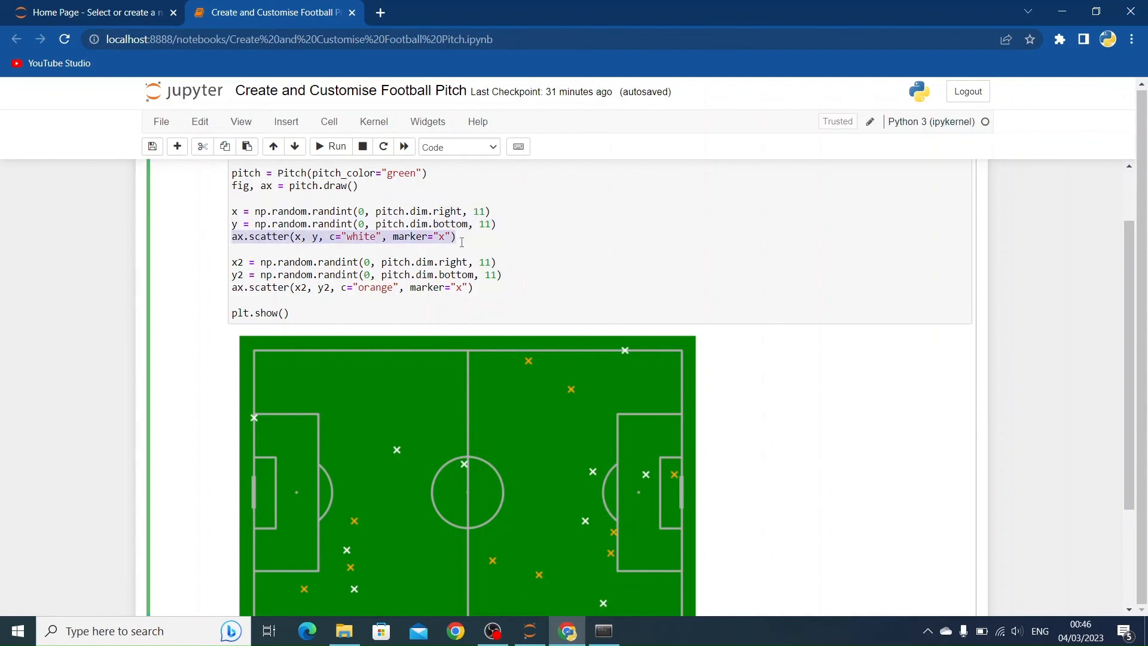
{"action": "mouse_move", "coordinate": [657, 302]}
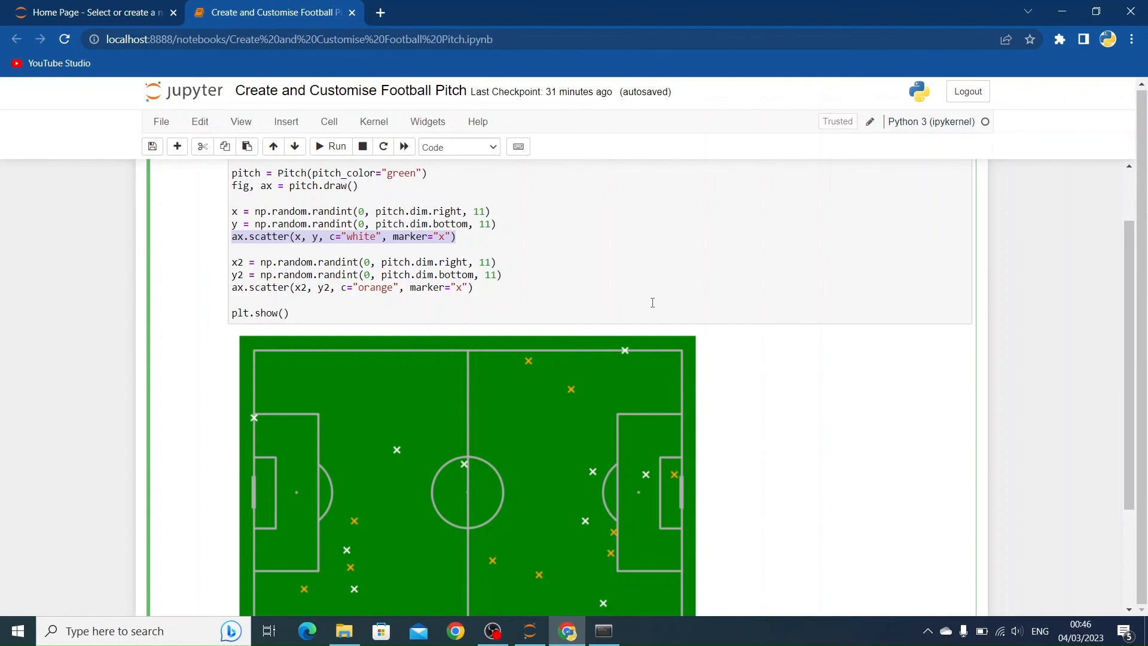
{"action": "scroll", "scroll_direction": "down", "scroll_amount": 3}
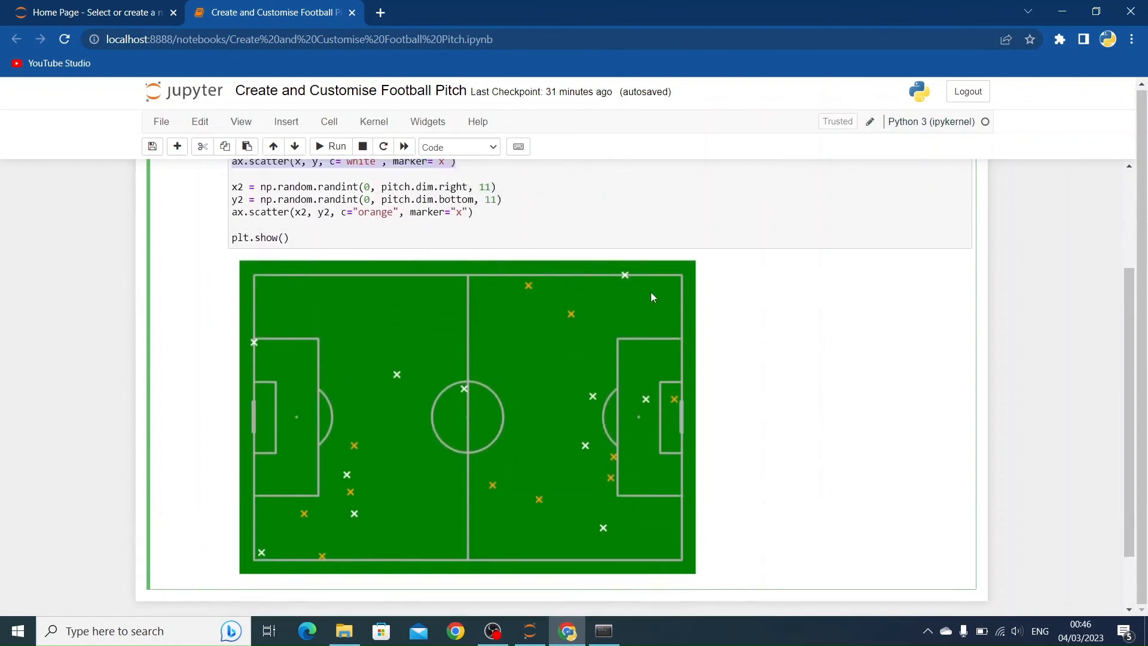
{"action": "scroll", "scroll_direction": "up", "scroll_amount": 3}
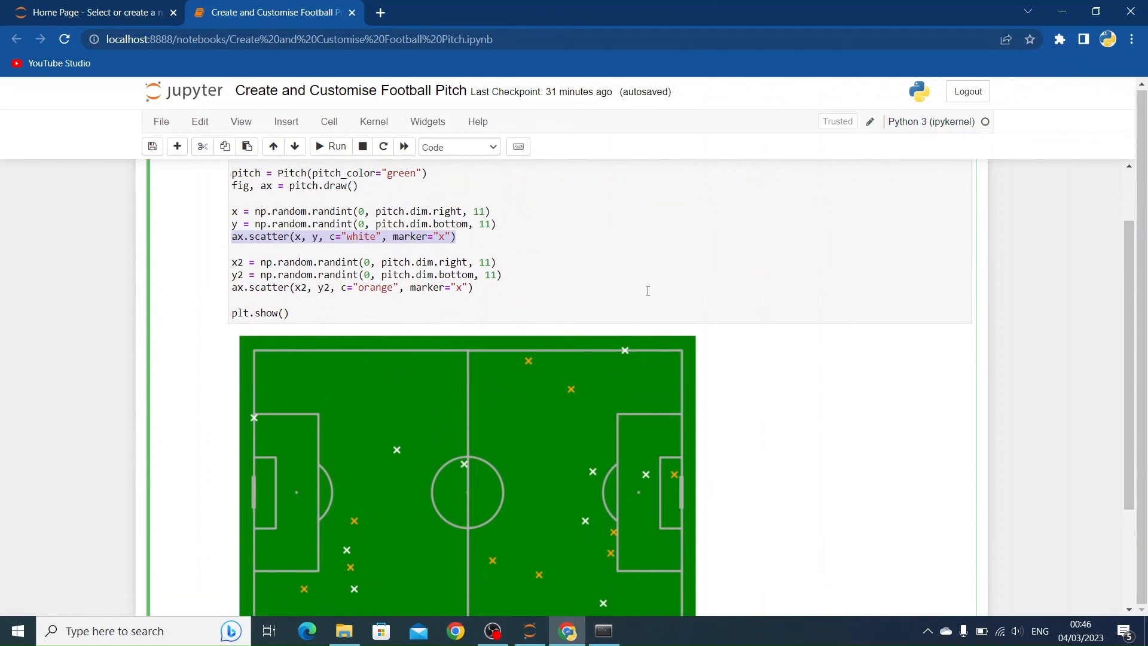
{"action": "mouse_move", "coordinate": [622, 286]}
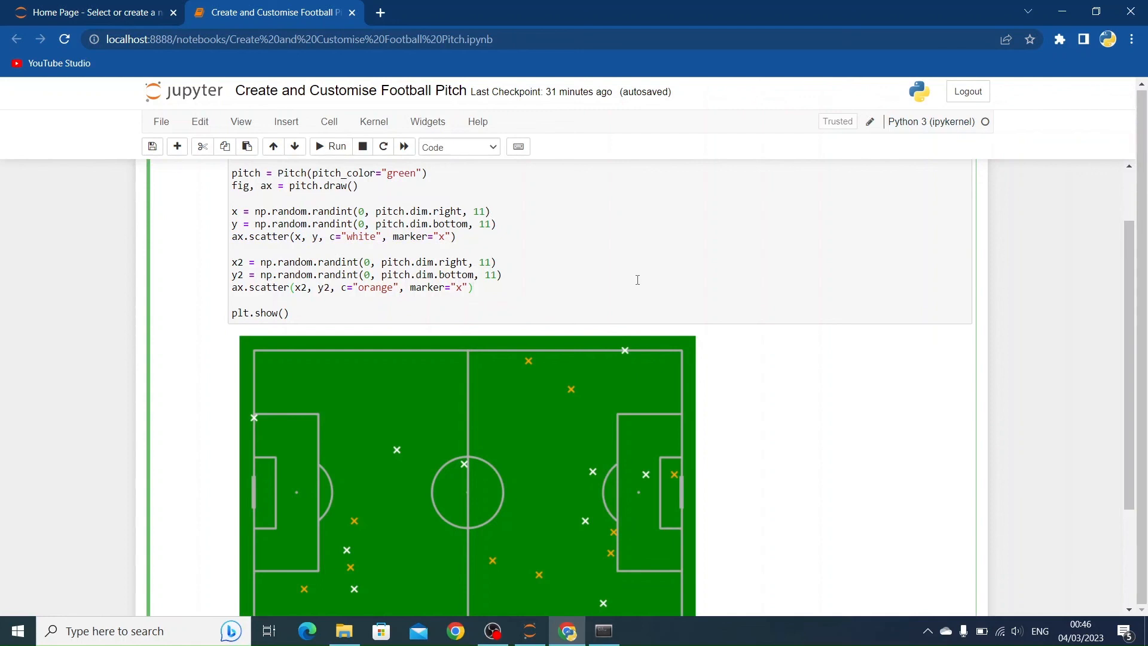
{"action": "left_click", "coordinate": [474, 286]}
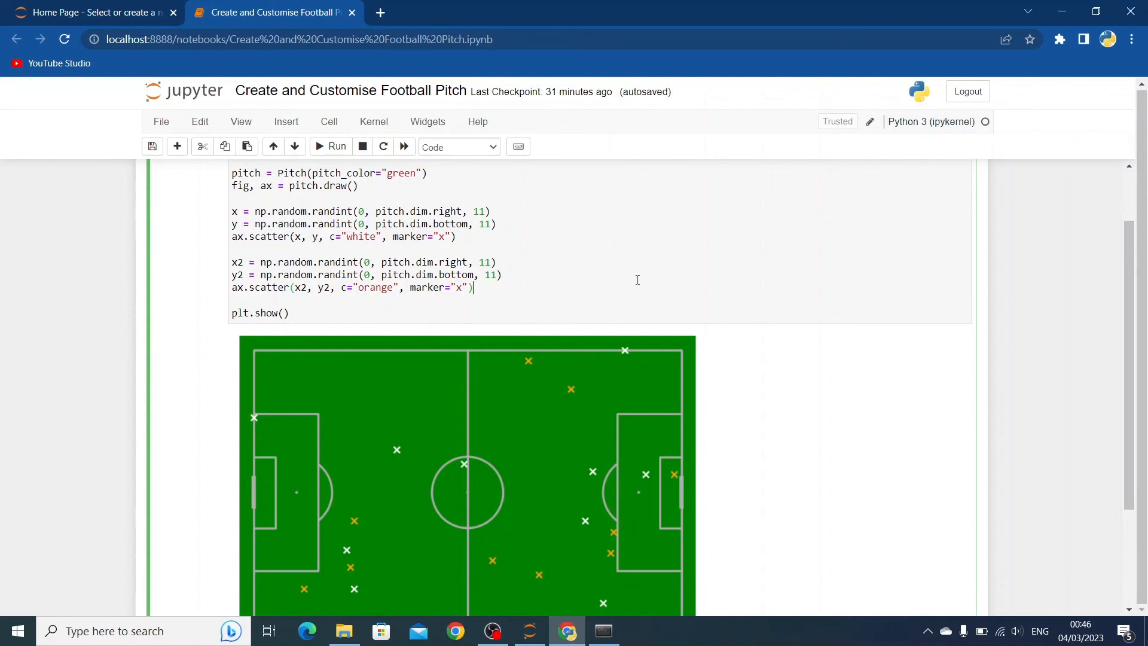